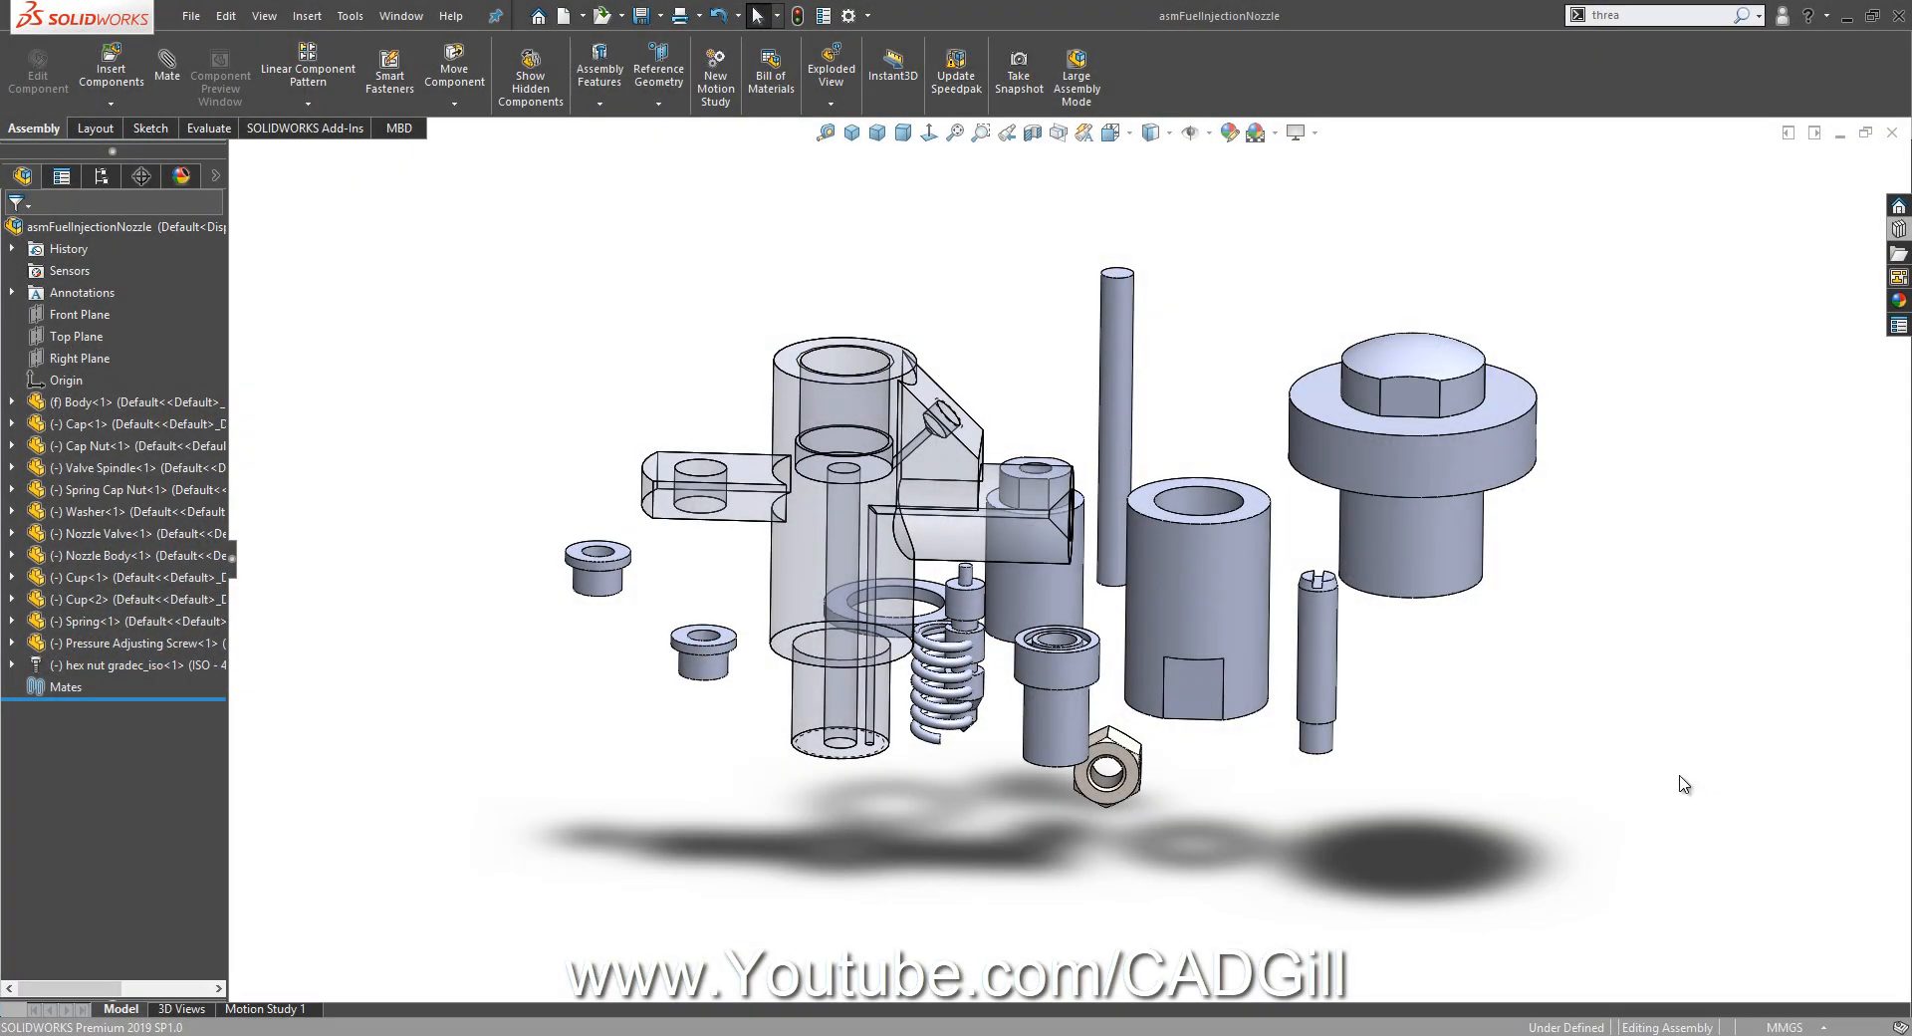
{"action": "mouse_move", "coordinate": [1664, 781]}
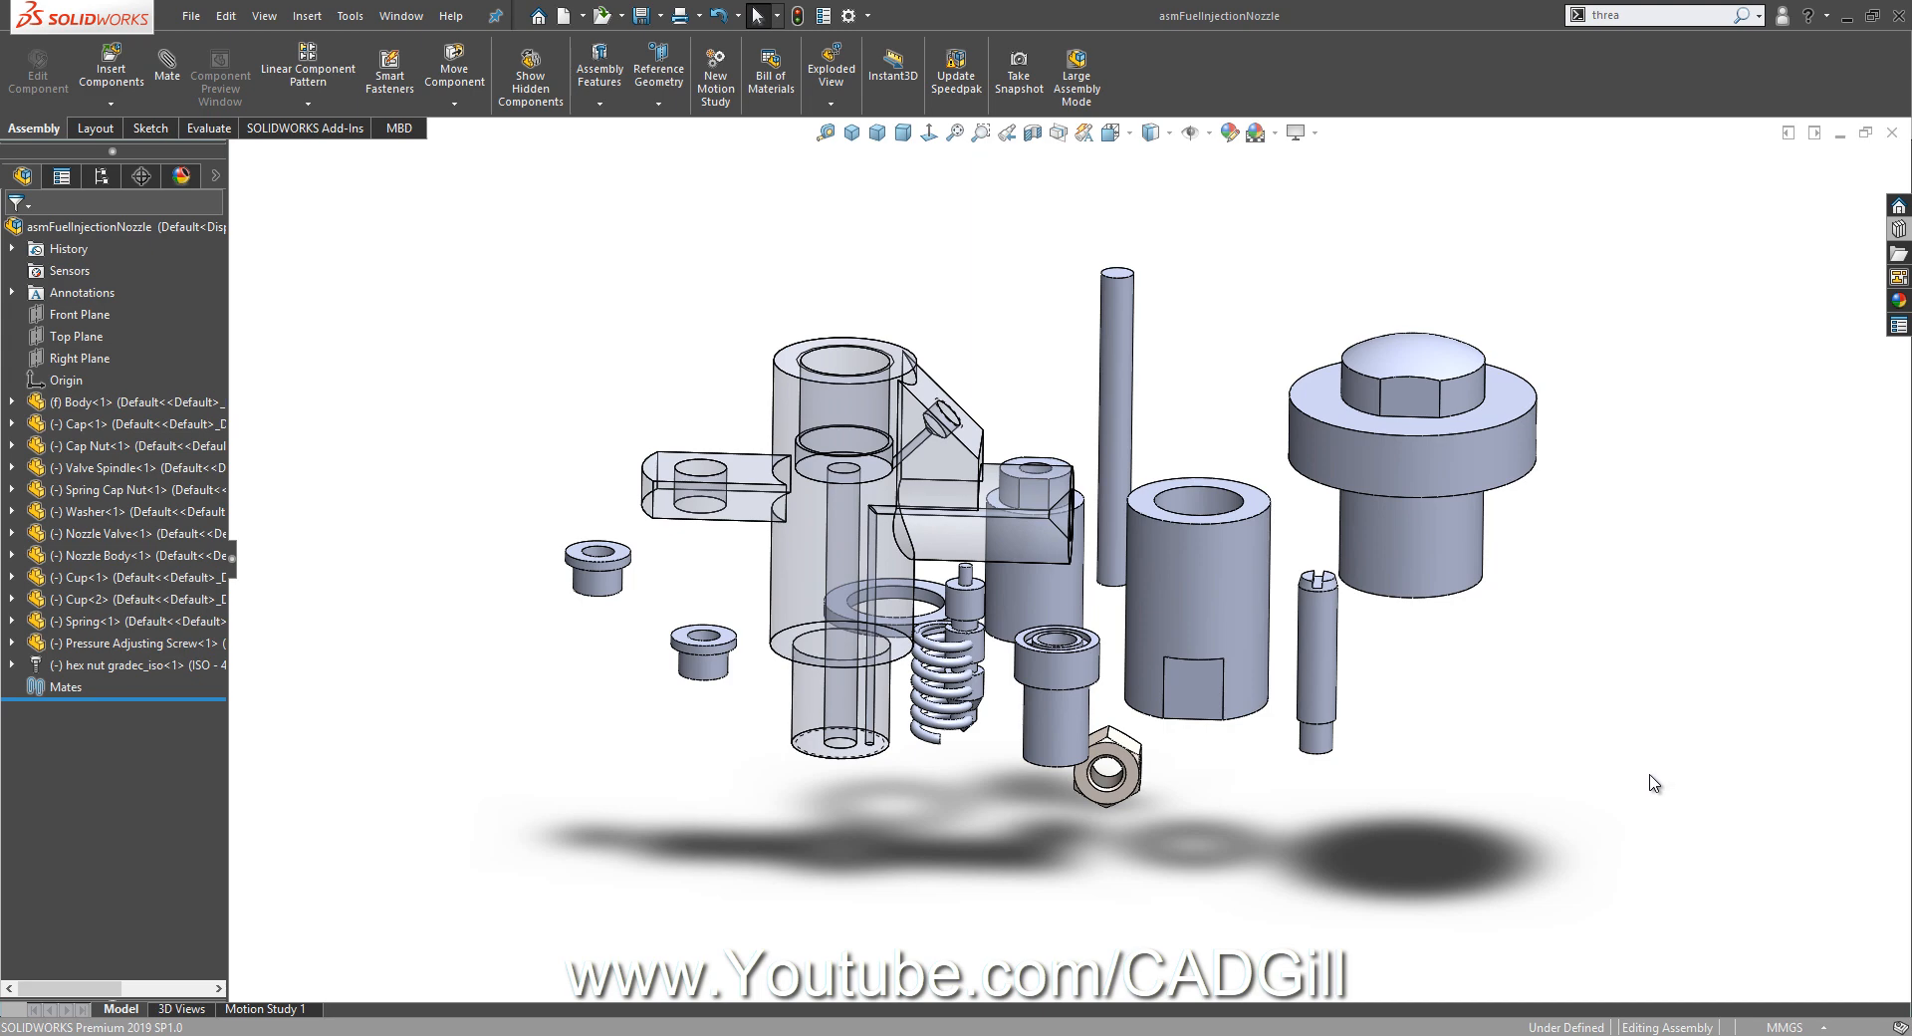
{"action": "mouse_move", "coordinate": [1646, 749]}
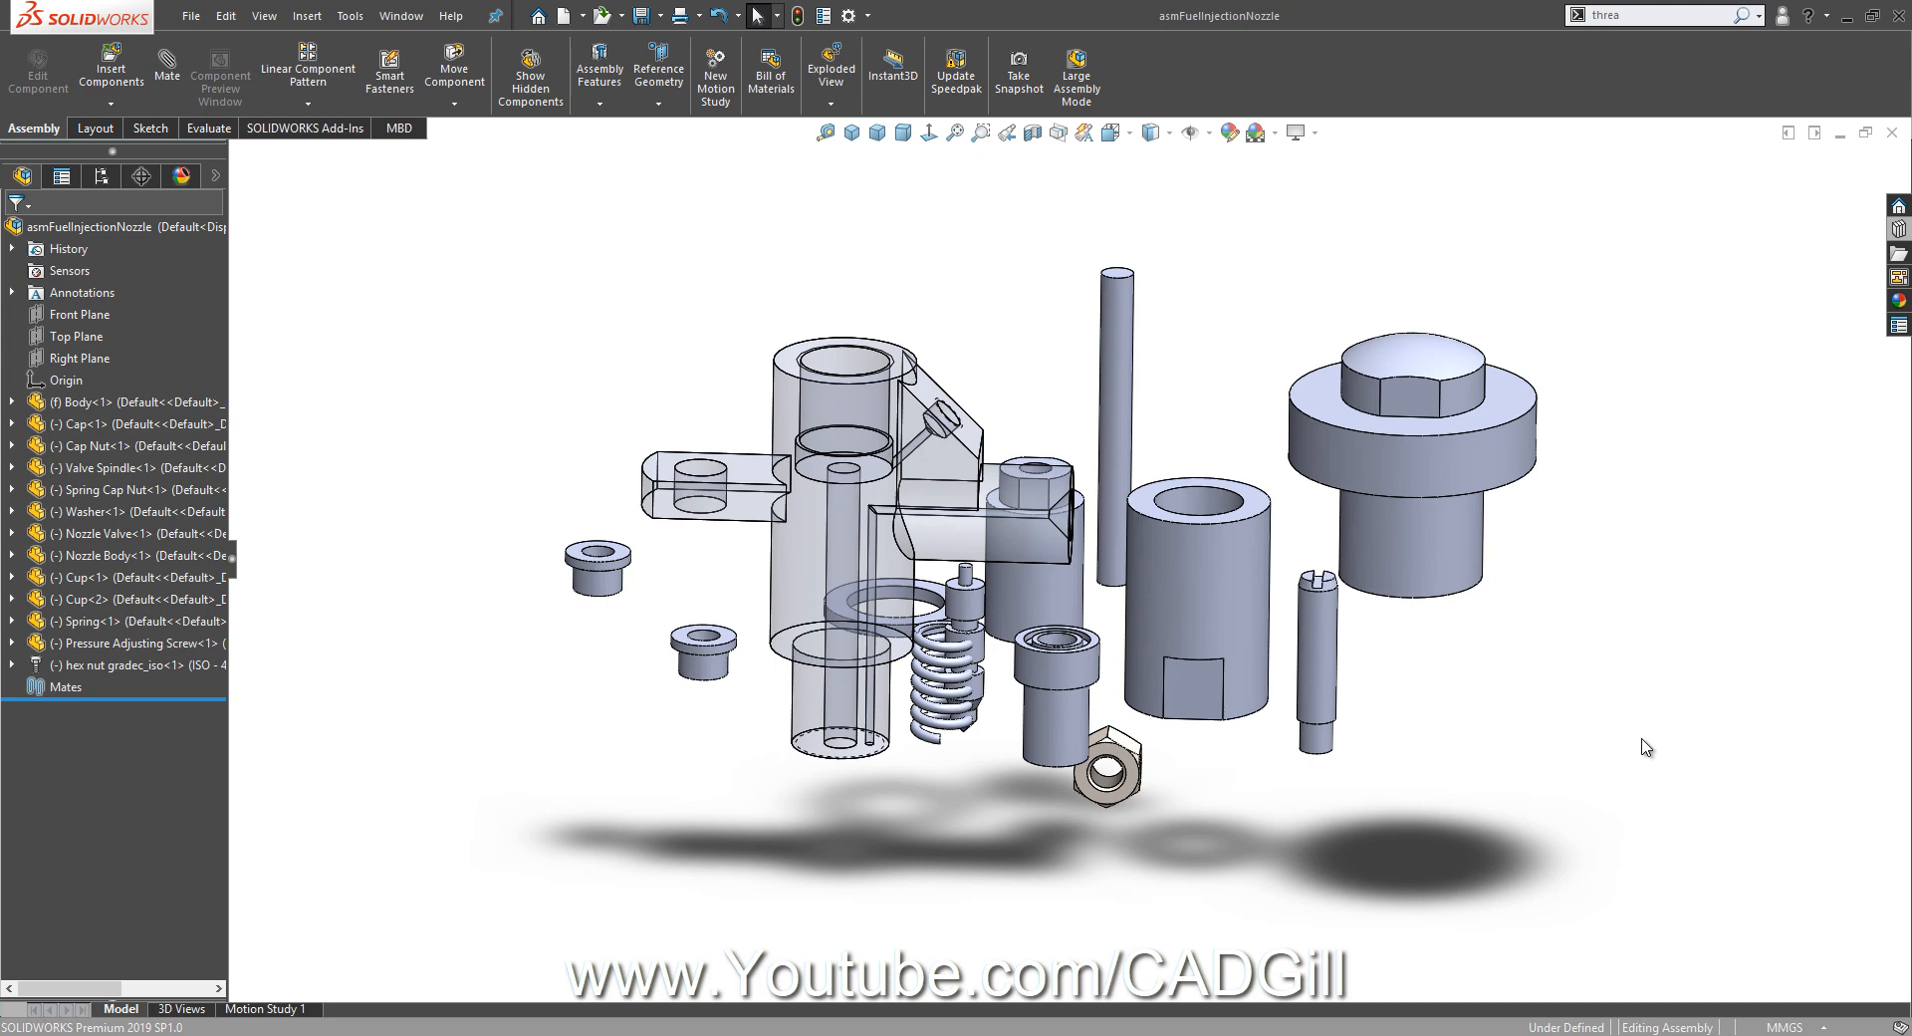
{"action": "mouse_move", "coordinate": [1482, 749]}
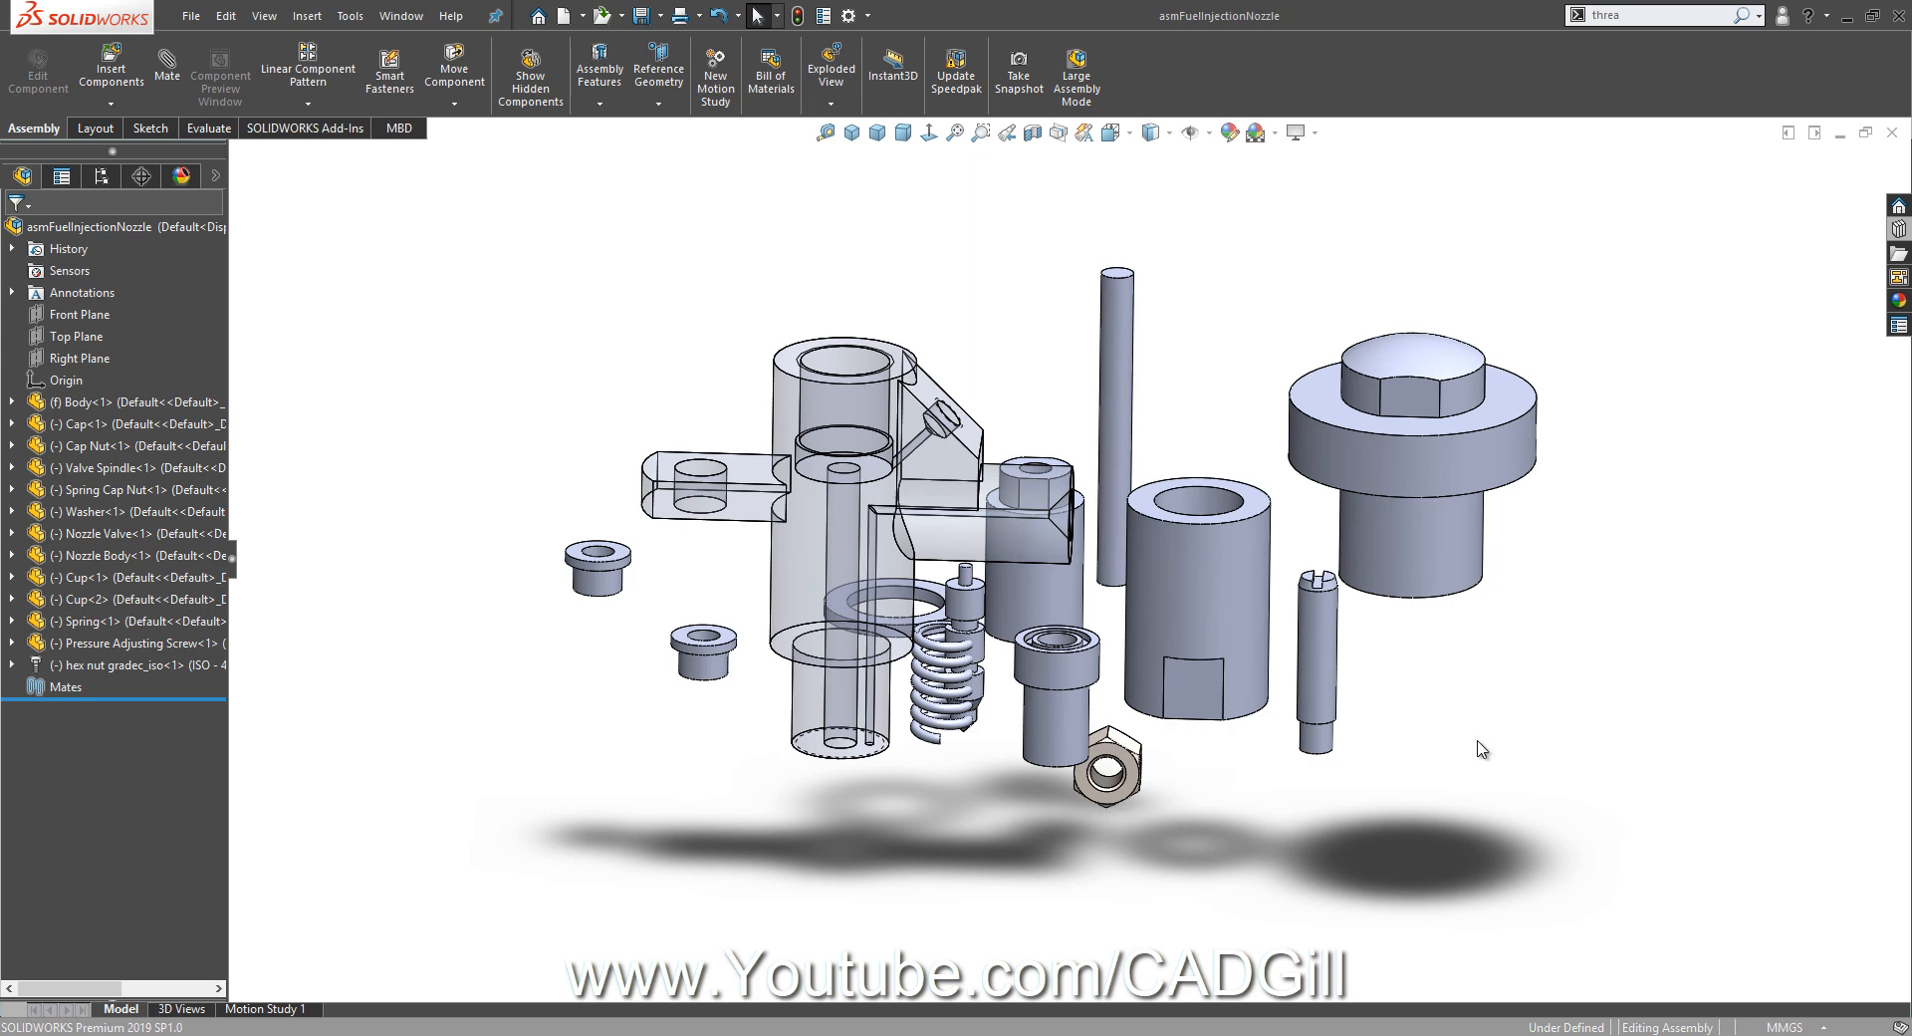
{"action": "mouse_move", "coordinate": [1462, 721]}
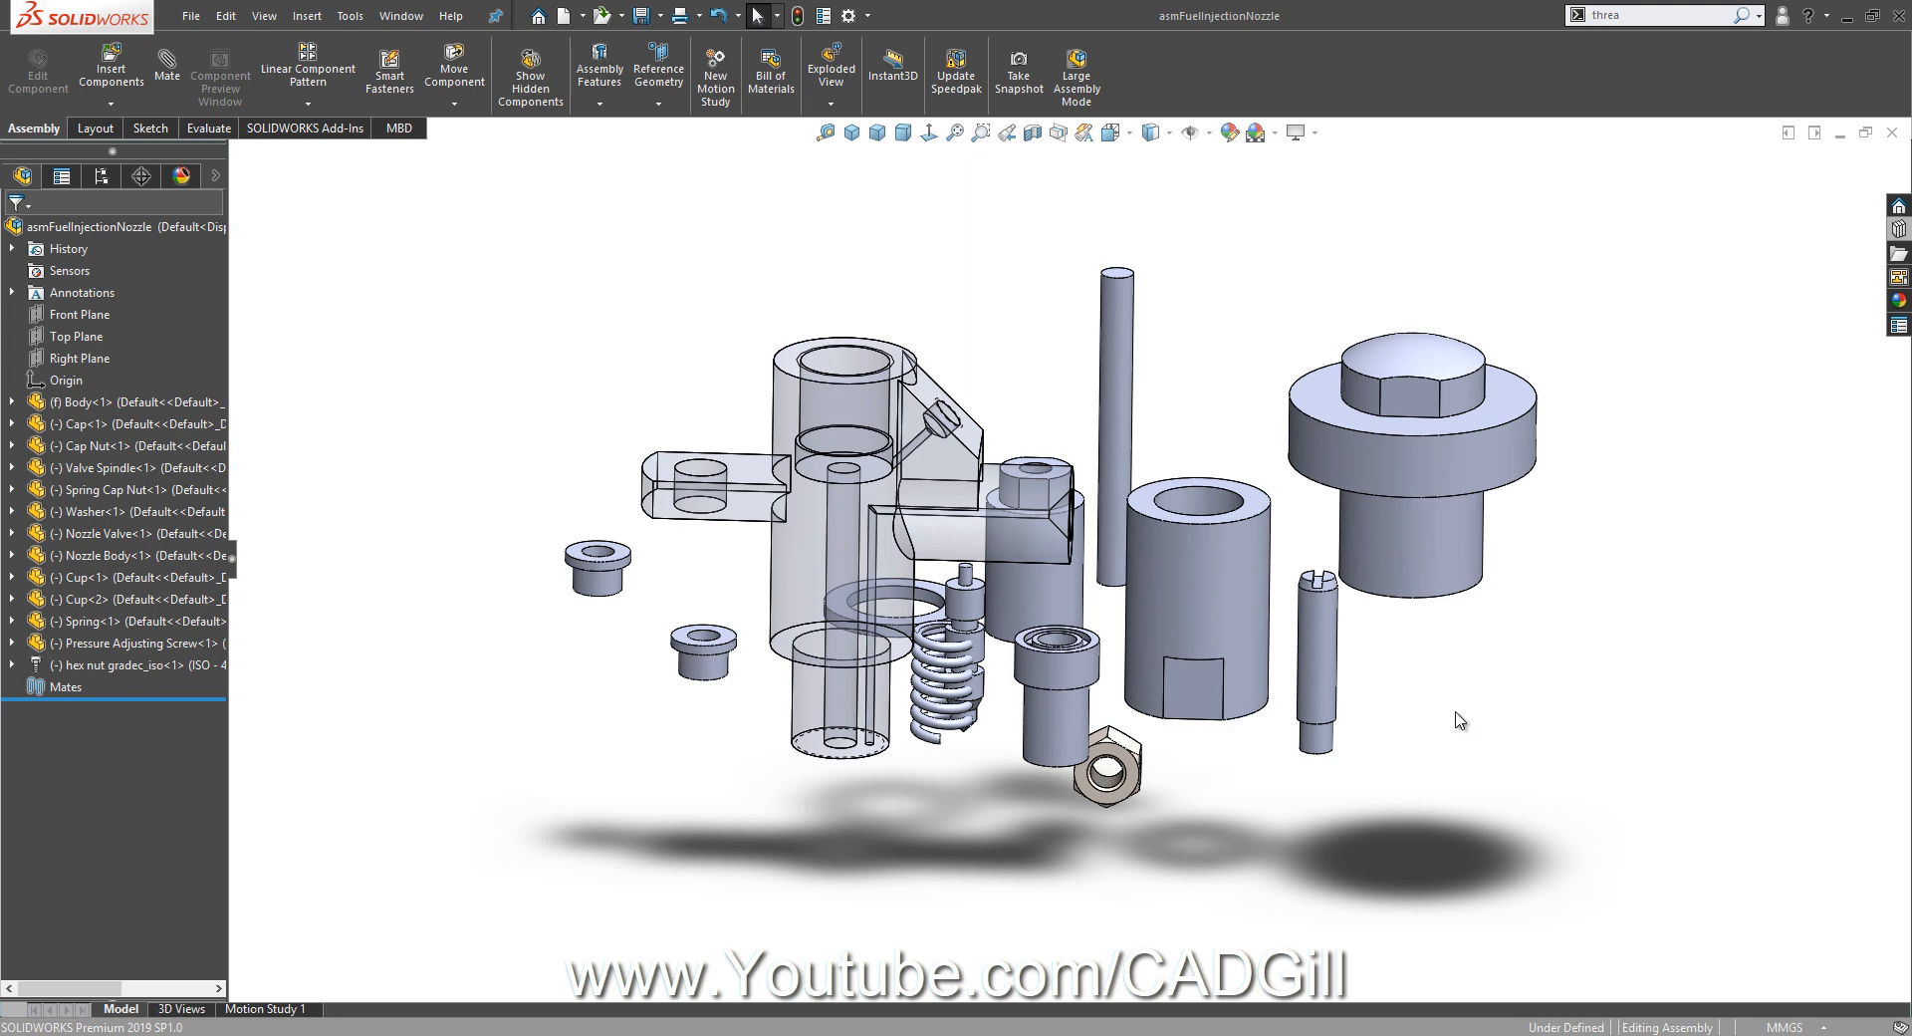
{"action": "mouse_move", "coordinate": [1447, 671]}
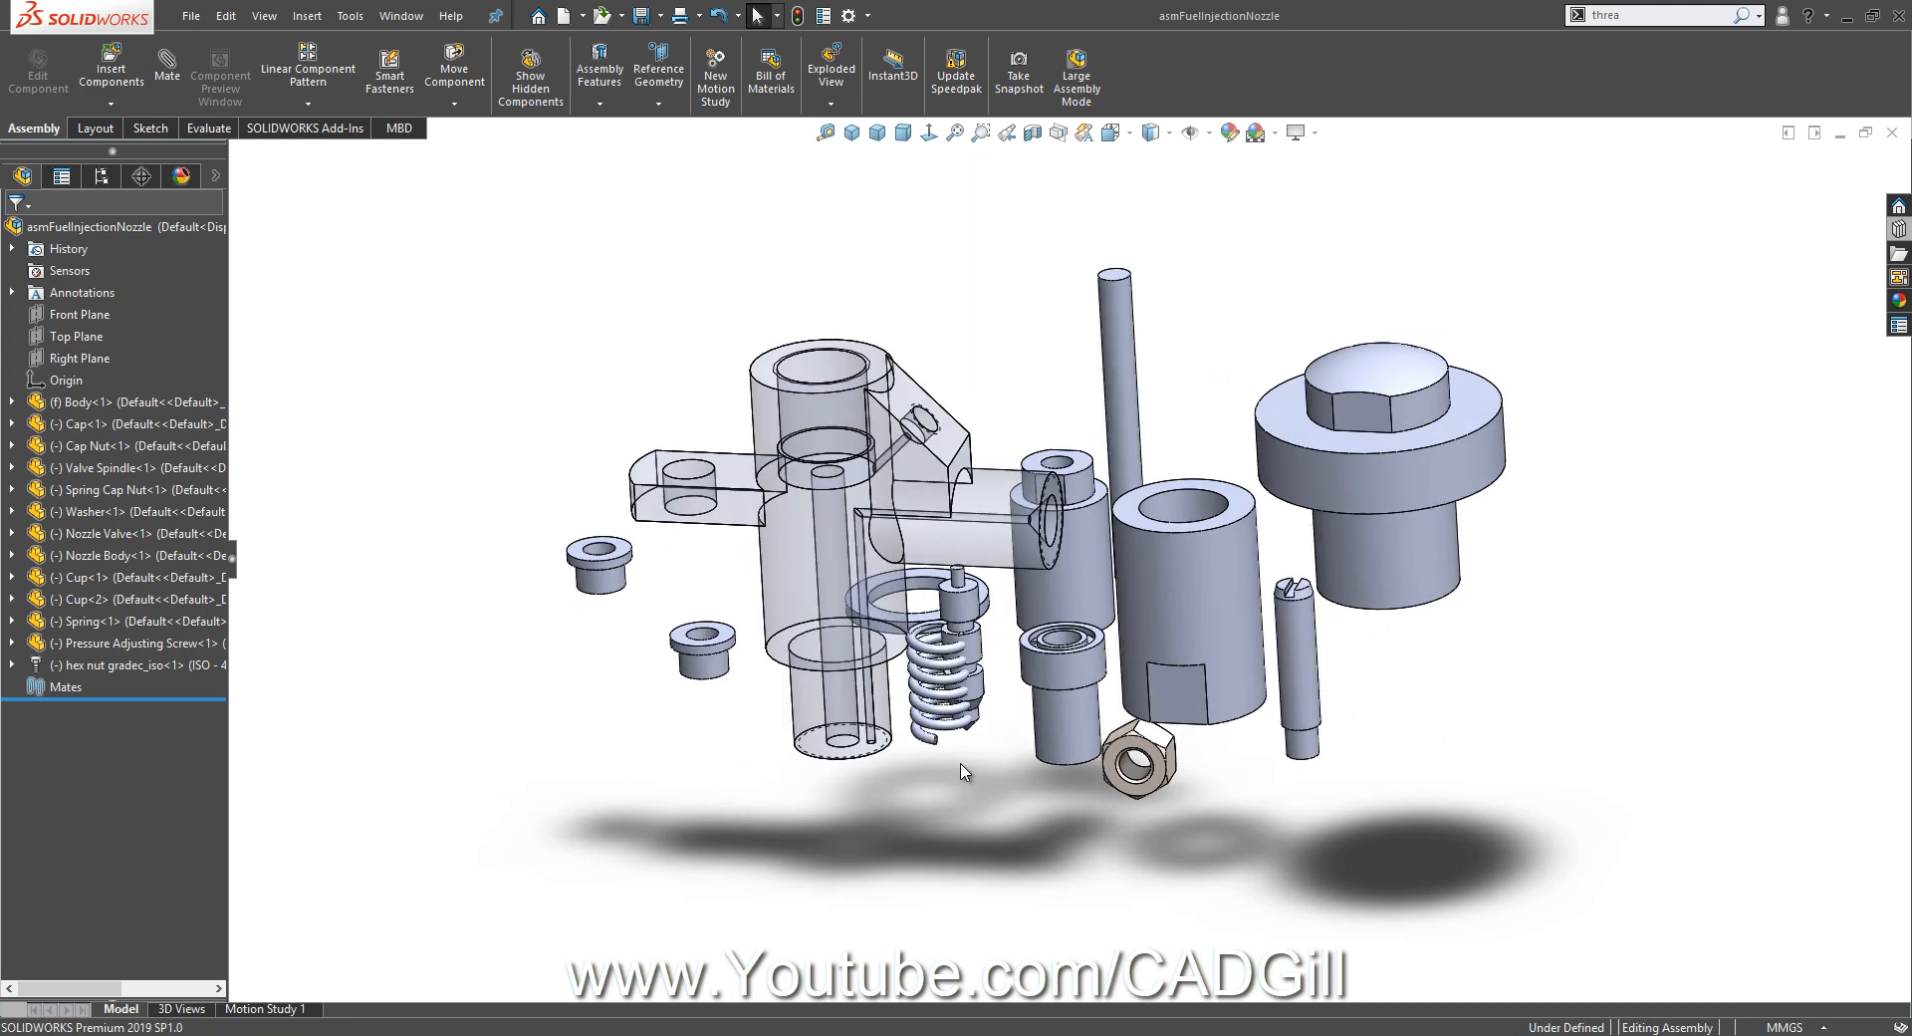
{"action": "mouse_move", "coordinate": [1139, 693]}
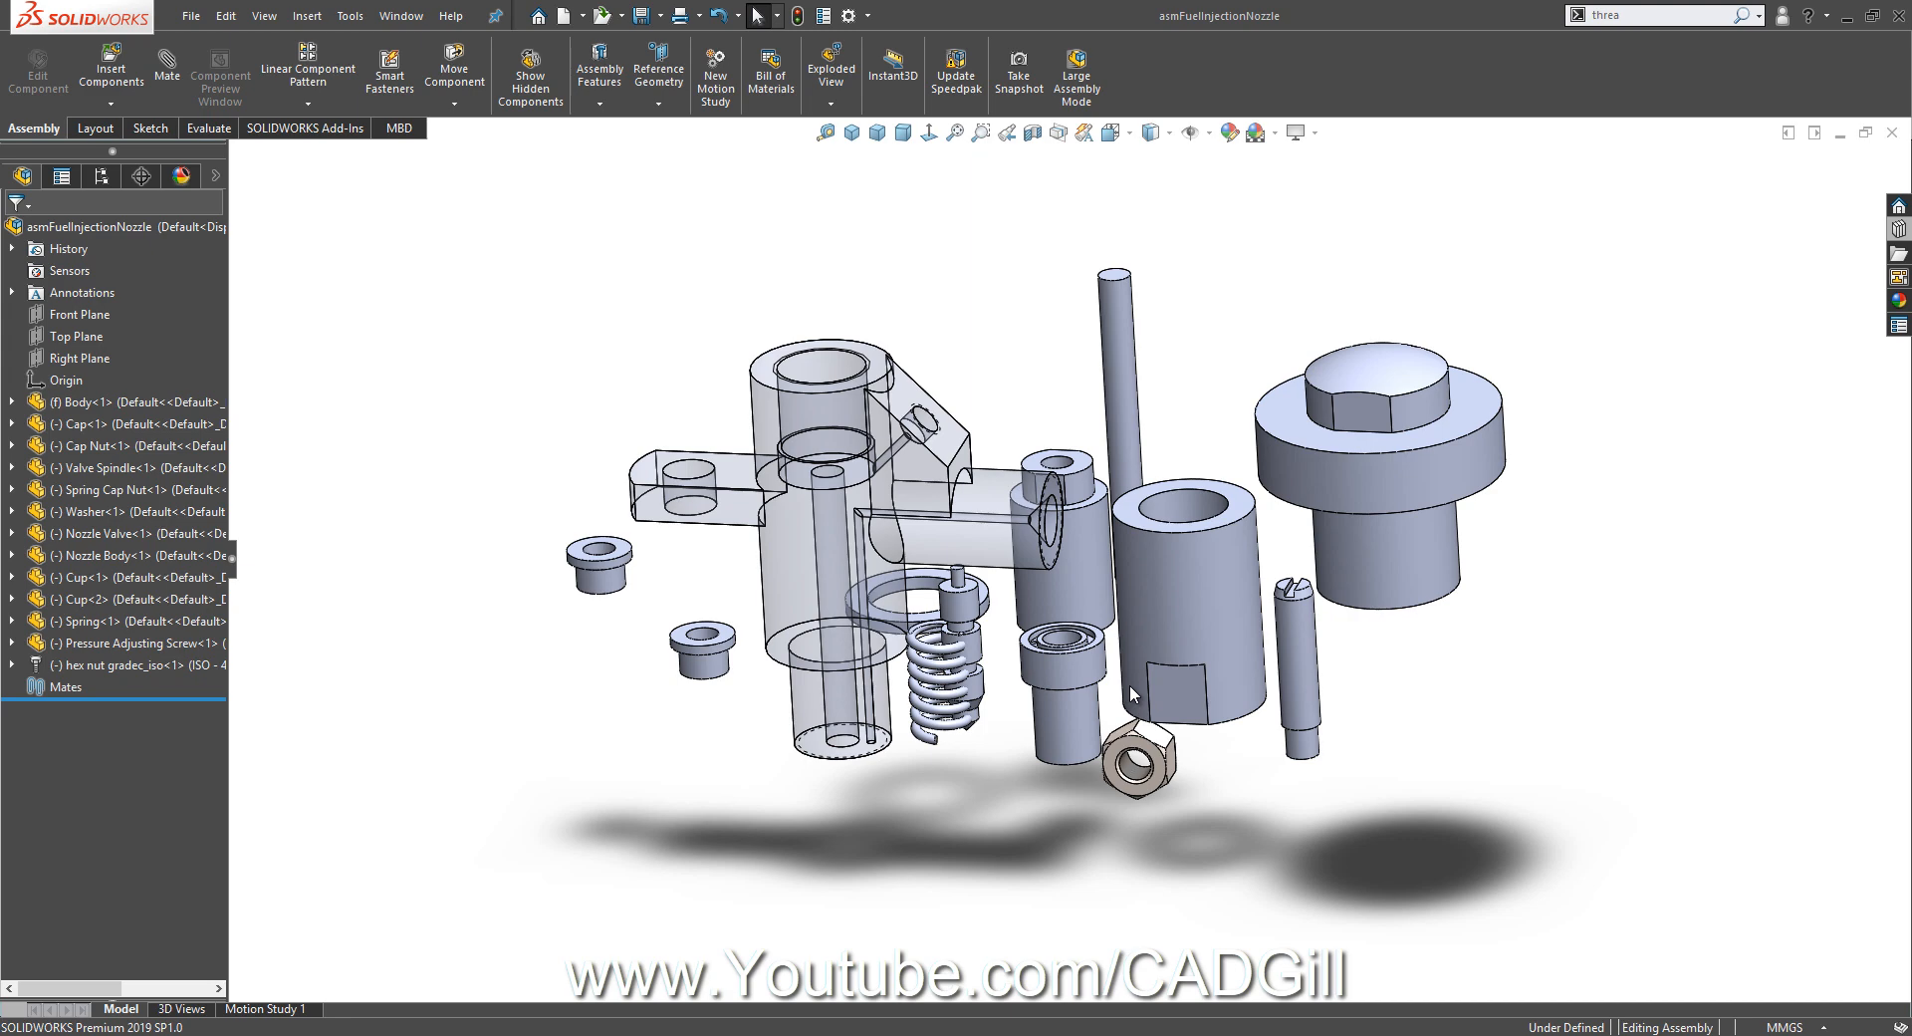
{"action": "mouse_move", "coordinate": [1175, 665]}
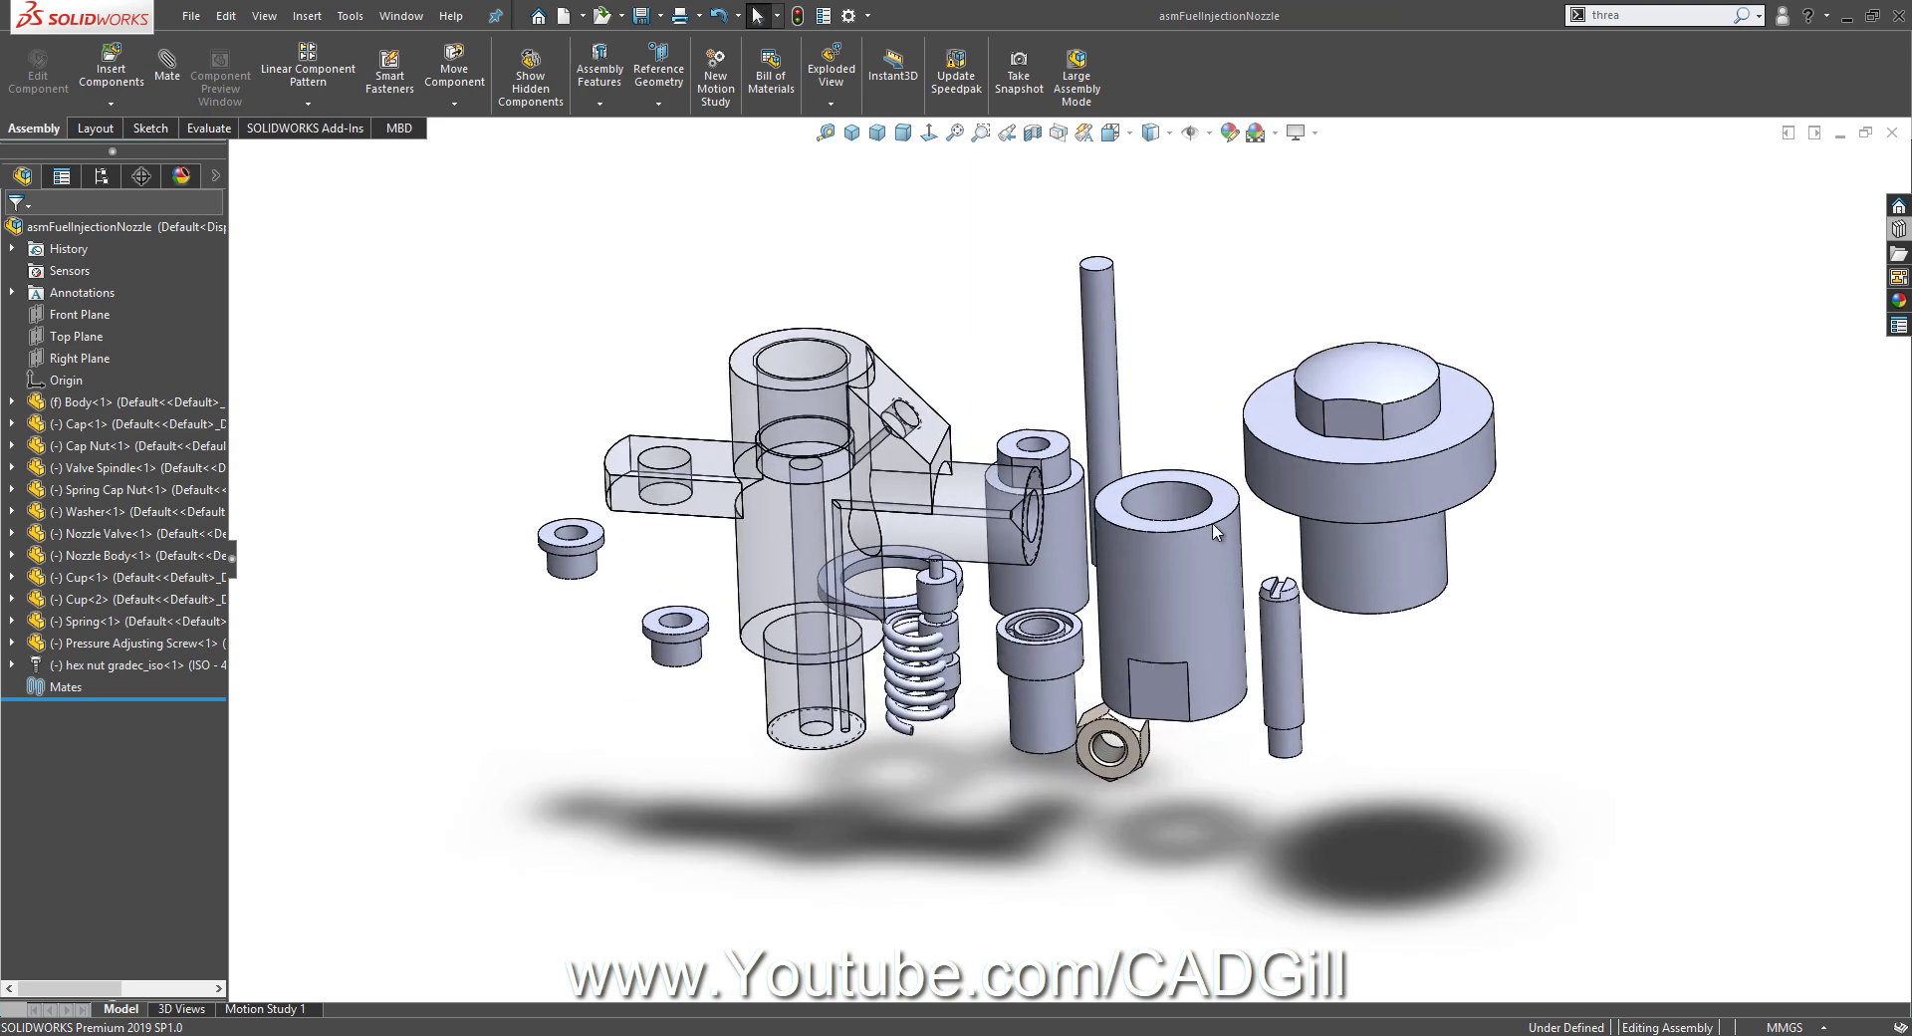
{"action": "mouse_move", "coordinate": [1372, 488]}
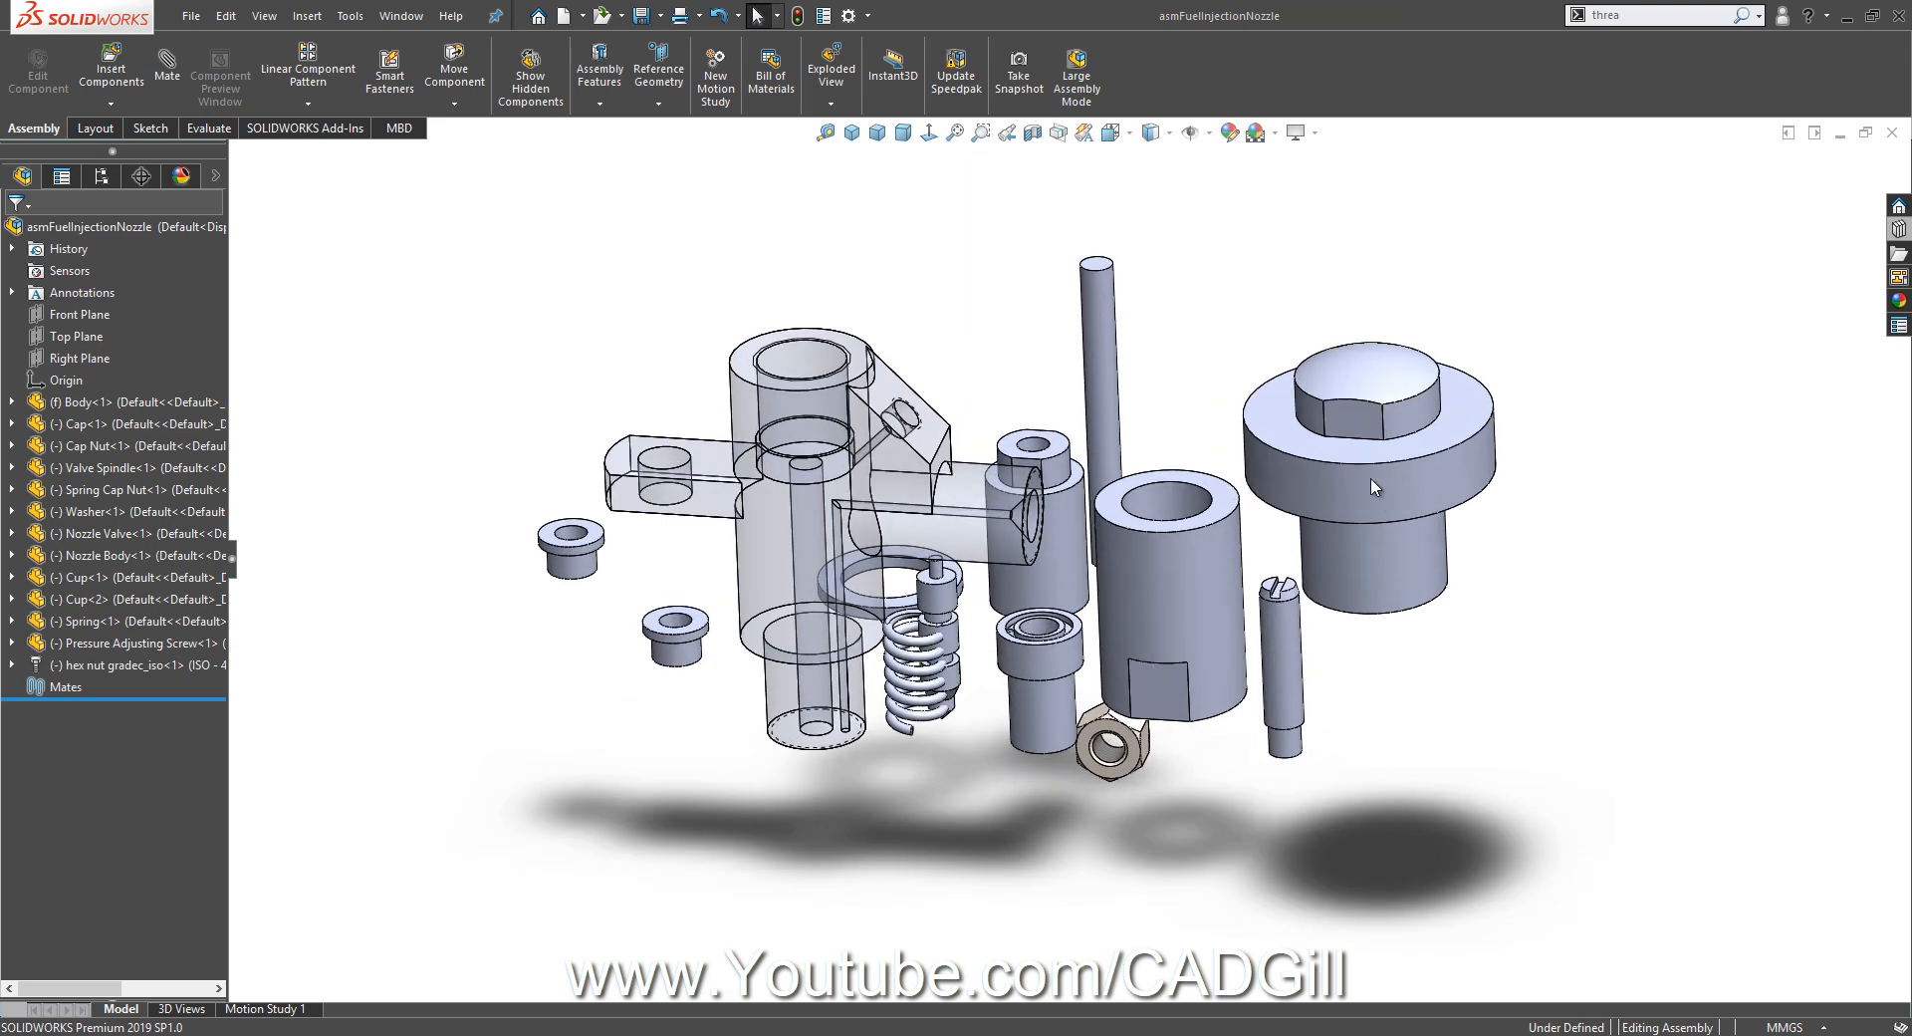
{"action": "mouse_move", "coordinate": [795, 271]}
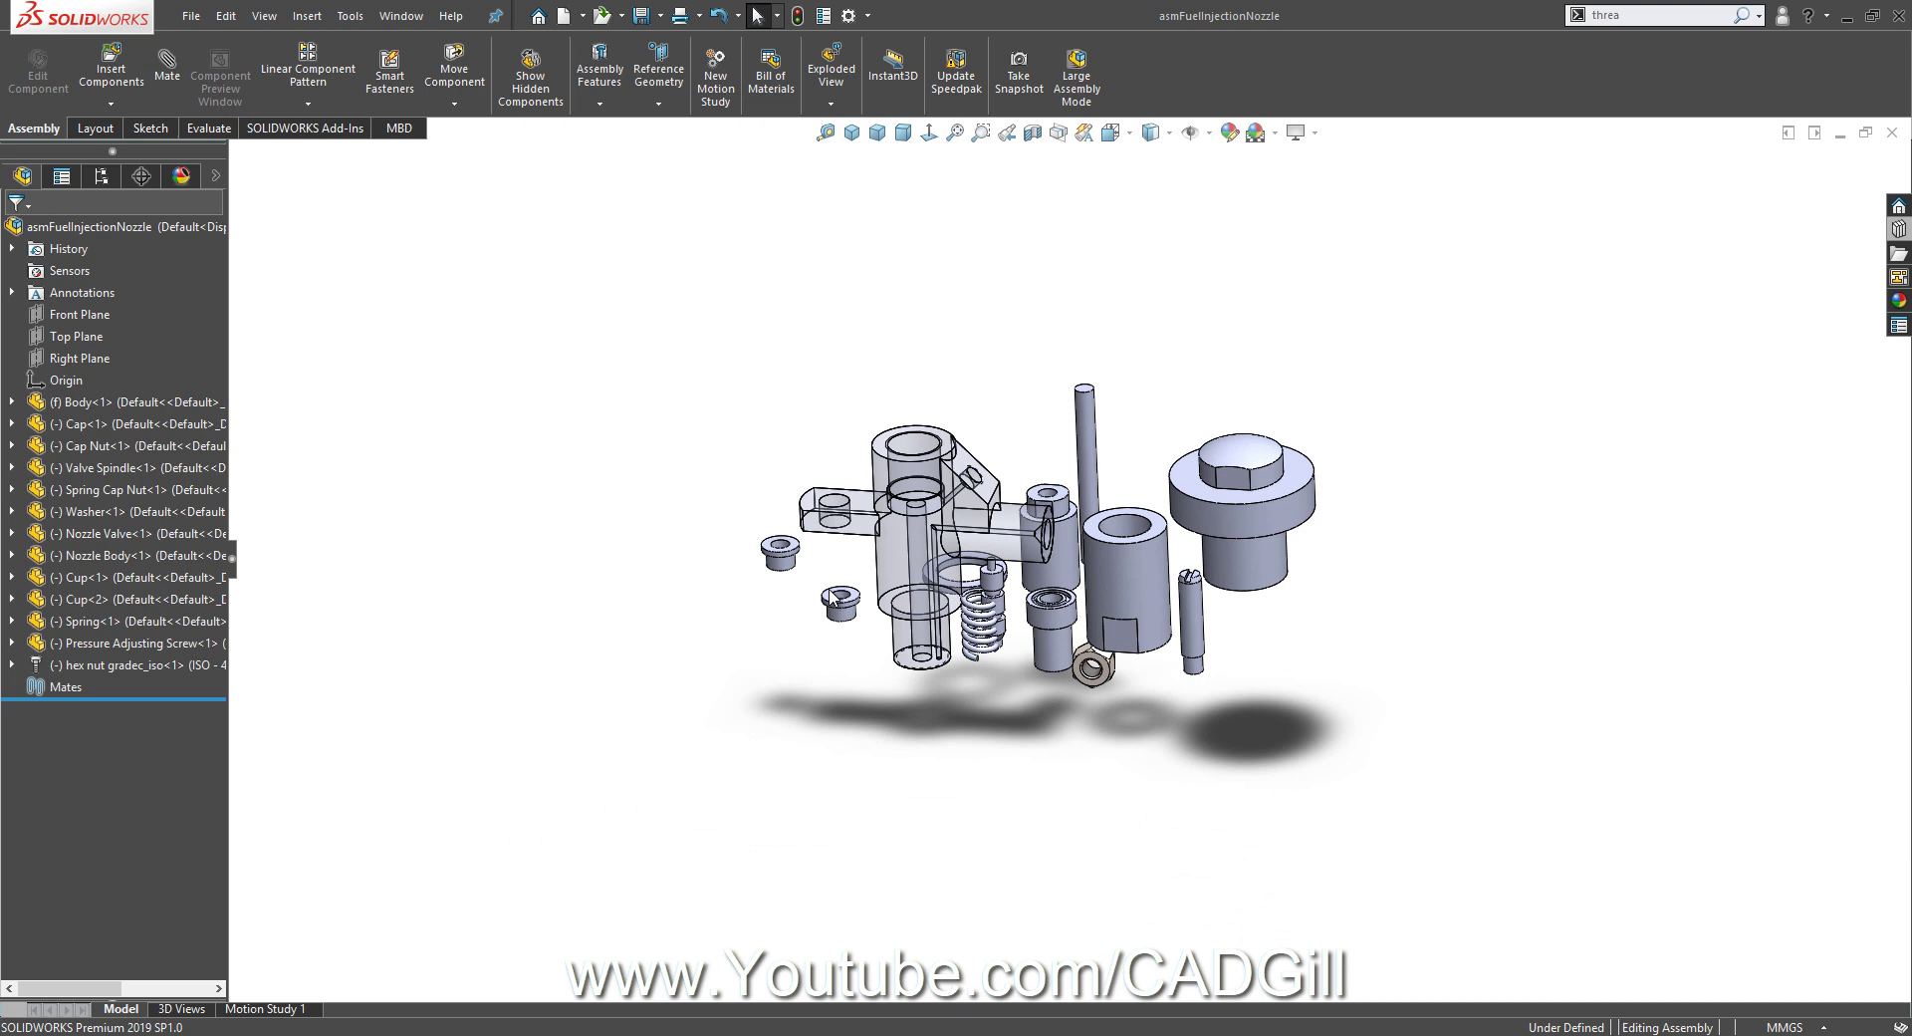
{"action": "mouse_move", "coordinate": [840, 598]}
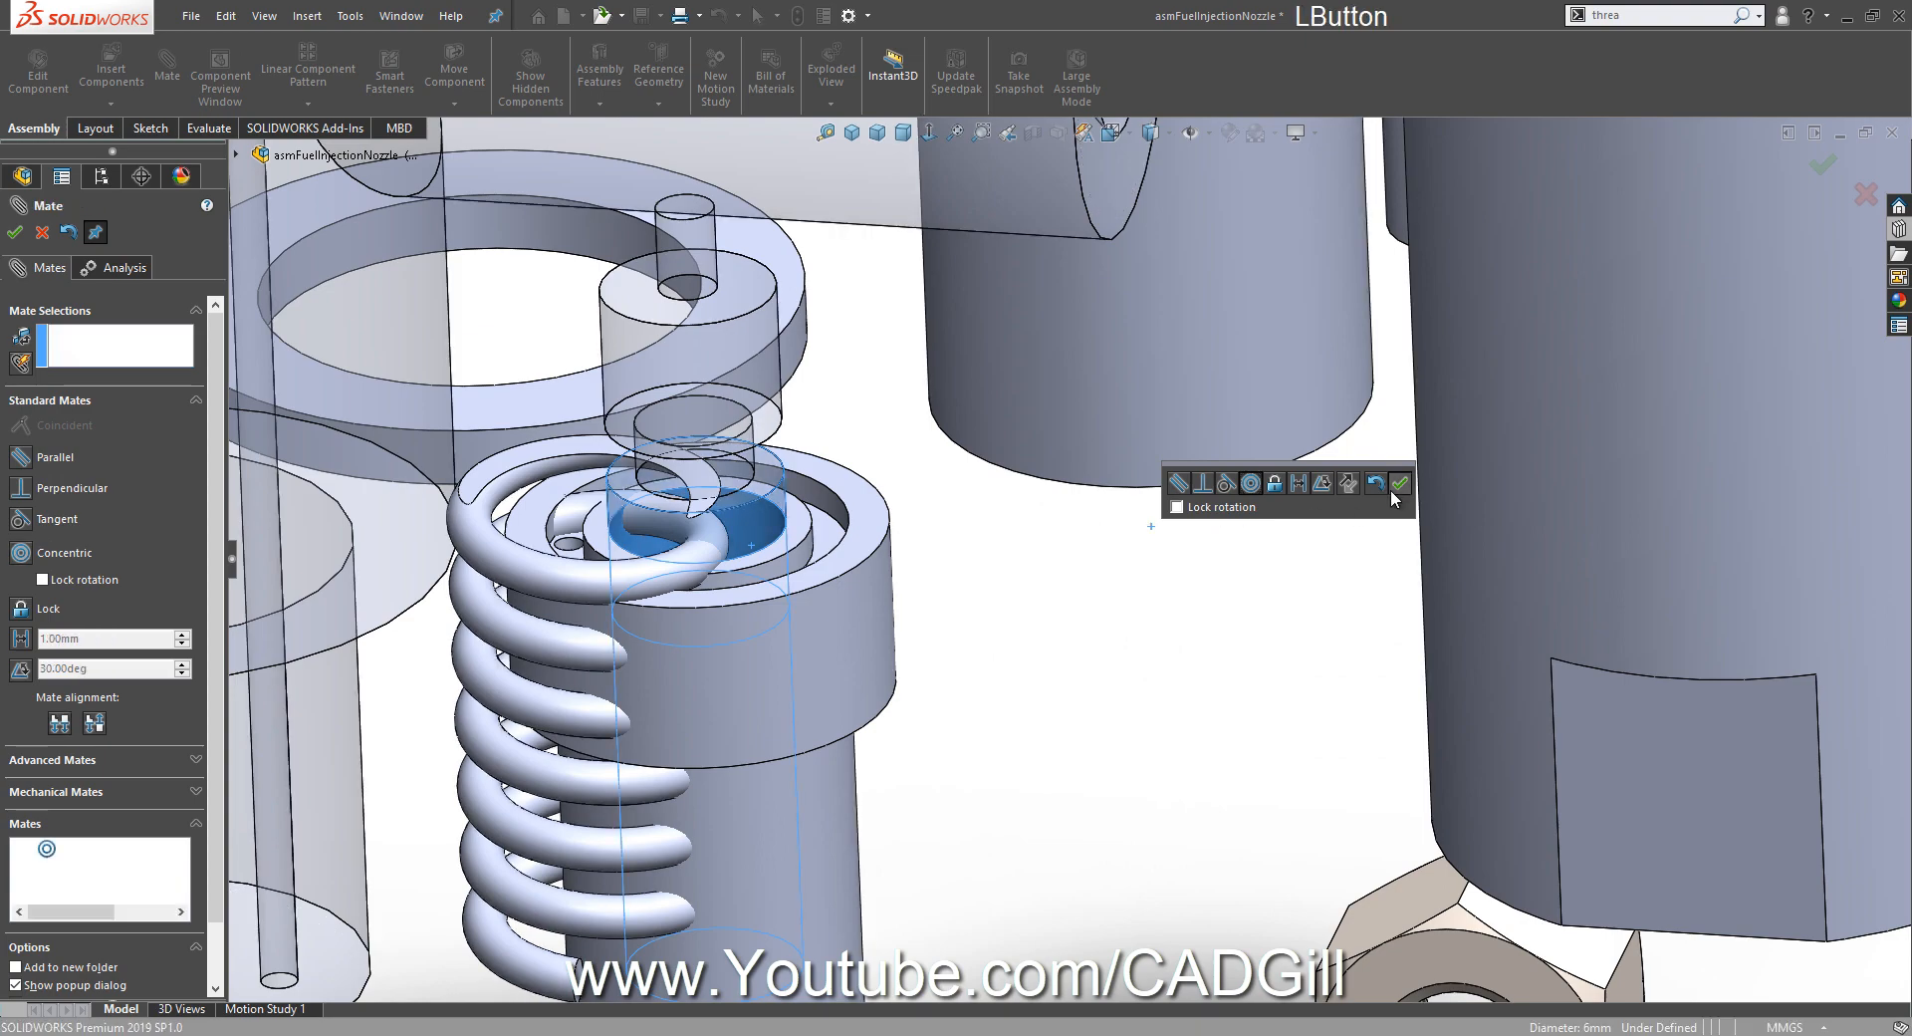
Mate the nozzle valve's faces, then join the nozzle body coincident with the main body.
{"action": "left_click", "coordinate": [1402, 484]}
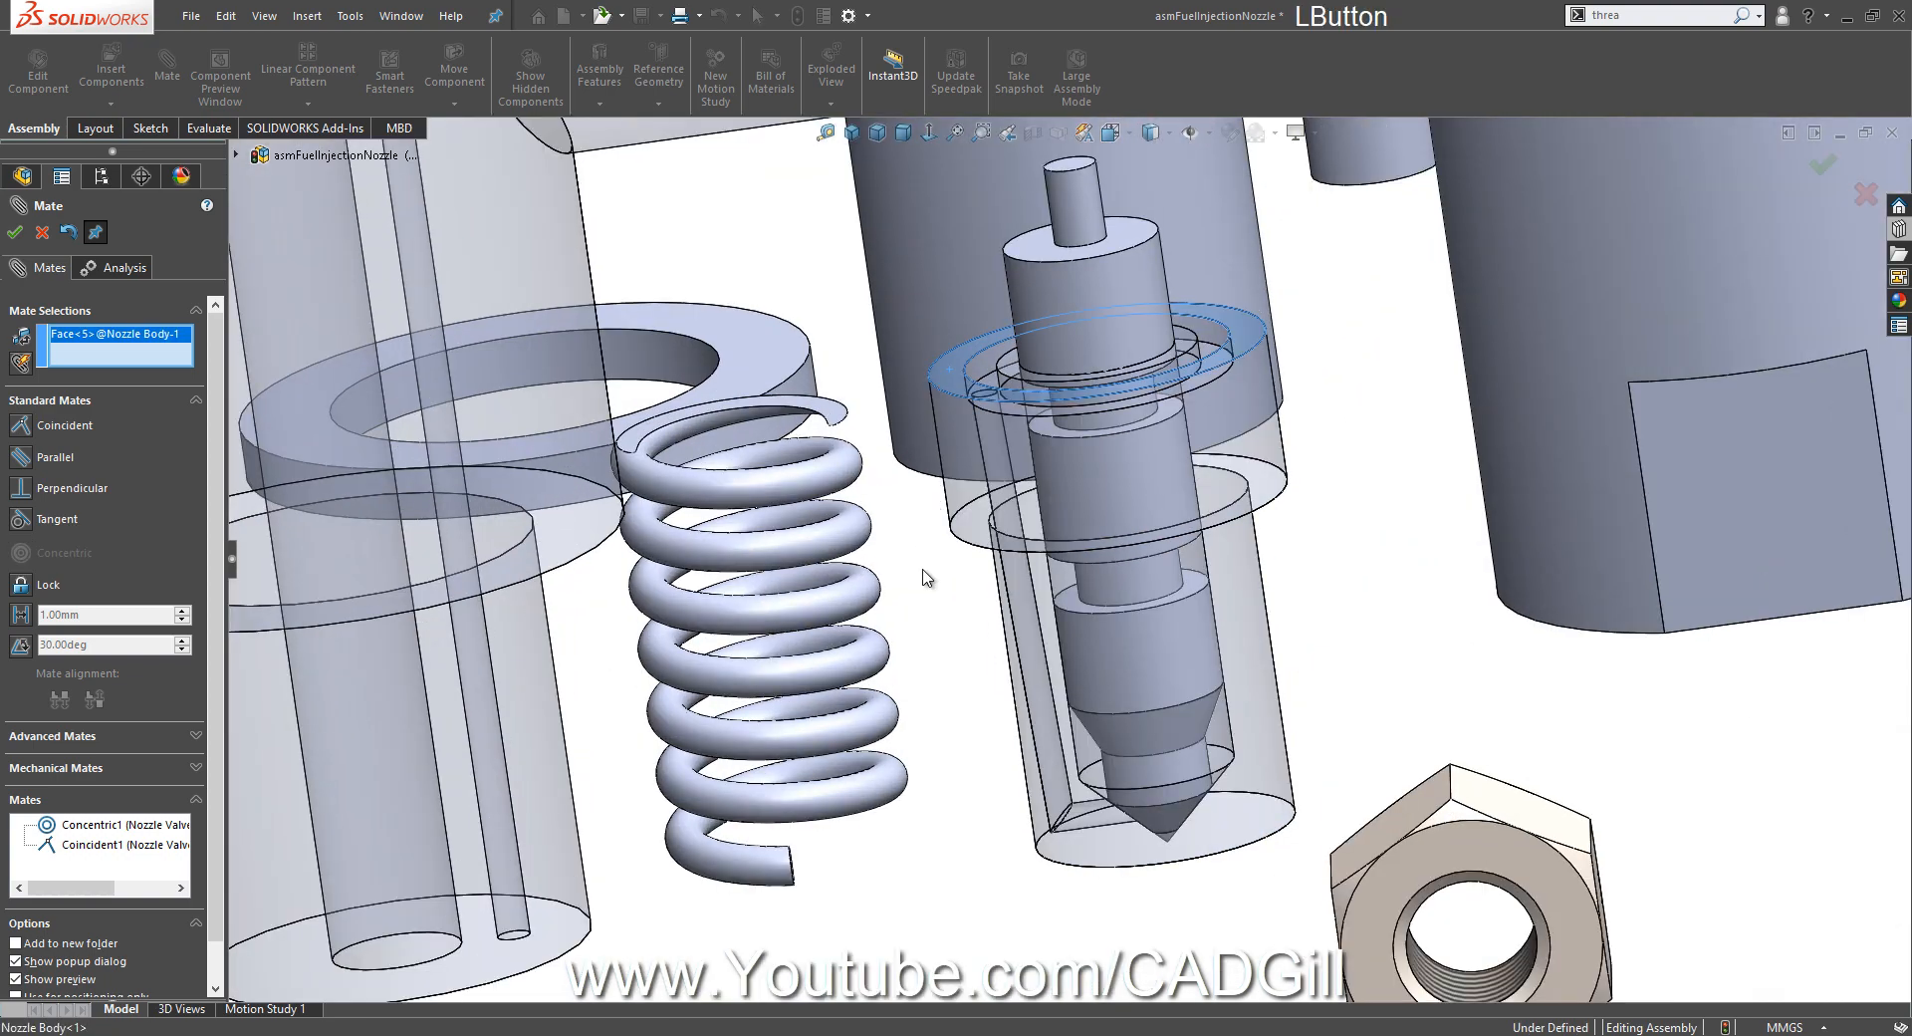
{"action": "left_click_drag", "start_coordinate": [926, 578], "coordinate": [731, 711]}
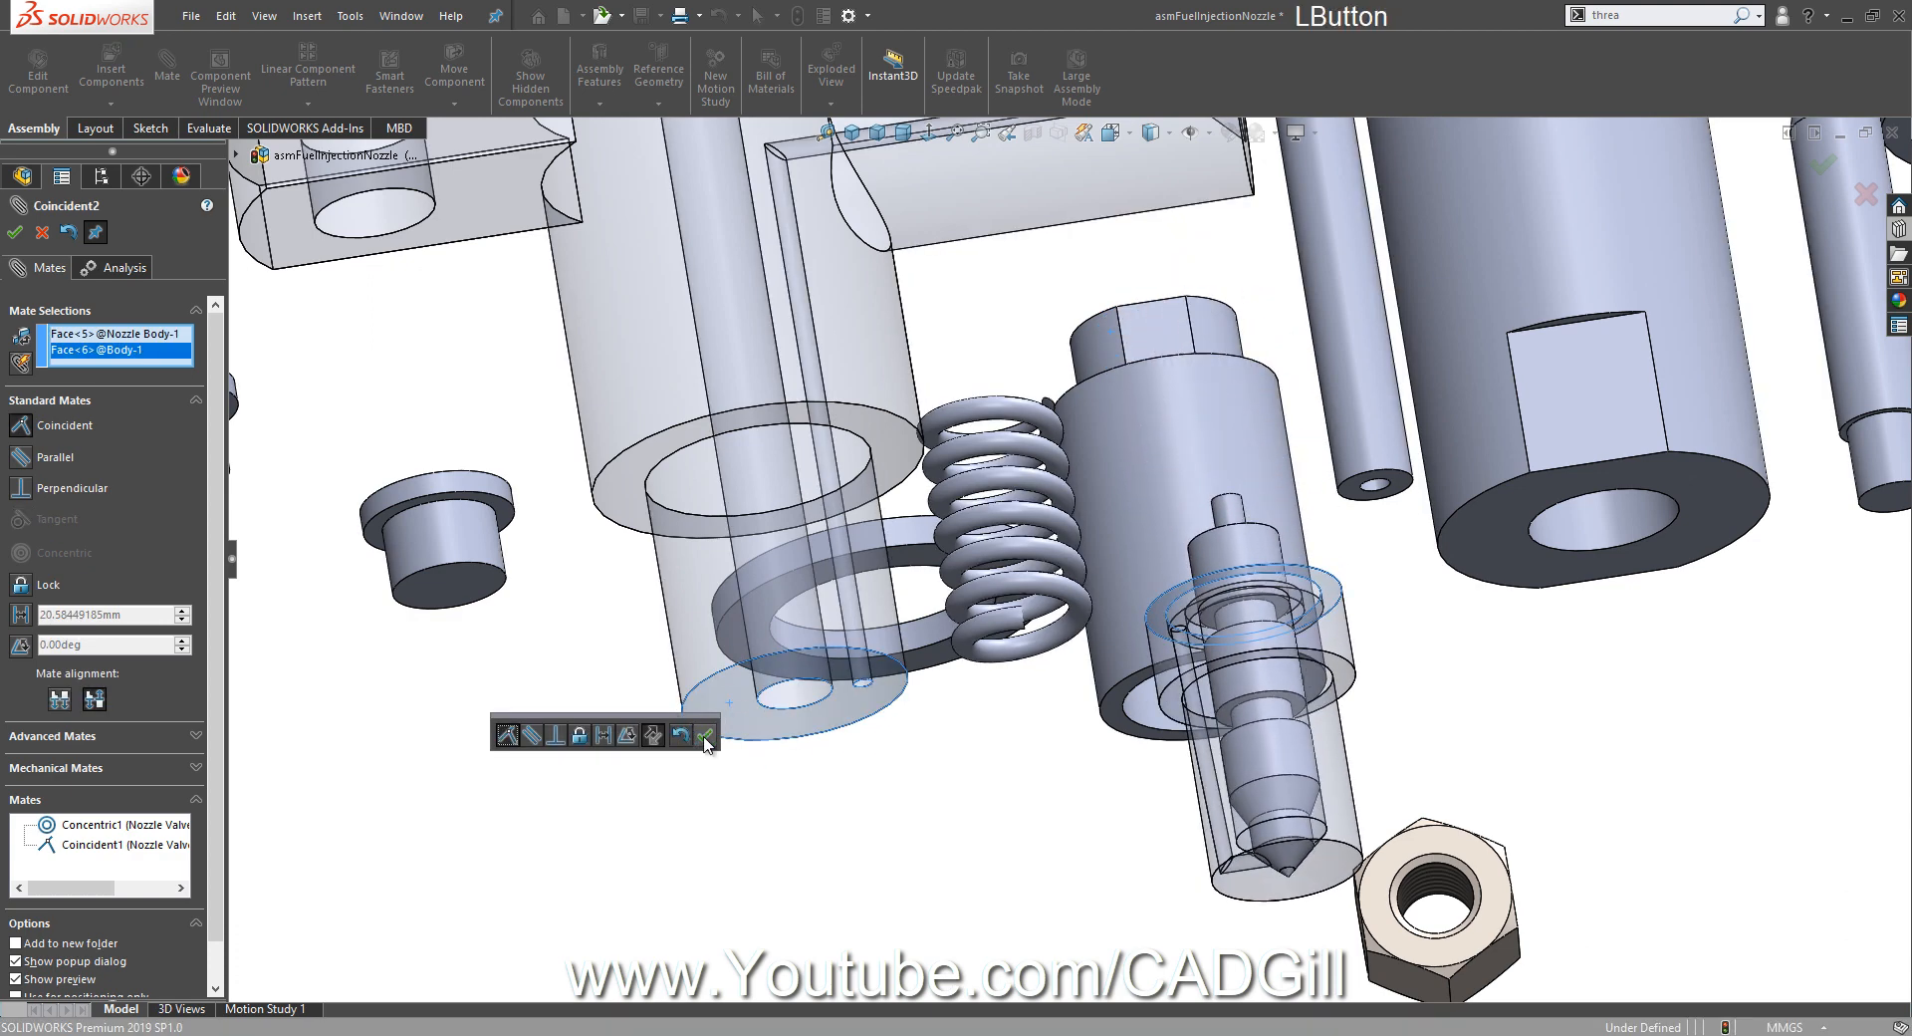
{"action": "left_click", "coordinate": [703, 739]}
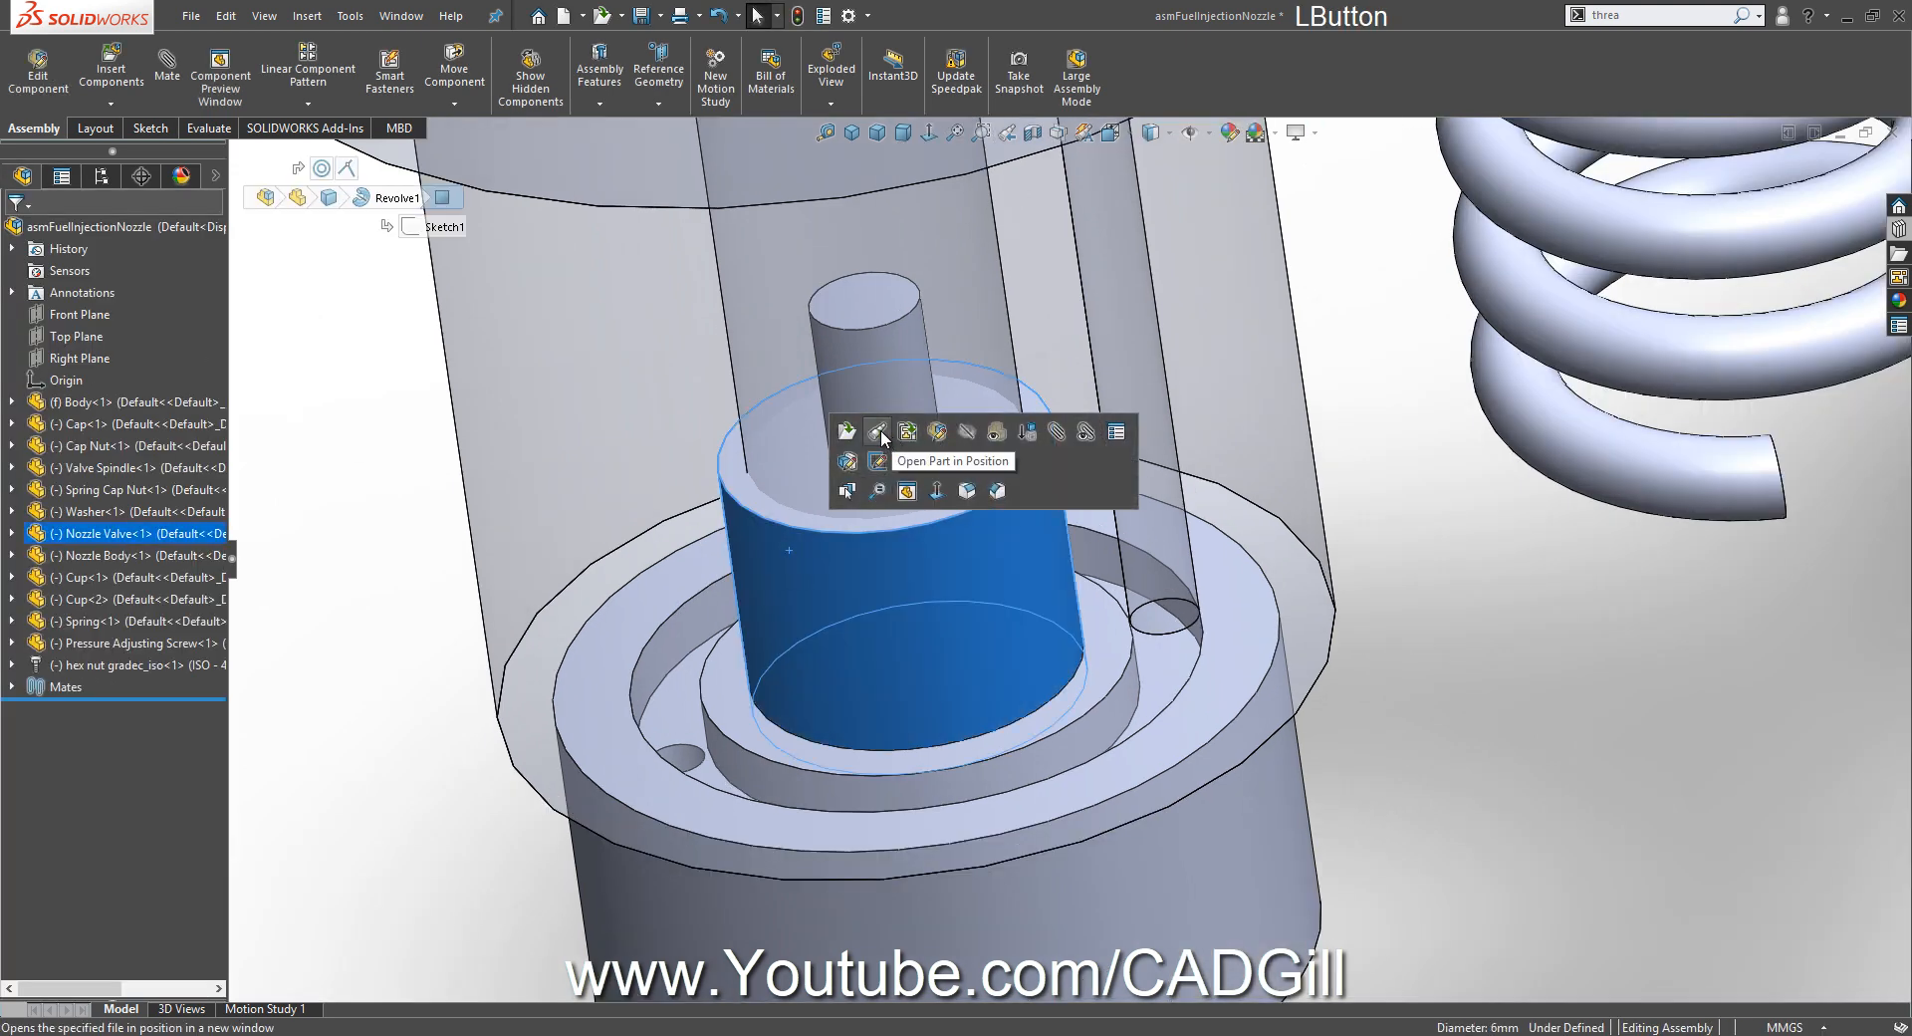
Open the Nozzle Valve part on its own and select a face to reposition.
{"action": "left_click", "coordinate": [876, 433]}
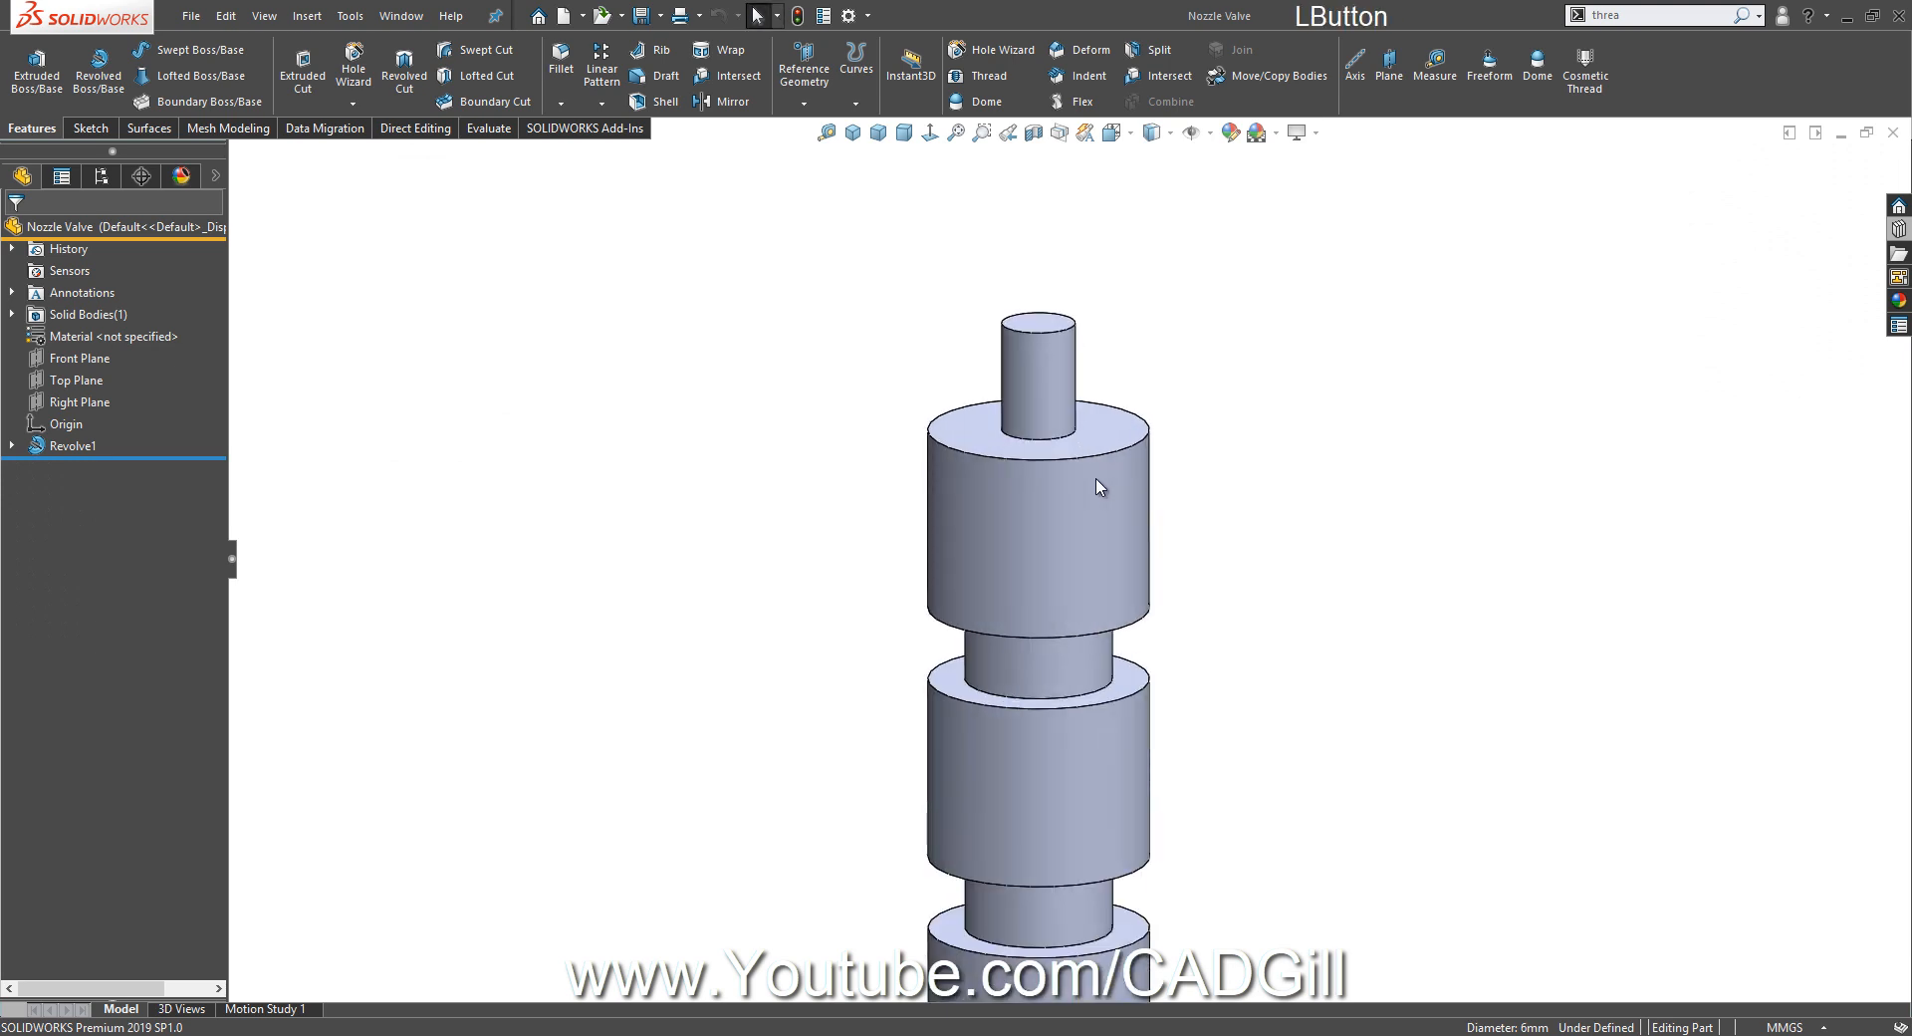
{"action": "left_click", "coordinate": [1434, 61]}
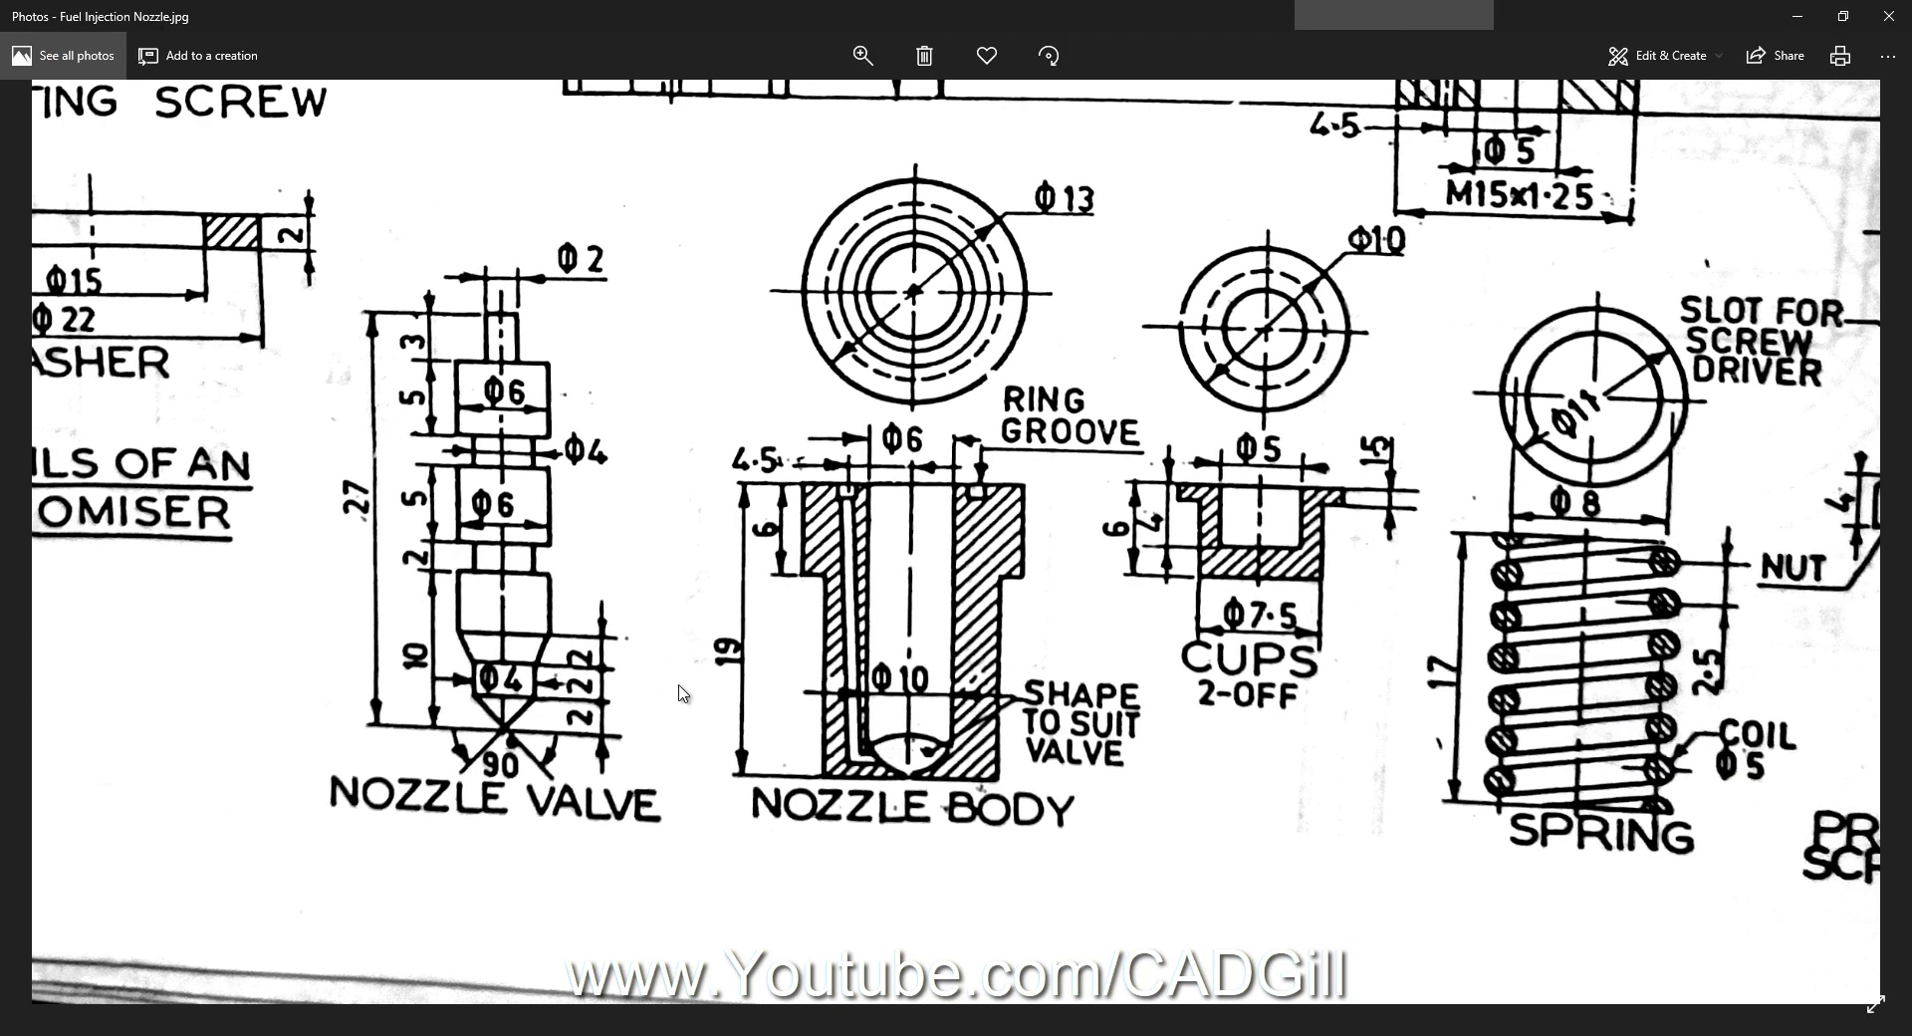
{"action": "mouse_move", "coordinate": [389, 741]}
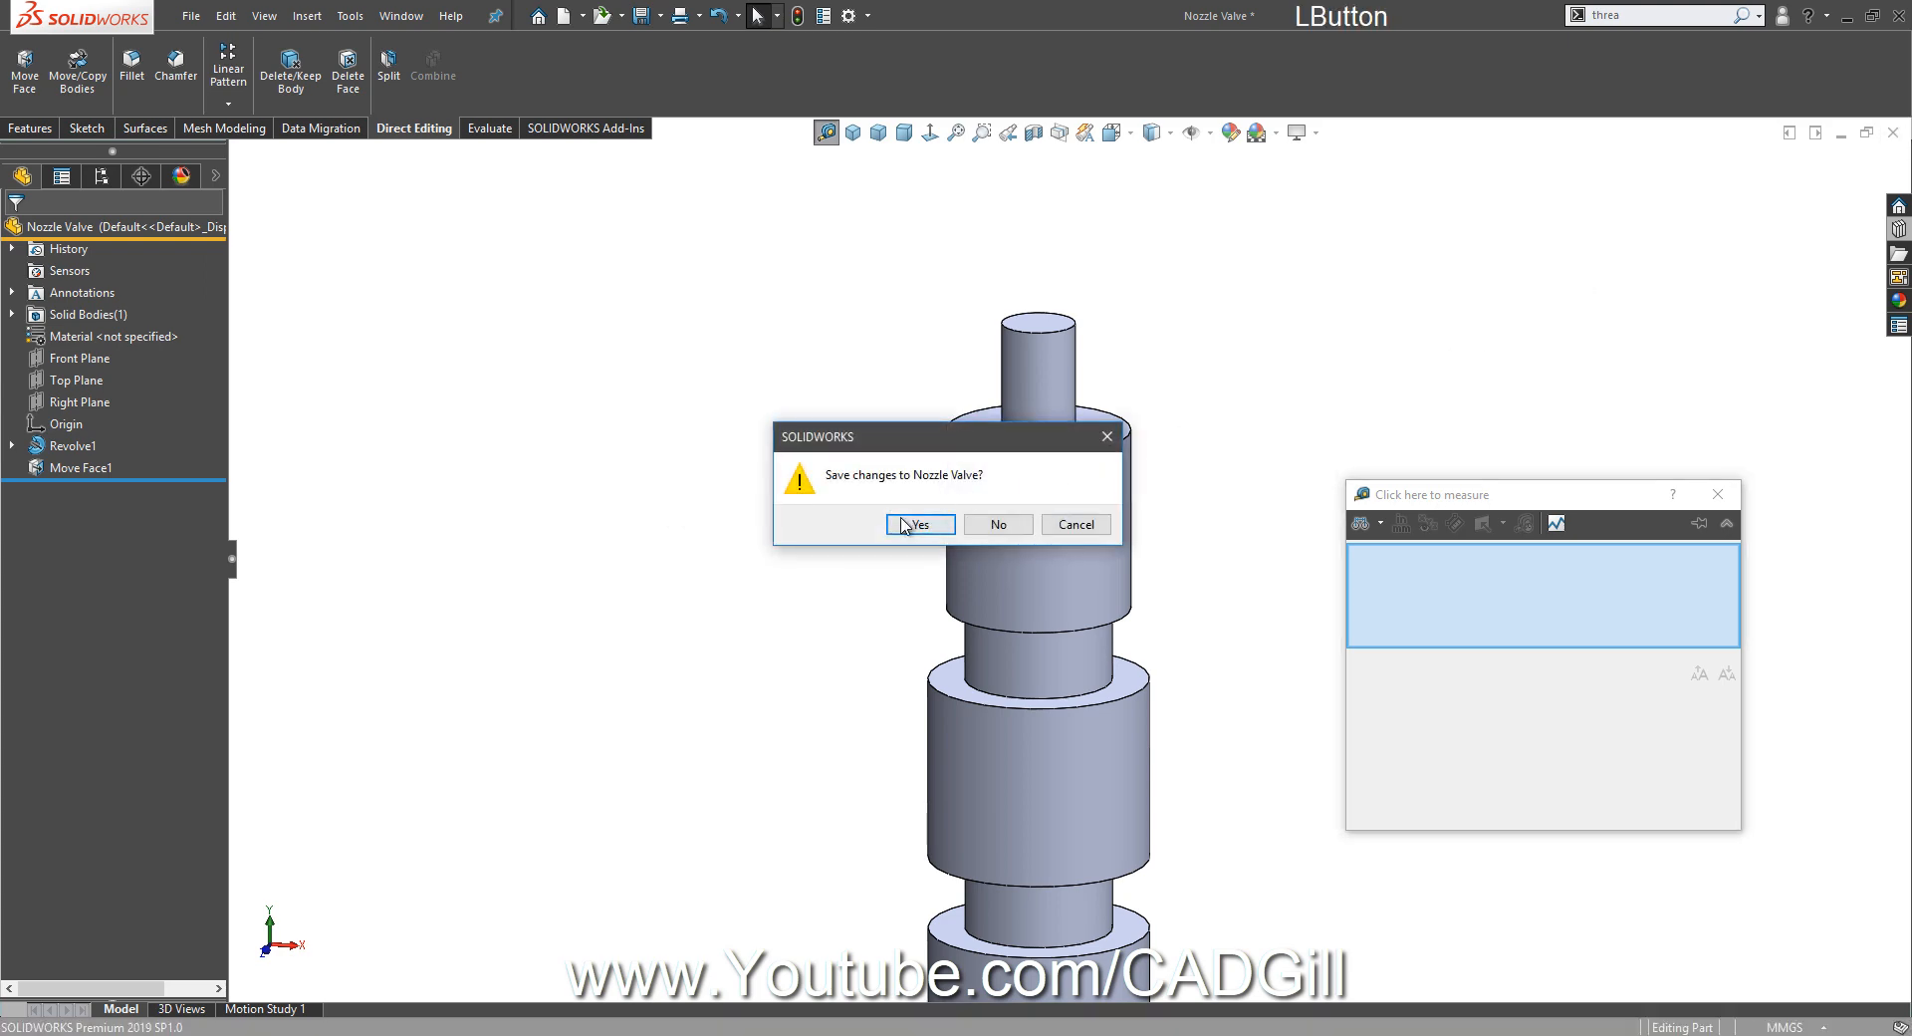
Save the Nozzle Valve changes, rebuild the assembly and inspect the valve inside the nozzle body.
{"action": "left_click", "coordinate": [920, 523]}
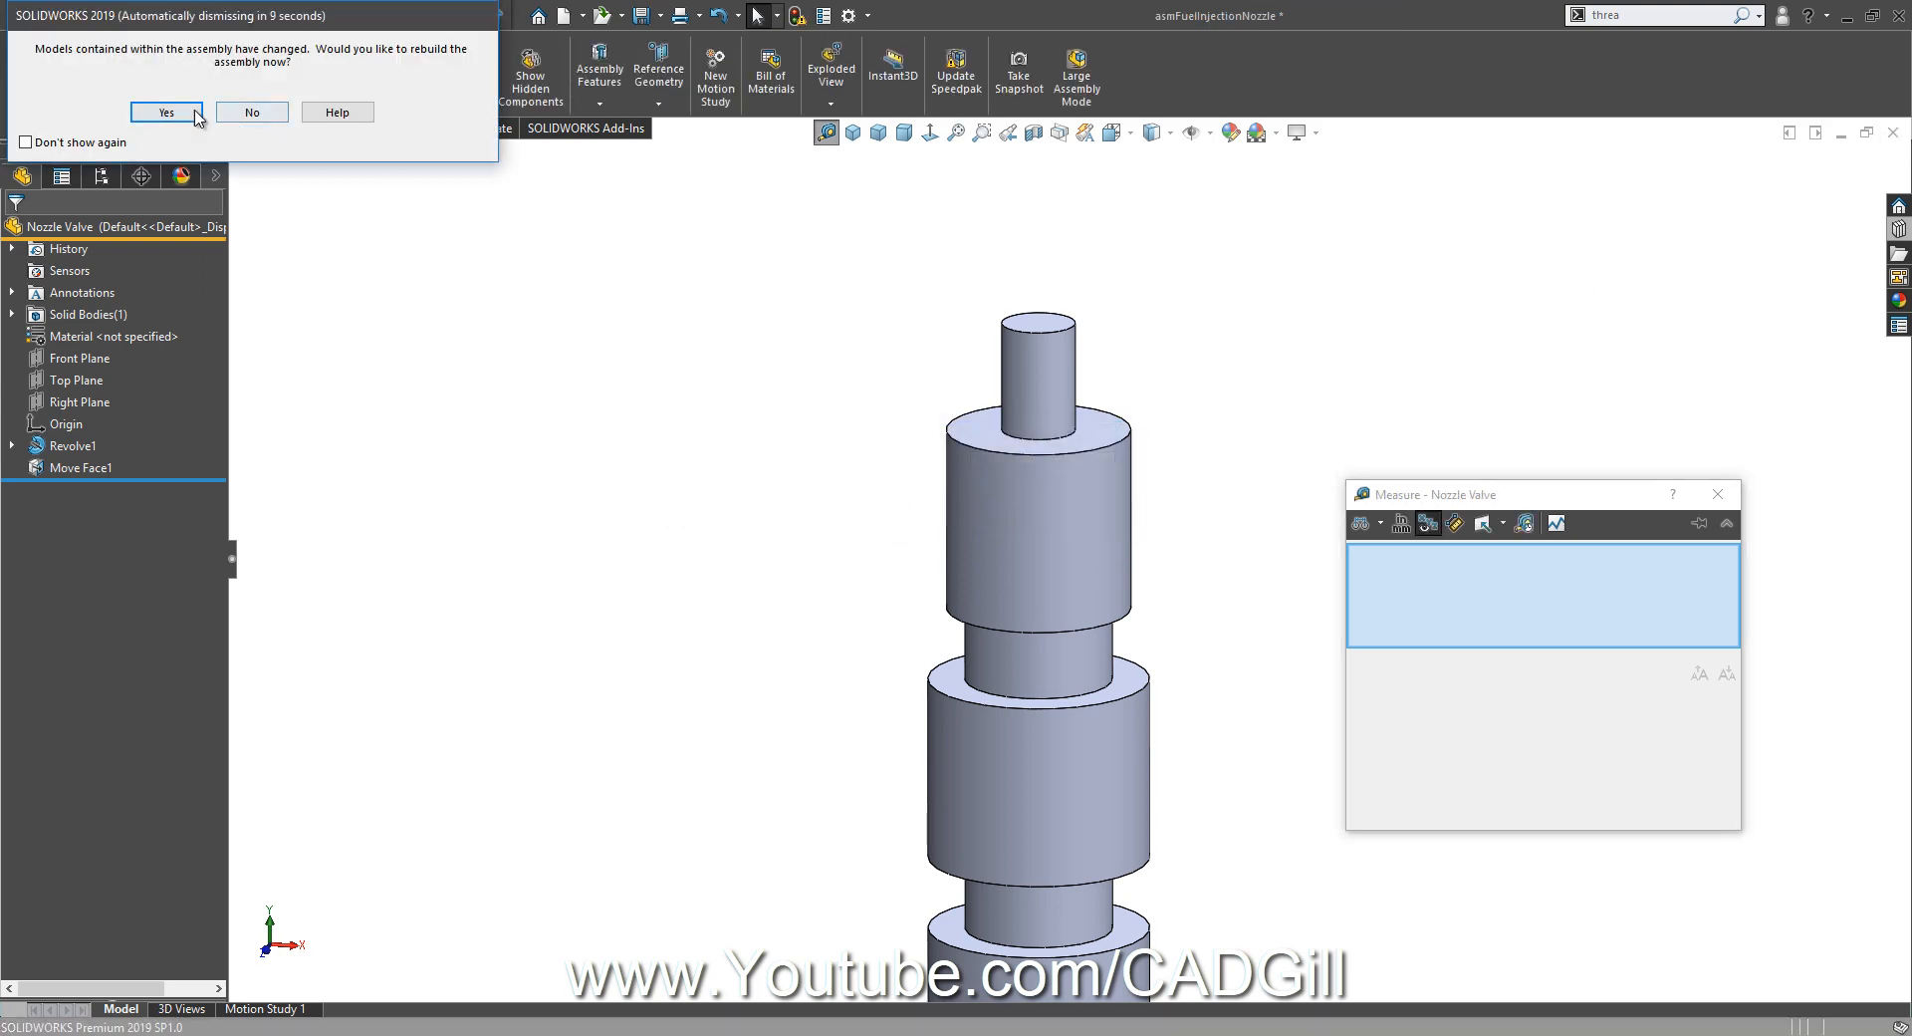
{"action": "left_click", "coordinate": [183, 112]}
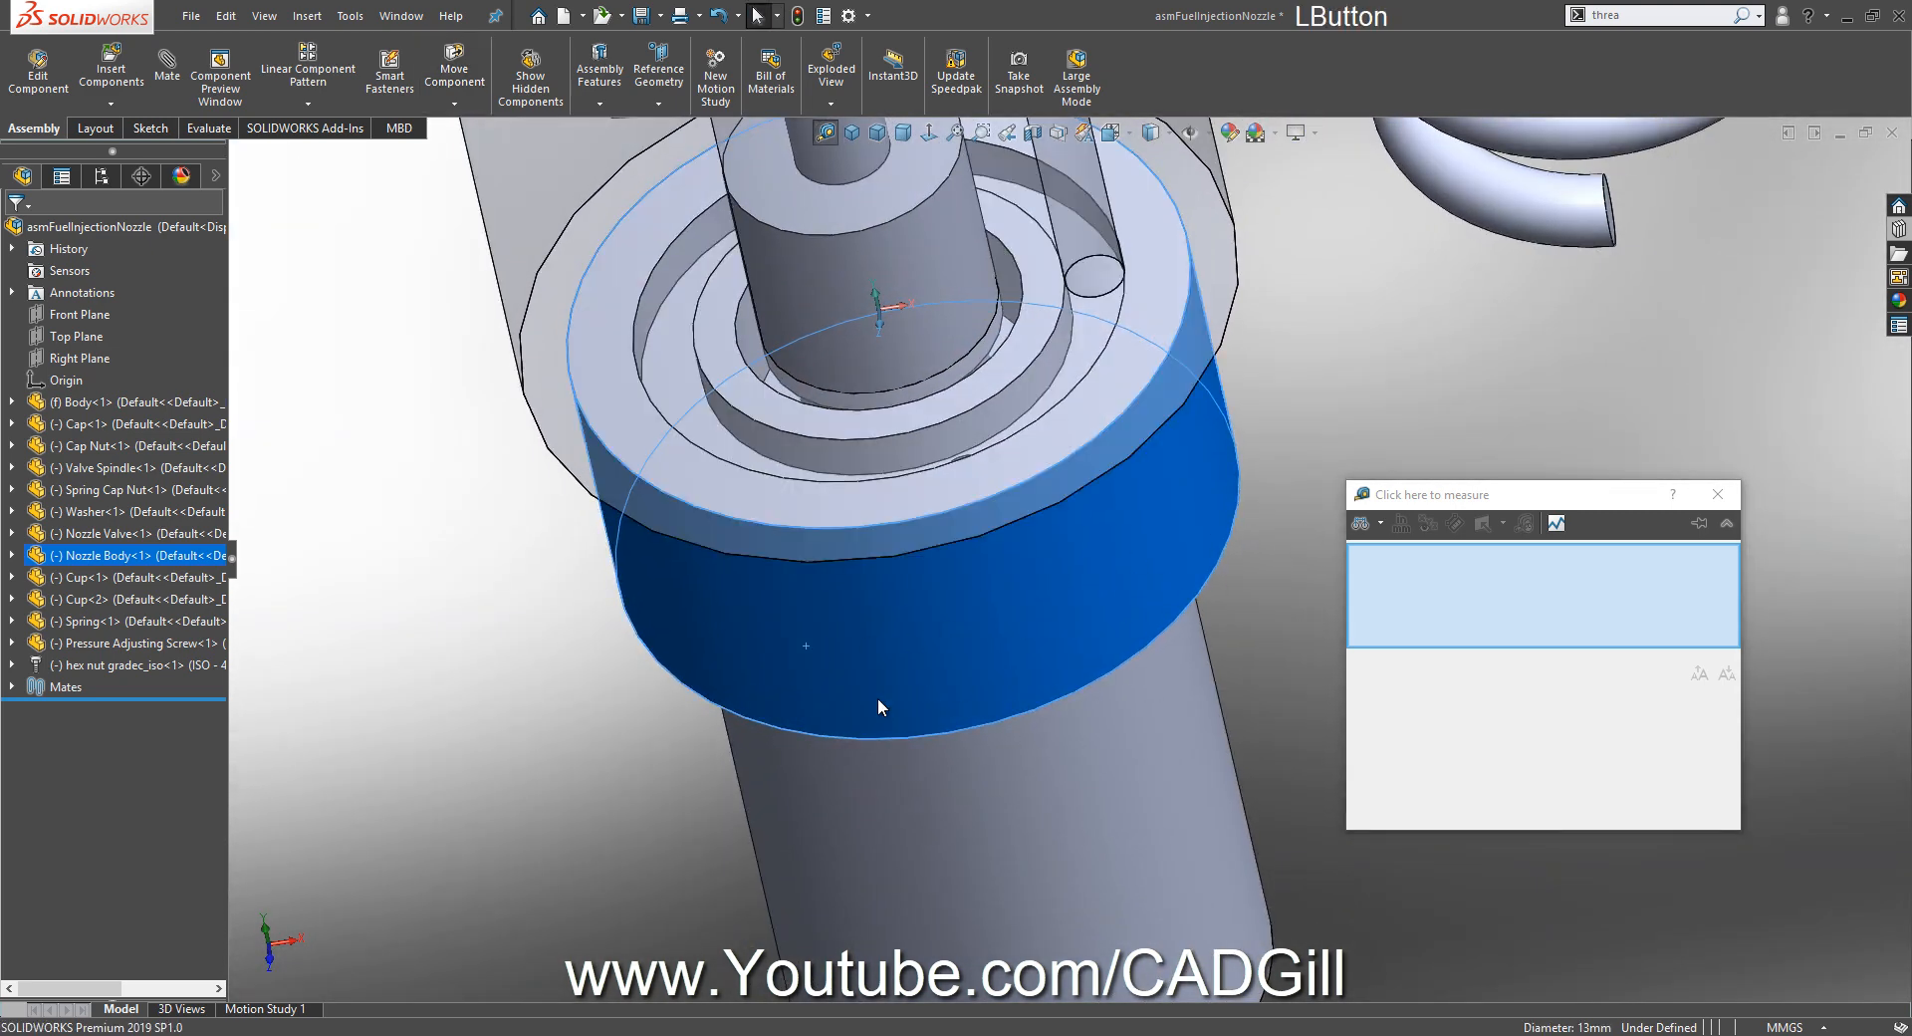
{"action": "left_click_drag", "start_coordinate": [883, 708], "coordinate": [1074, 402]}
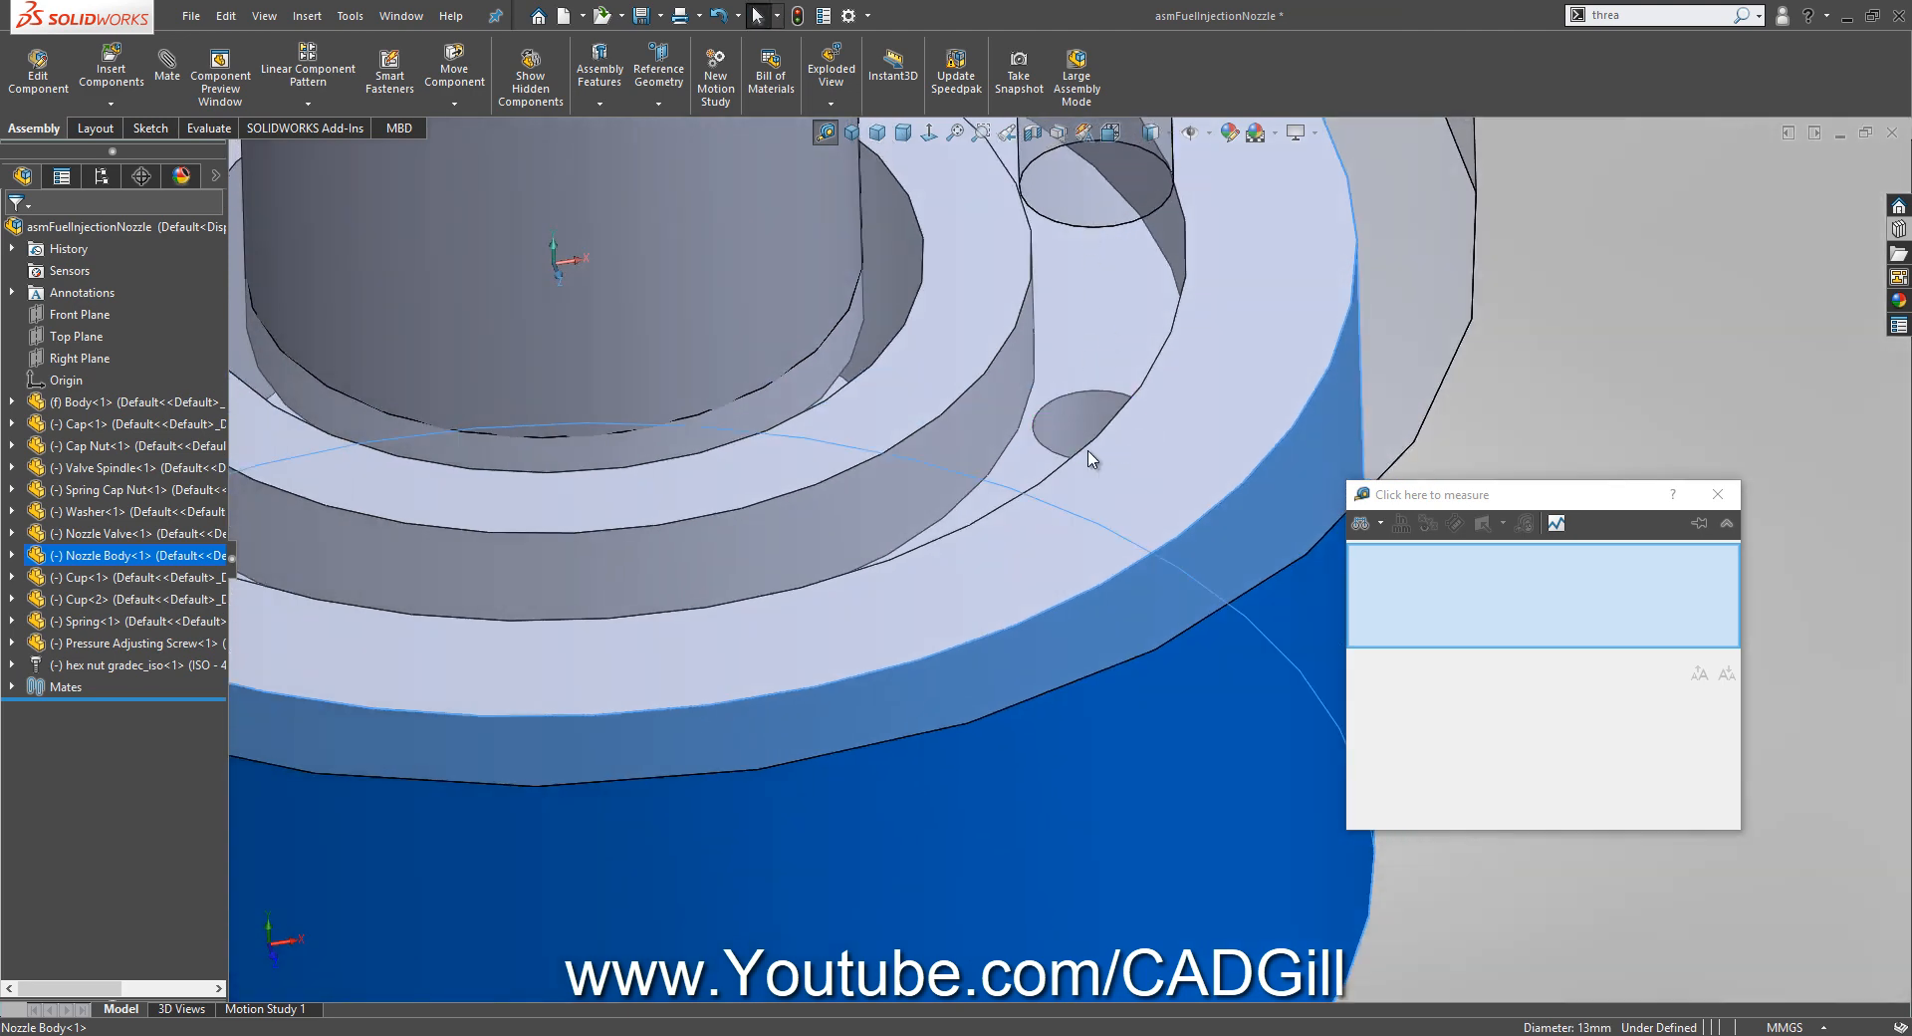
{"action": "left_click_drag", "start_coordinate": [1090, 459], "coordinate": [1103, 573]}
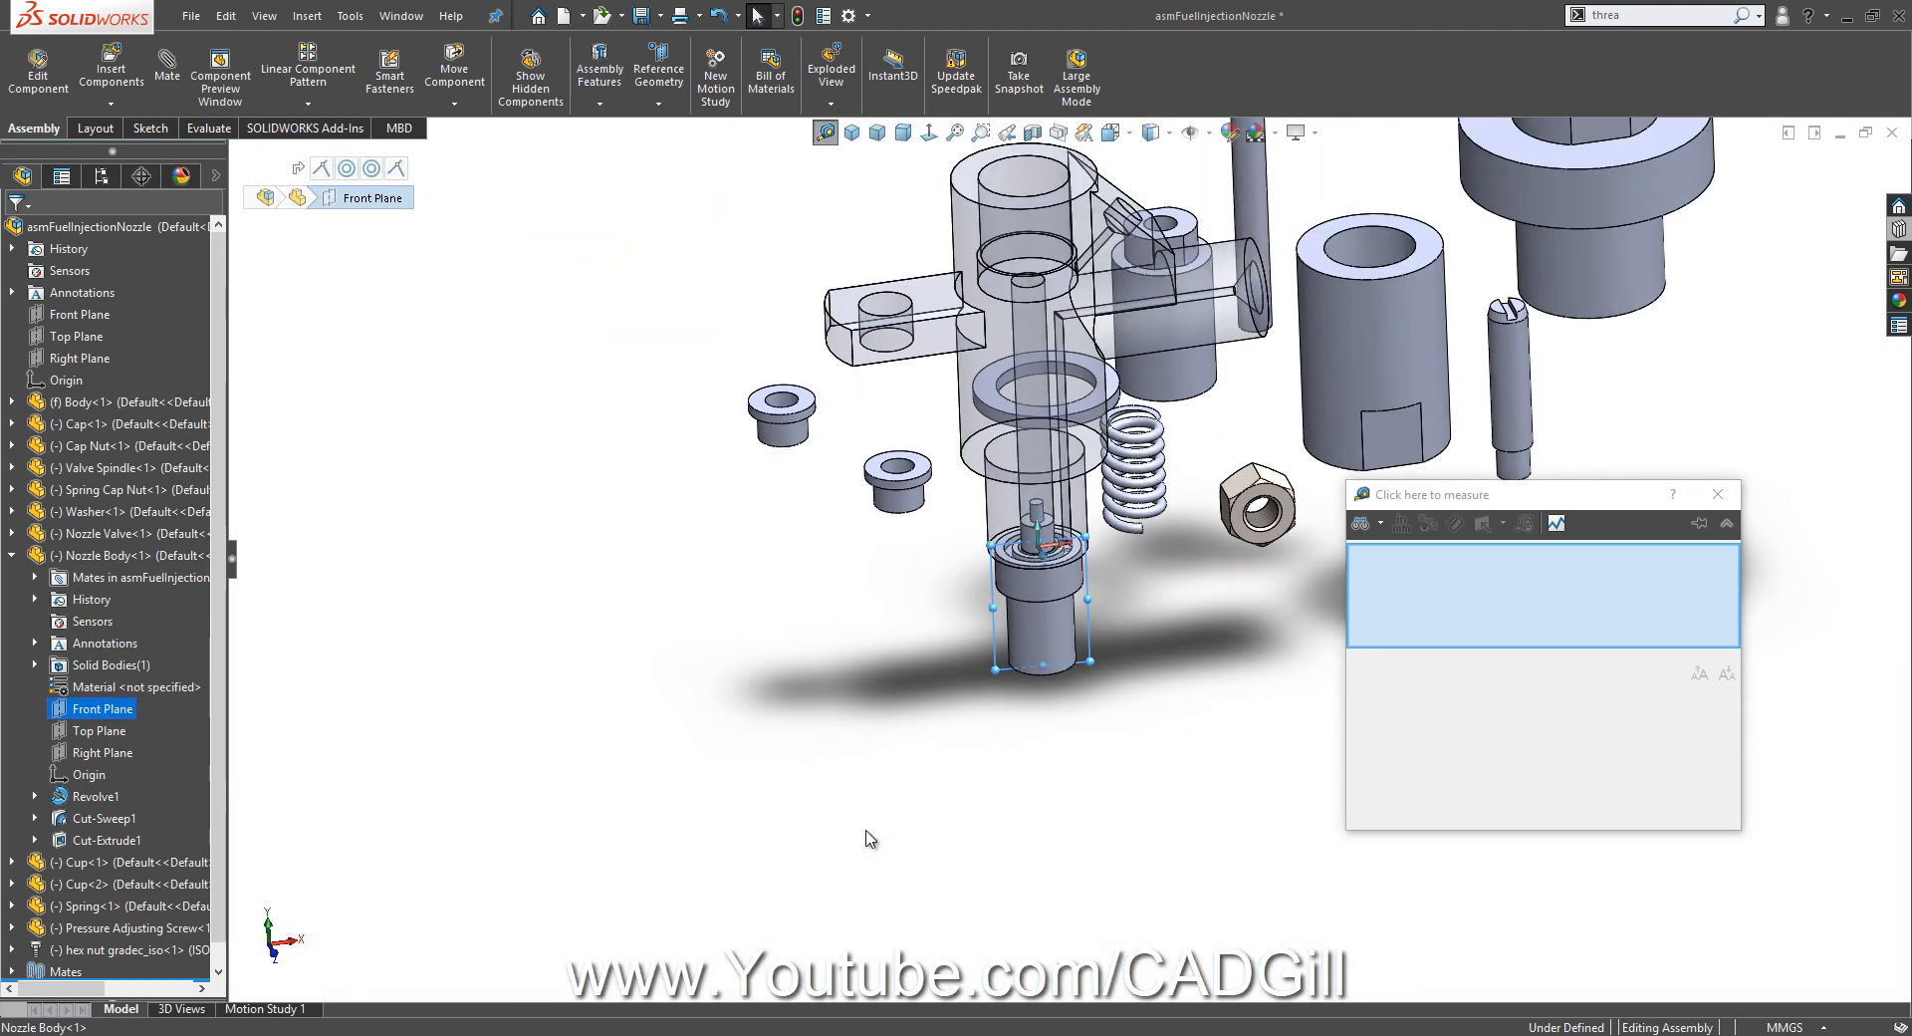
{"action": "left_click", "coordinate": [80, 315]}
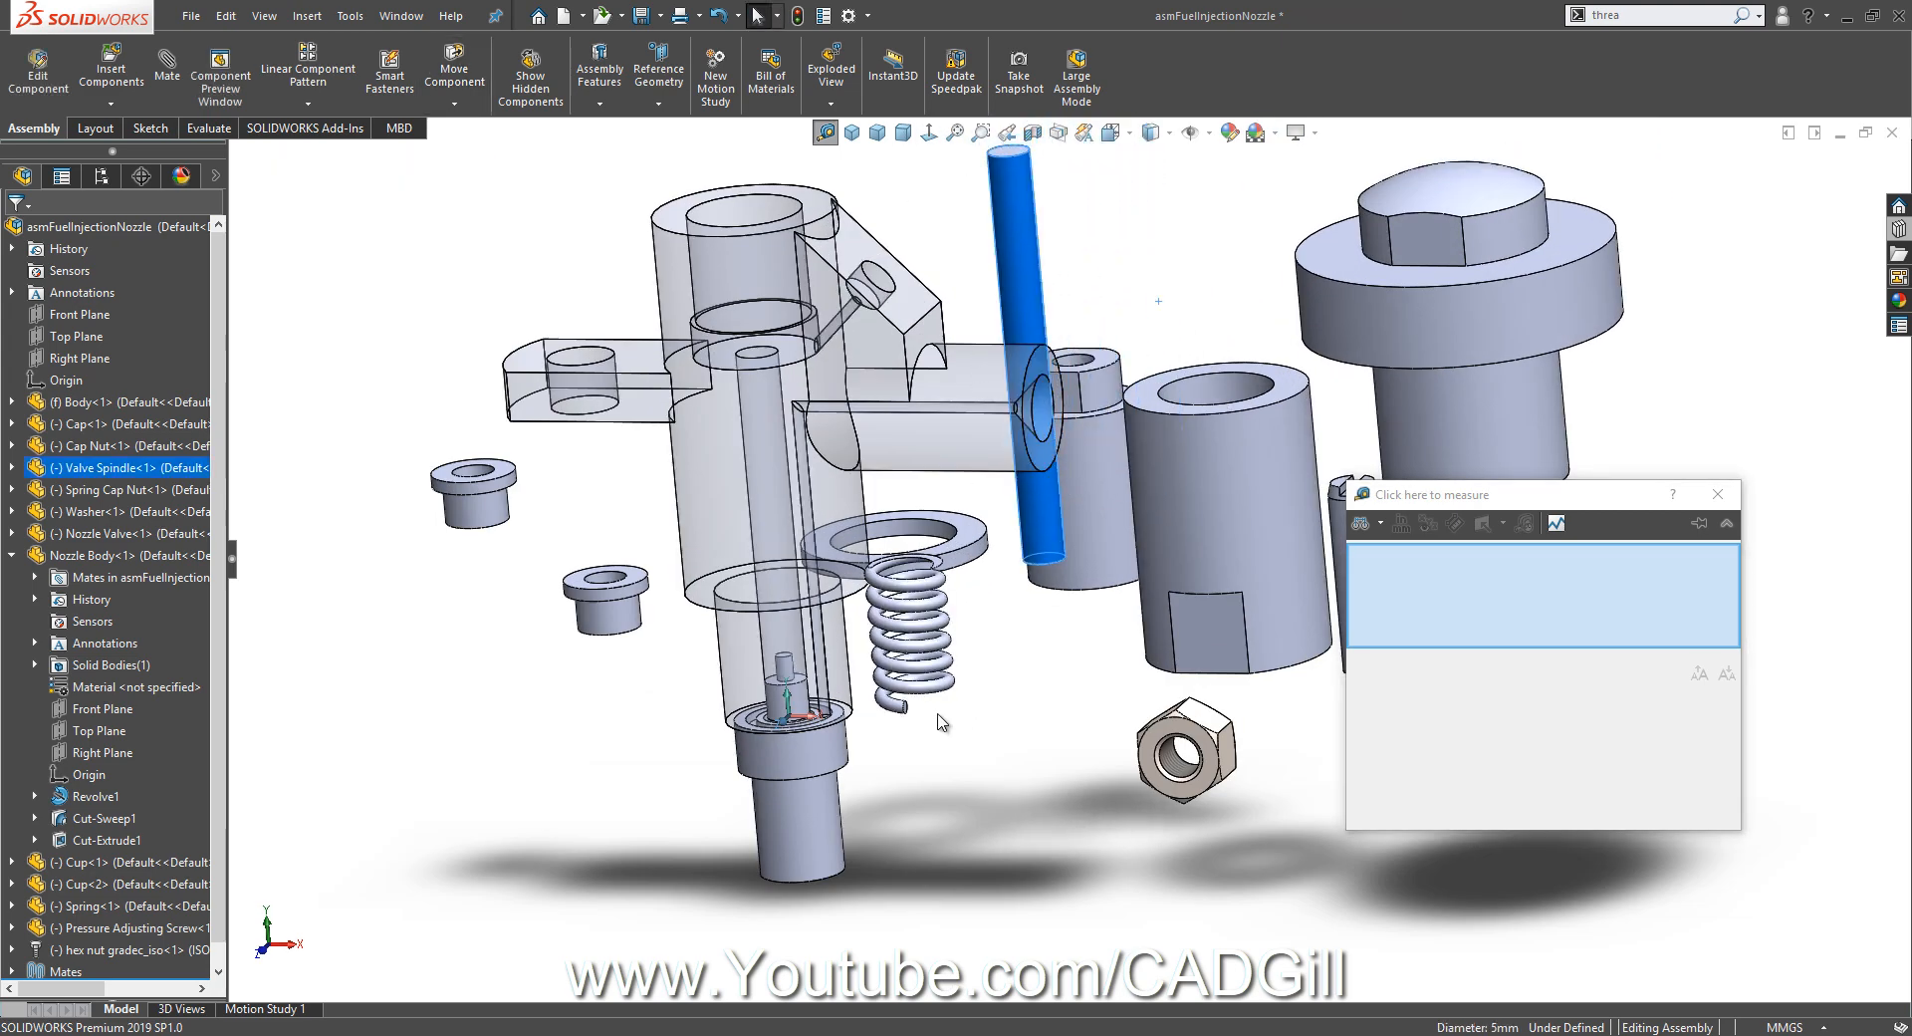
{"action": "mouse_move", "coordinate": [711, 669]}
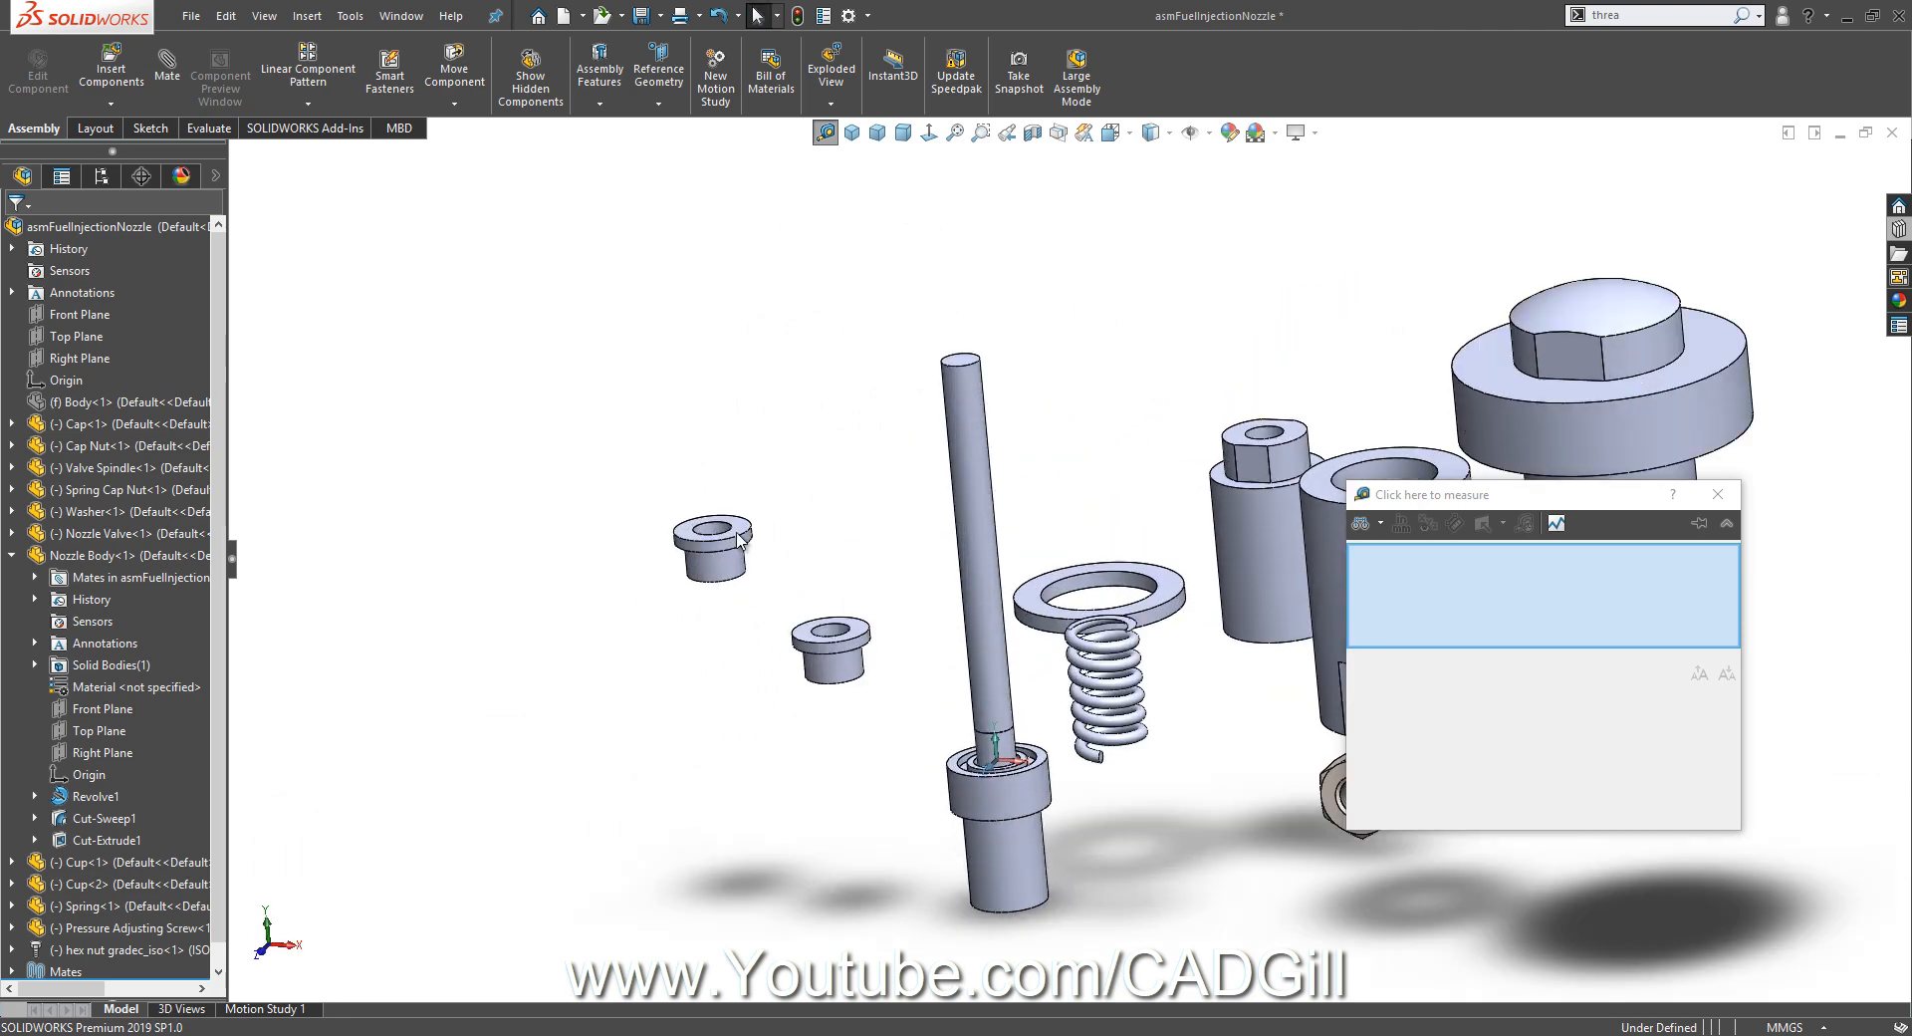
Rotate the second cup to a new orientation with Rotate Component.
{"action": "left_click", "coordinate": [455, 104]}
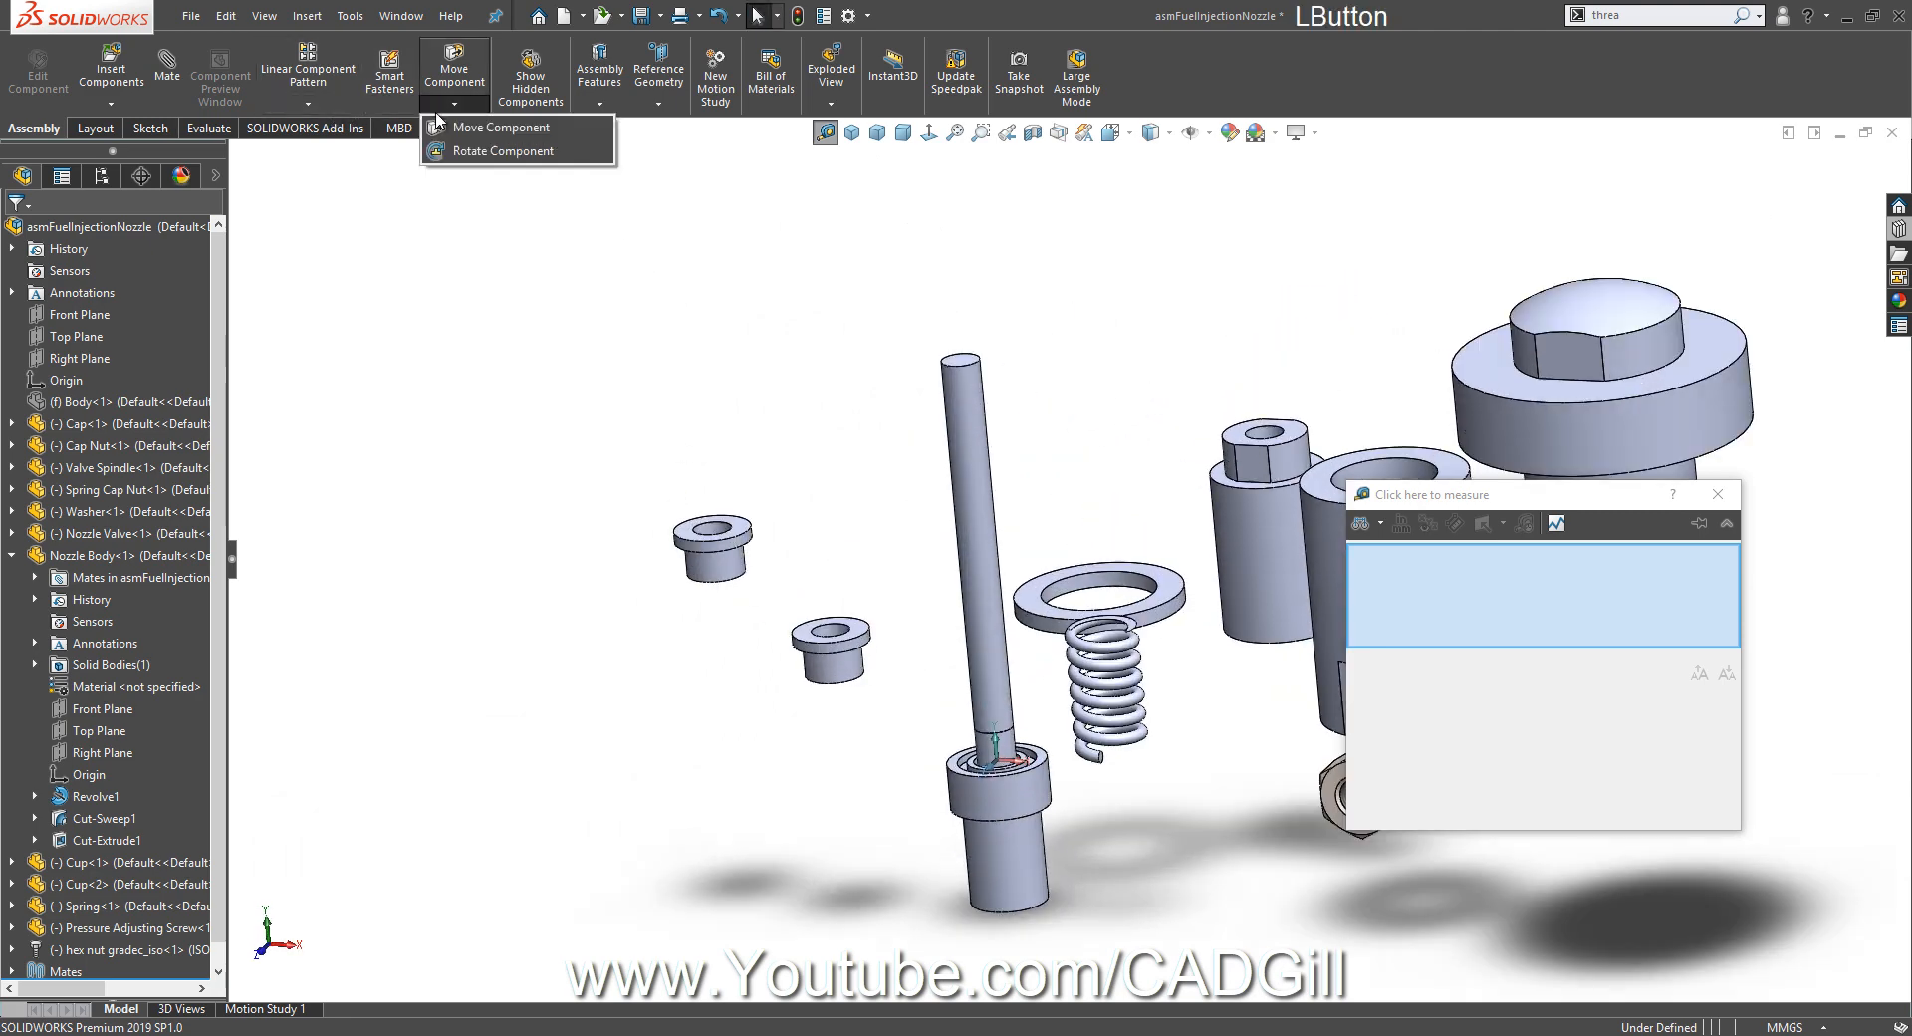
{"action": "left_click", "coordinate": [502, 151]}
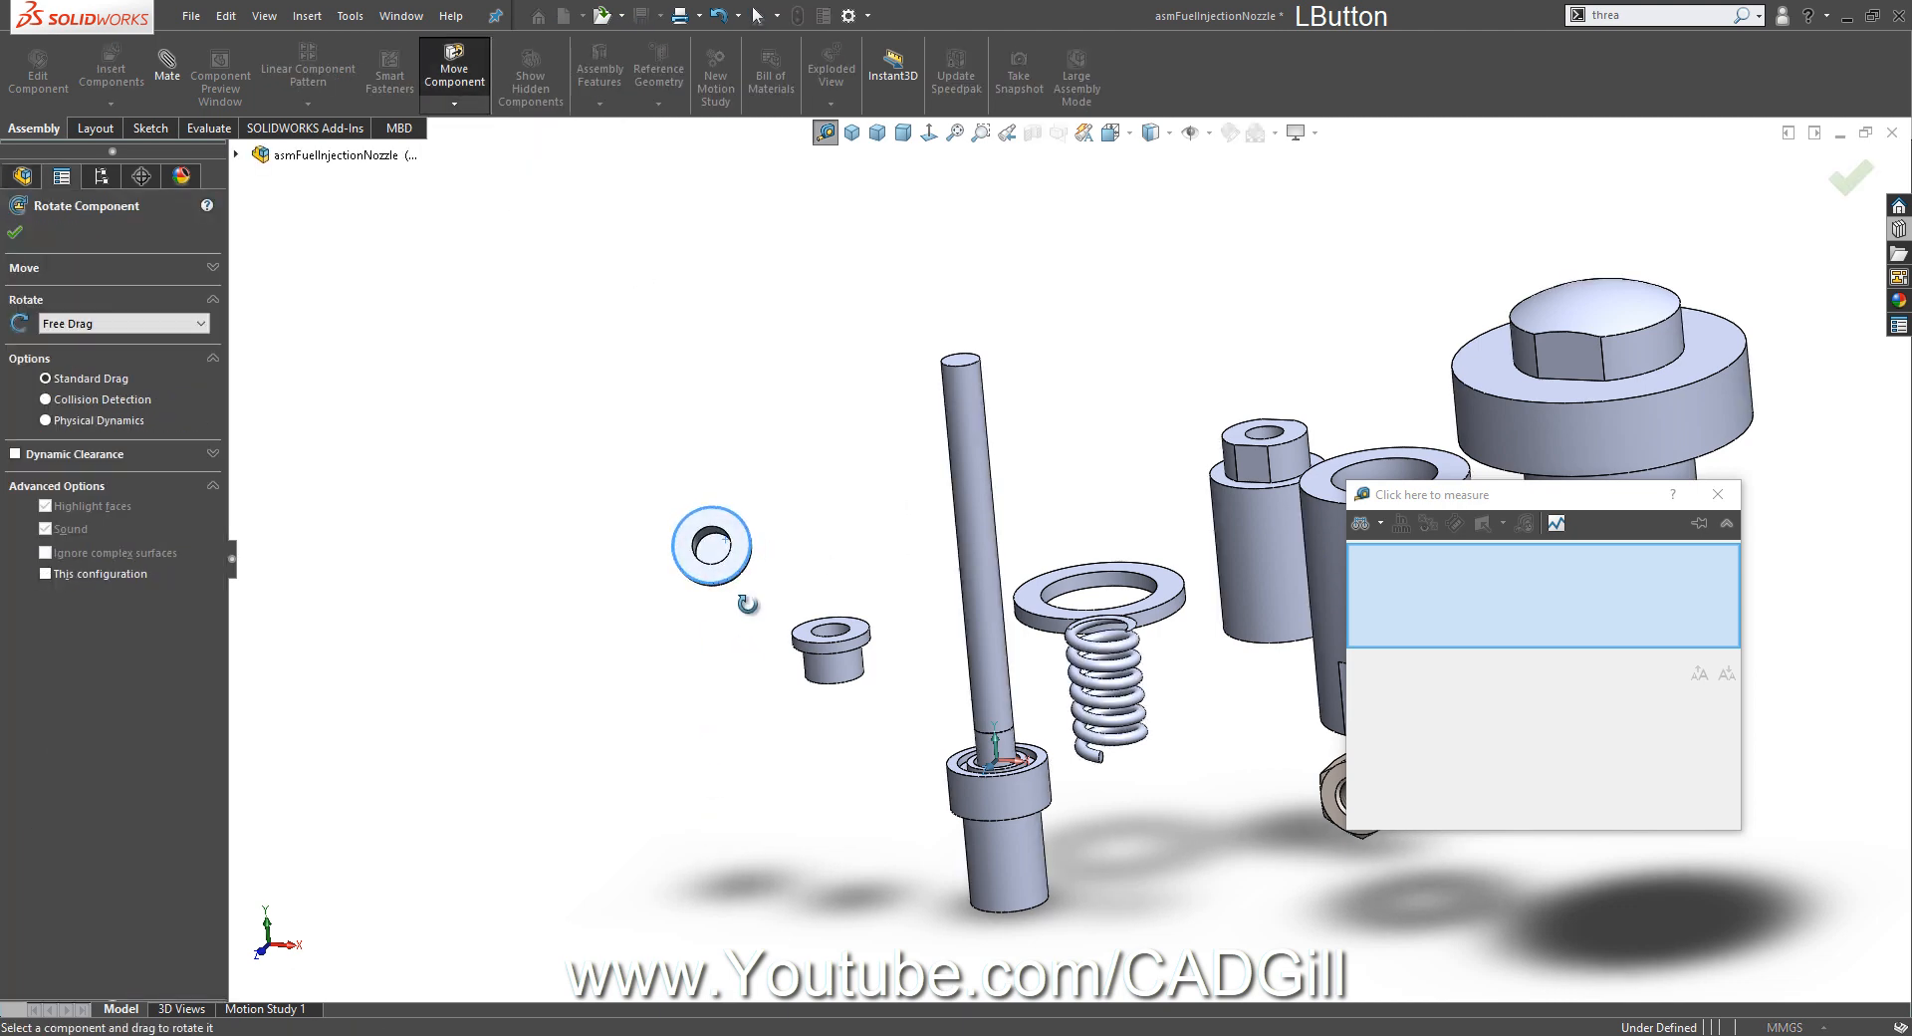
{"action": "left_click_drag", "start_coordinate": [709, 546], "coordinate": [713, 555]}
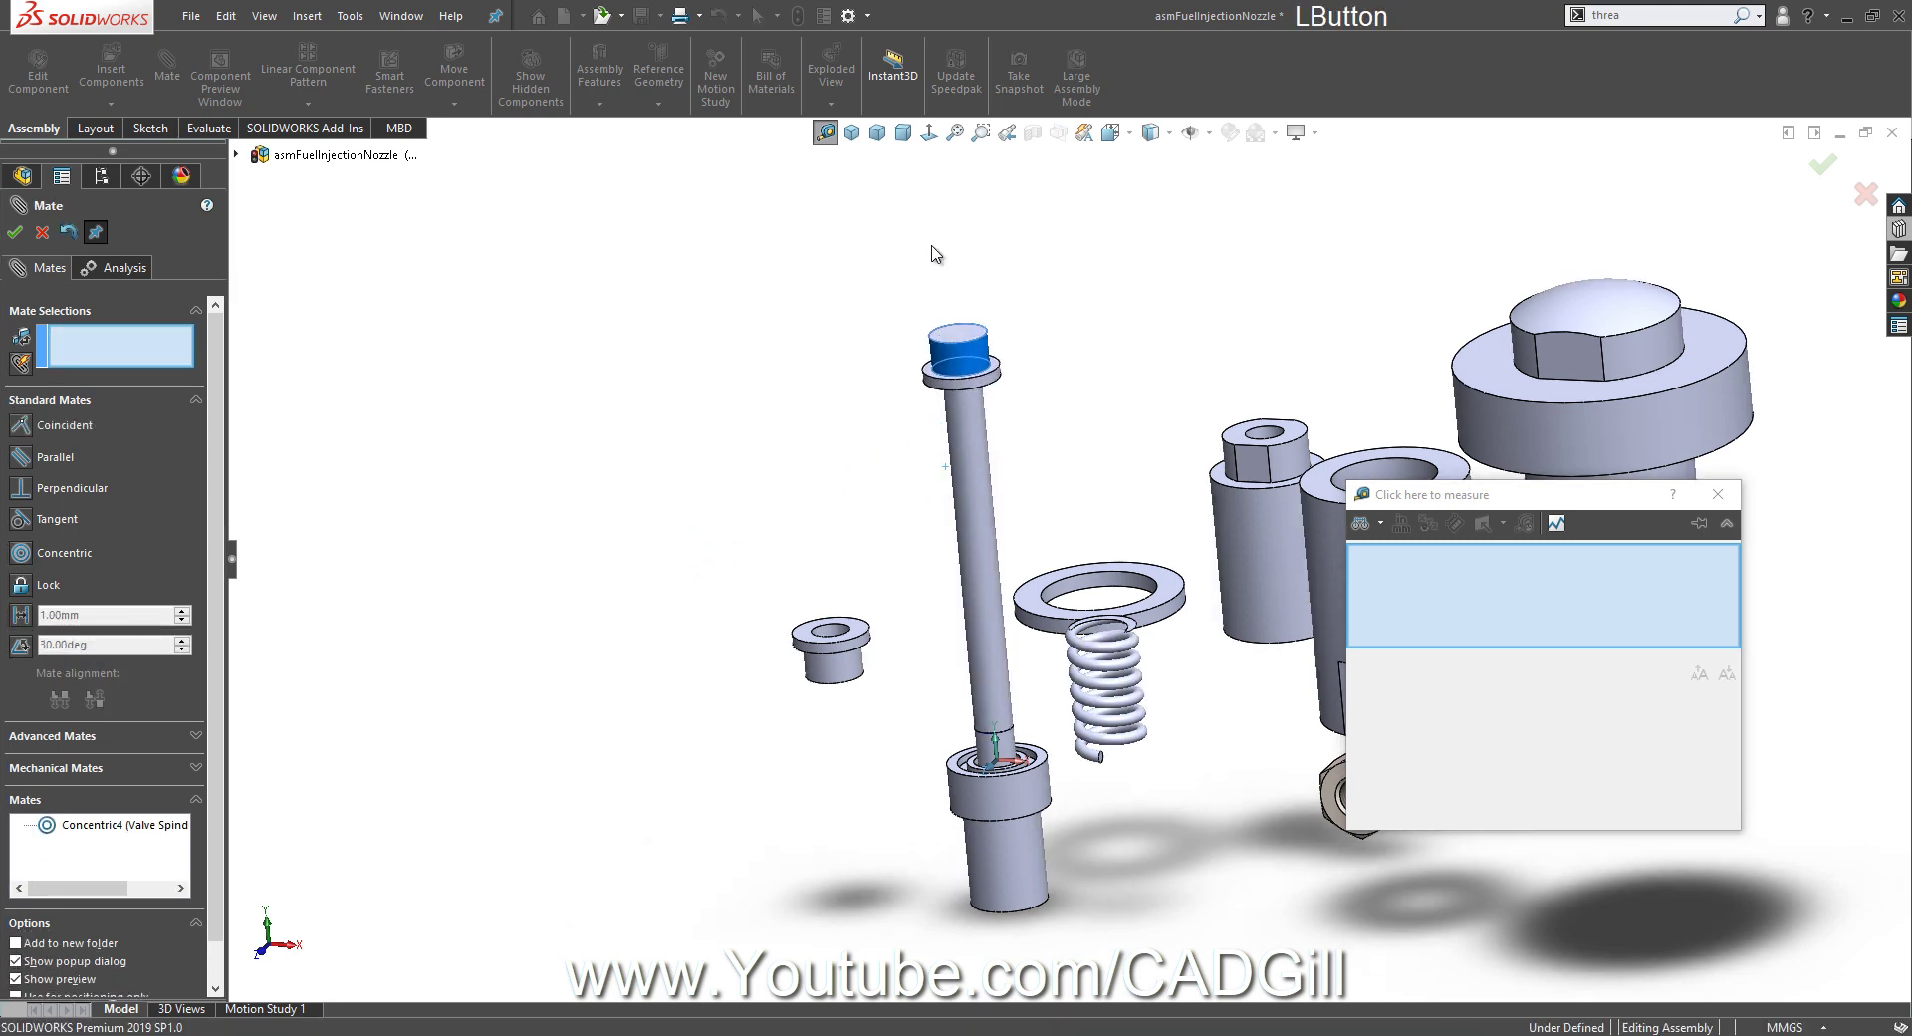
Apply a Concentric mate between the Cup-2 face and the valve spindle.
{"action": "left_click", "coordinate": [996, 469]}
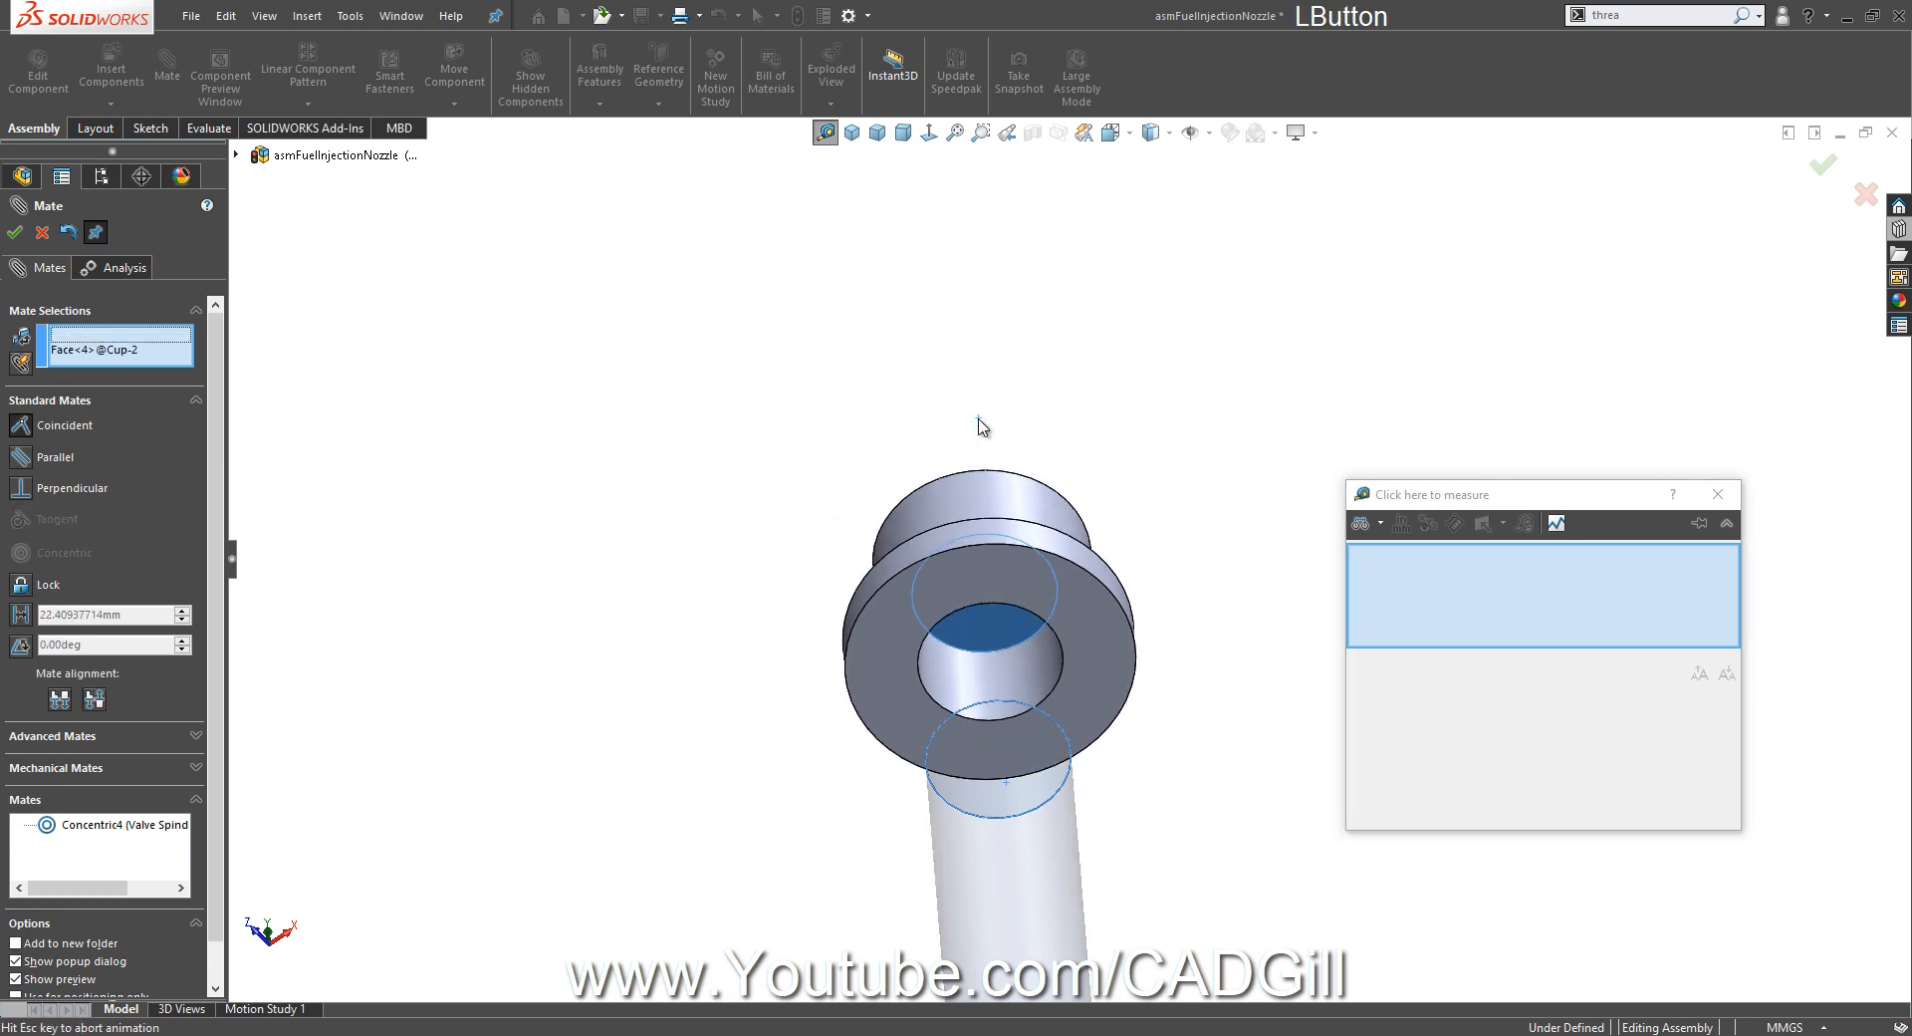
{"action": "left_click", "coordinate": [12, 233]}
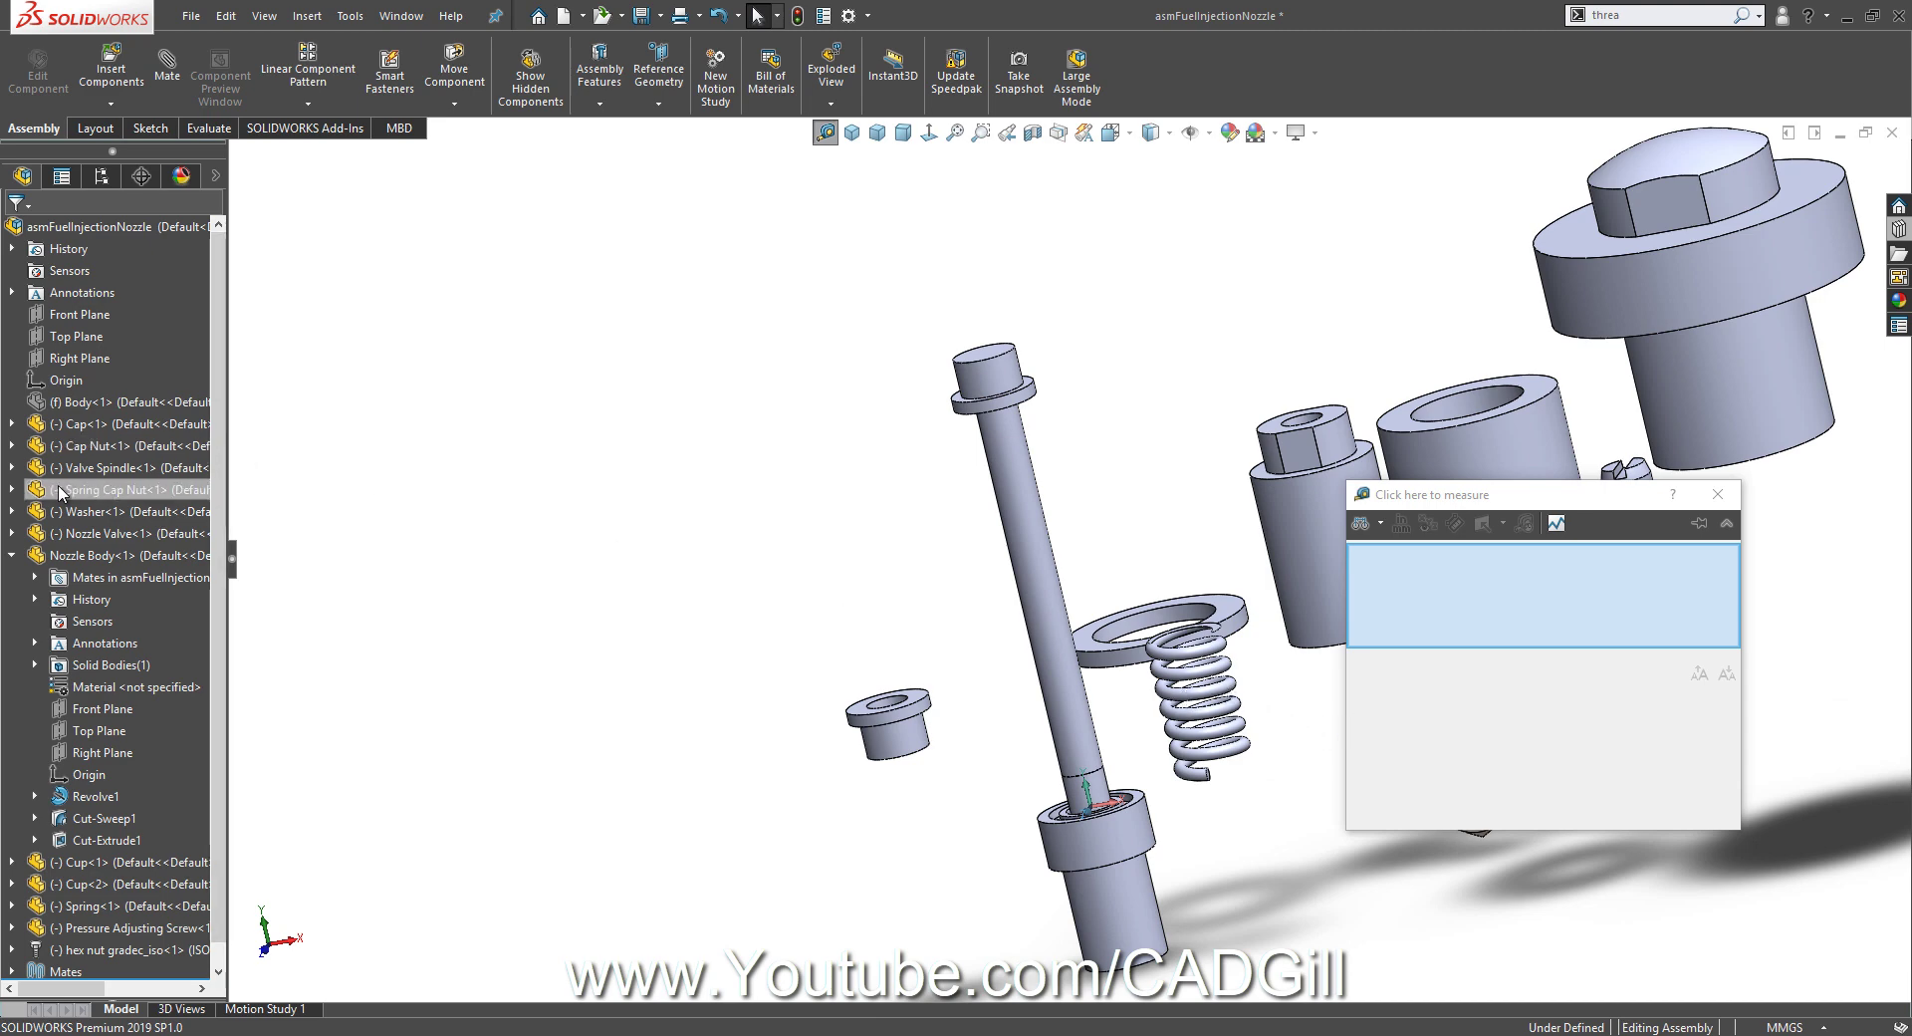
{"action": "left_click", "coordinate": [99, 555]}
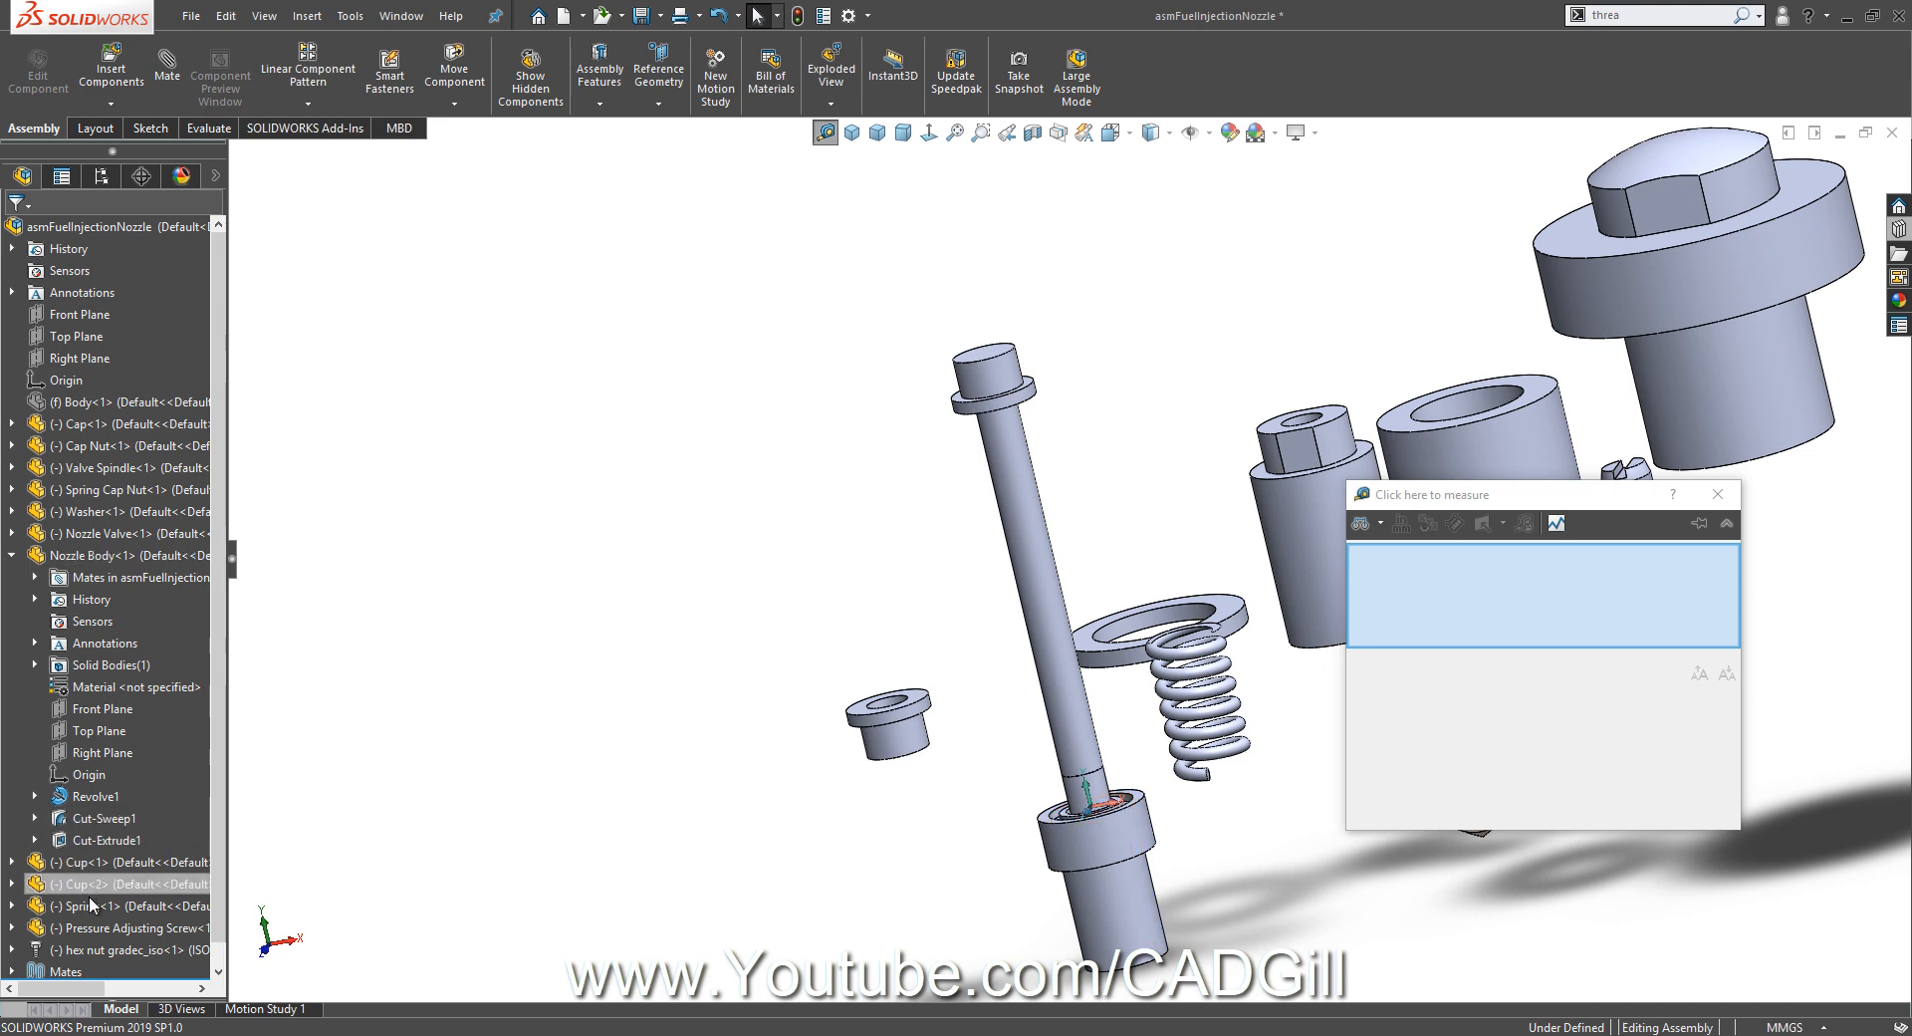
In the Spring part, create Axis1 from the Front Plane and Right Plane intersection.
{"action": "left_click", "coordinate": [80, 906]}
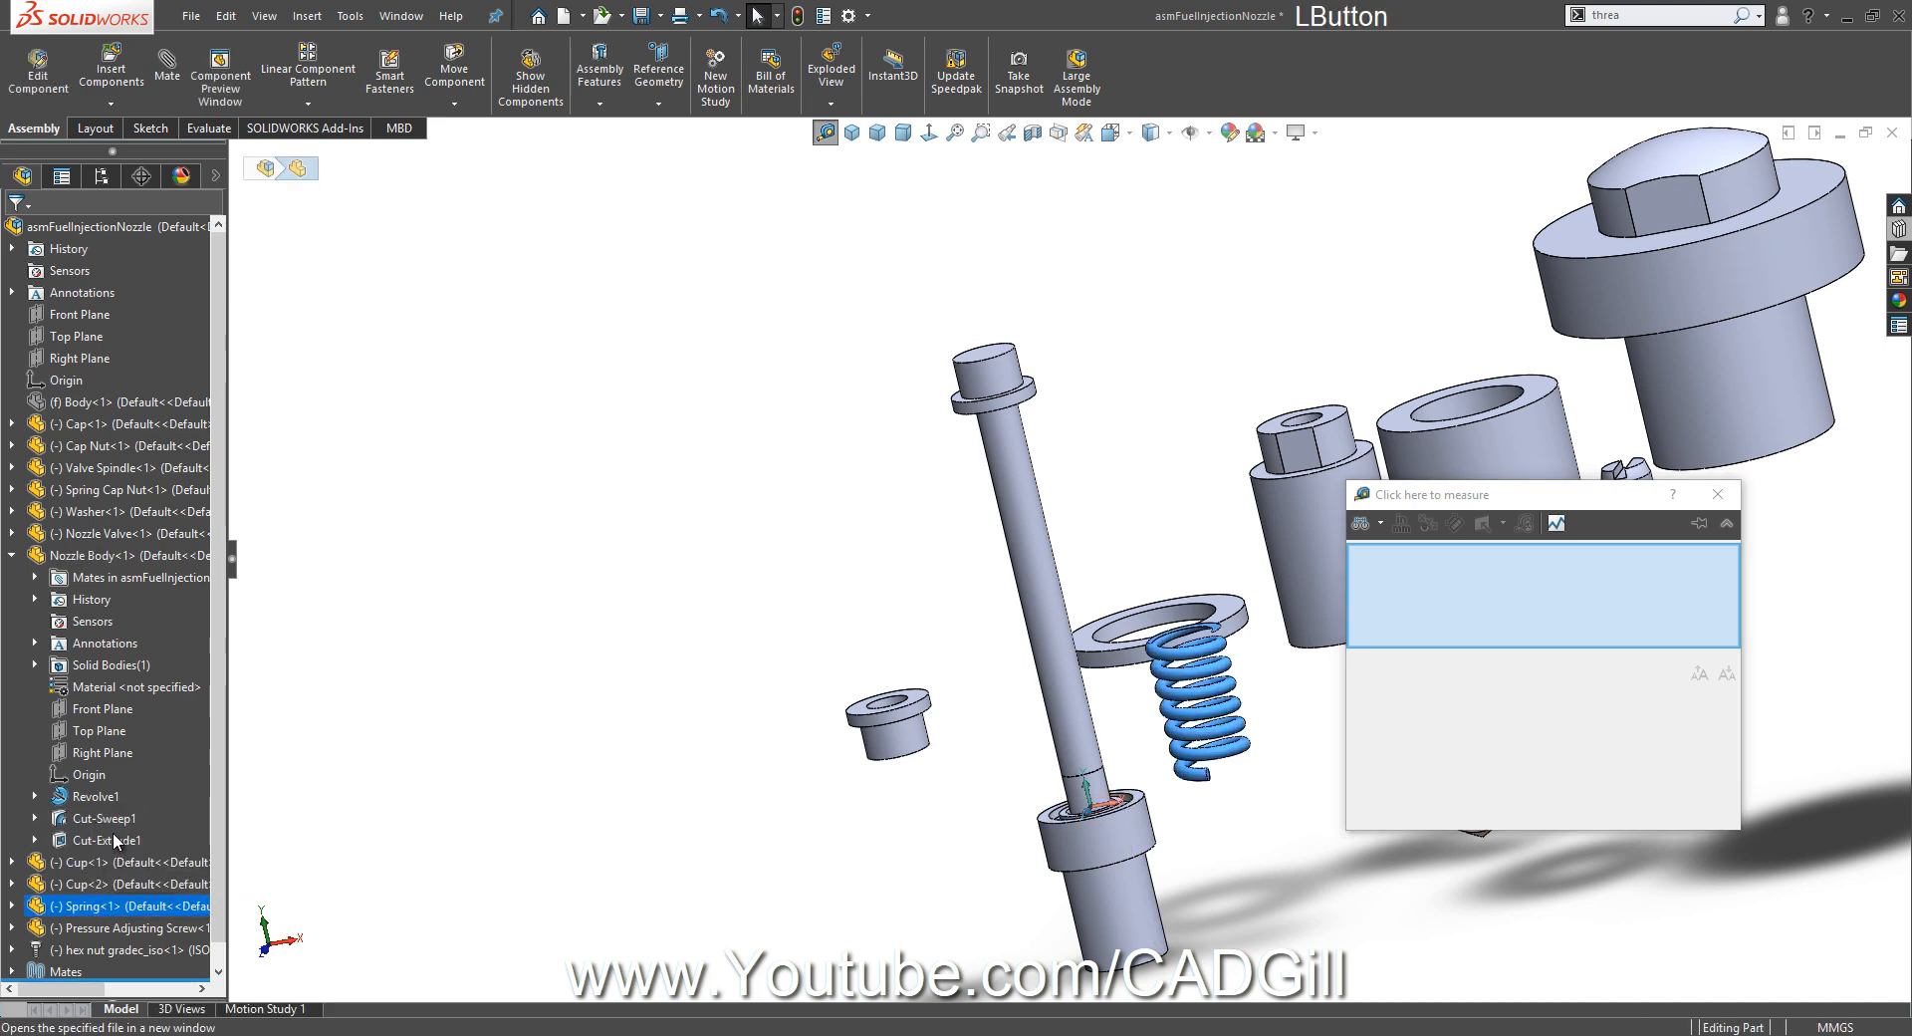
{"action": "double_click", "coordinate": [76, 904]}
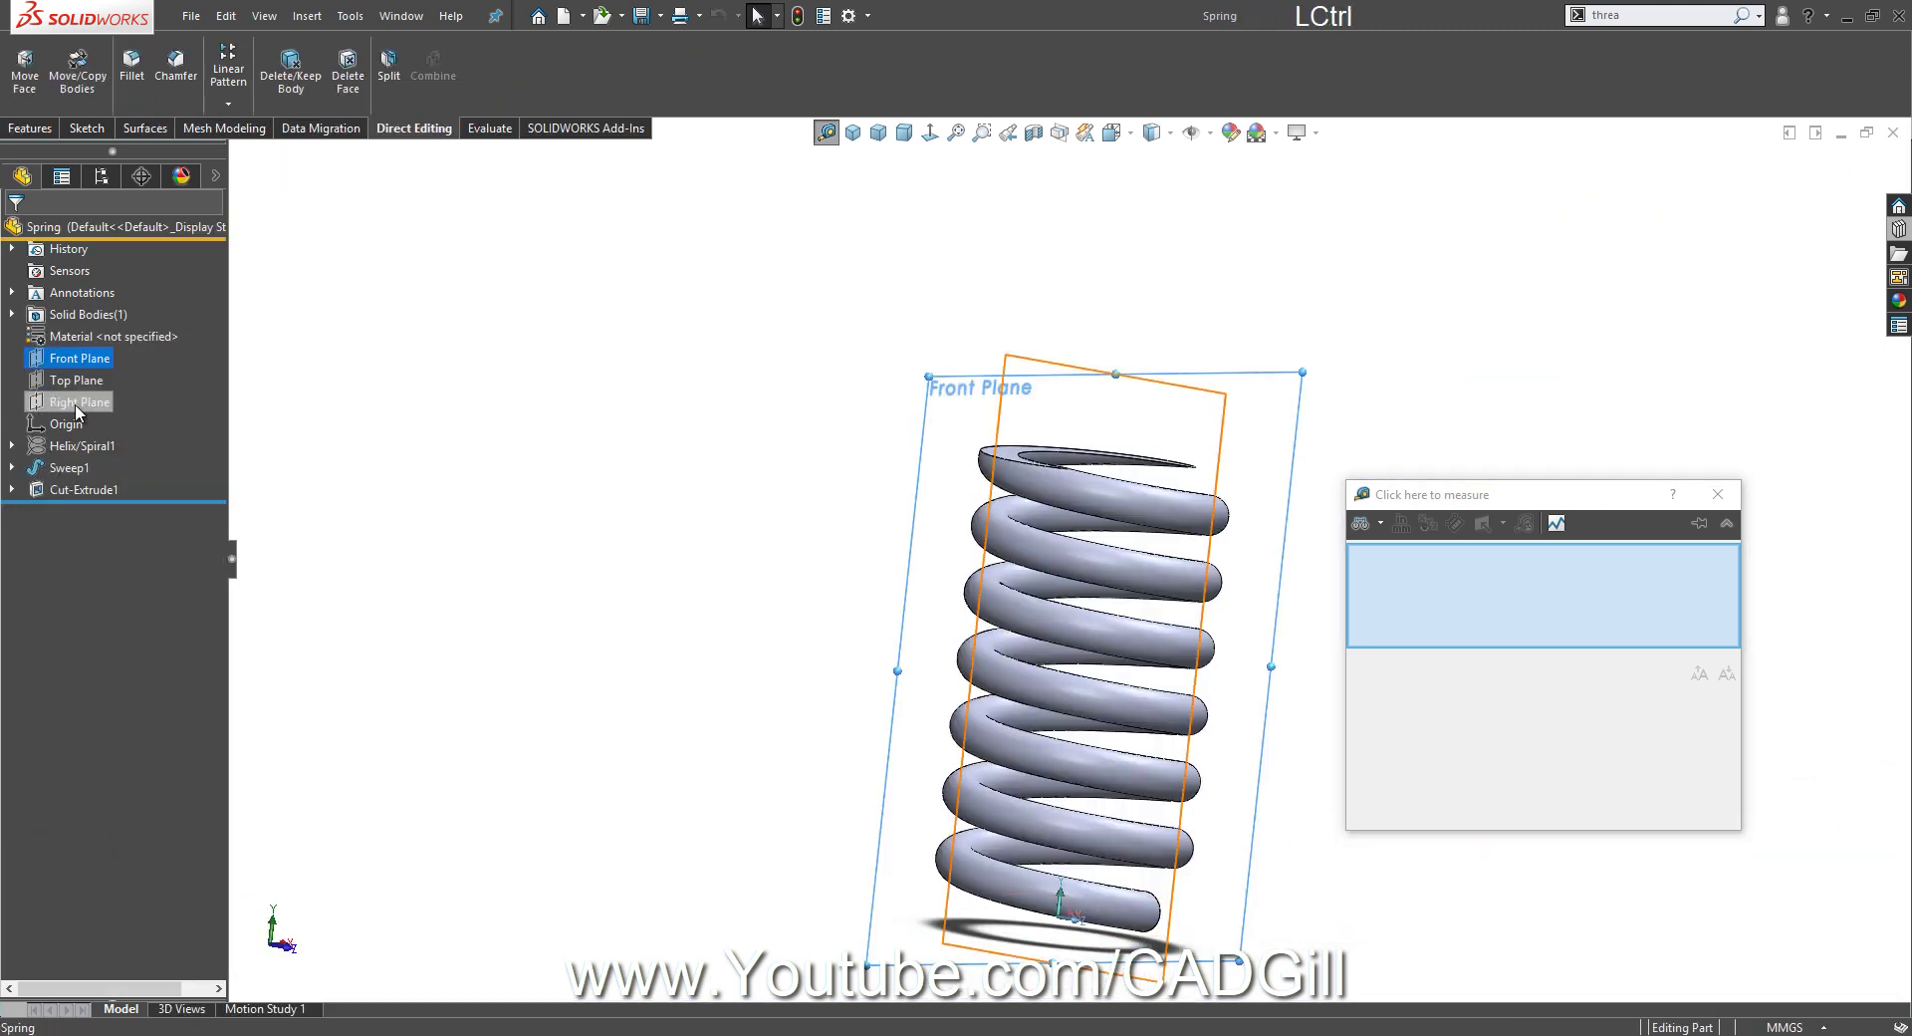
{"action": "left_click", "coordinate": [80, 403]}
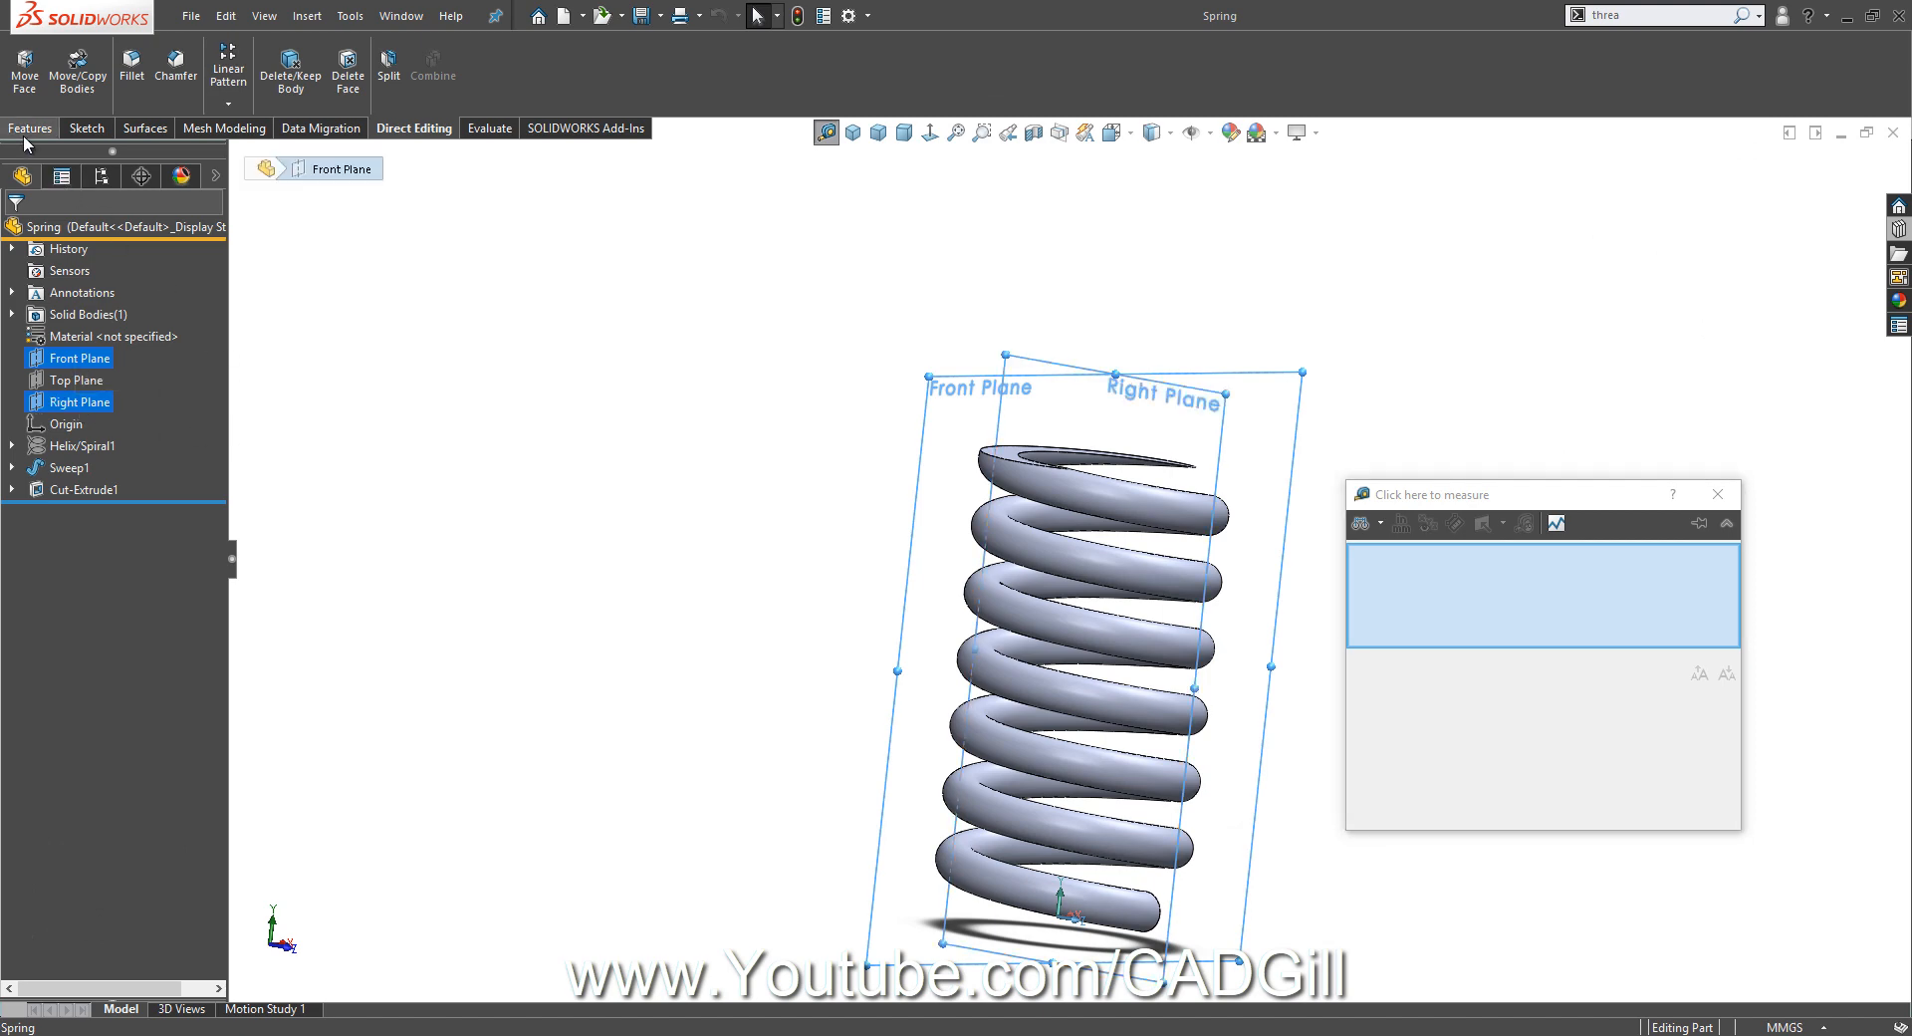
{"action": "left_click", "coordinate": [804, 100]}
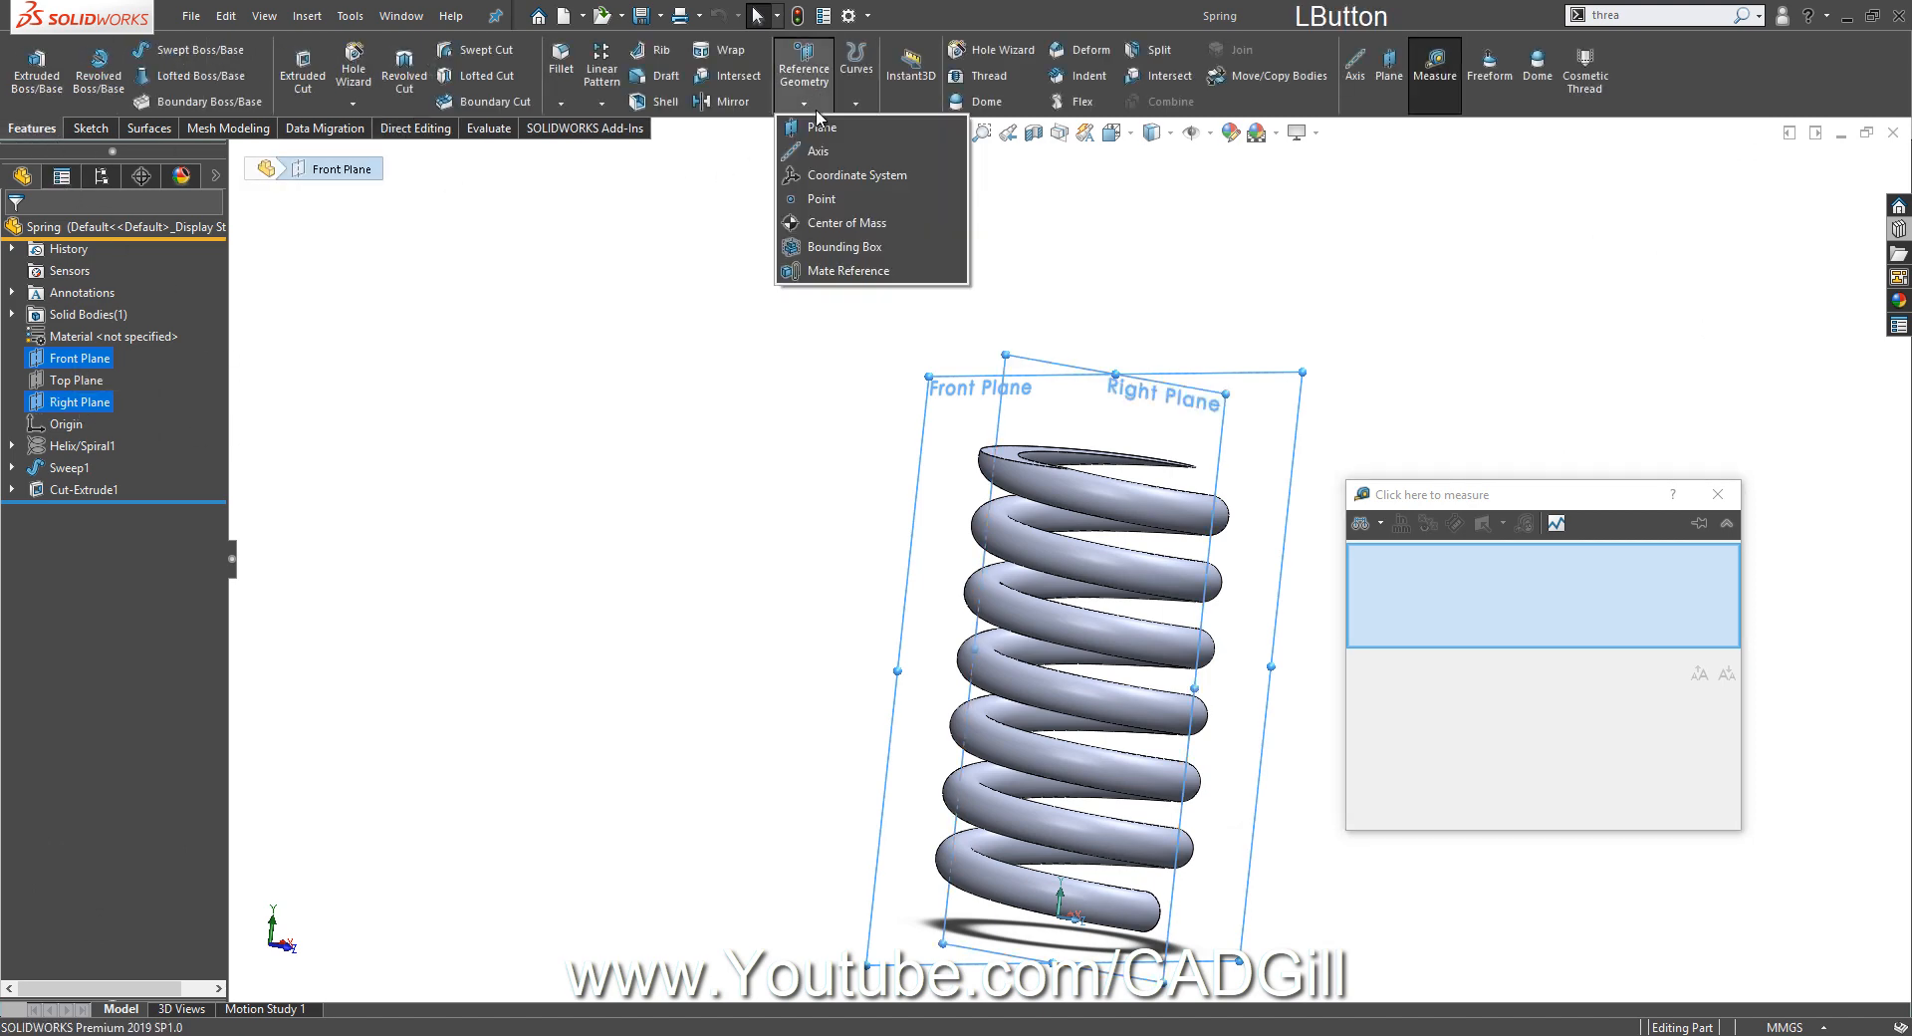
{"action": "left_click", "coordinate": [817, 152]}
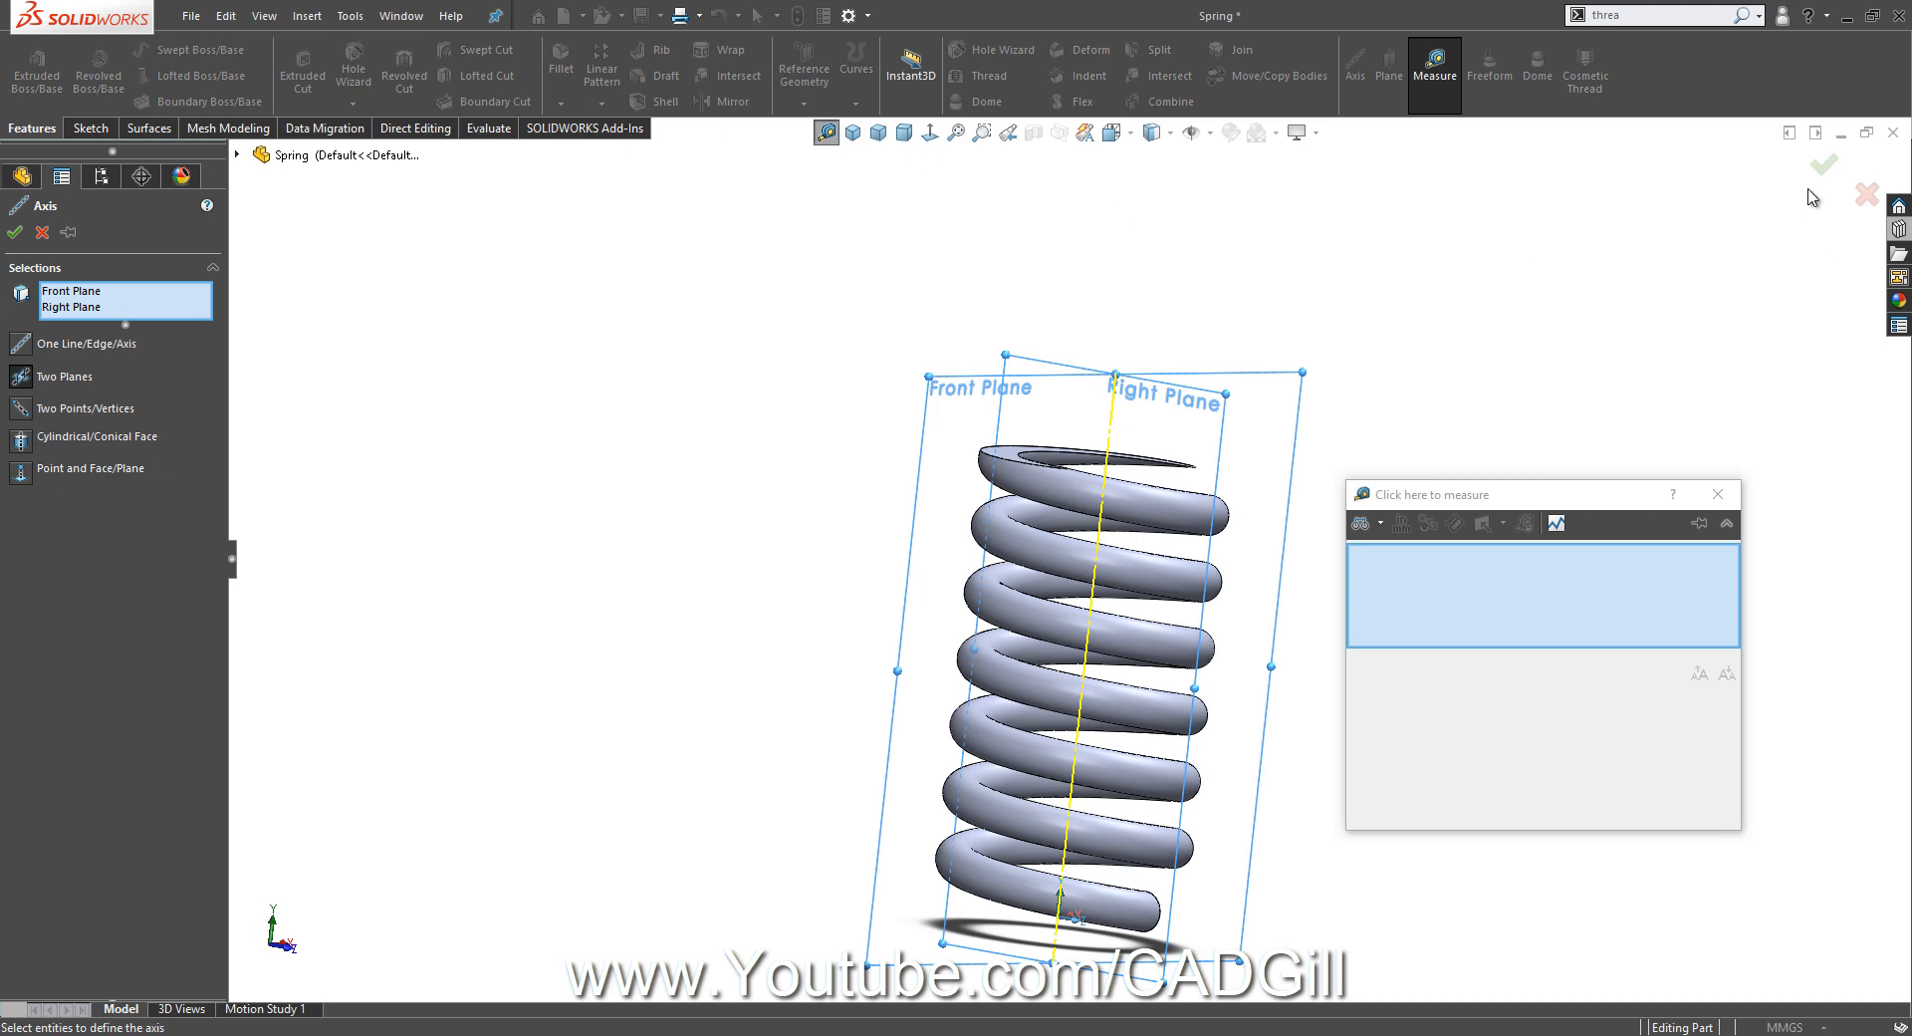
{"action": "left_click", "coordinate": [1824, 166]}
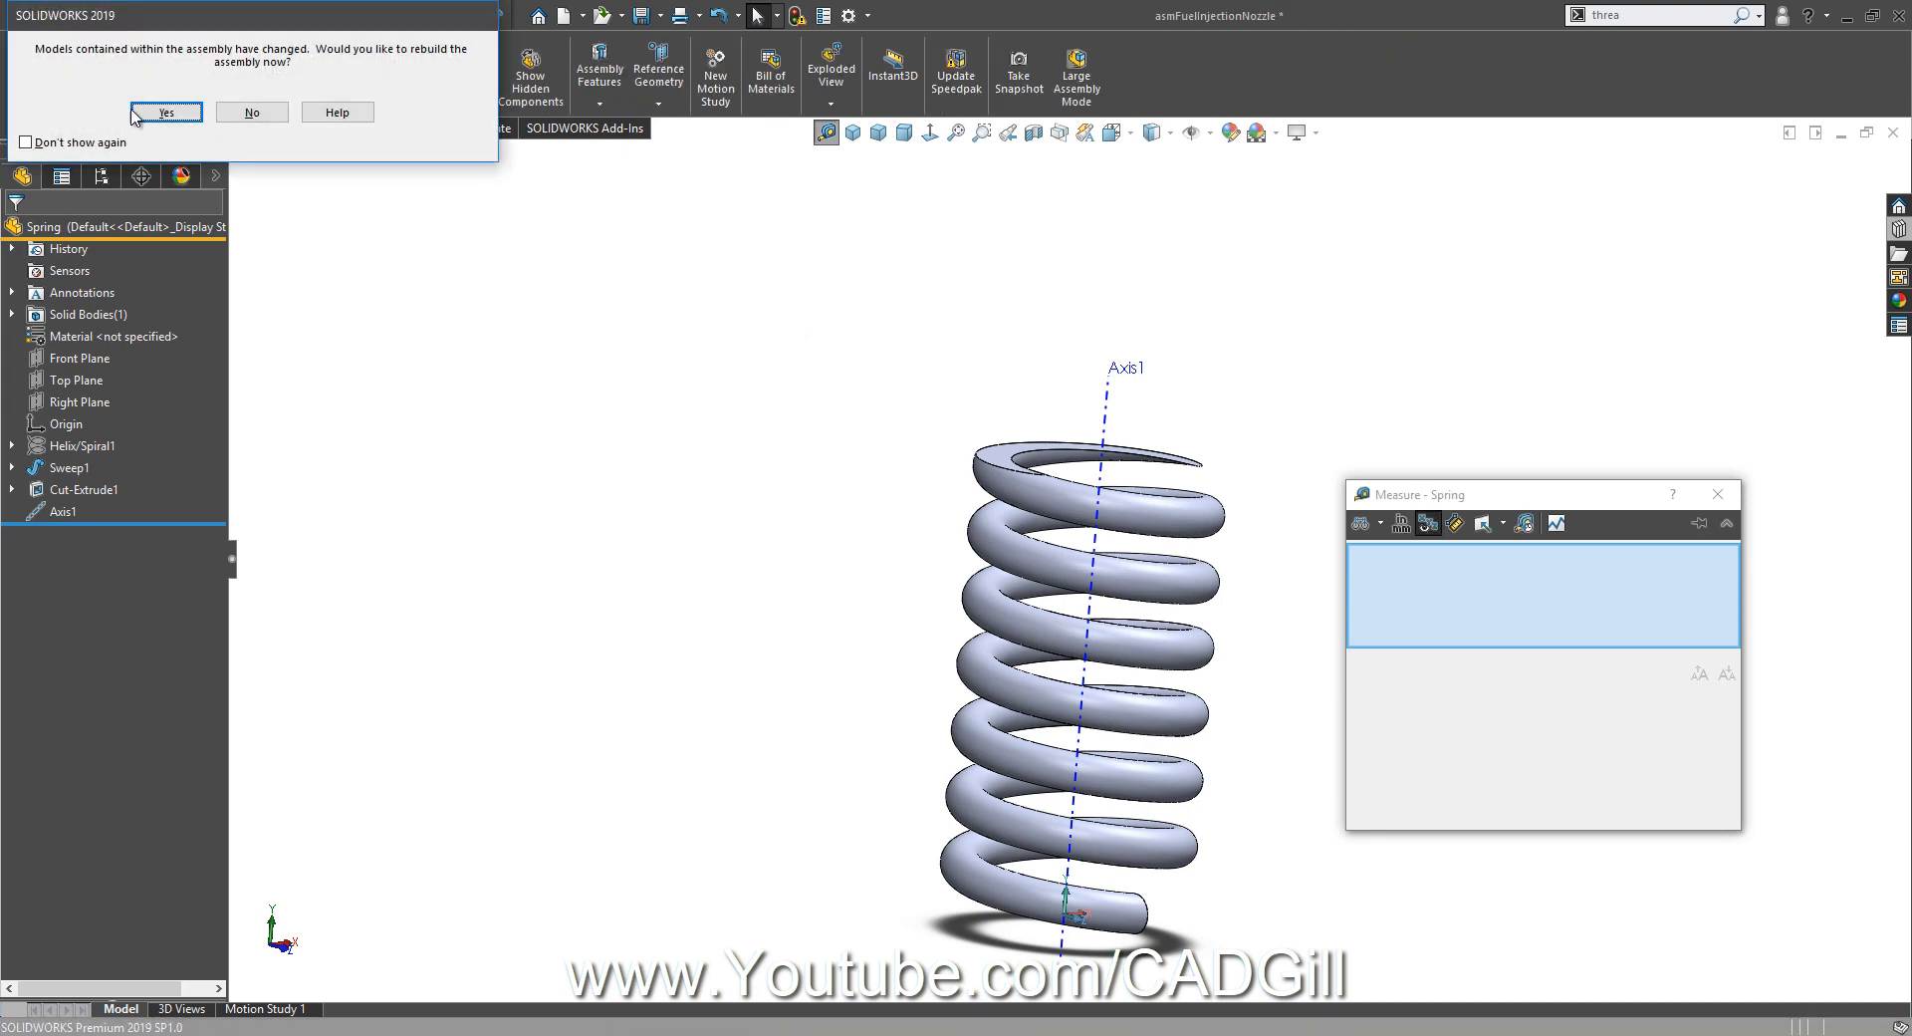
Rebuild, mate the spring's Top Plane to the cup face, and measure the cup's 7.5 mm diameter.
{"action": "left_click", "coordinate": [171, 112]}
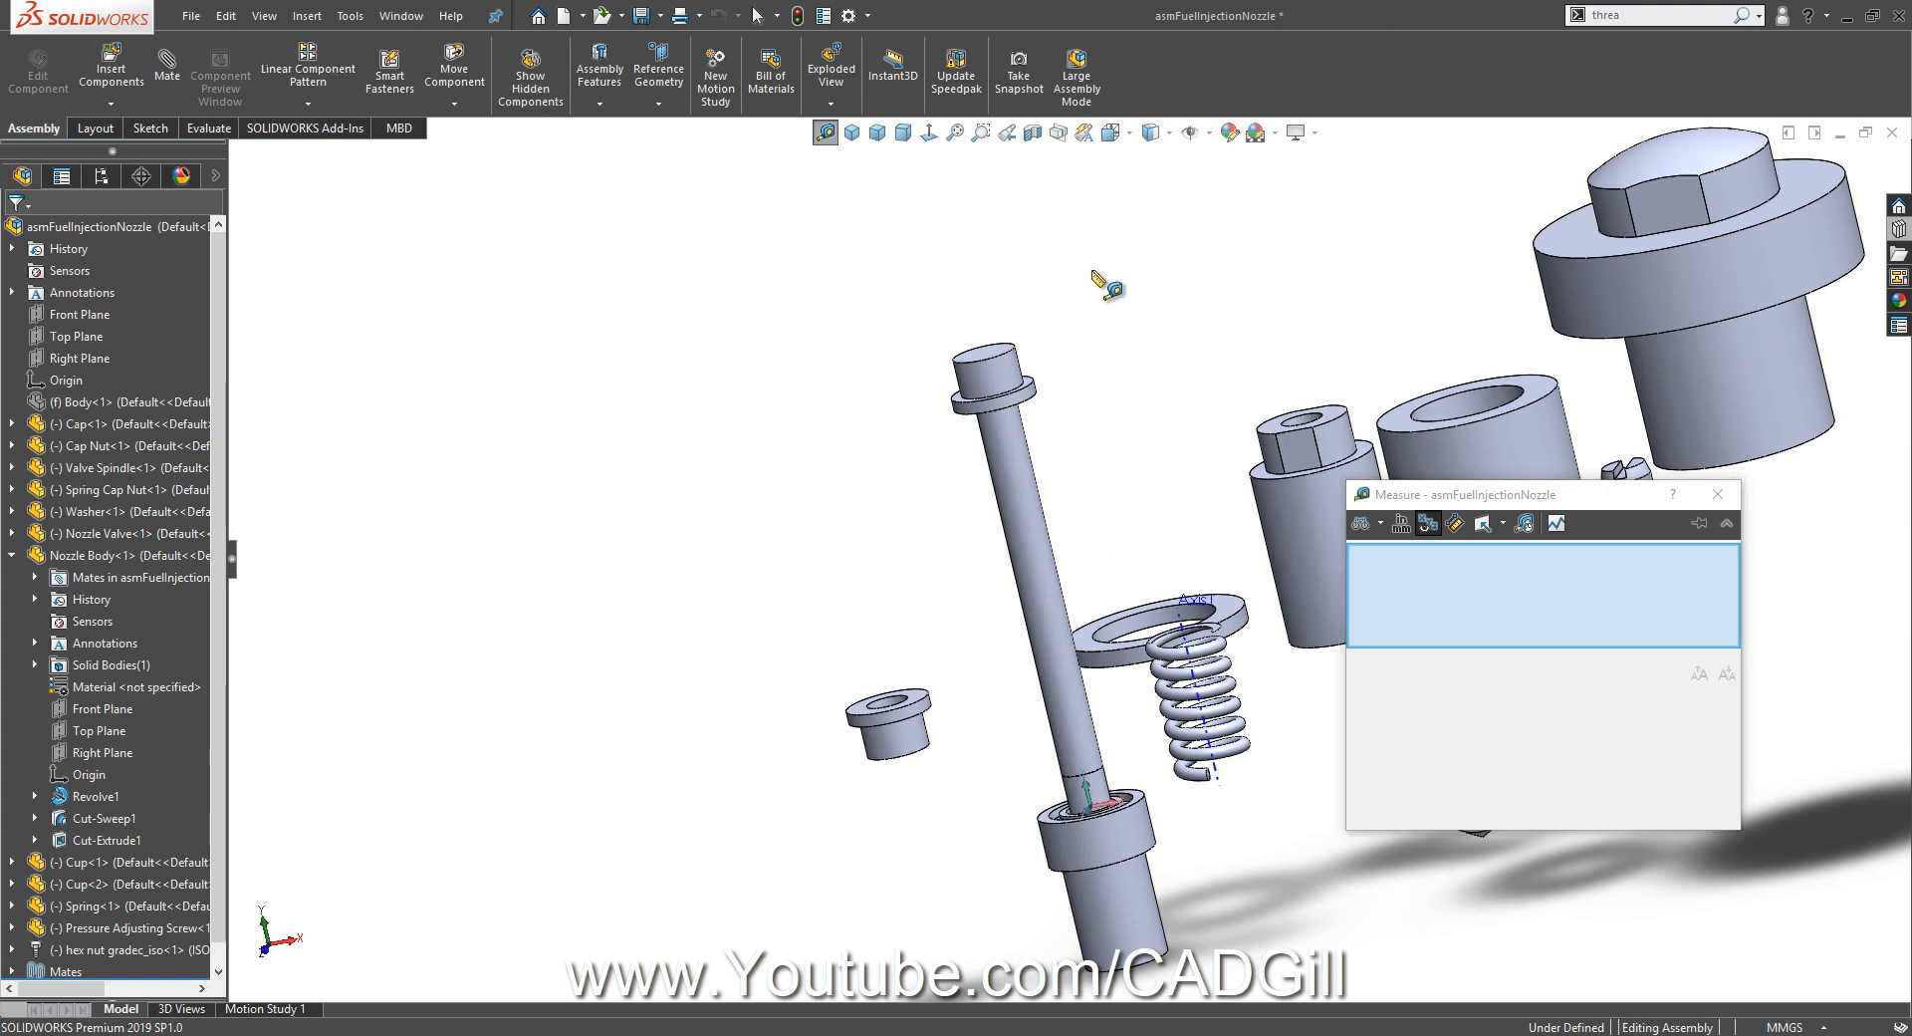
{"action": "mouse_move", "coordinate": [235, 108]}
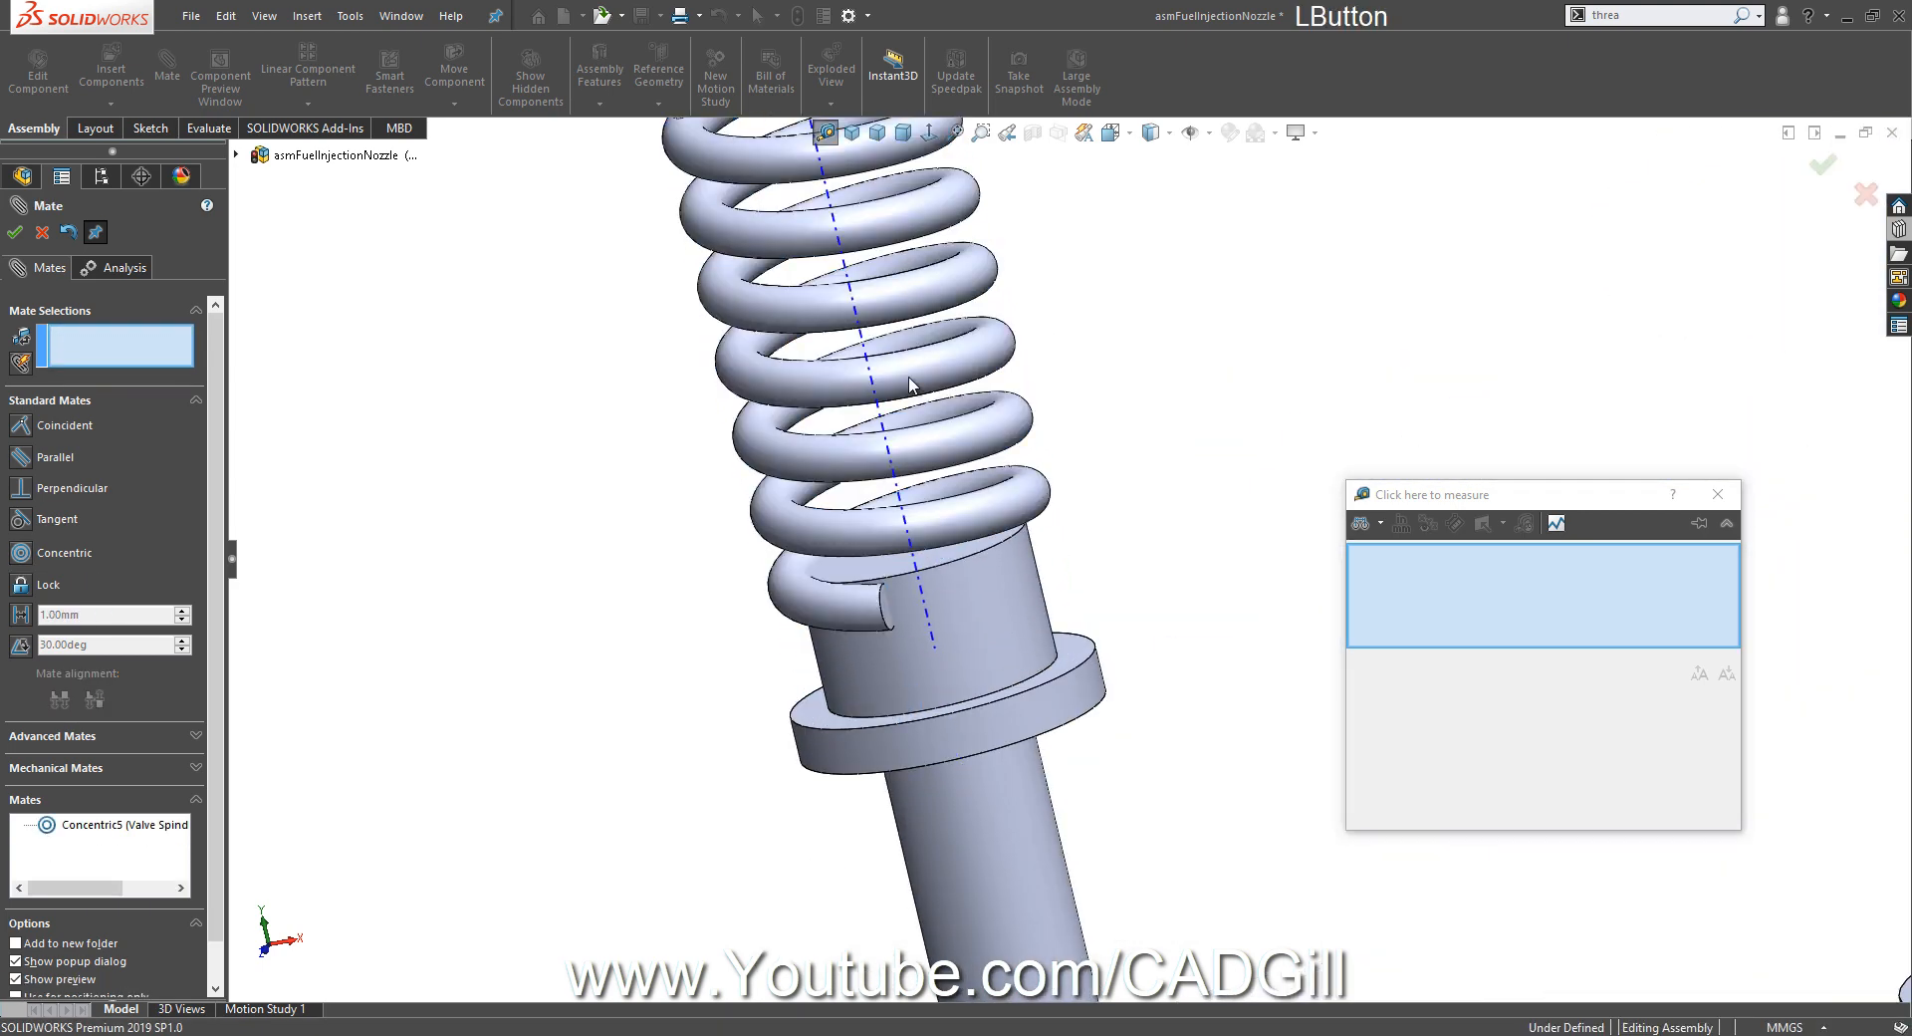
{"action": "left_click", "coordinate": [235, 155]}
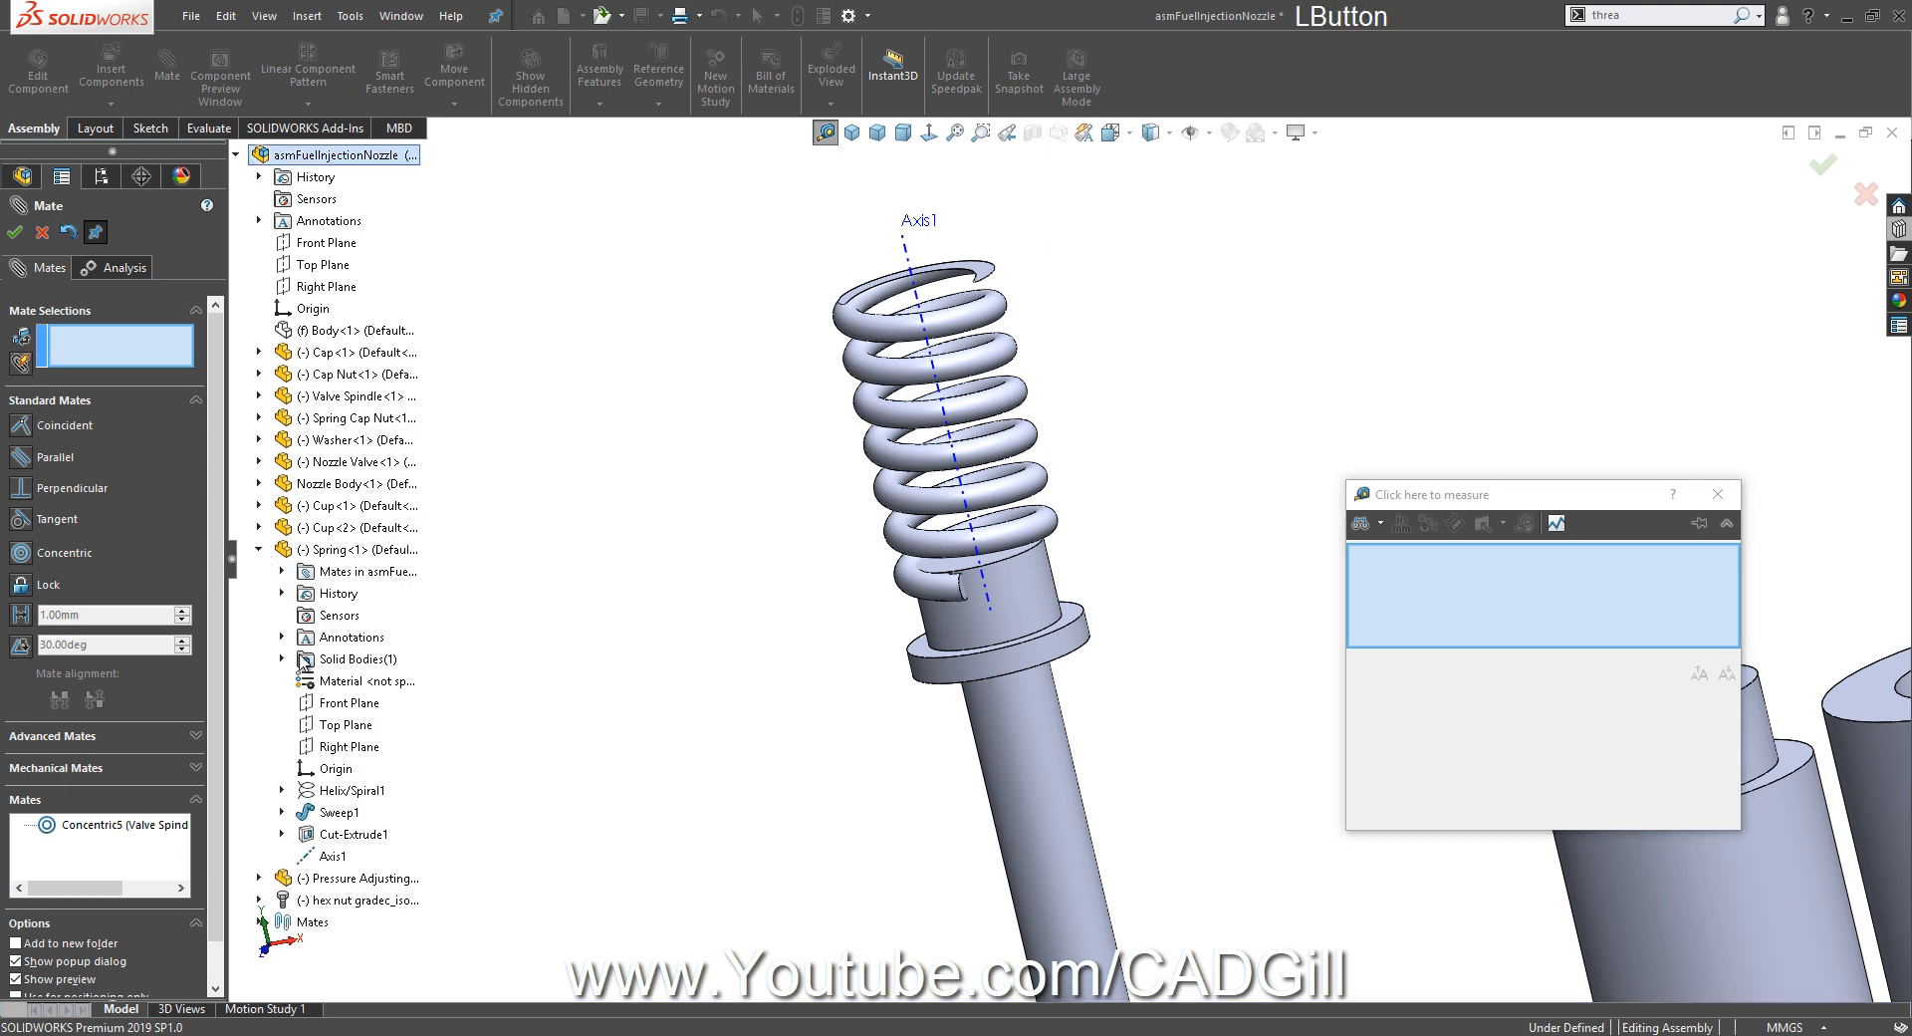
{"action": "left_click", "coordinate": [347, 725]}
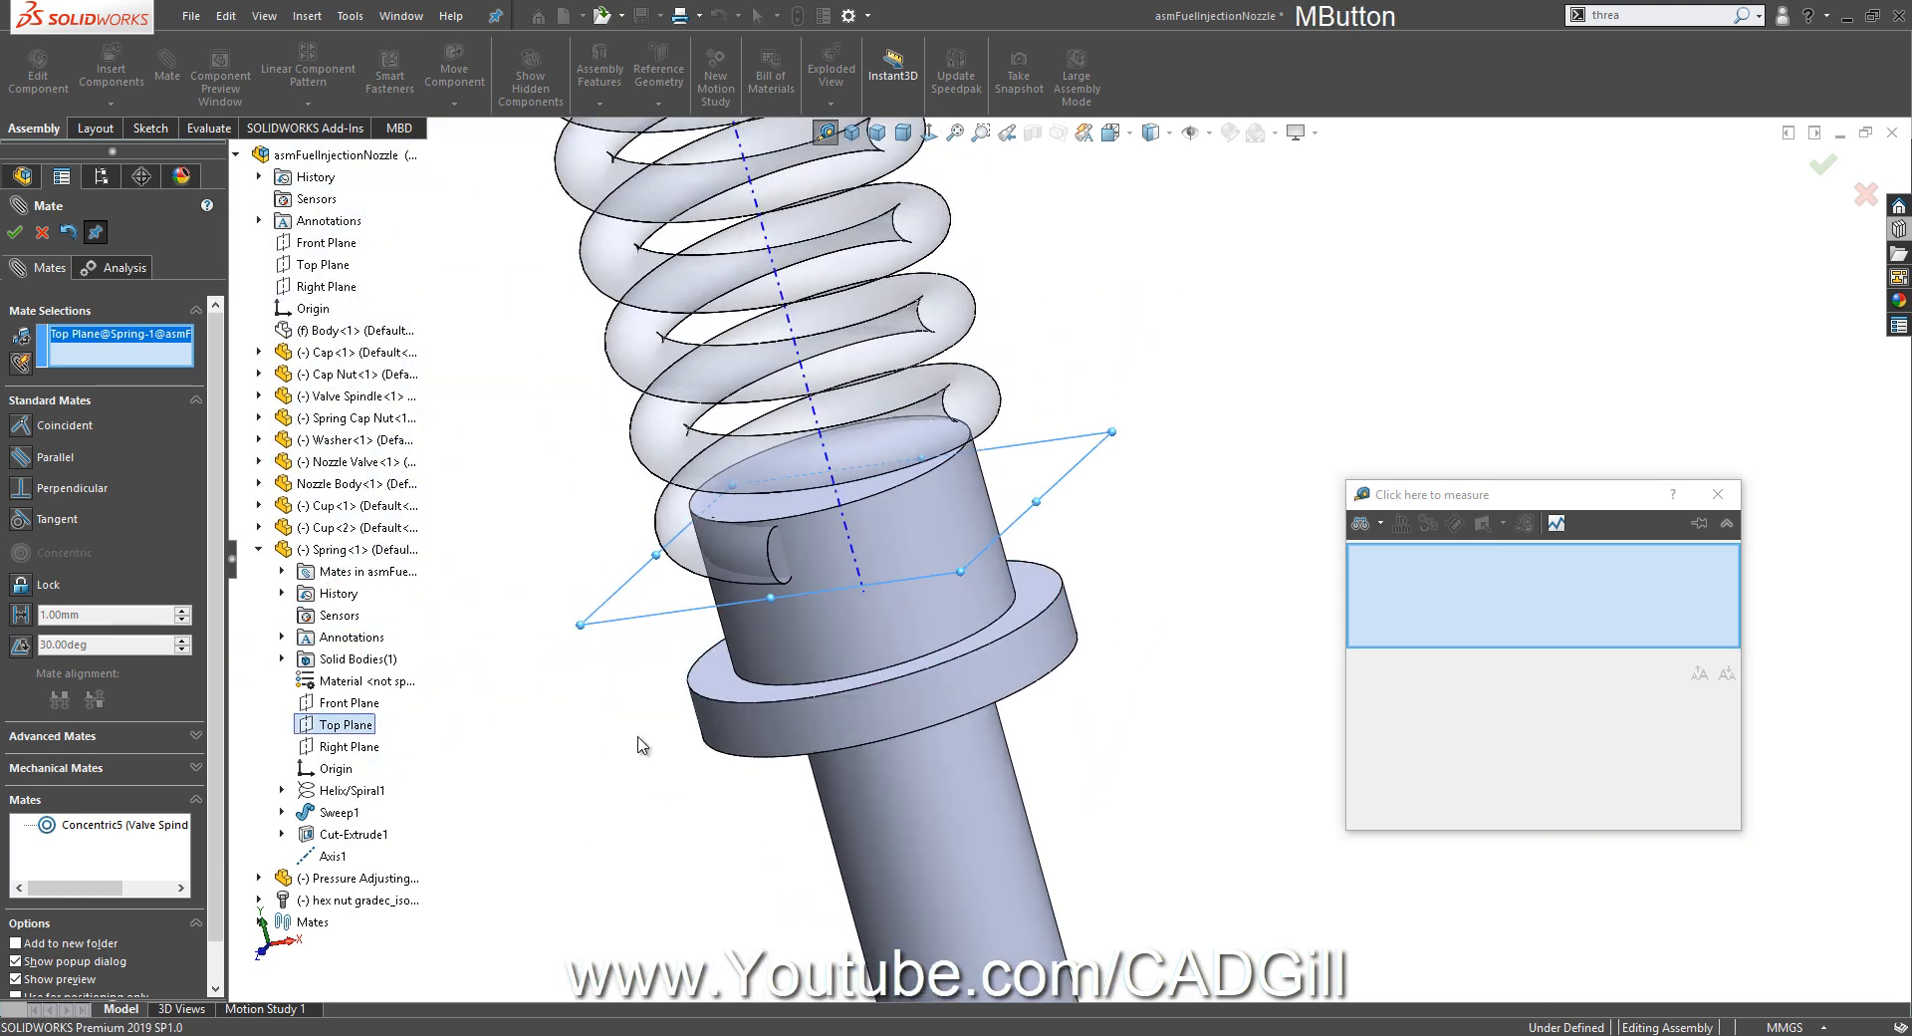
{"action": "left_click", "coordinate": [852, 627]}
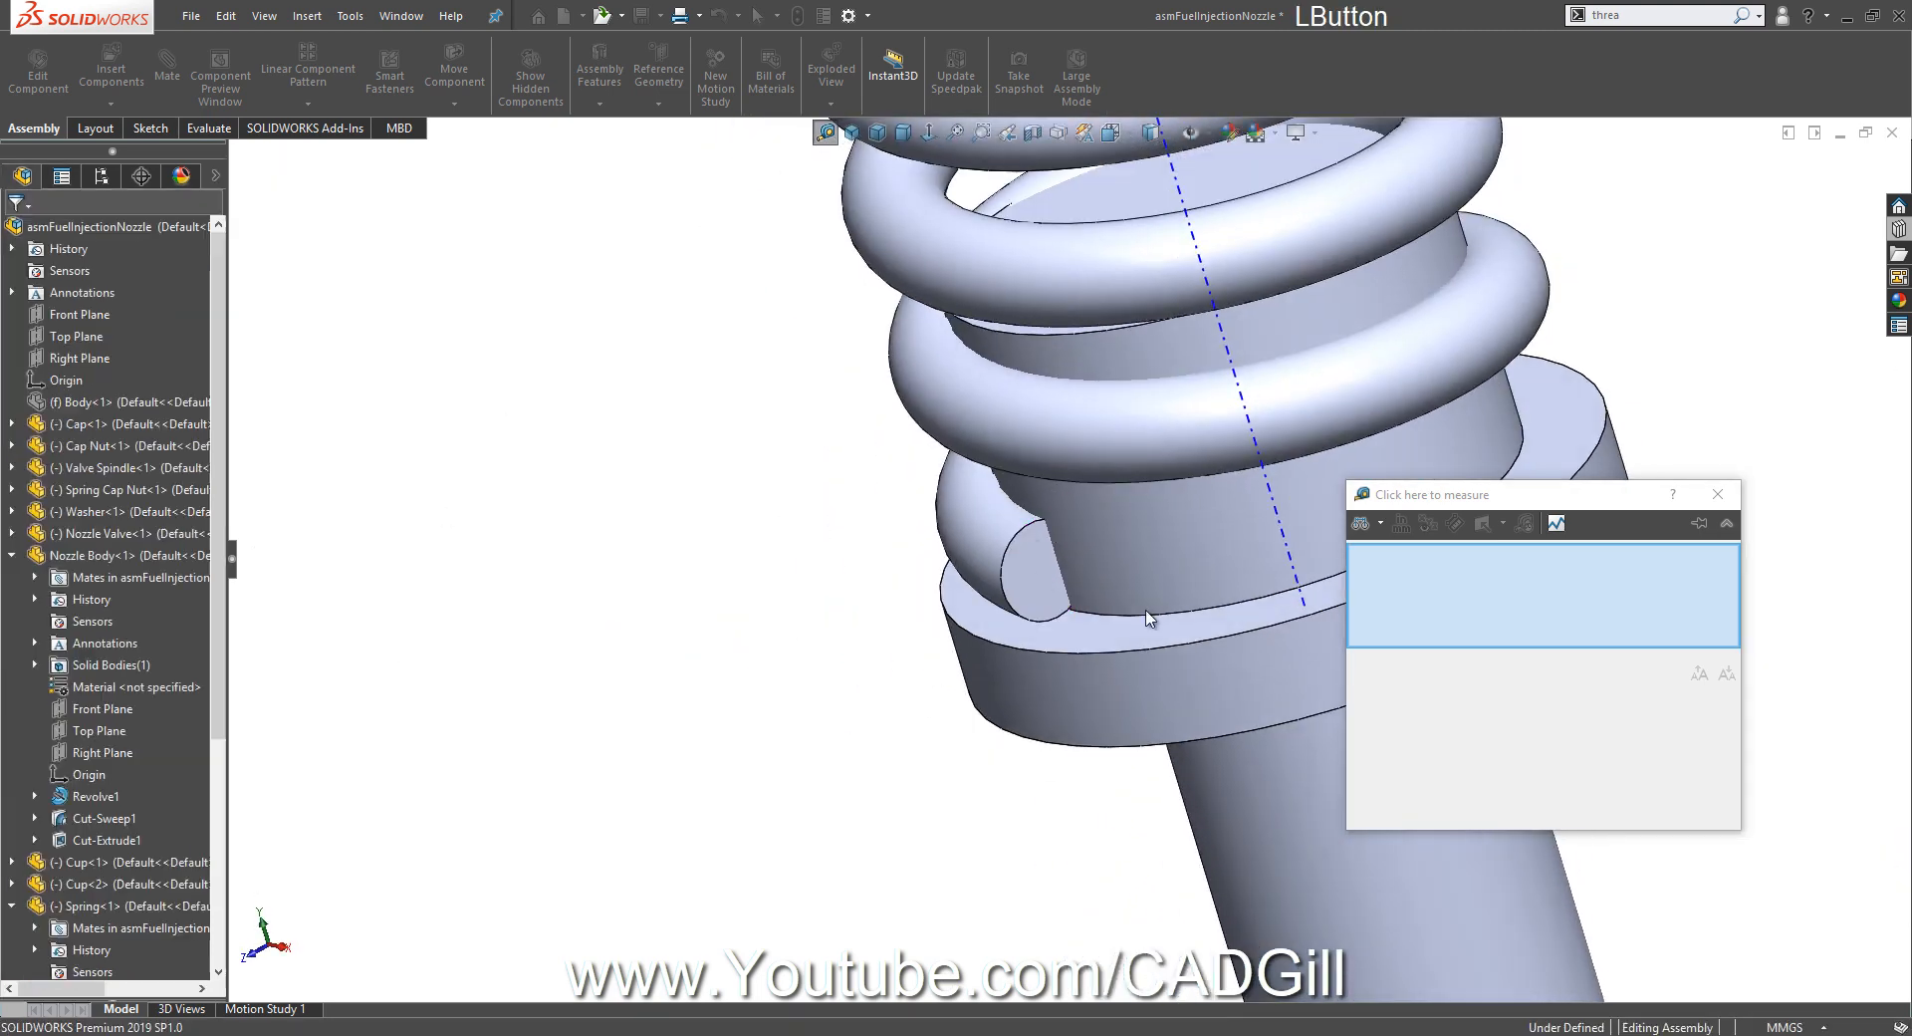
{"action": "left_click", "coordinate": [1171, 546]}
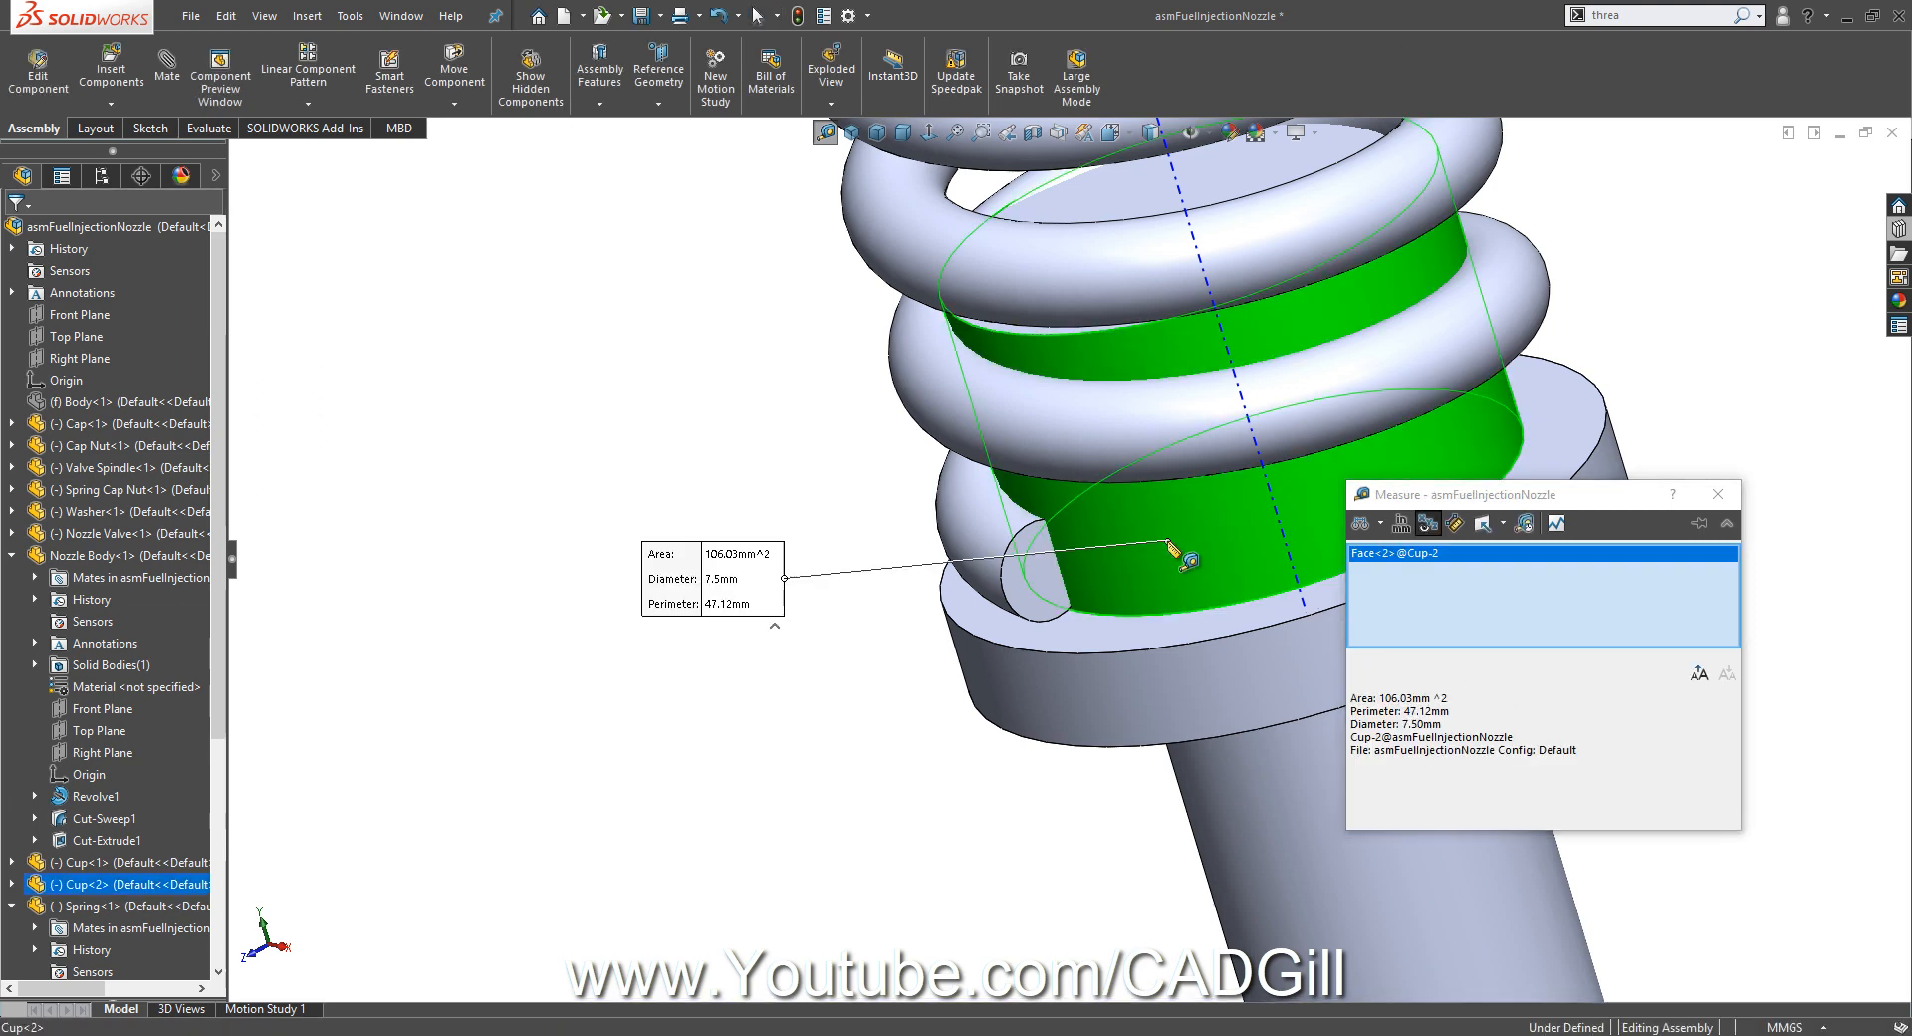
{"action": "mouse_move", "coordinate": [968, 504]}
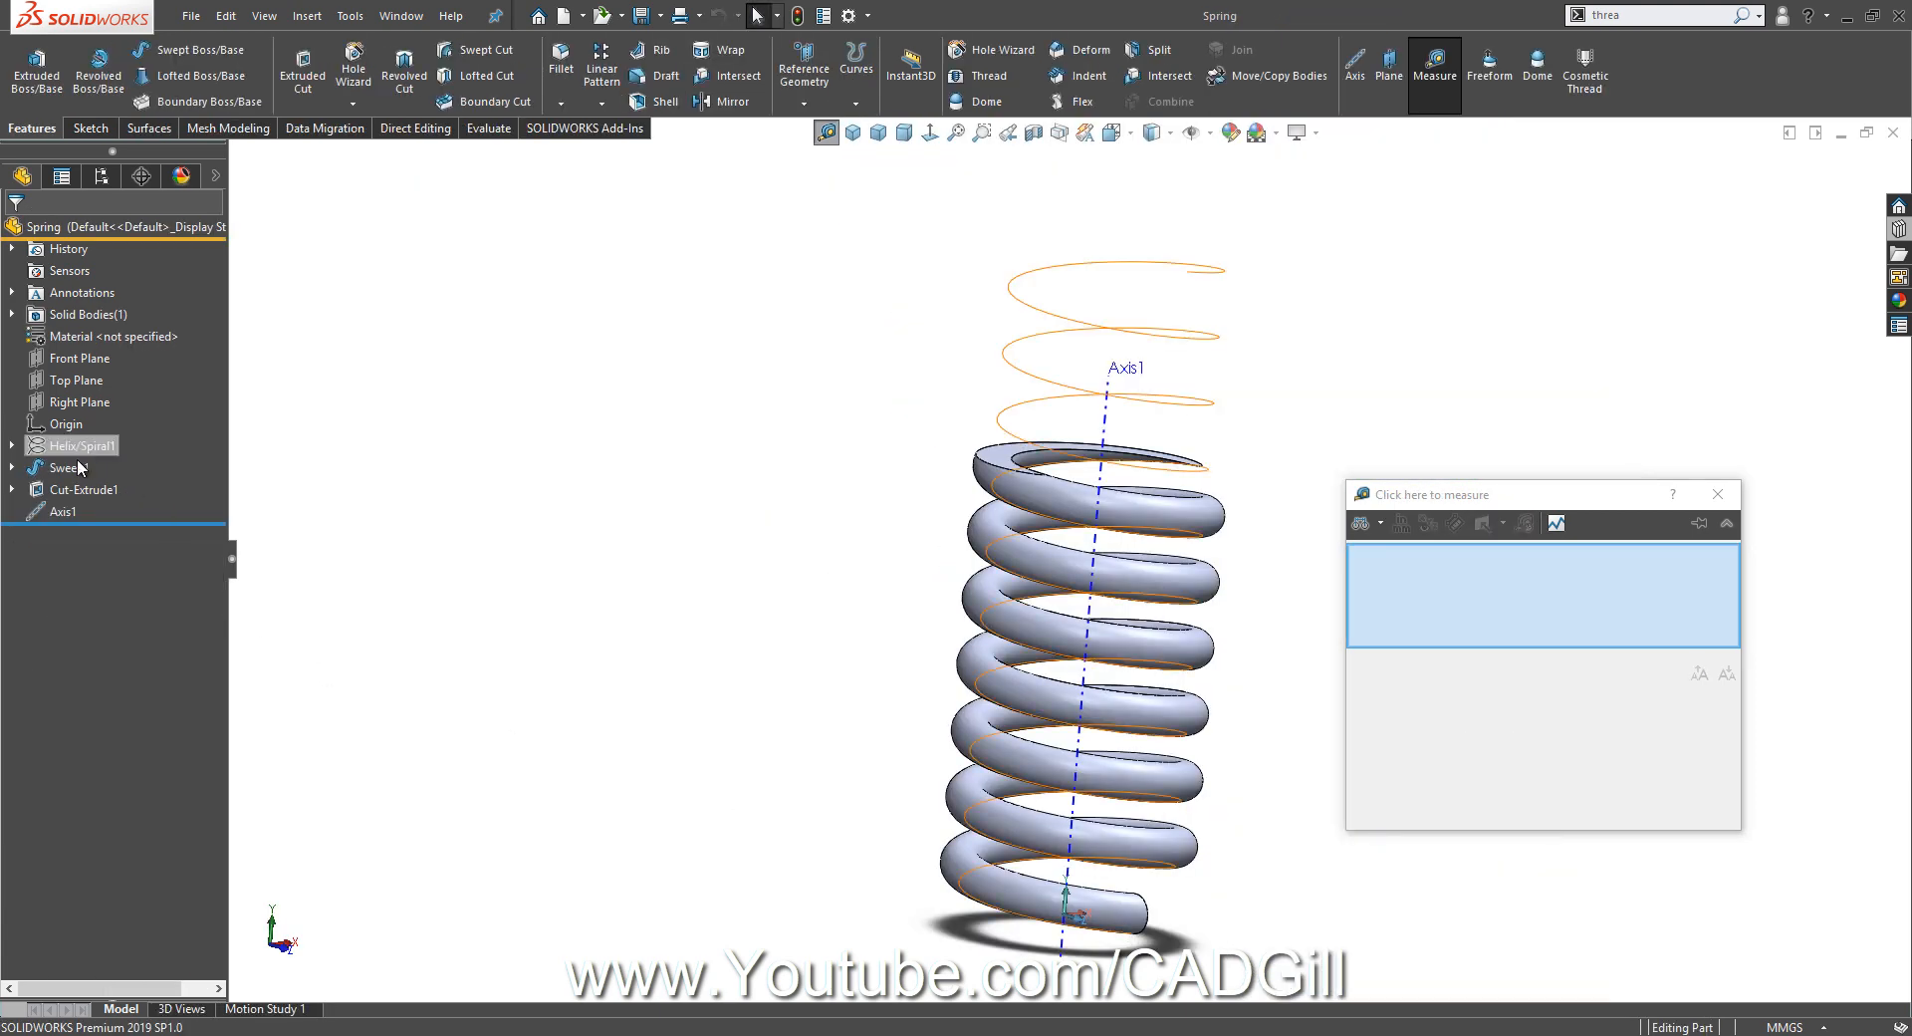
Edit Sketch2 under Sweep1 and dimension the coil circle to the axis.
{"action": "left_click", "coordinate": [90, 490]}
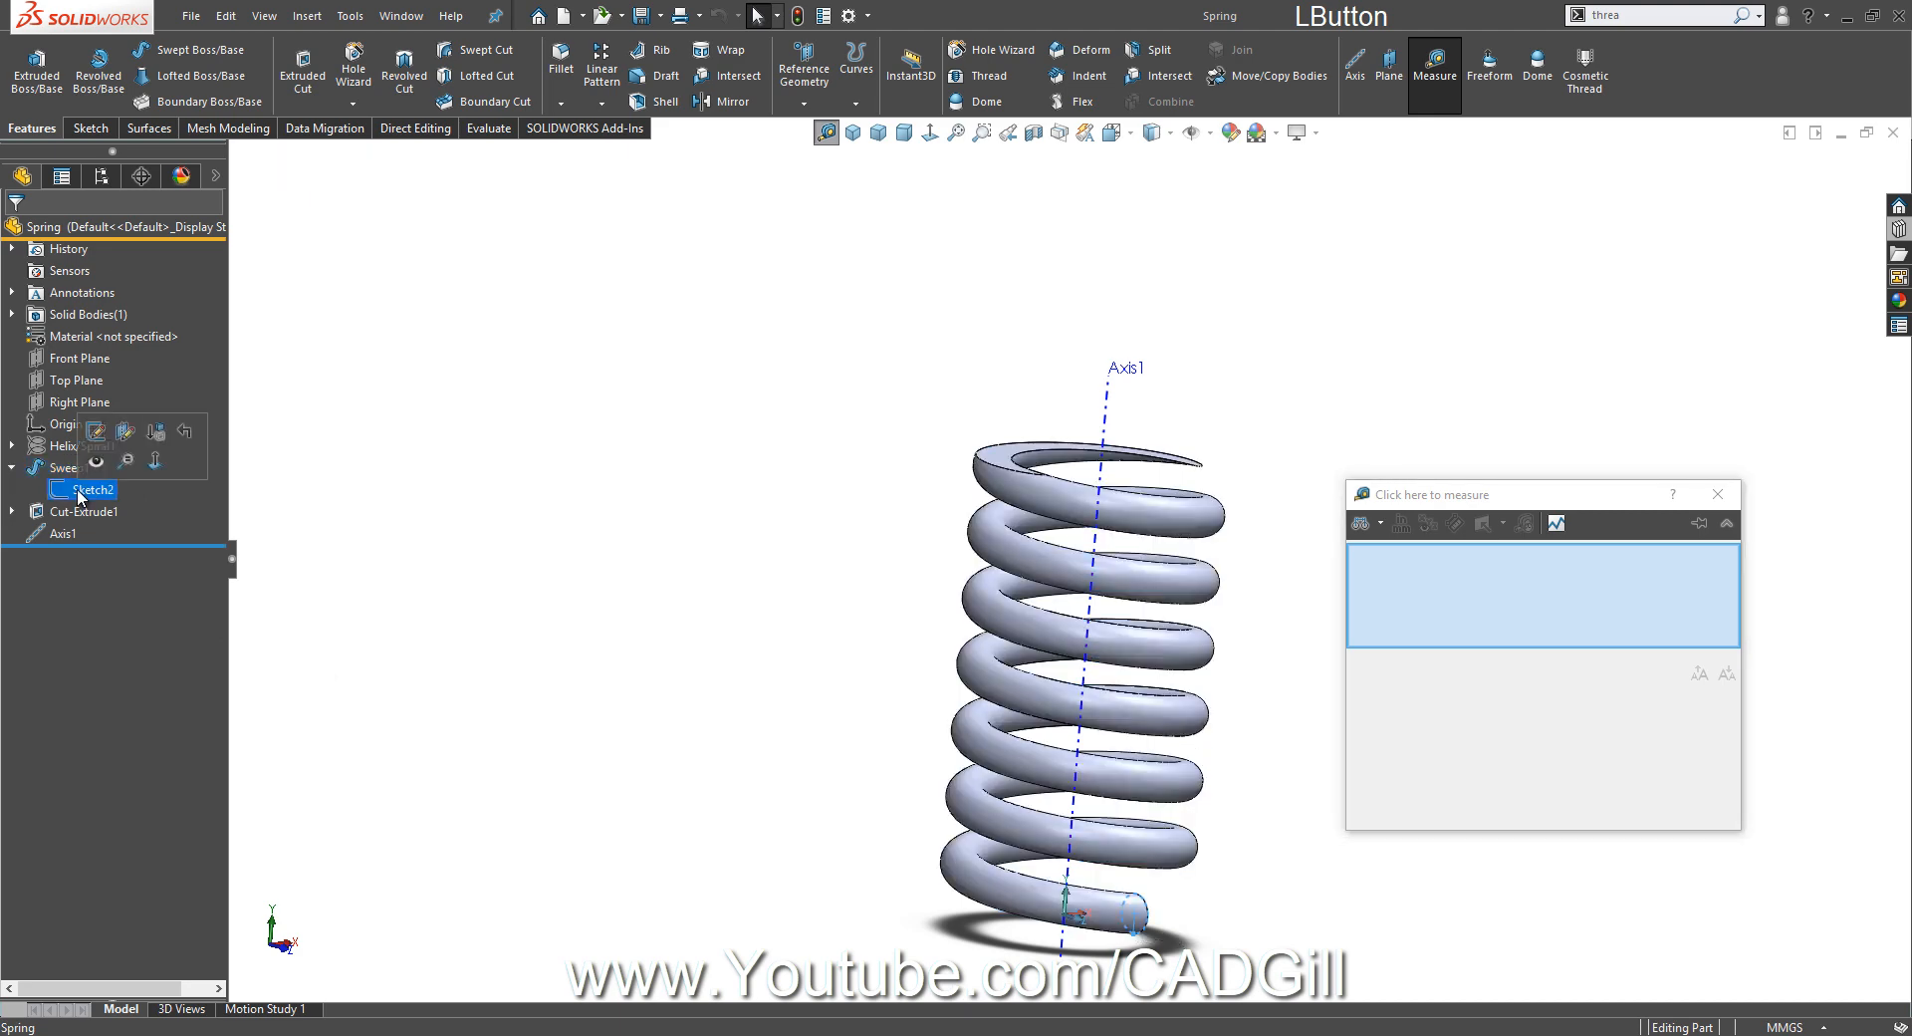
{"action": "double_click", "coordinate": [89, 490]}
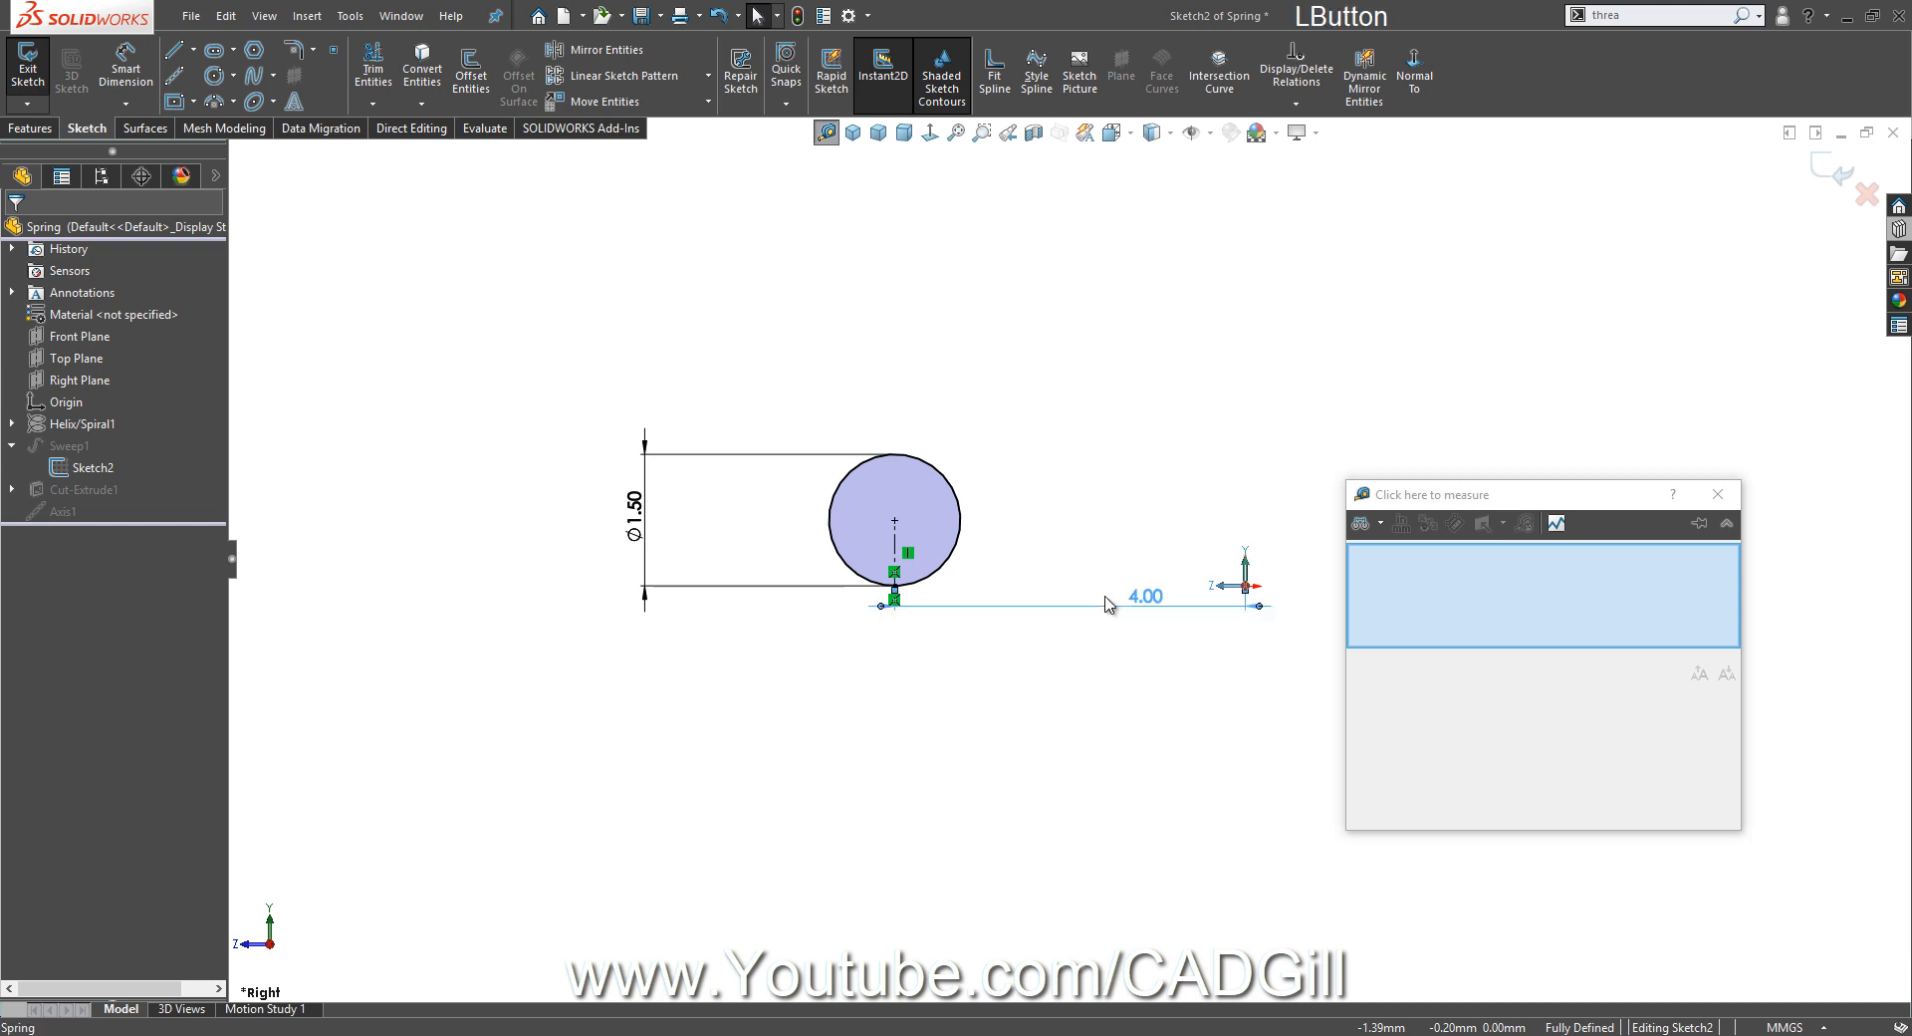
{"action": "double_click", "coordinate": [1145, 596]}
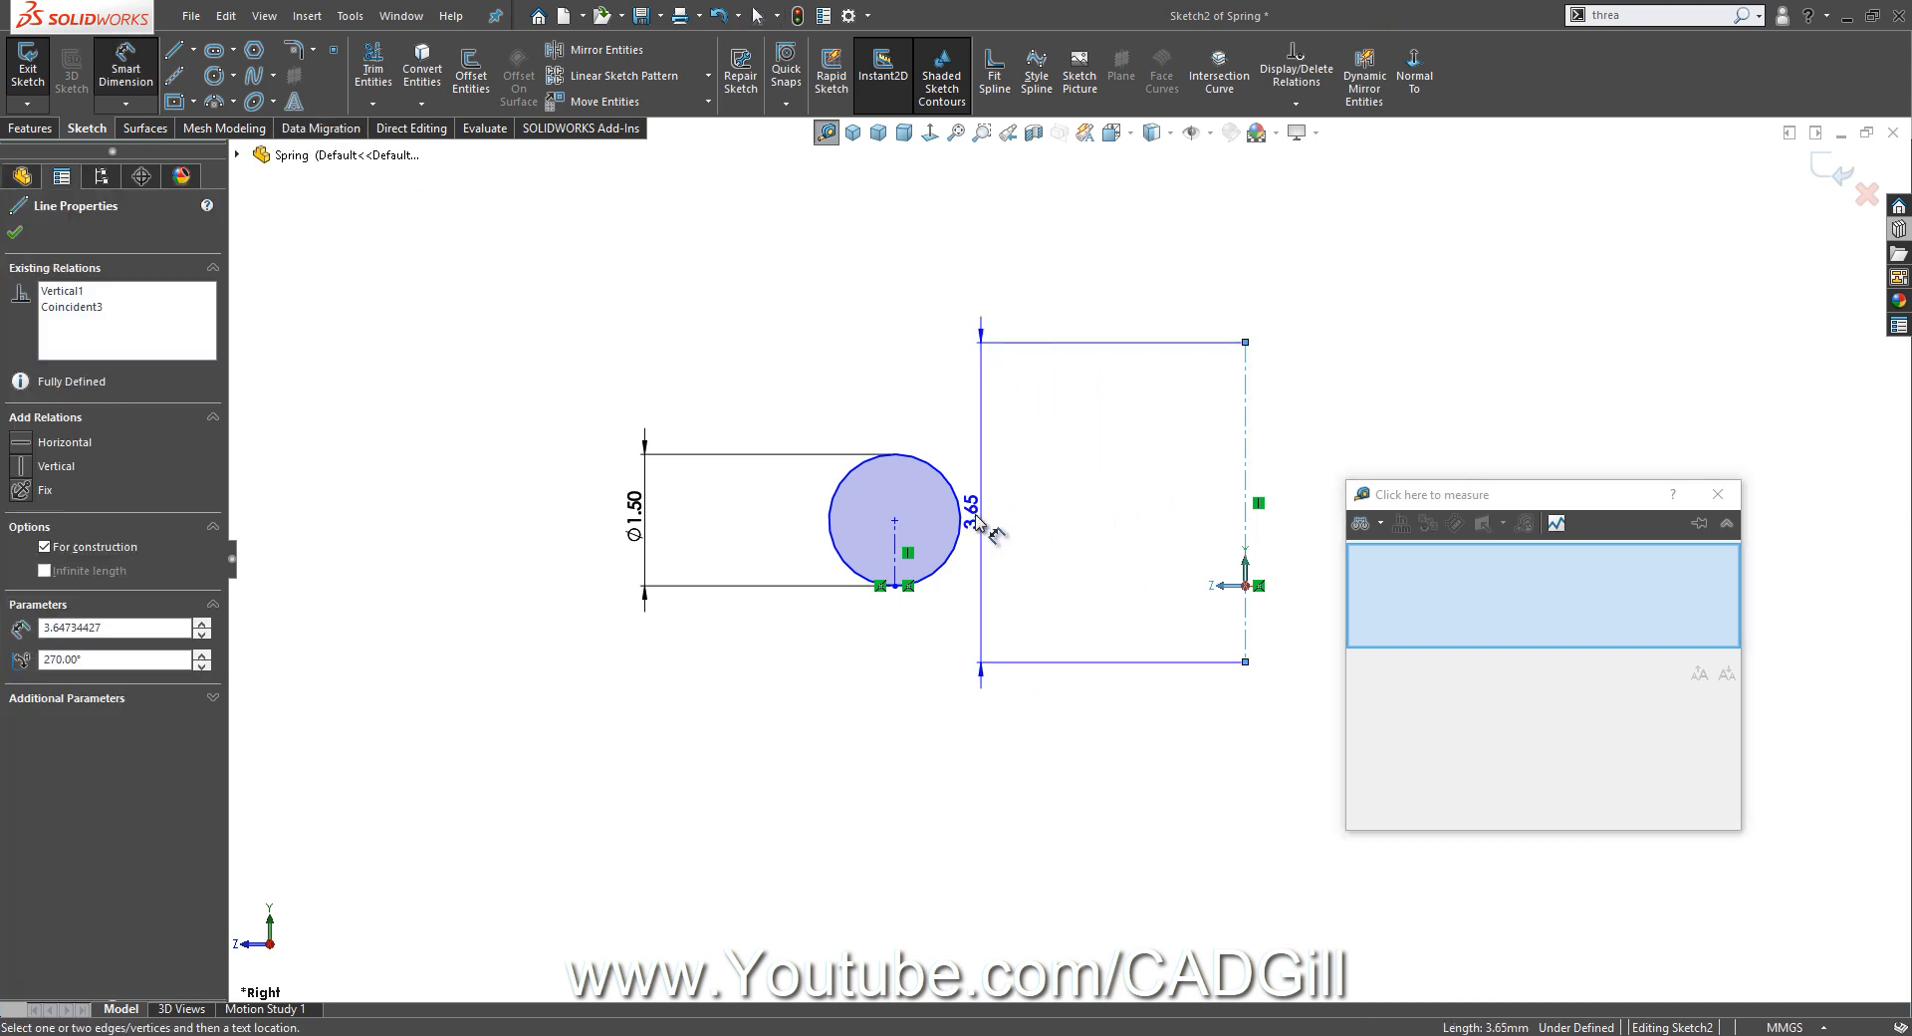
{"action": "left_click", "coordinate": [1271, 297]}
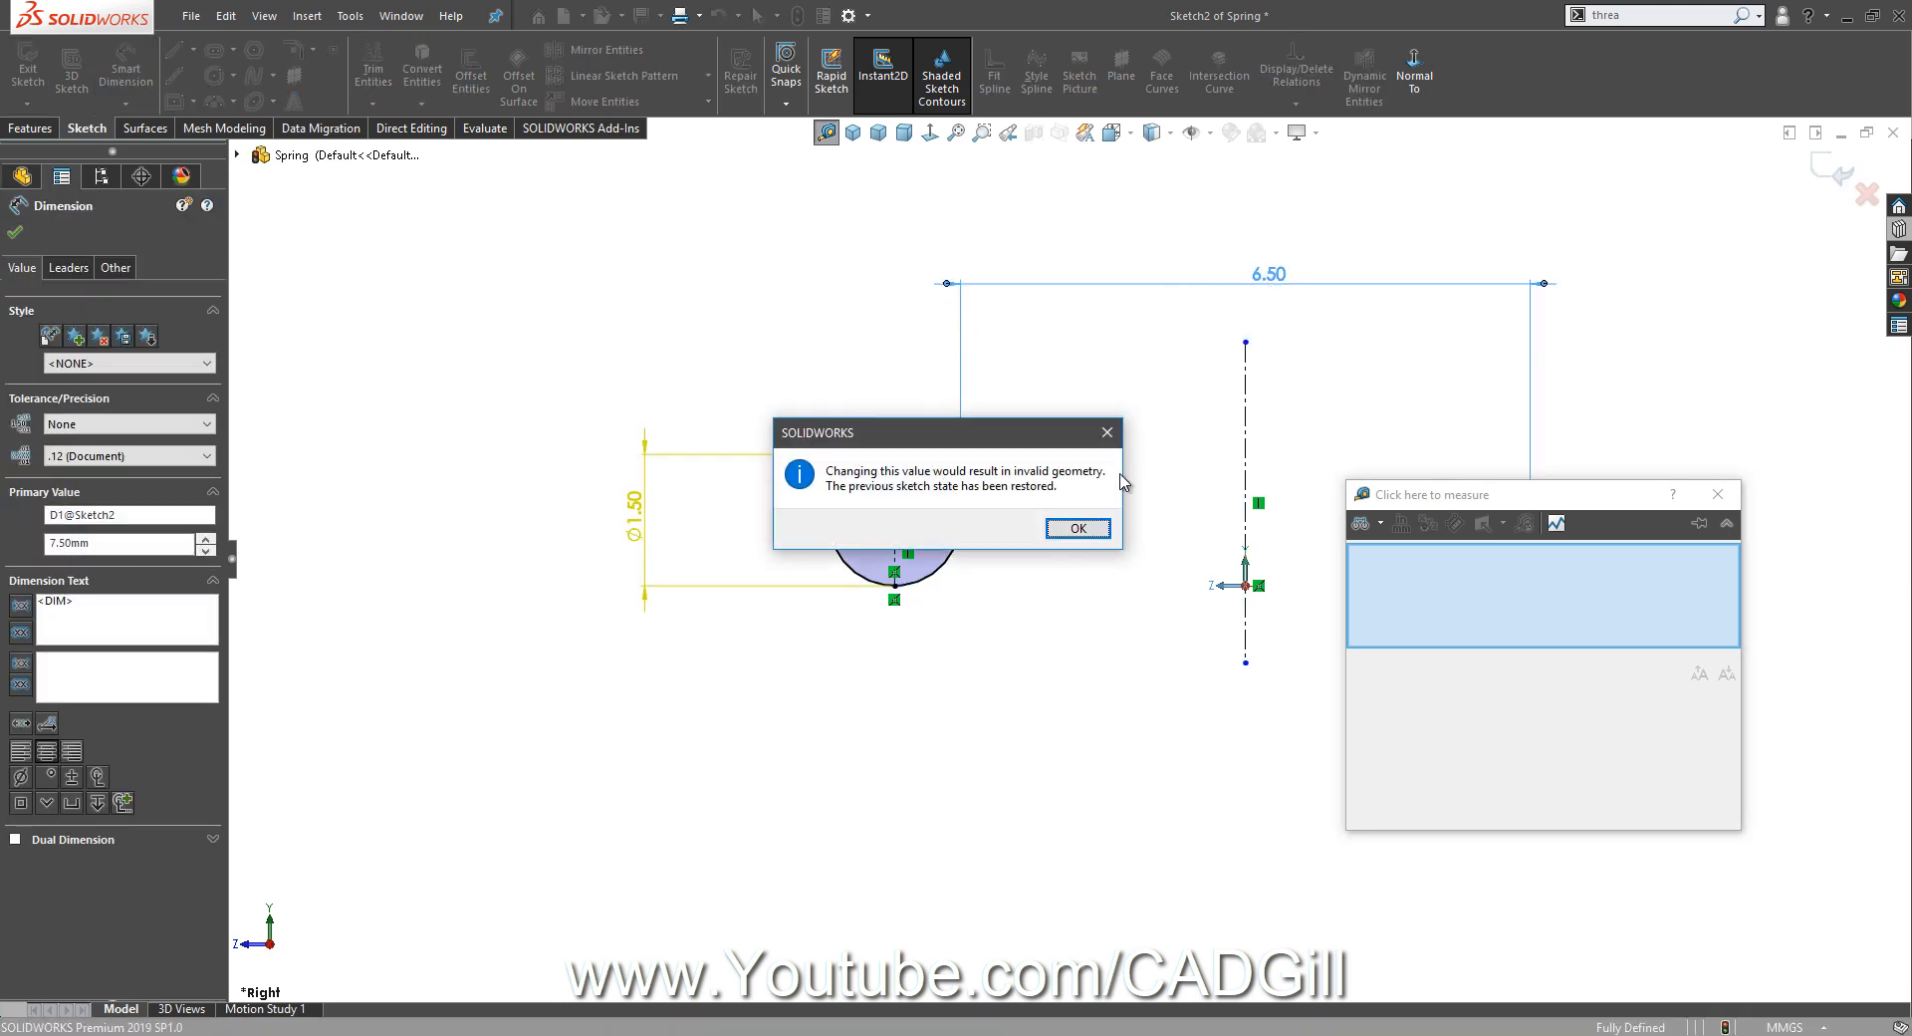
Set the coil profile dimension to 7.50 mm and exit the sketch.
{"action": "left_click", "coordinate": [1077, 528]}
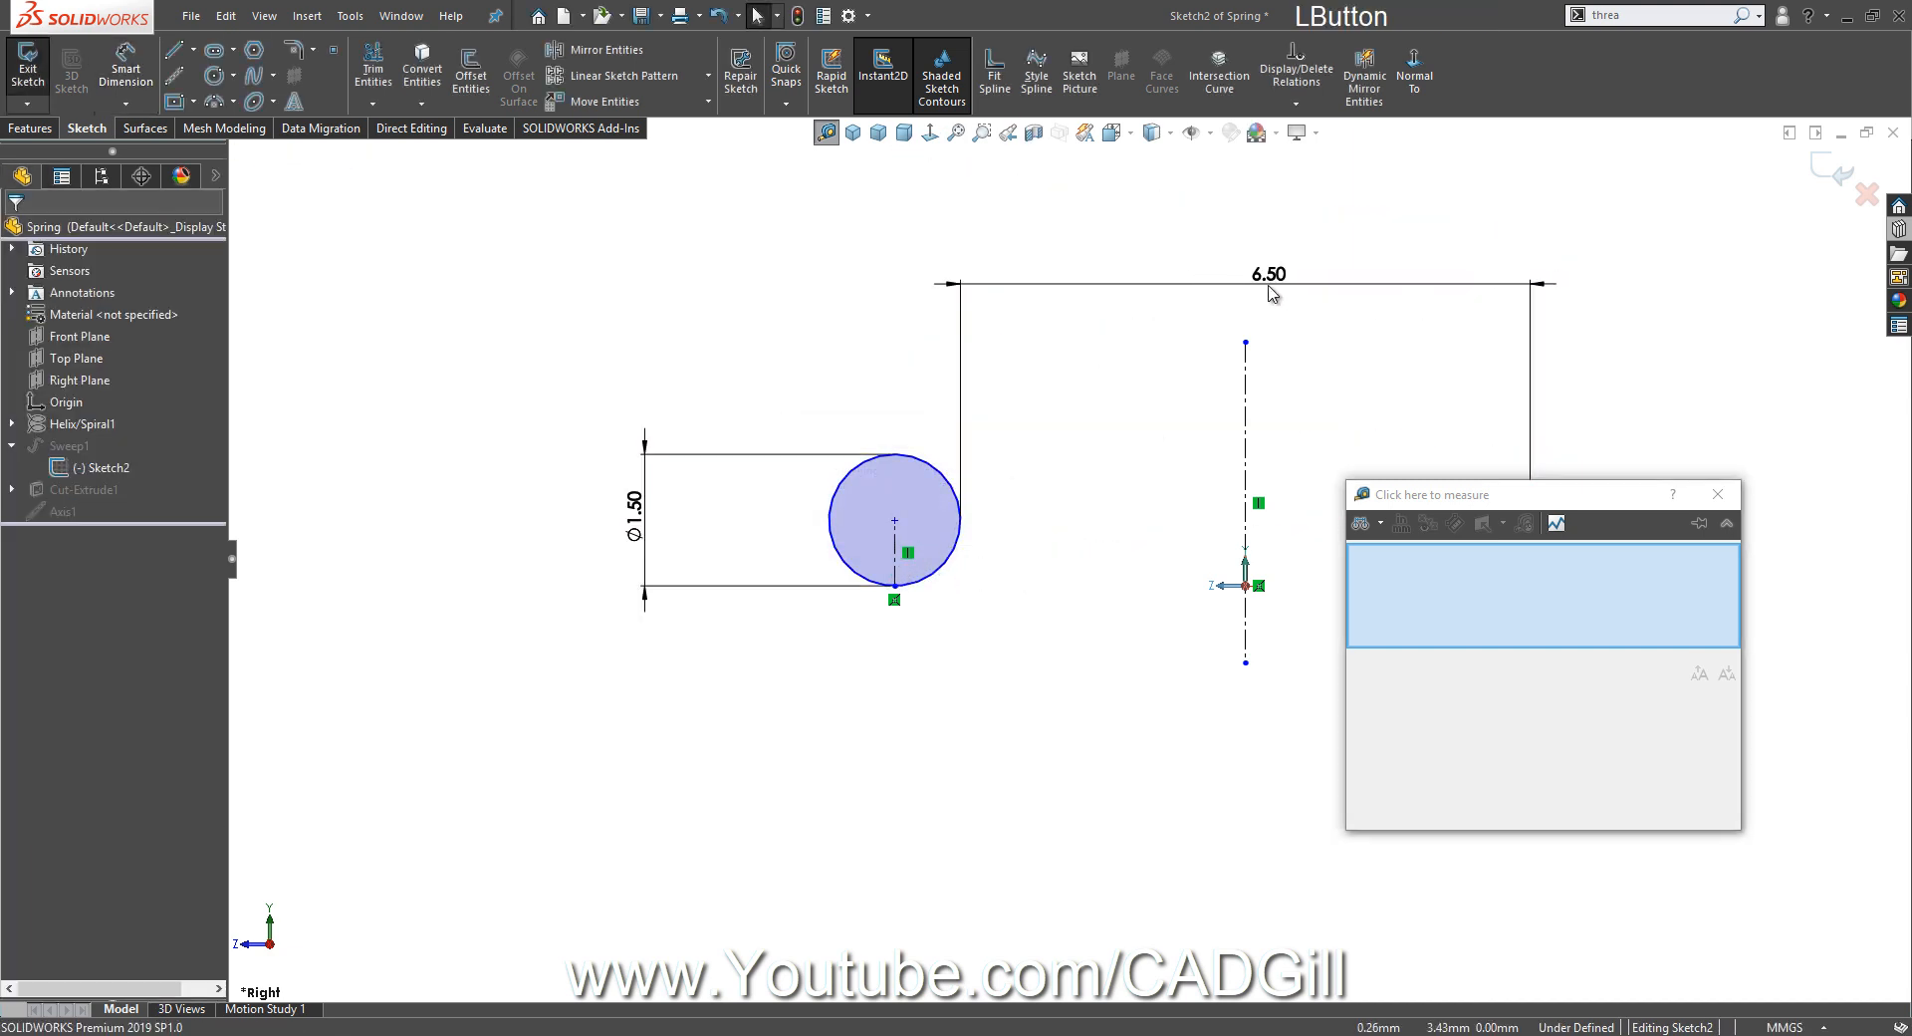
{"action": "double_click", "coordinate": [1267, 274]}
{"action": "type", "text": "7.5"}
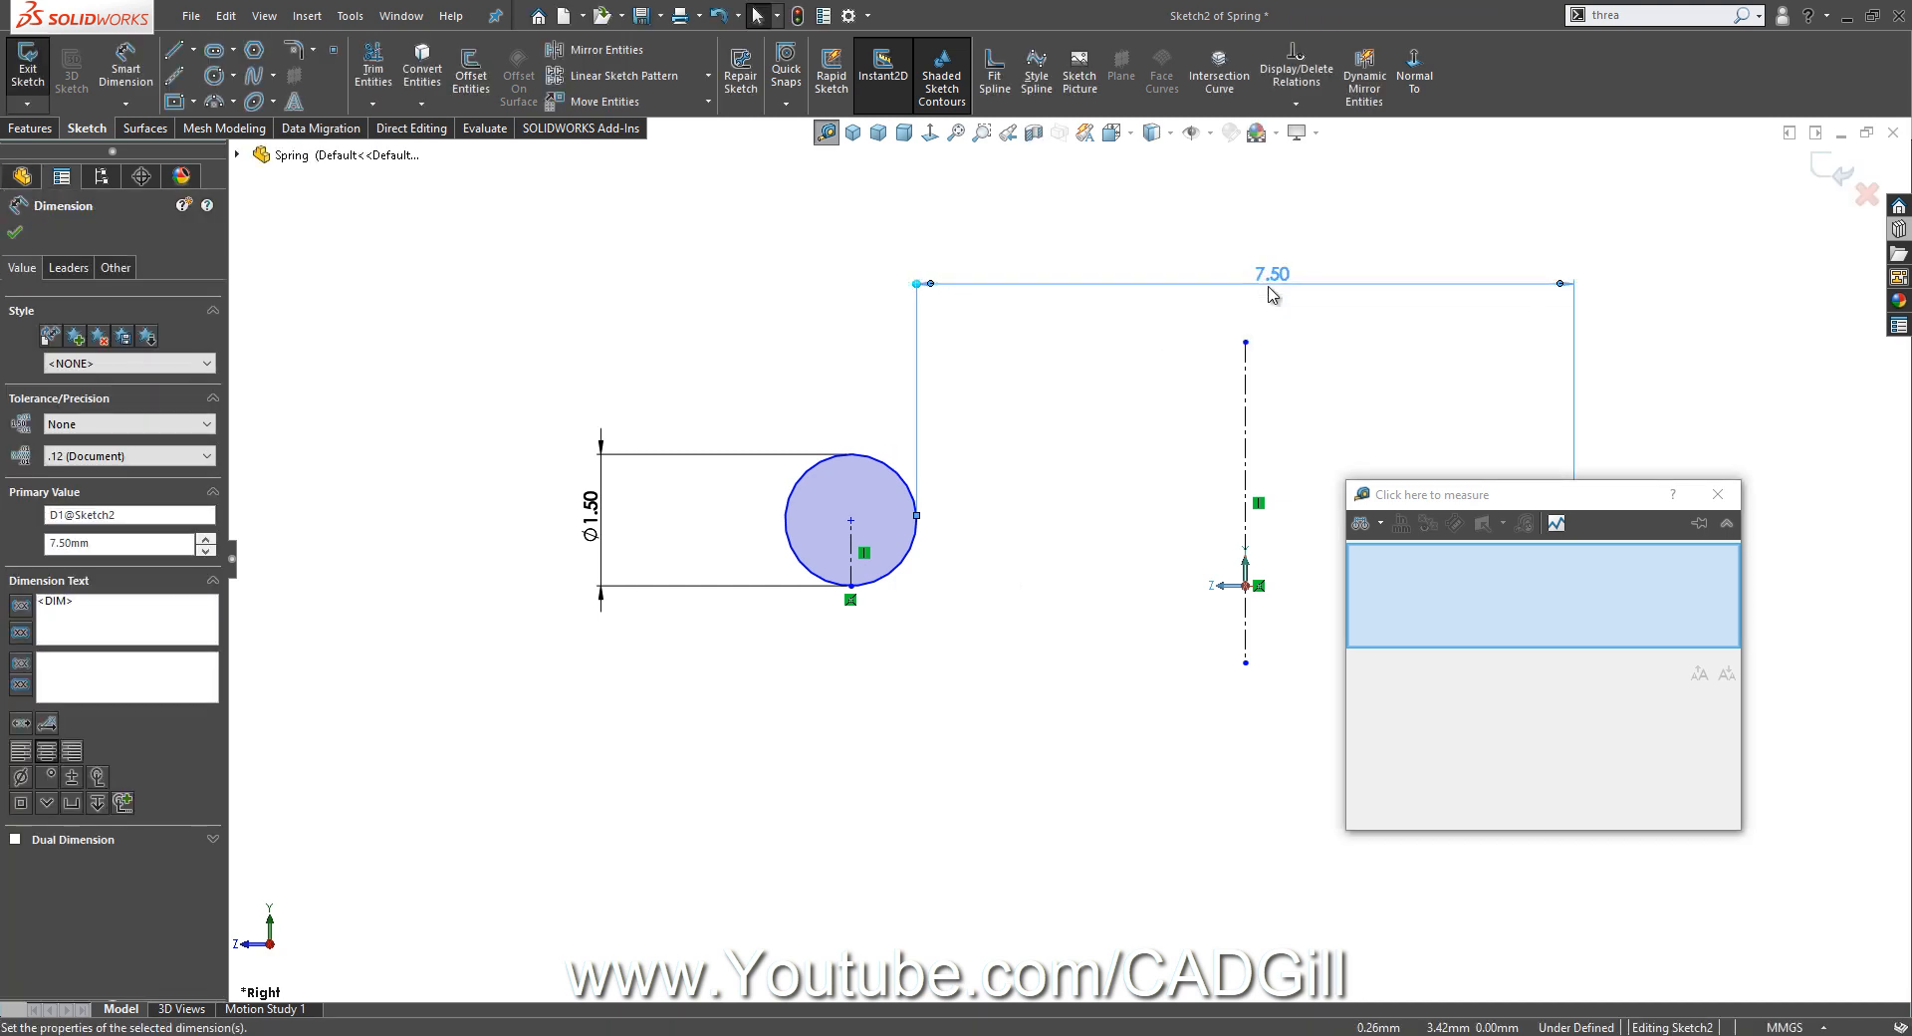
{"action": "left_click", "coordinate": [1245, 587]}
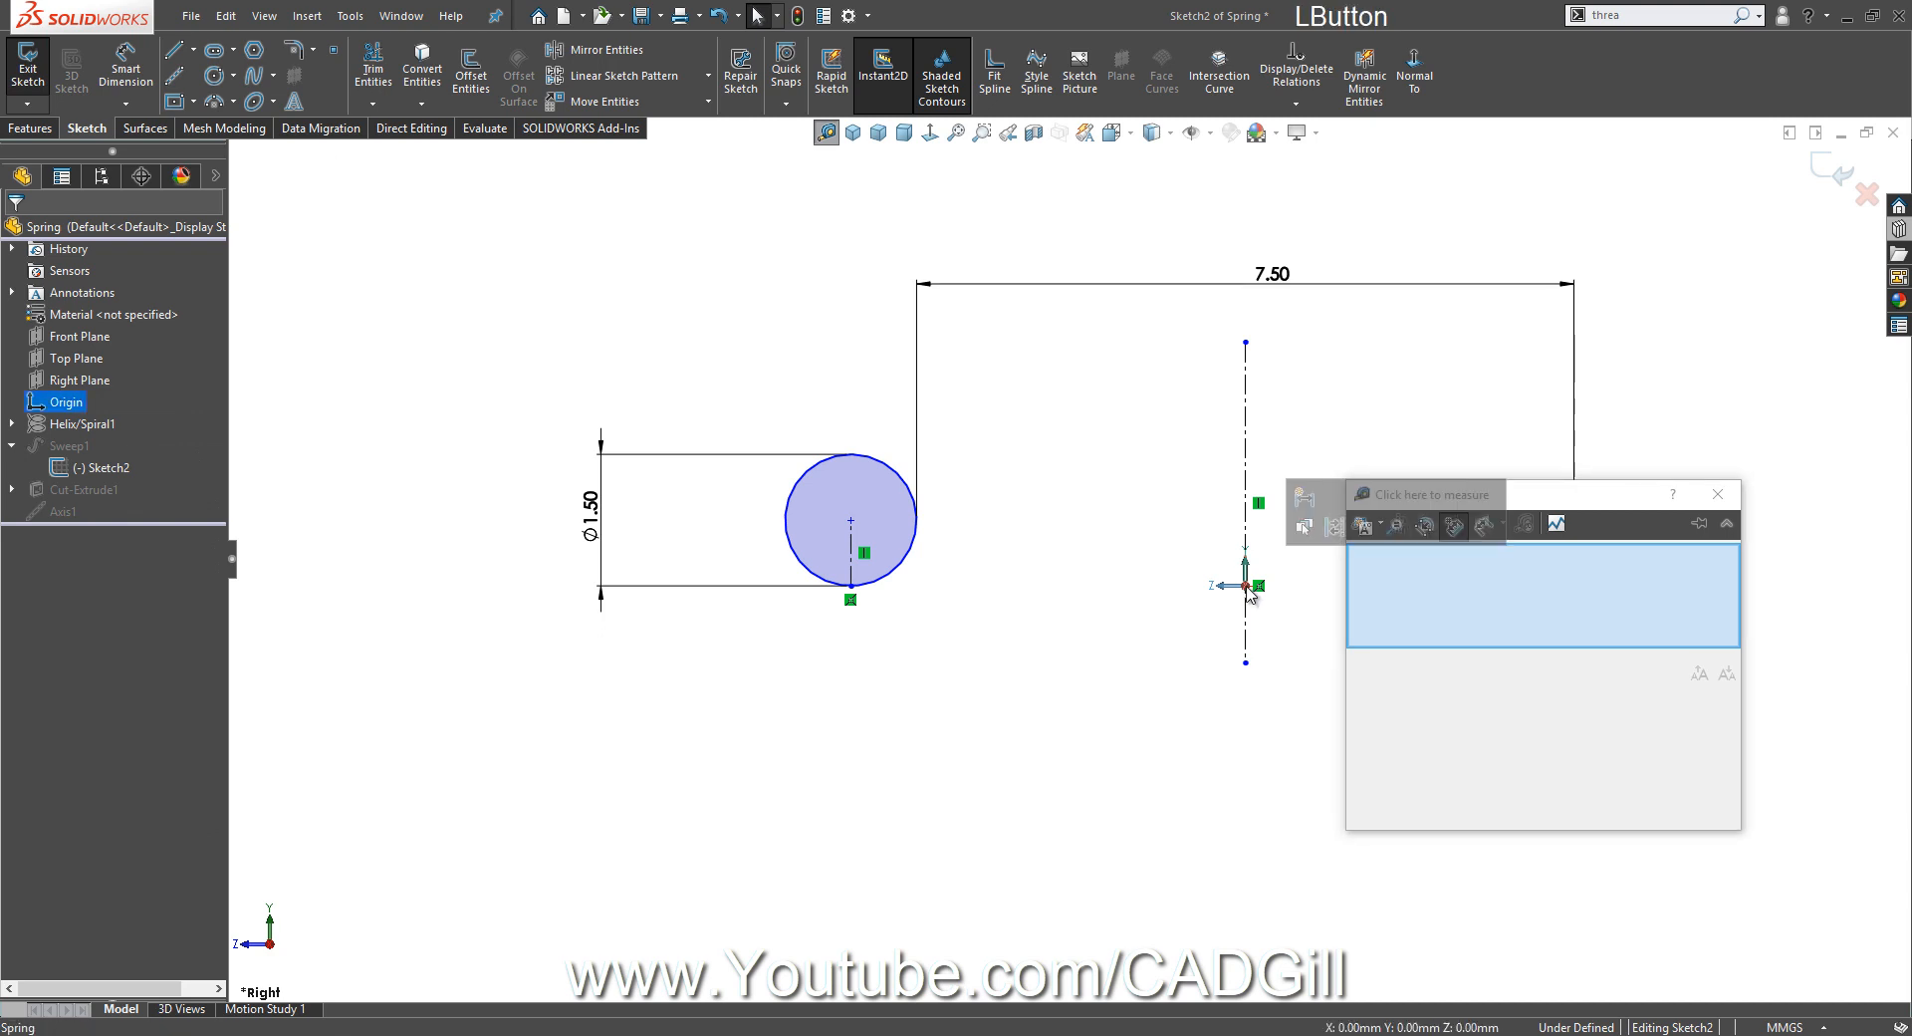
{"action": "left_click", "coordinate": [849, 599]}
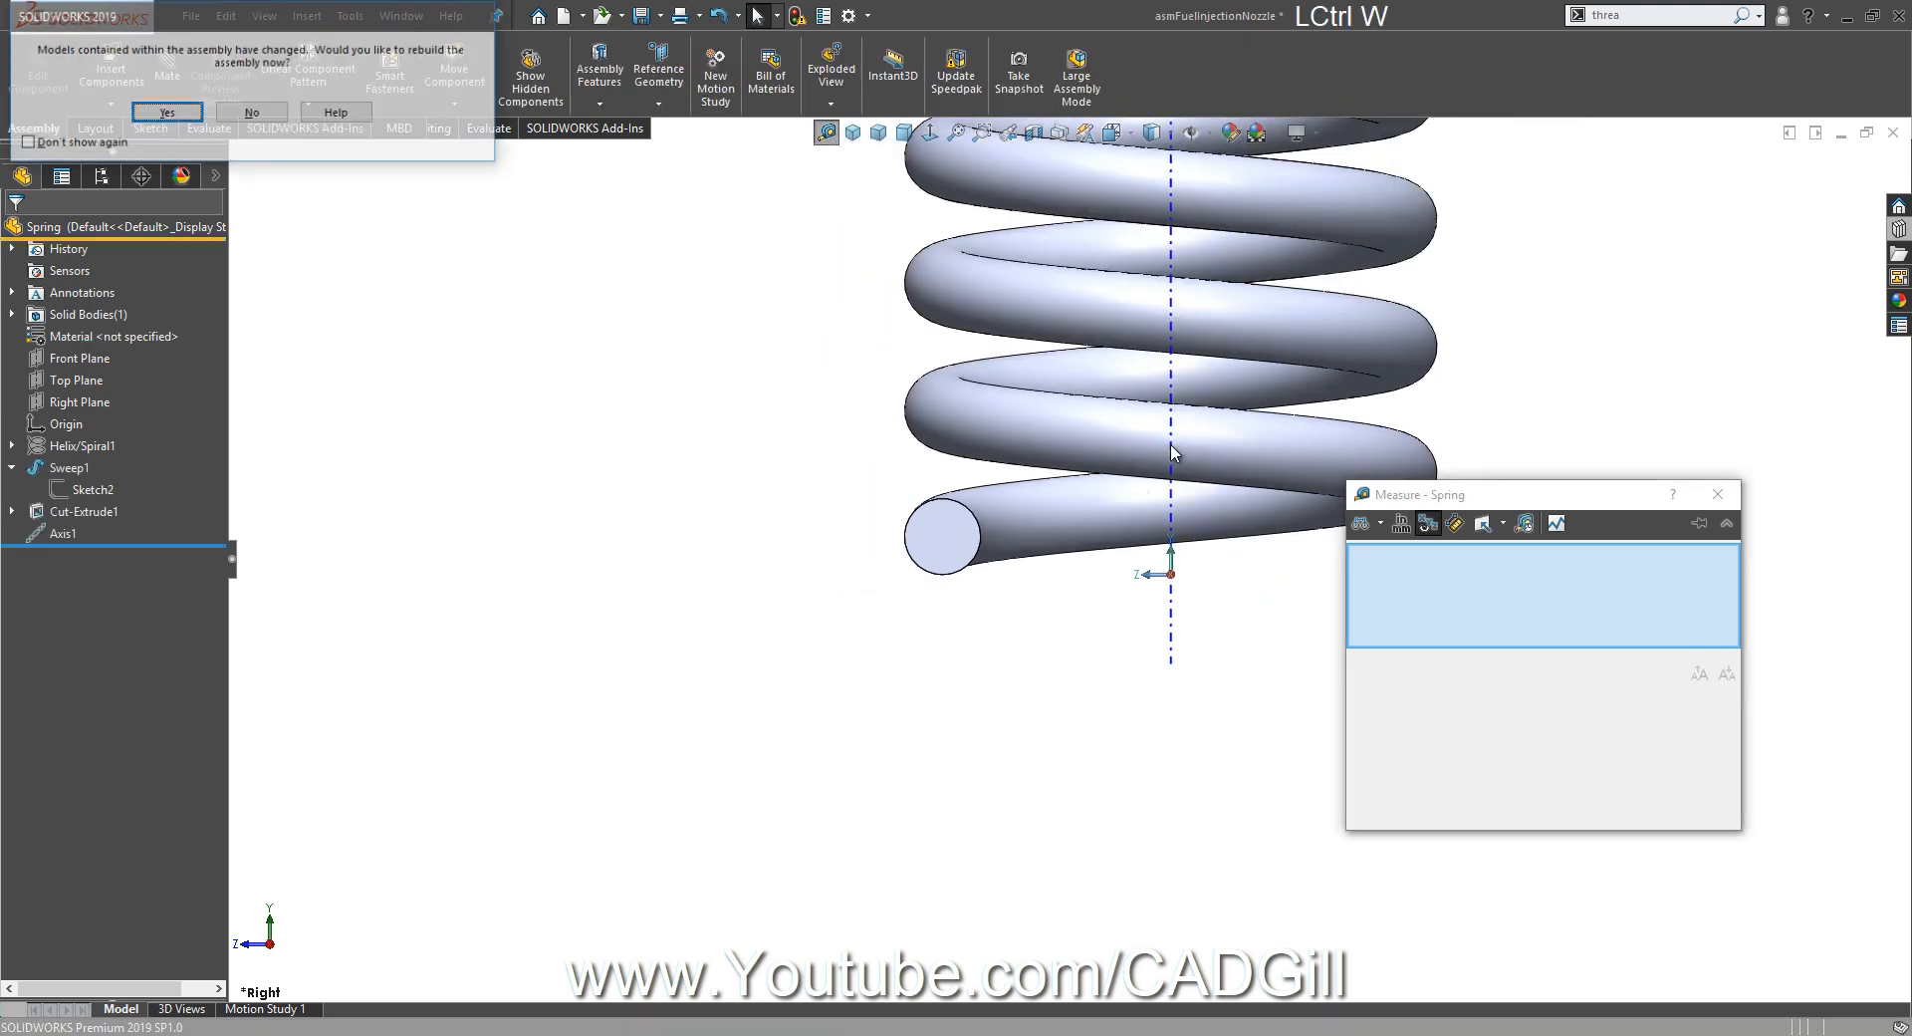
Rebuild with the widened spring and start mating it to the valve spindle.
{"action": "left_click", "coordinate": [173, 112]}
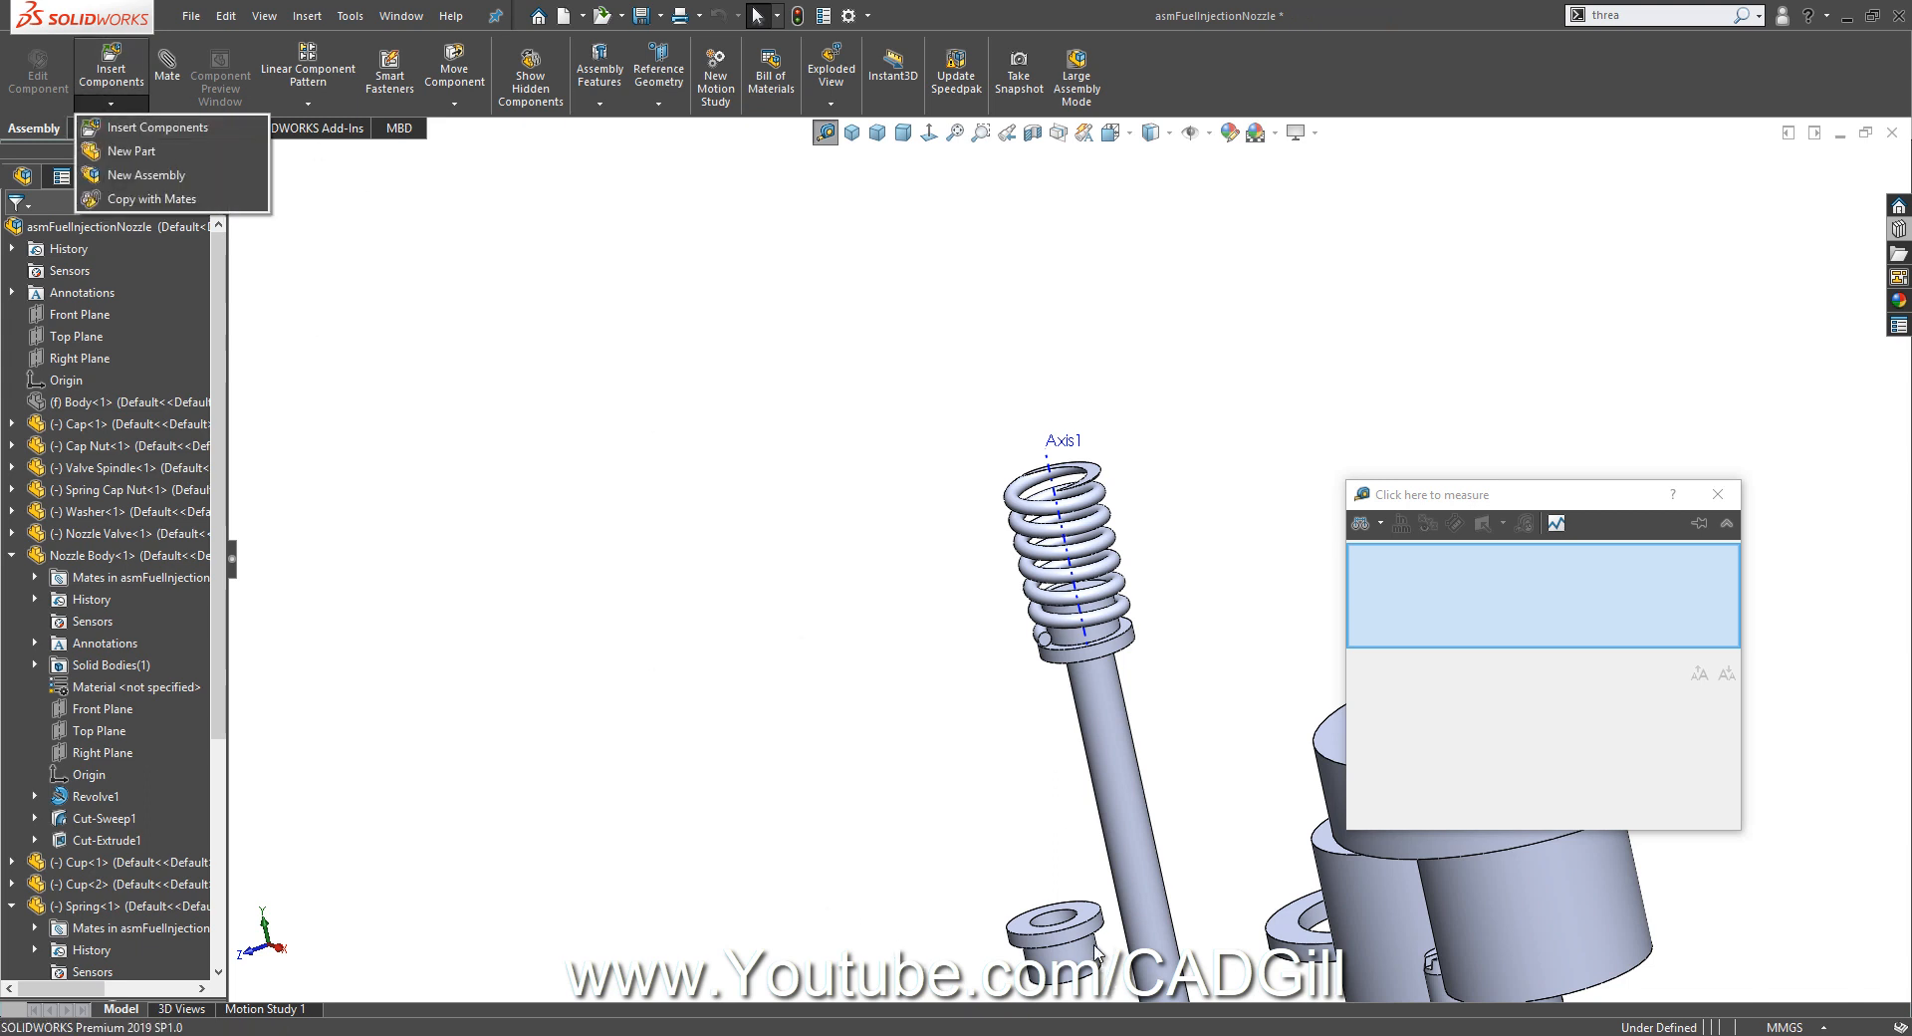
{"action": "mouse_move", "coordinate": [167, 66]}
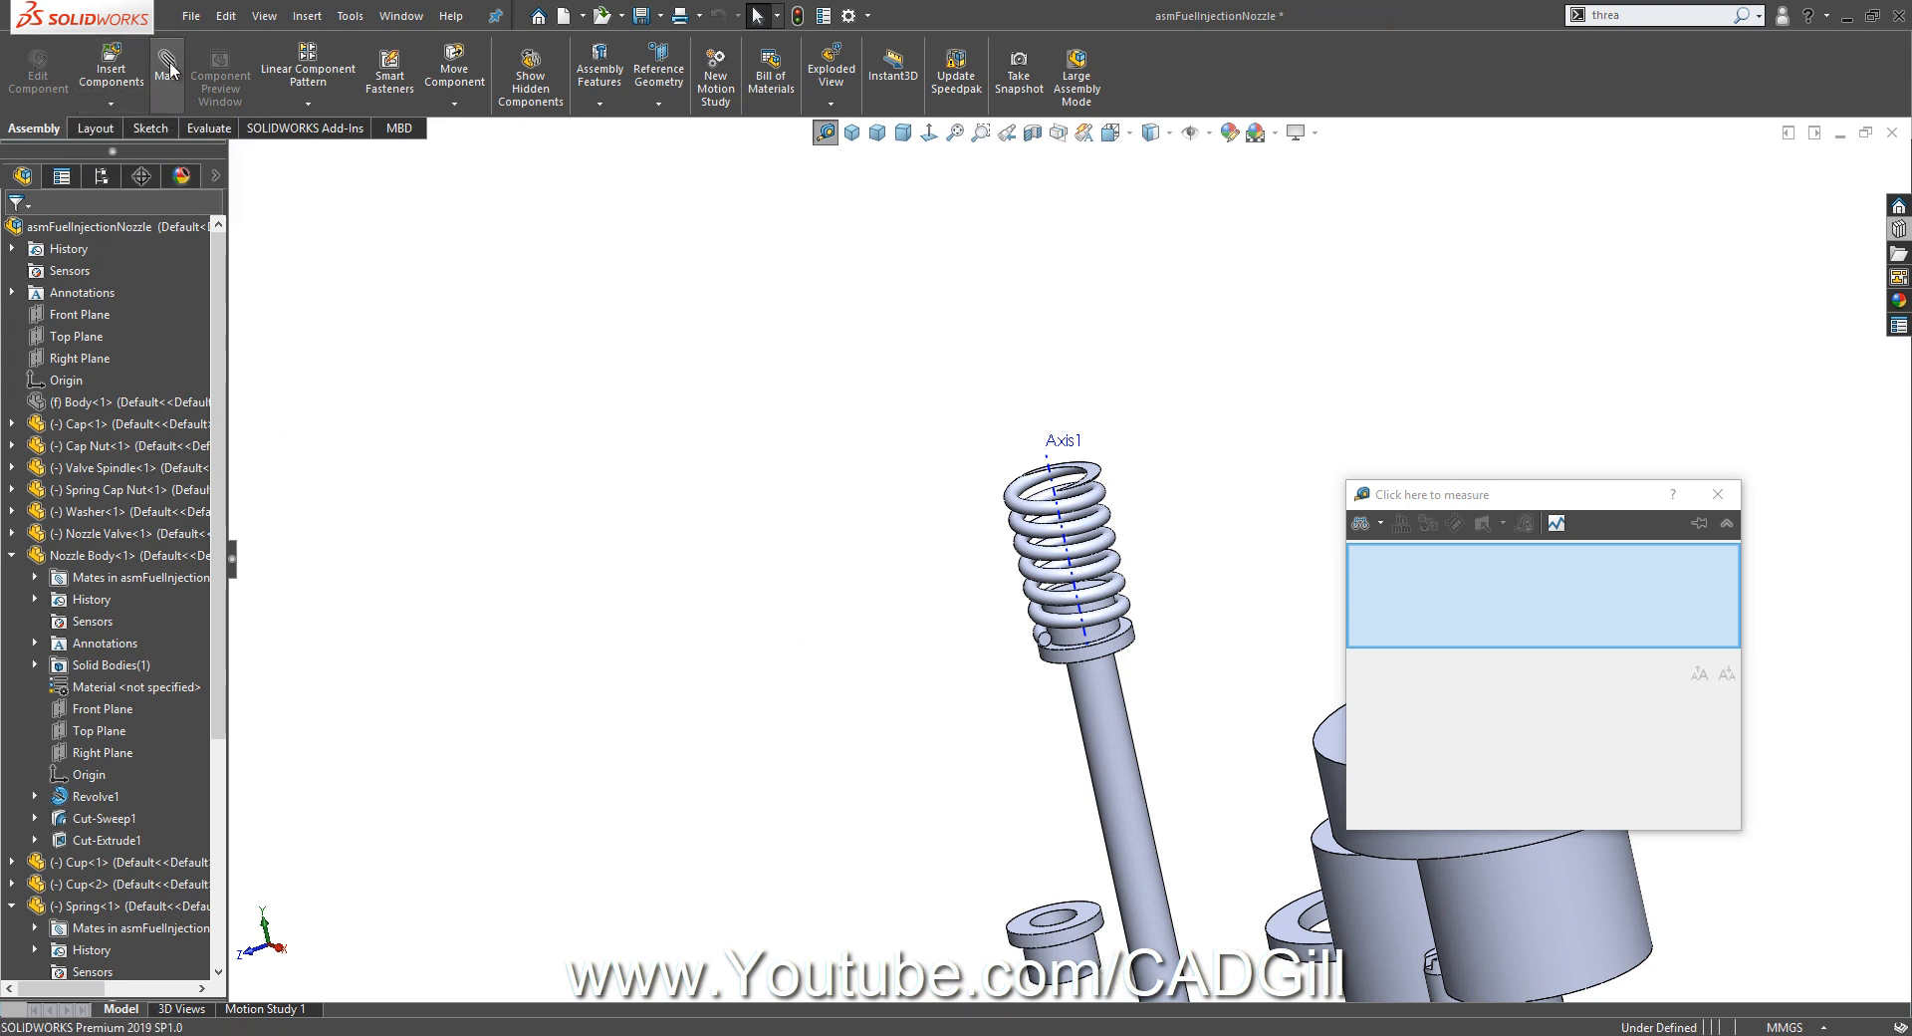
{"action": "left_click", "coordinate": [168, 60]}
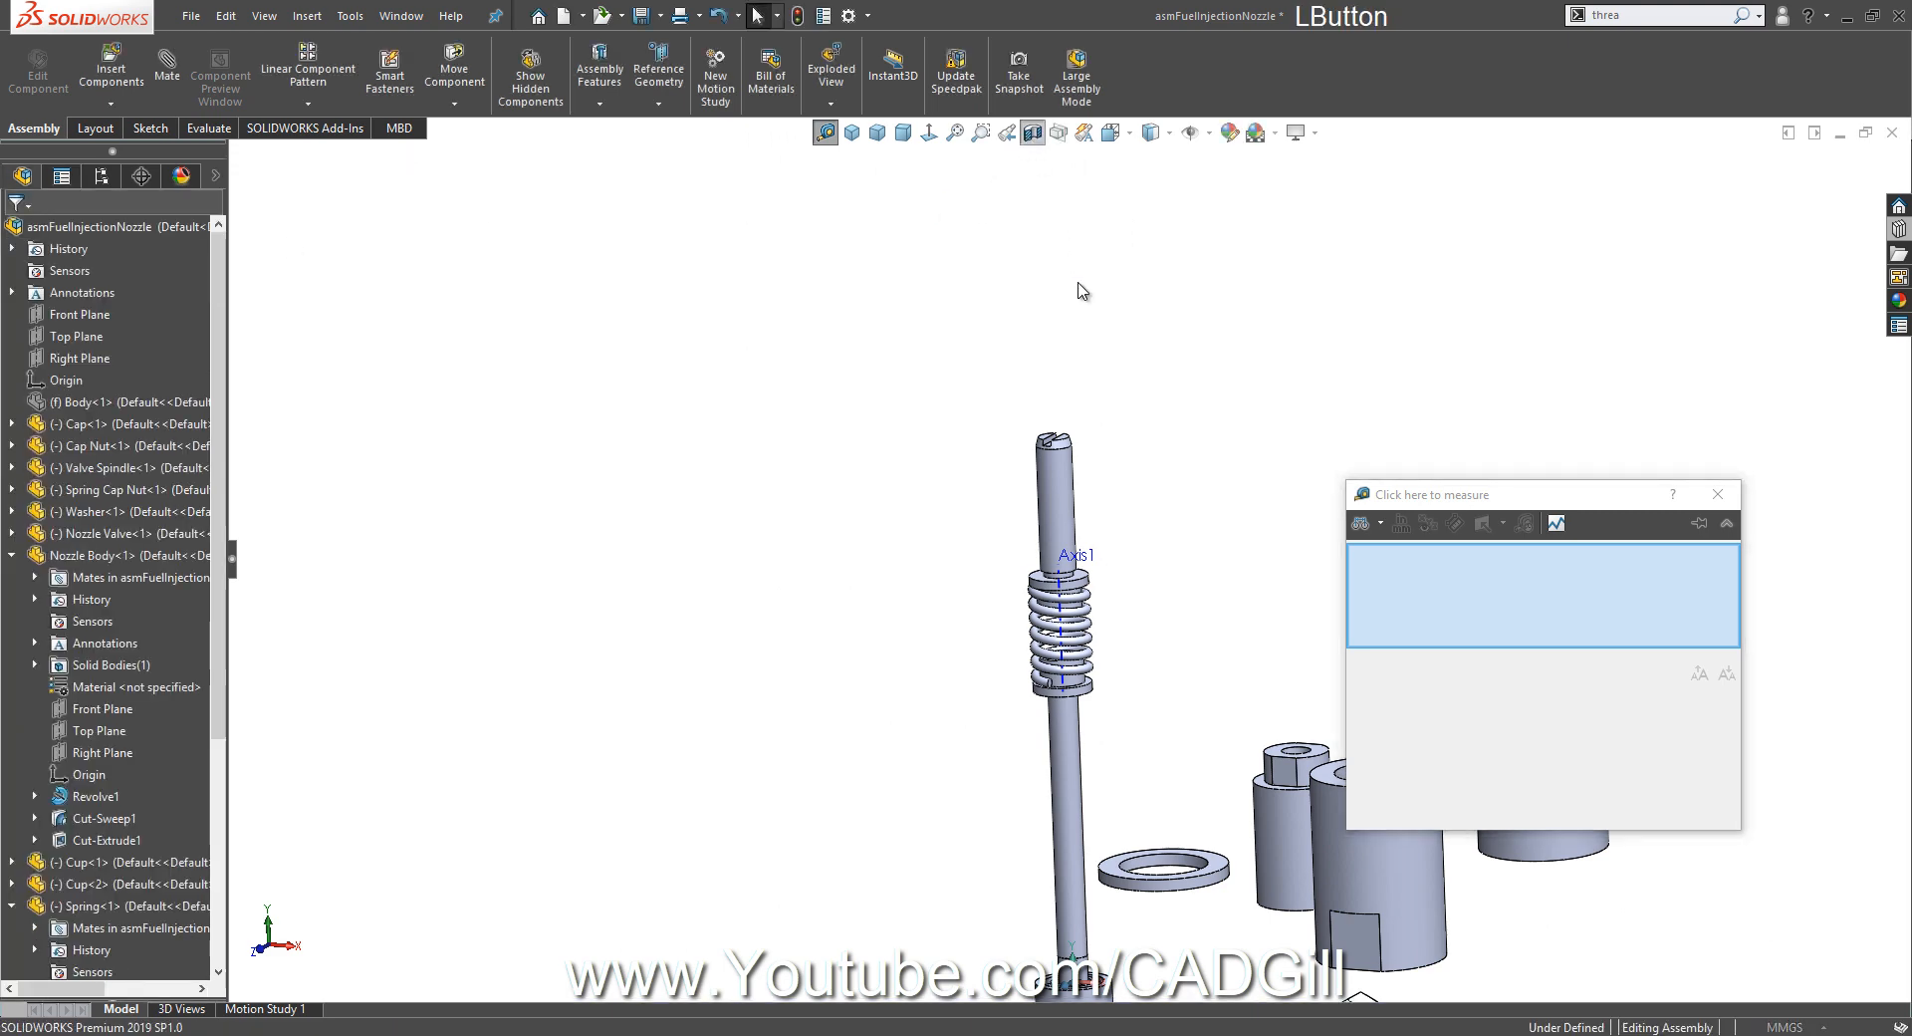
{"action": "left_click", "coordinate": [1031, 133]}
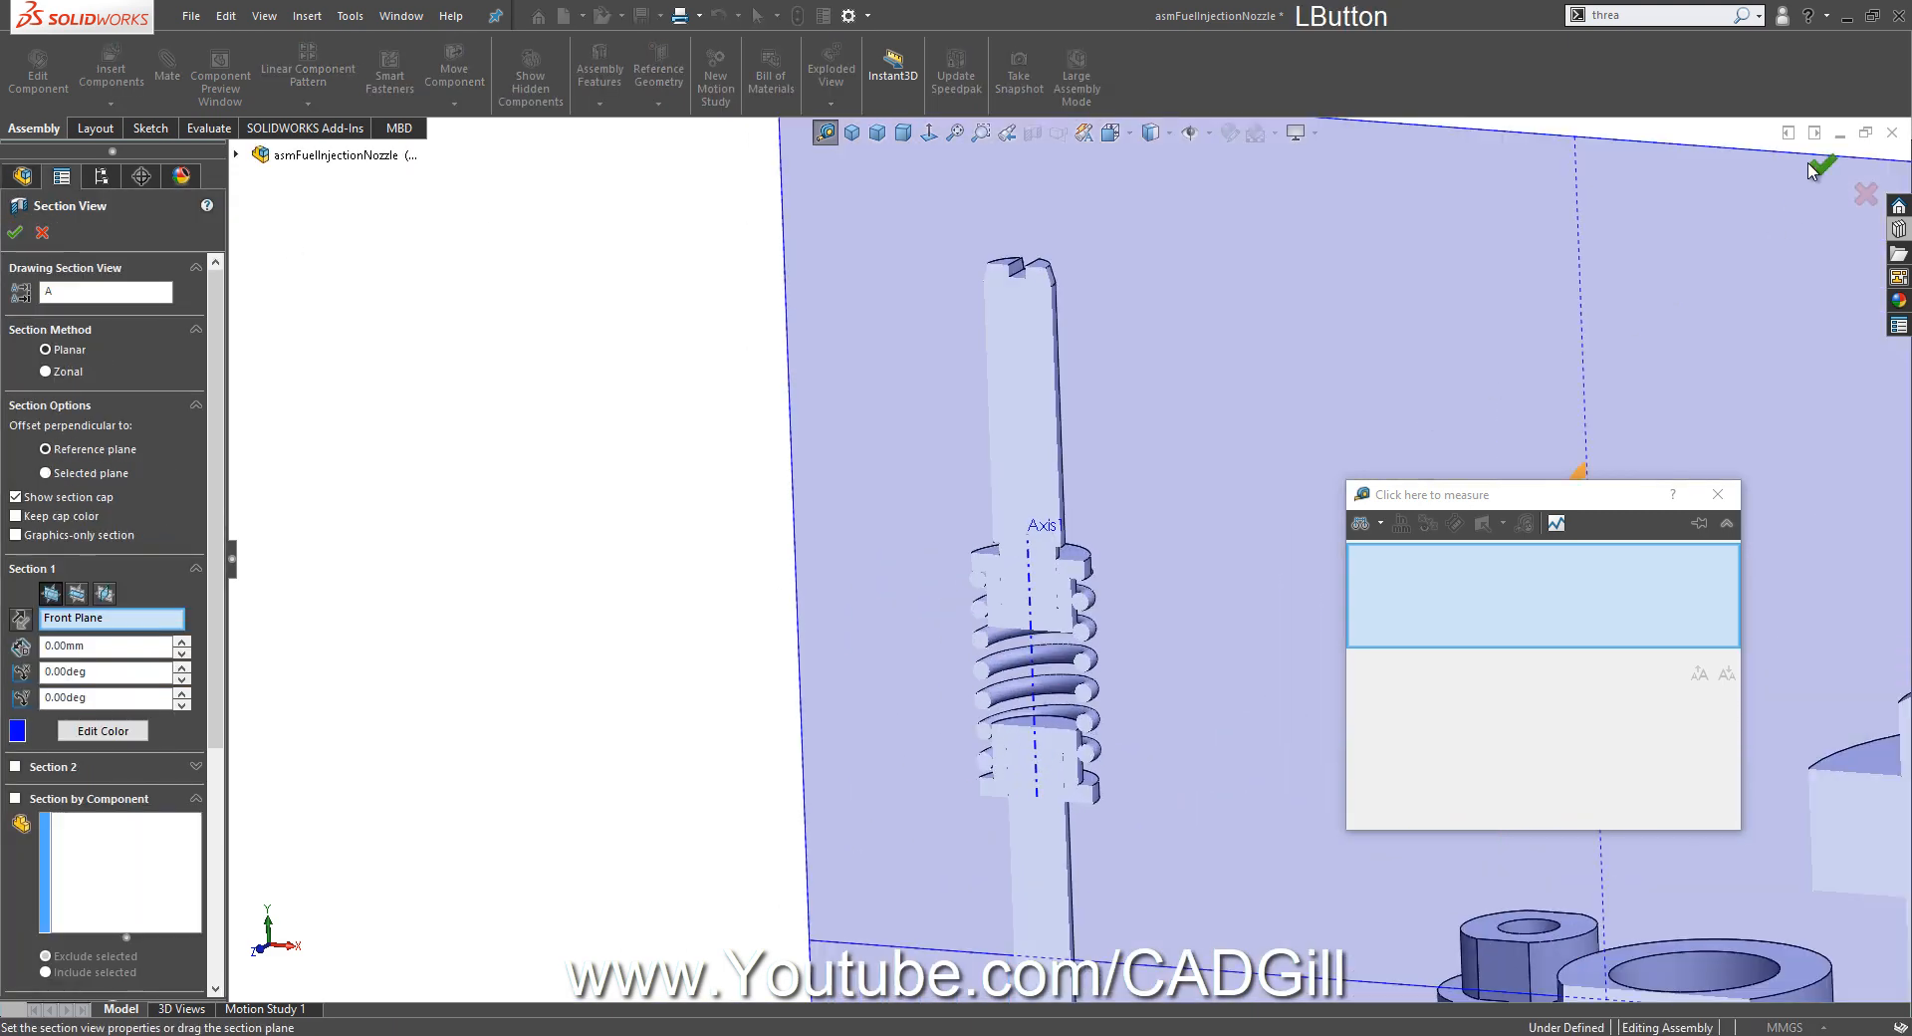
{"action": "left_click", "coordinate": [1833, 166]}
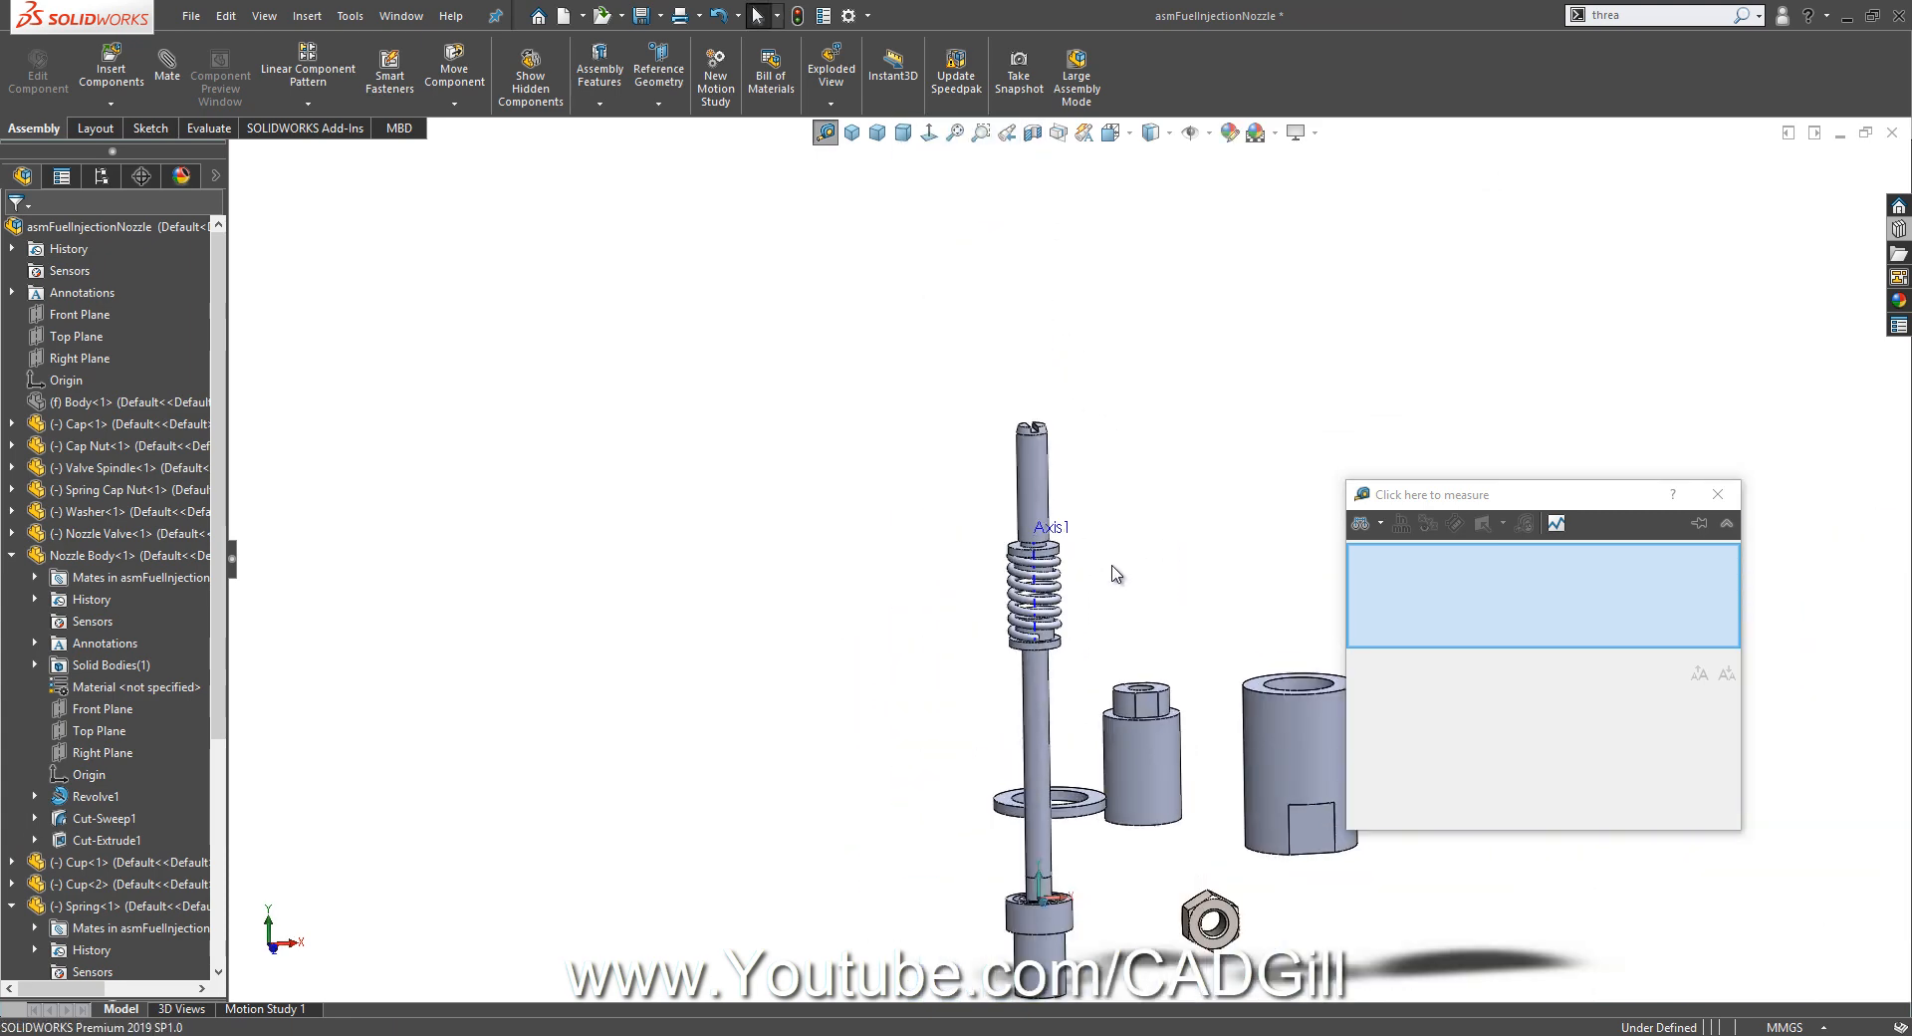
{"action": "mouse_move", "coordinate": [1086, 606]}
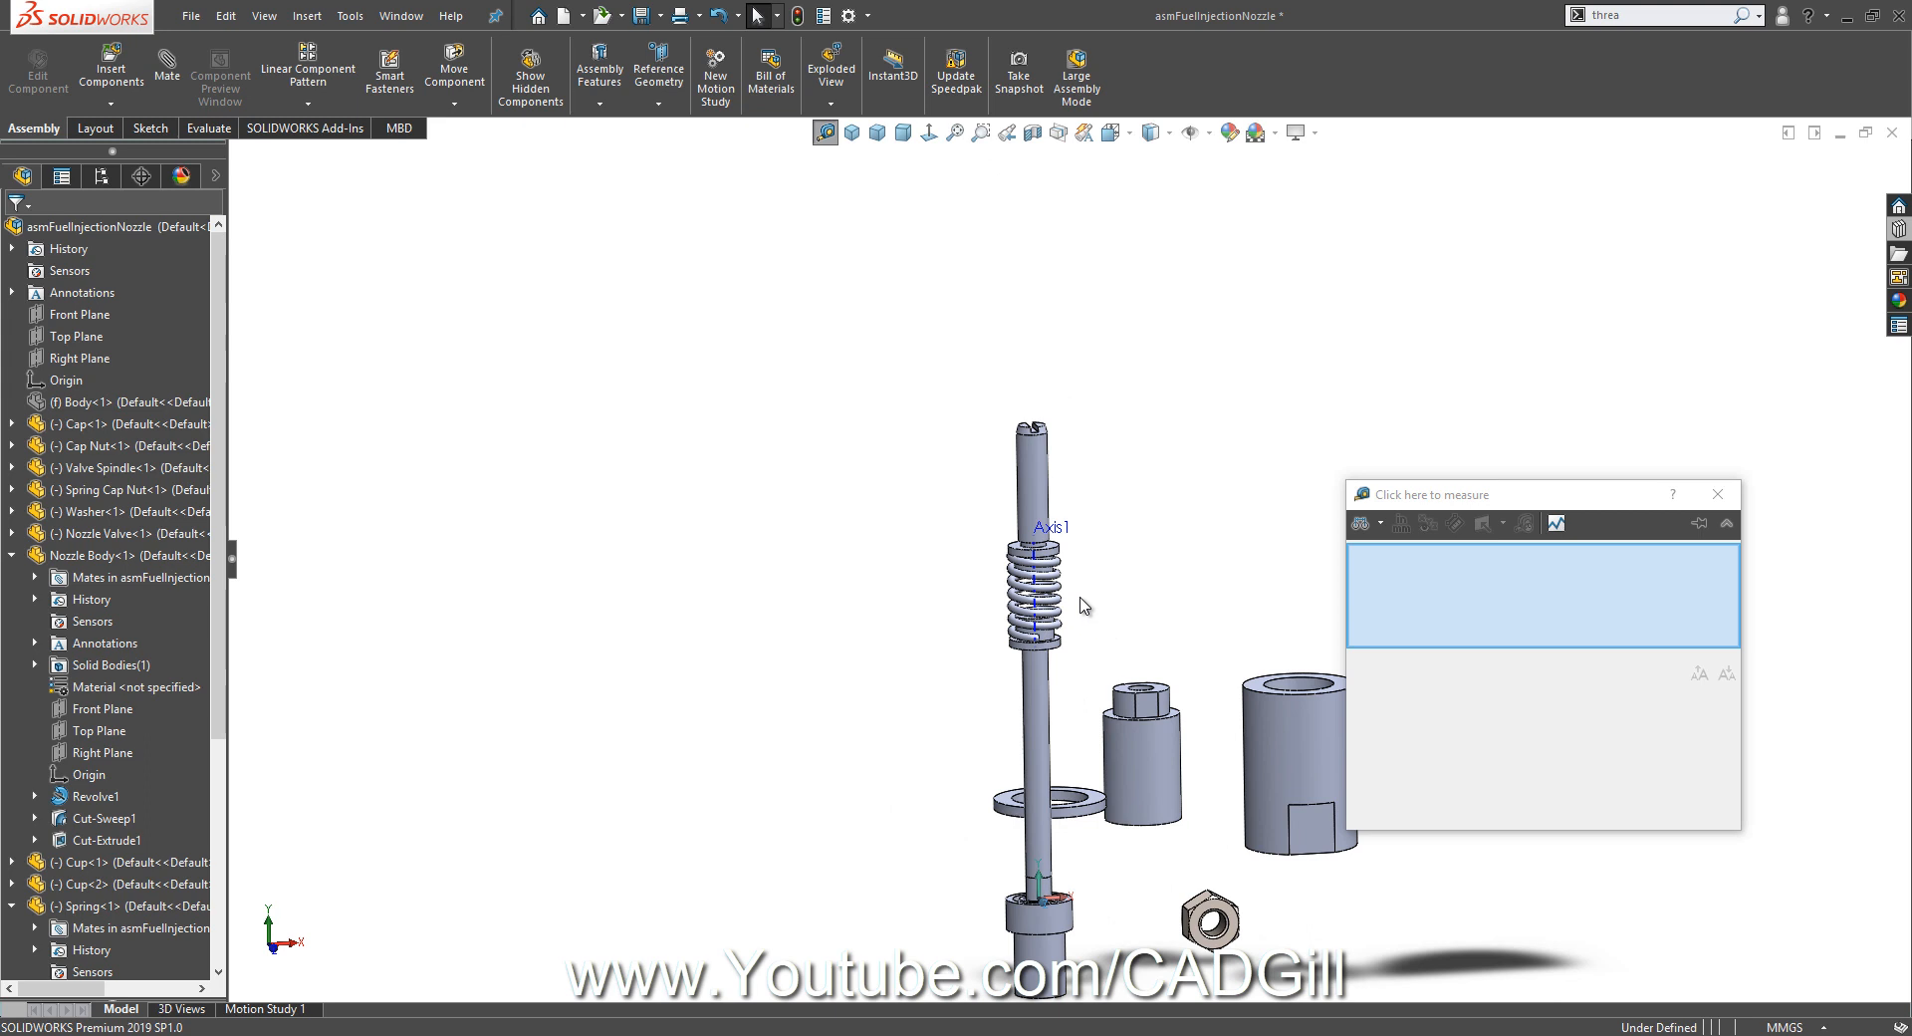
{"action": "mouse_move", "coordinate": [1096, 617]}
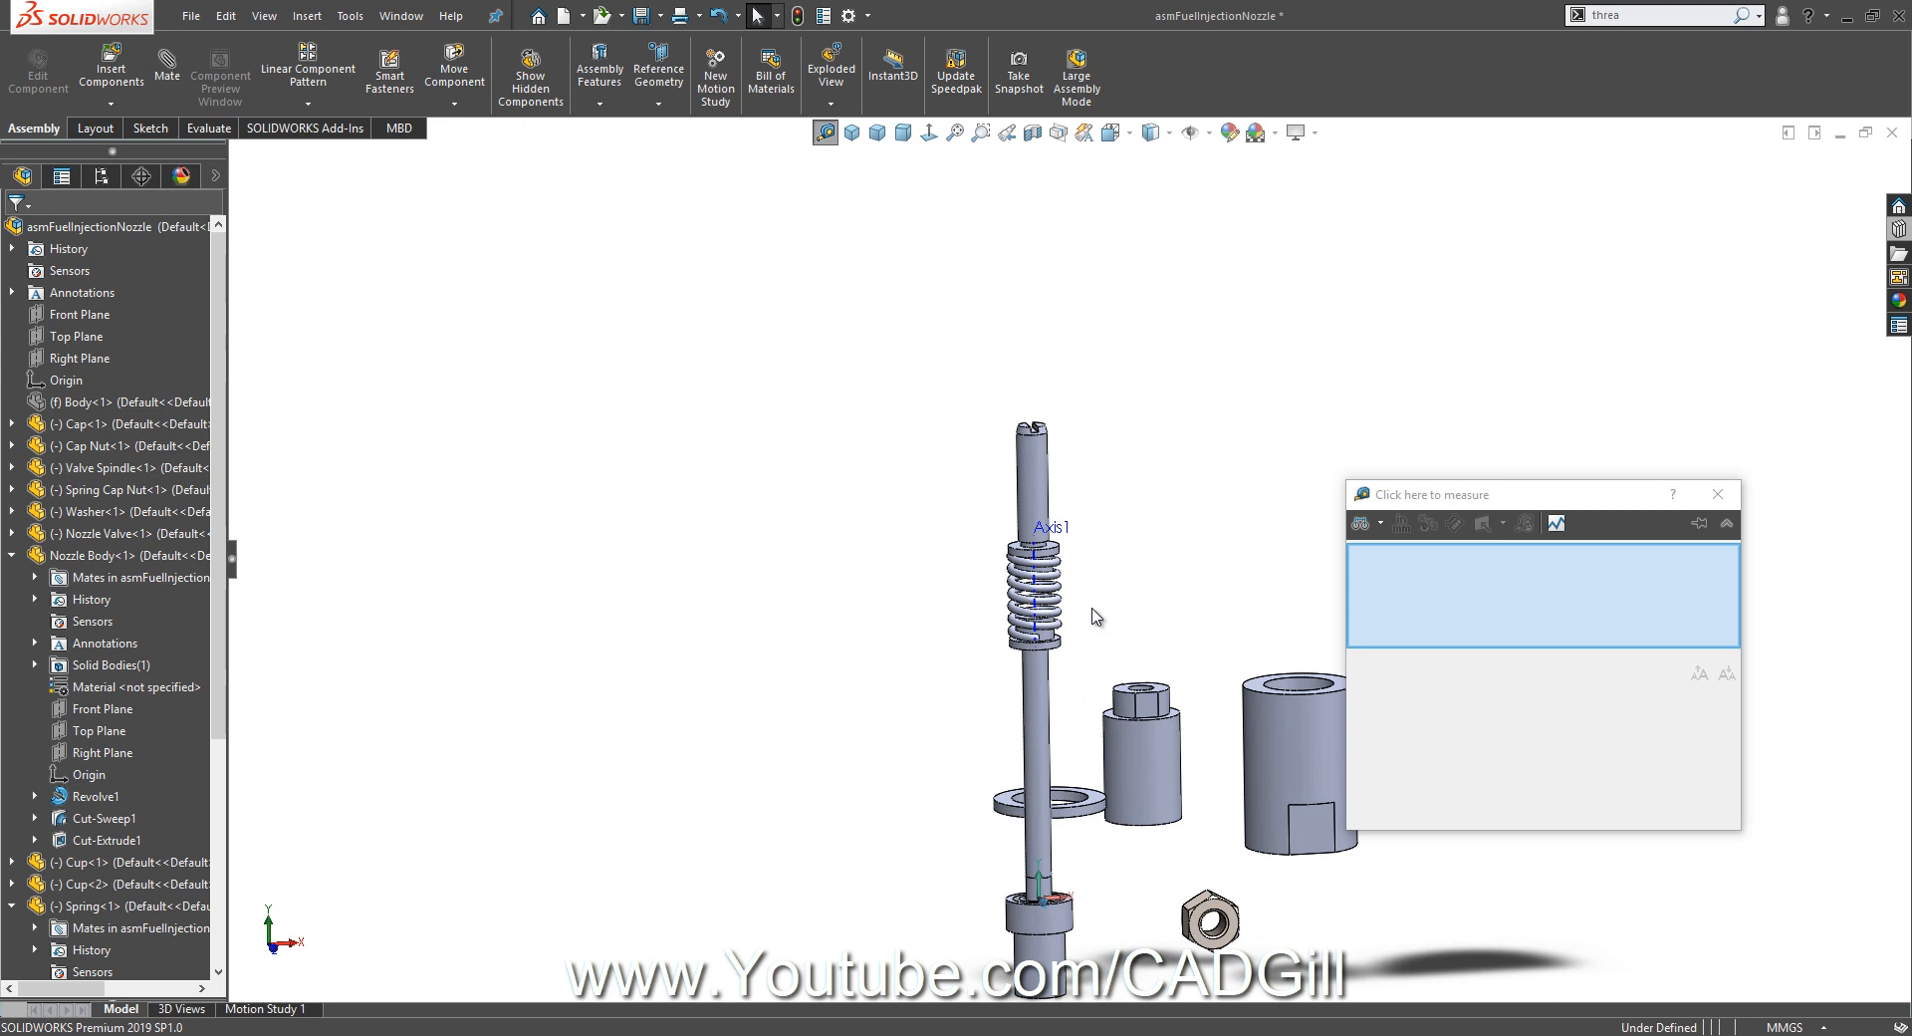
{"action": "mouse_move", "coordinate": [1192, 779]}
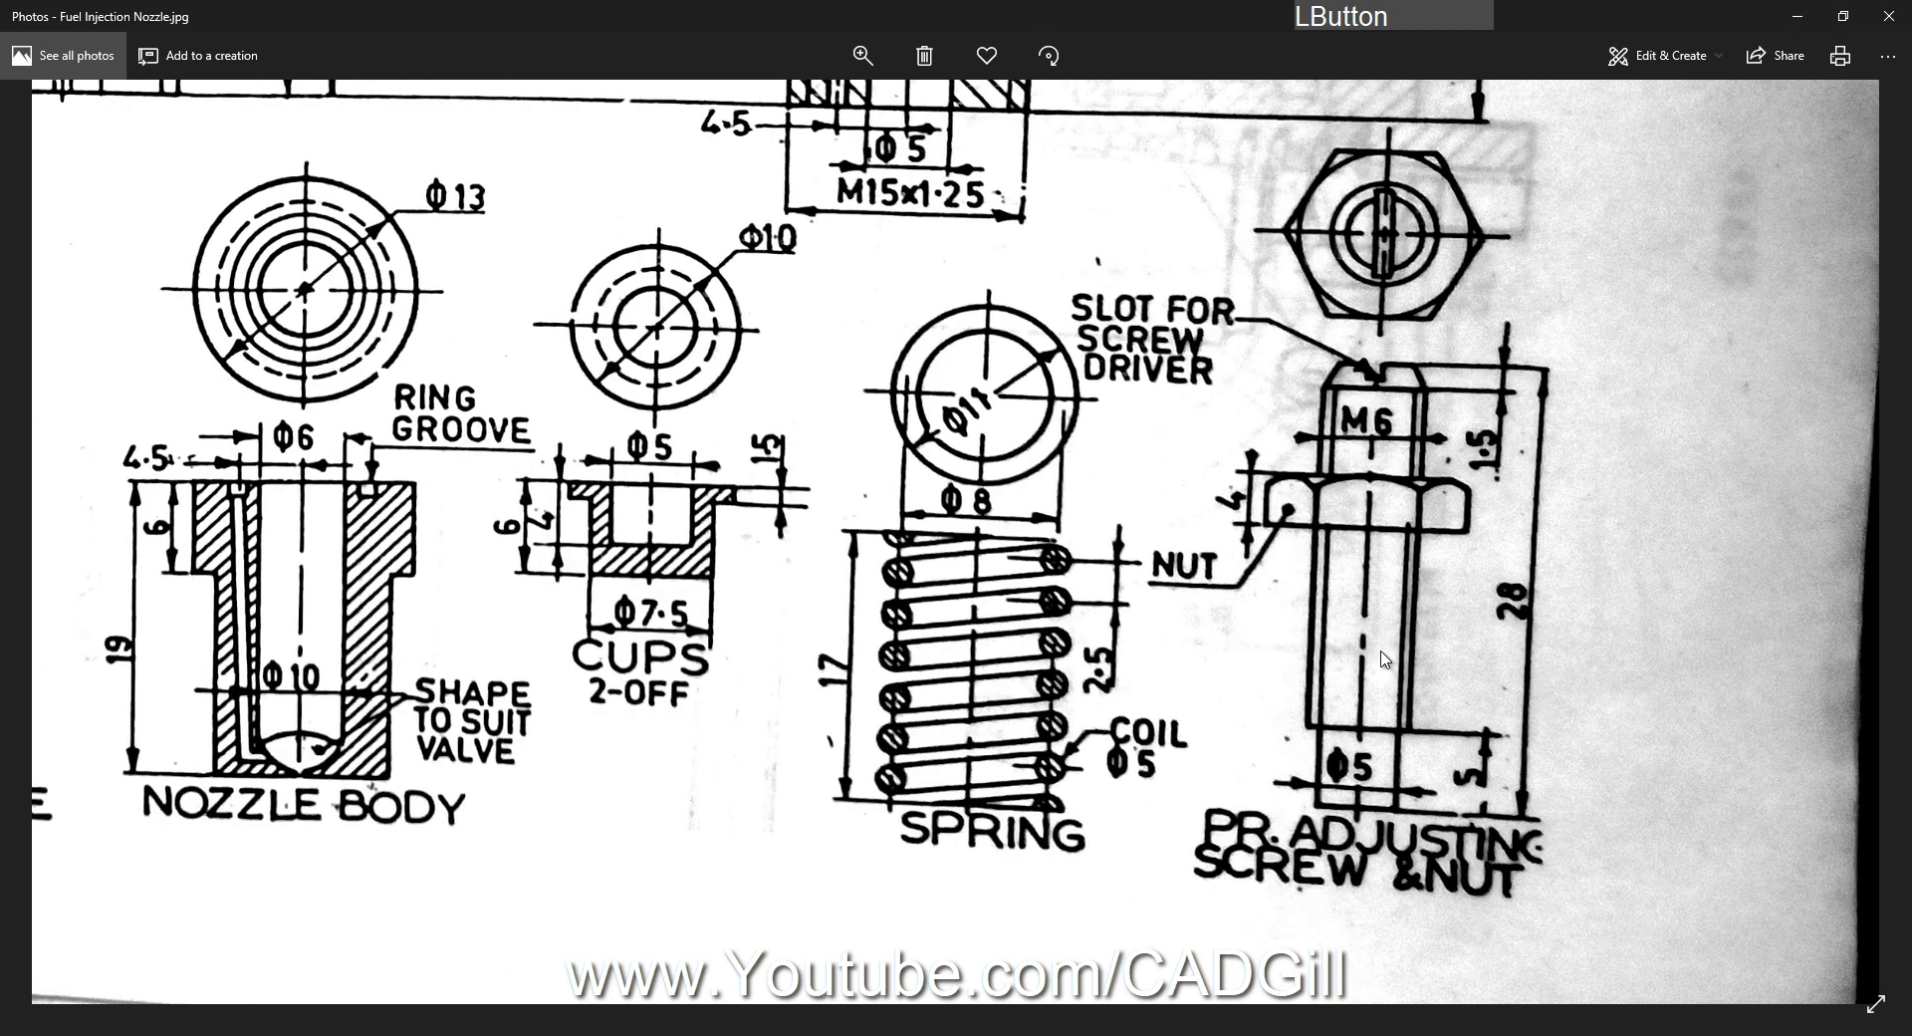
{"action": "mouse_move", "coordinate": [1452, 576]}
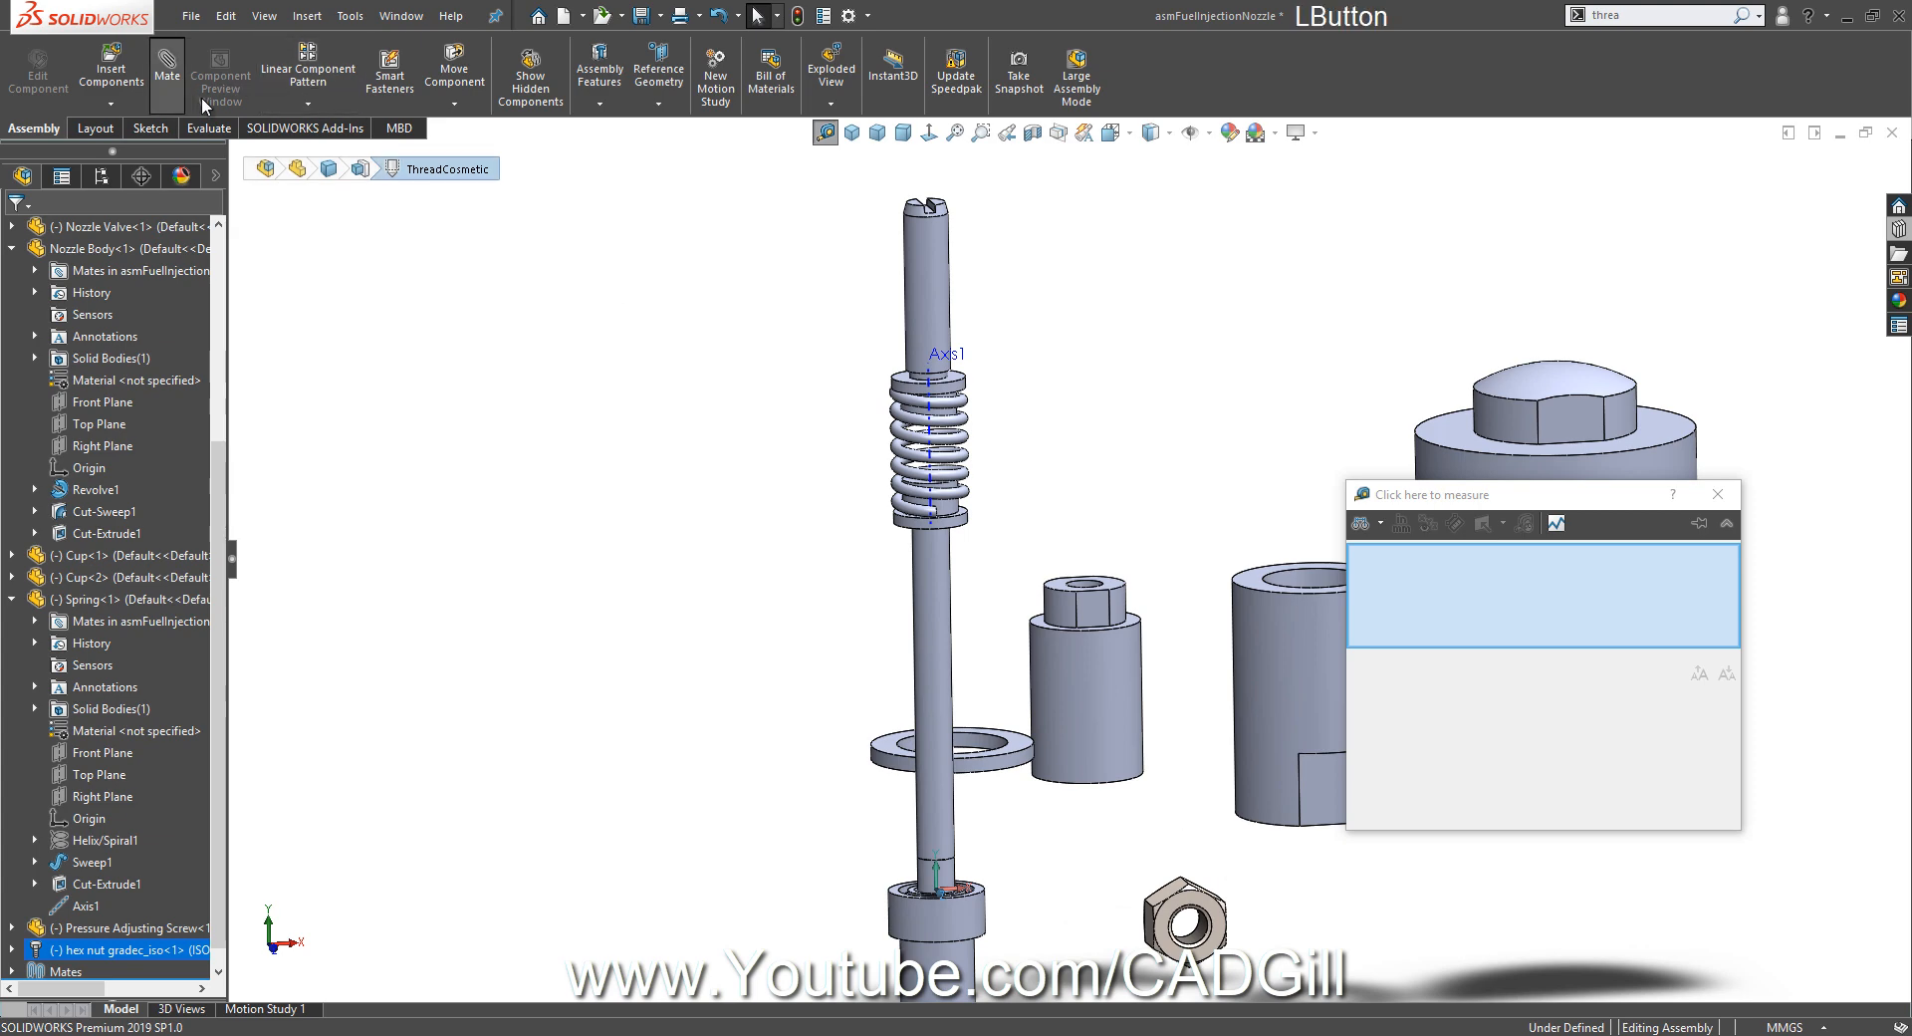
Start a mate constraining the hex nut to the pressure adjusting screw.
{"action": "left_click", "coordinate": [168, 64]}
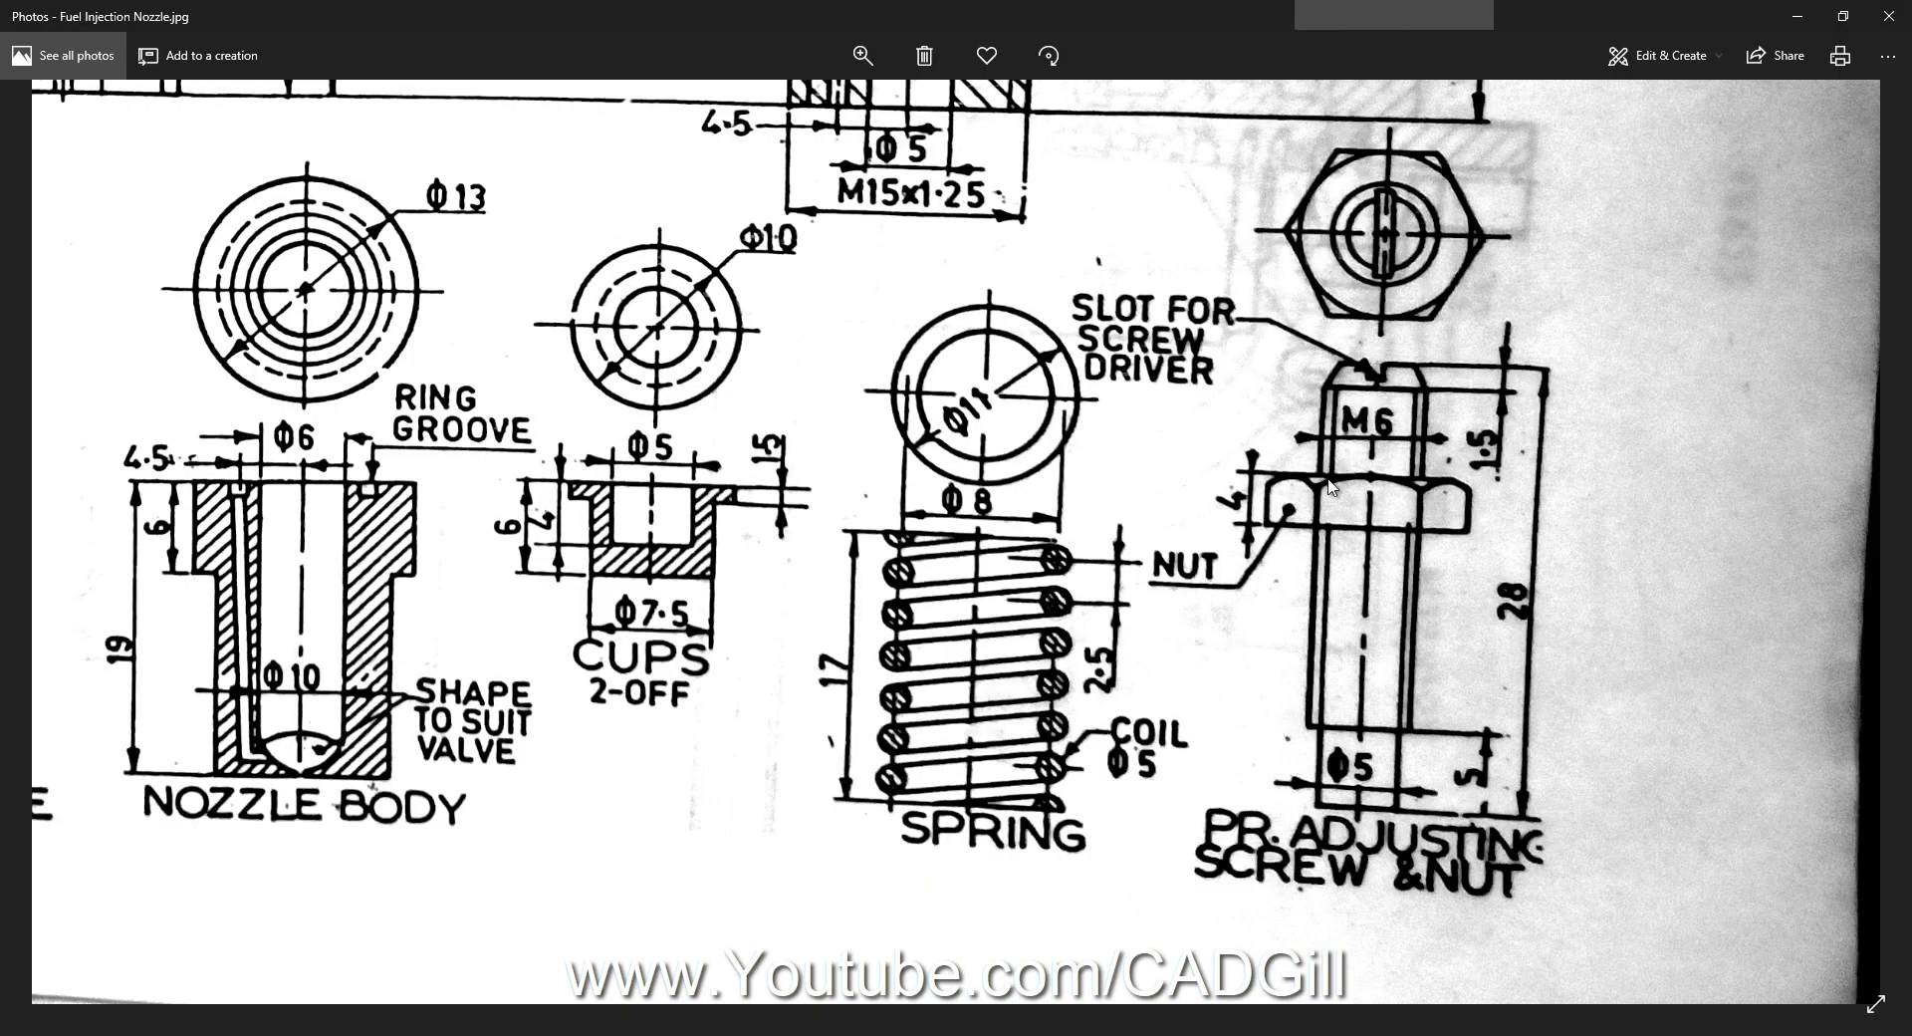
{"action": "mouse_move", "coordinate": [553, 741]}
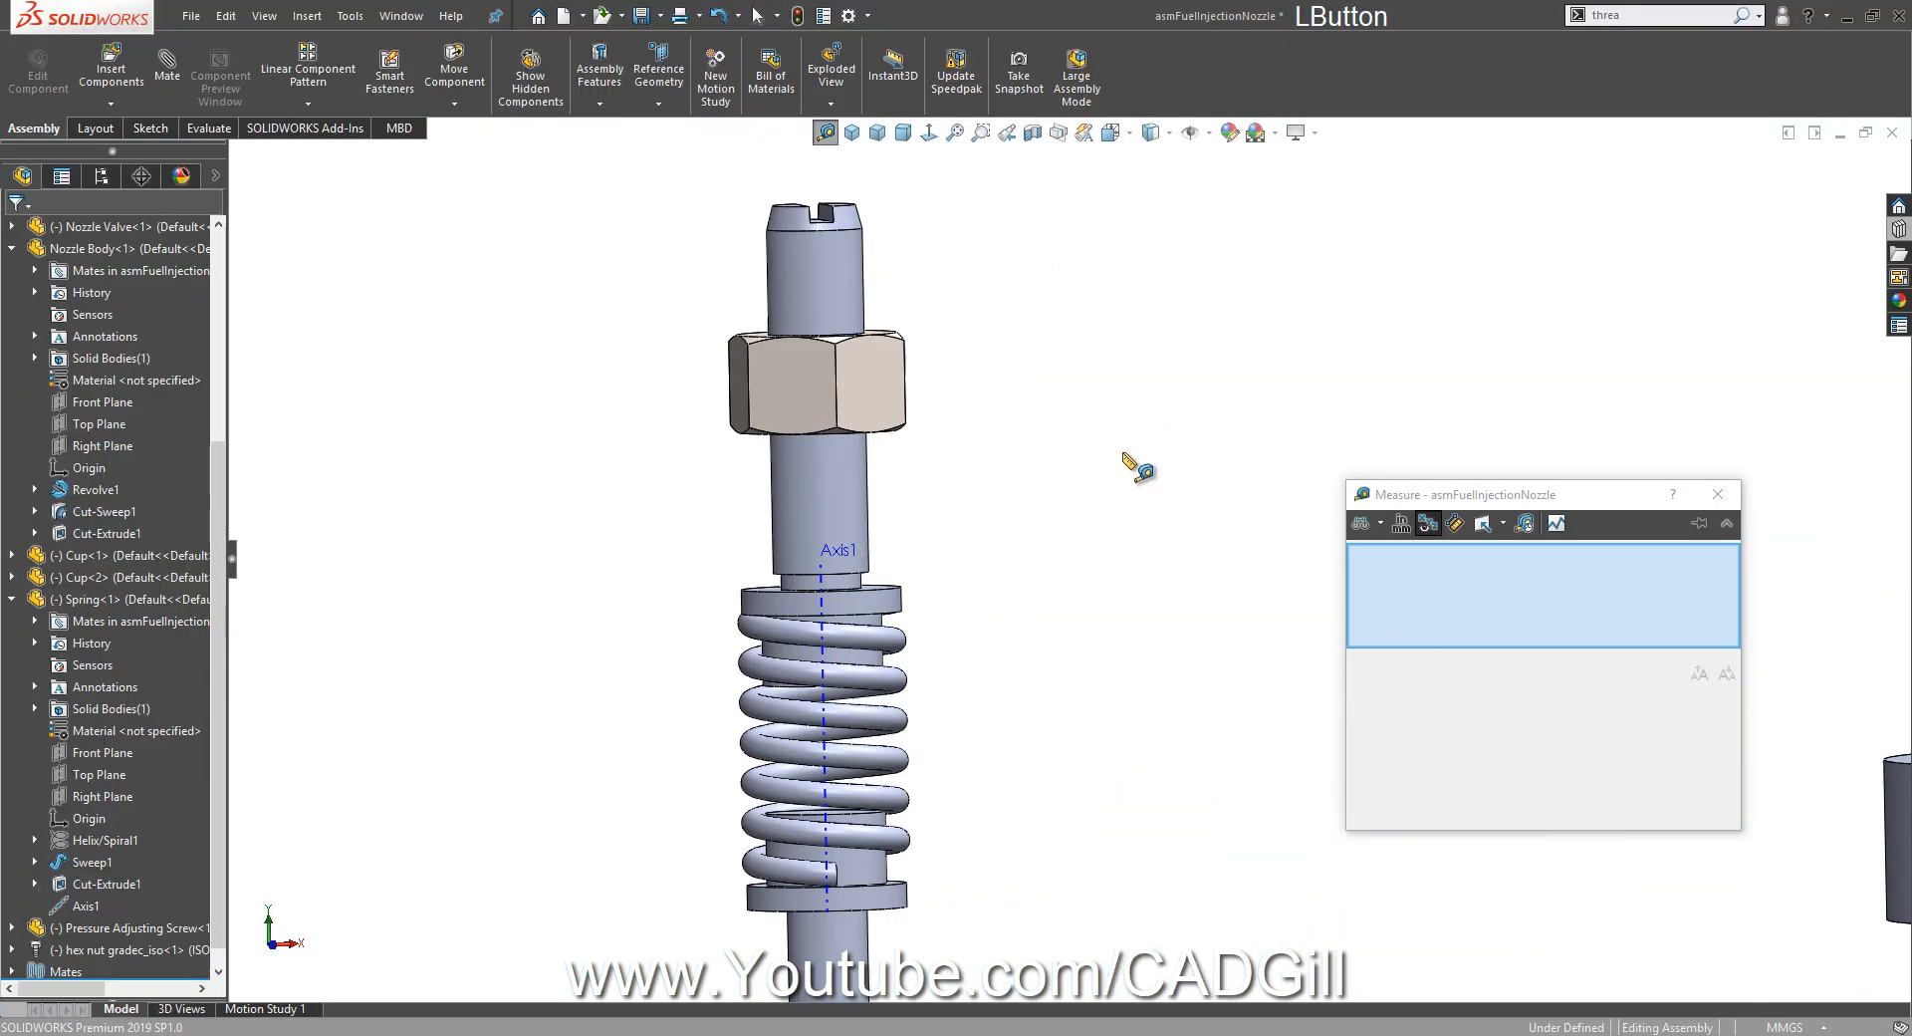
Bring up the hex nut's 6.10 mm thickness for editing, then close the part without saving.
{"action": "left_click", "coordinate": [801, 632]}
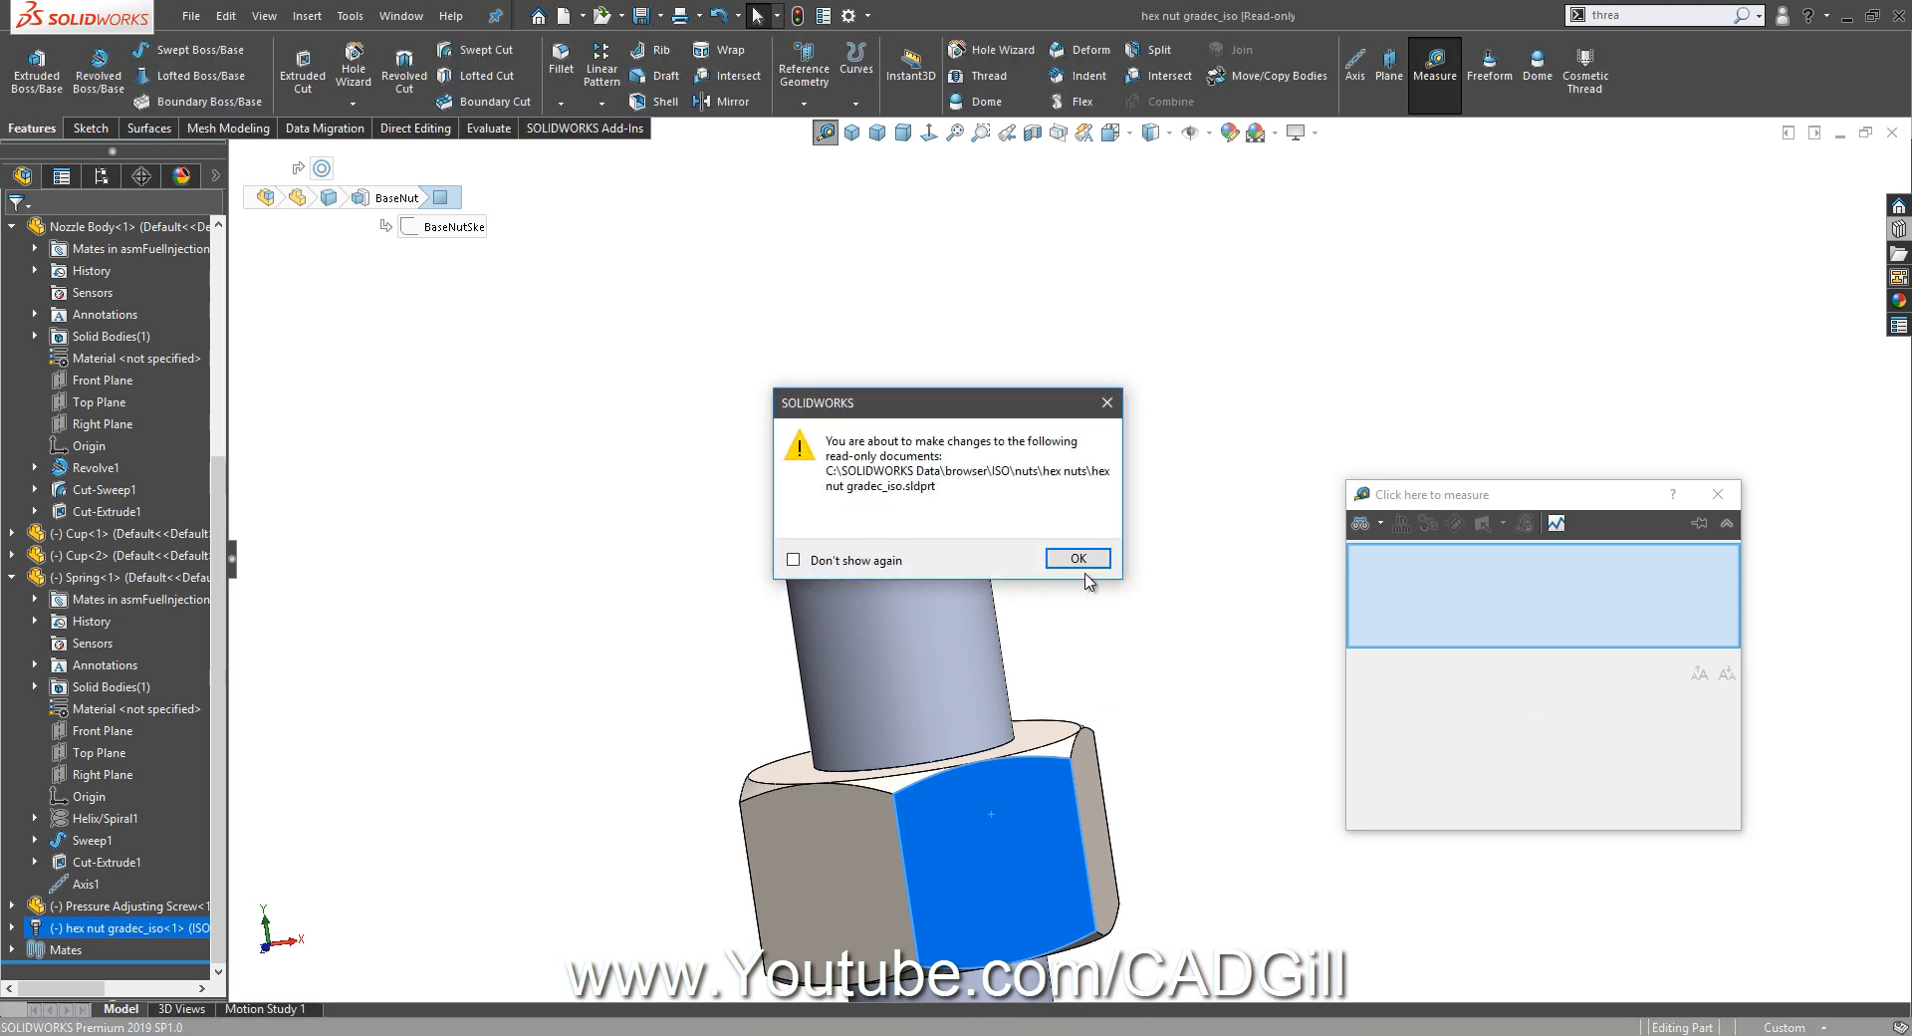
{"action": "left_click", "coordinate": [1078, 558]}
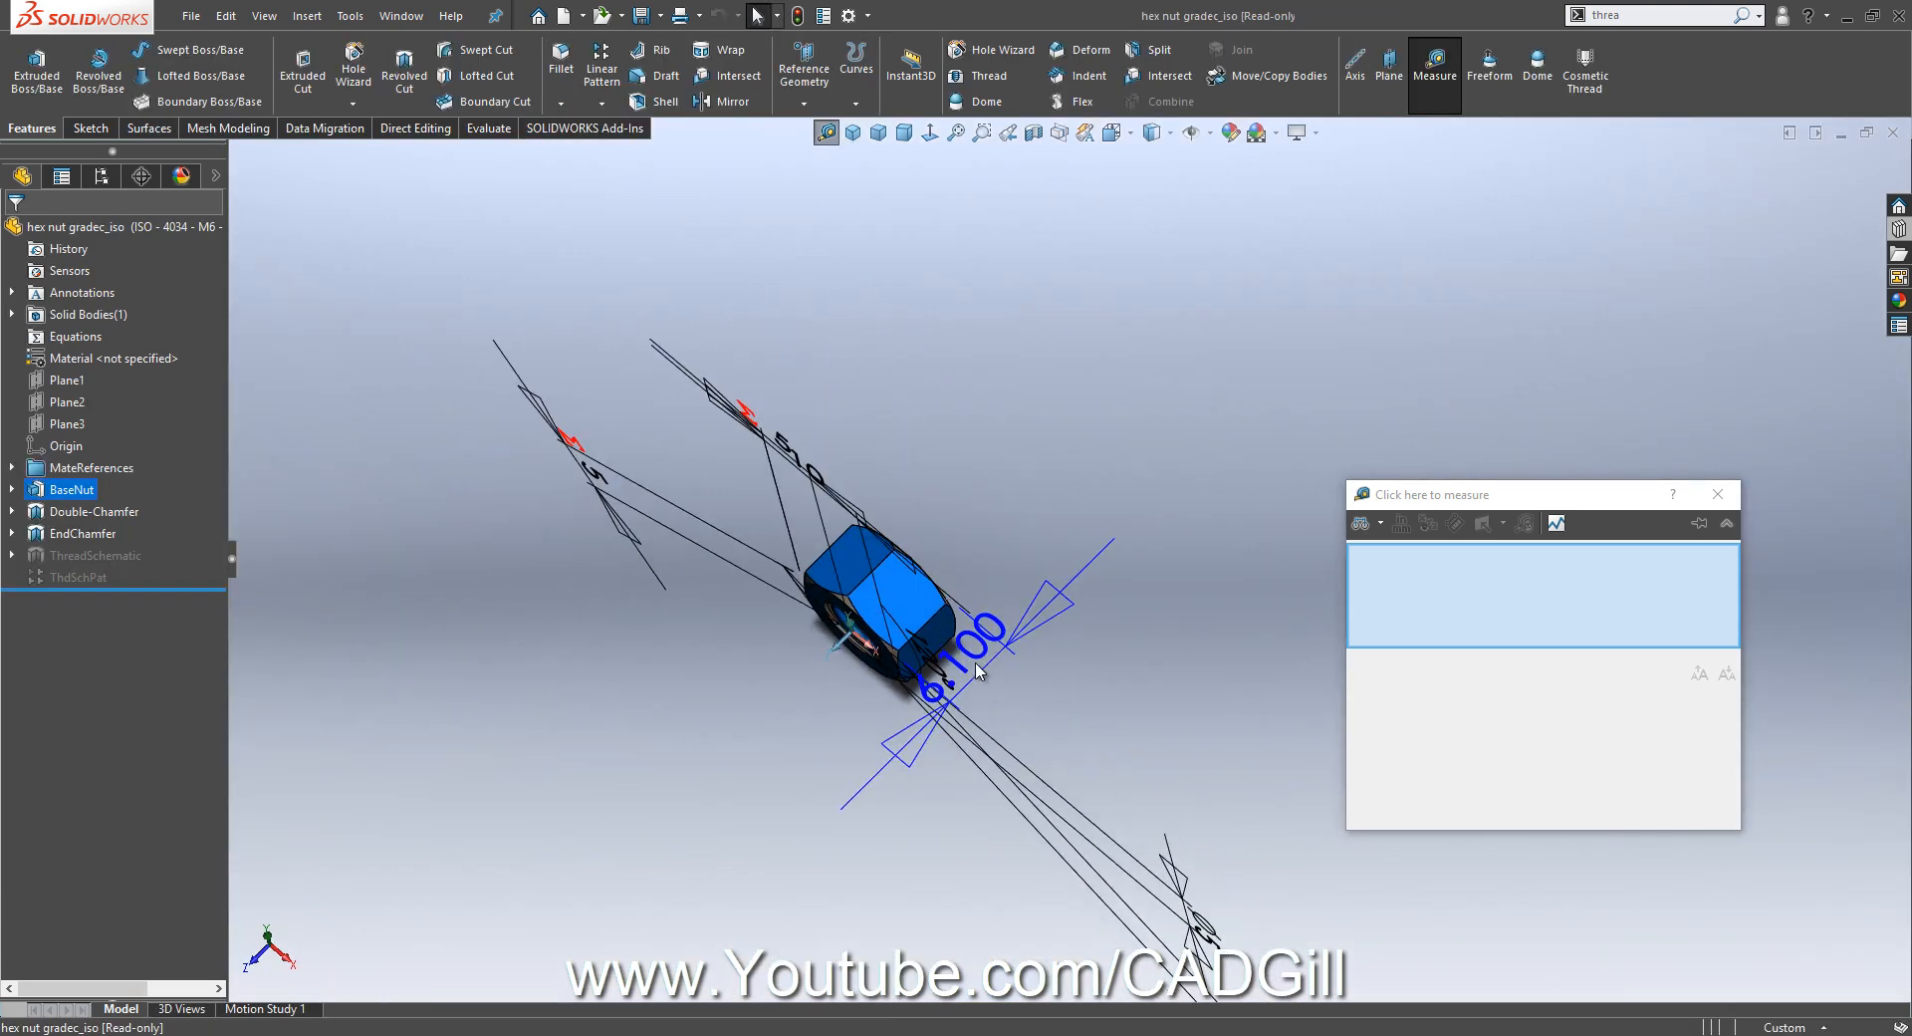
{"action": "double_click", "coordinate": [952, 660]}
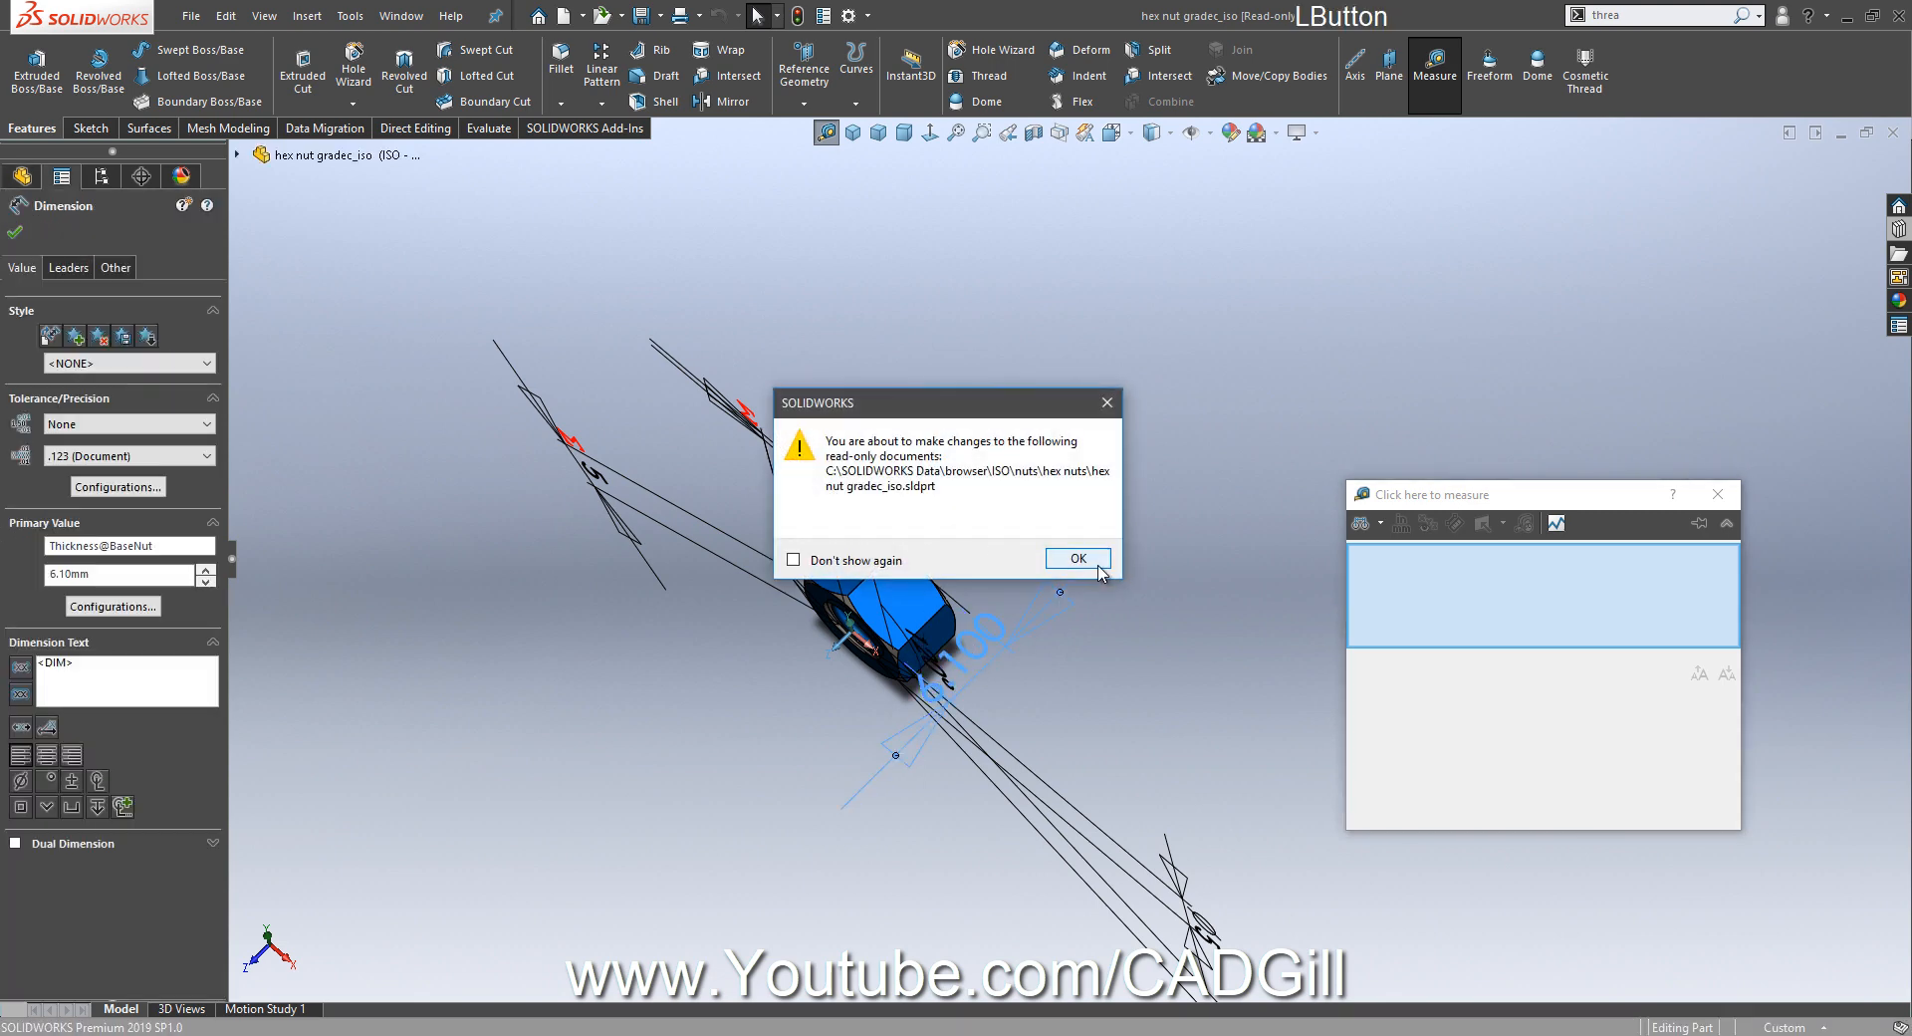
{"action": "left_click", "coordinate": [1078, 558]}
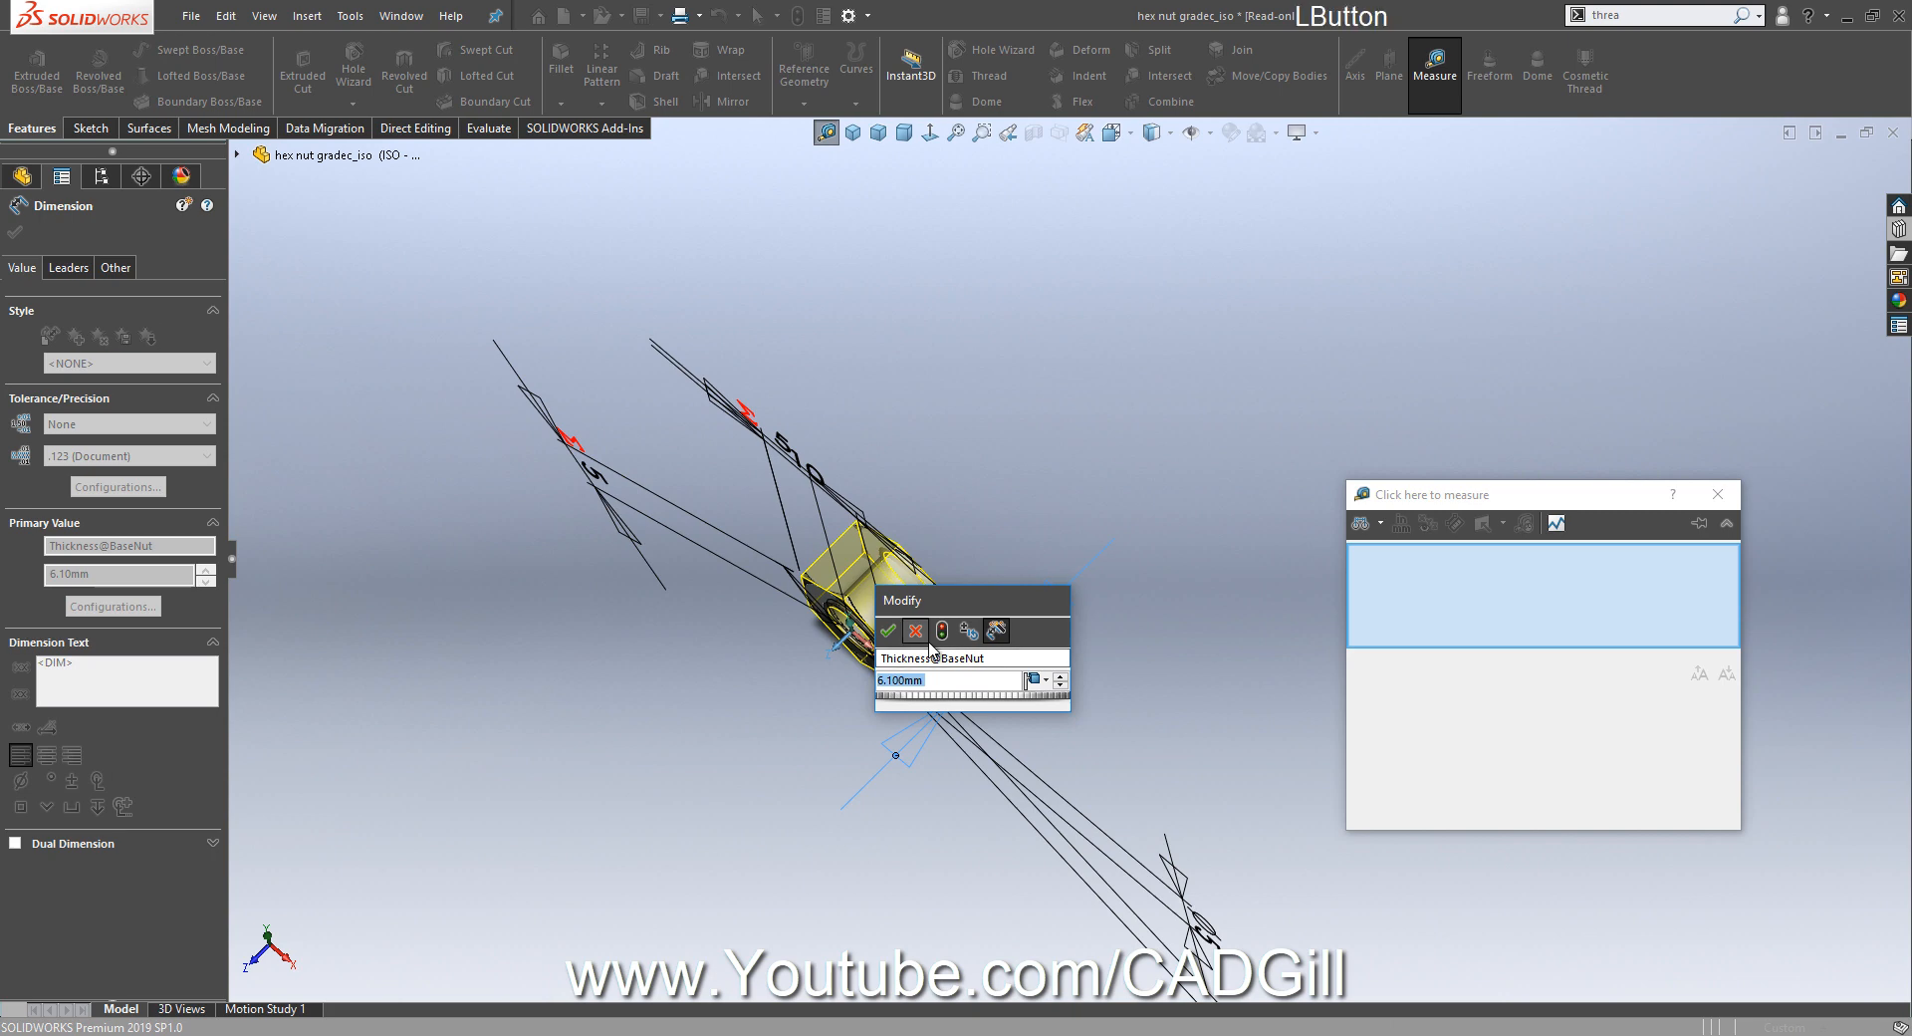
{"action": "left_click", "coordinate": [892, 630]}
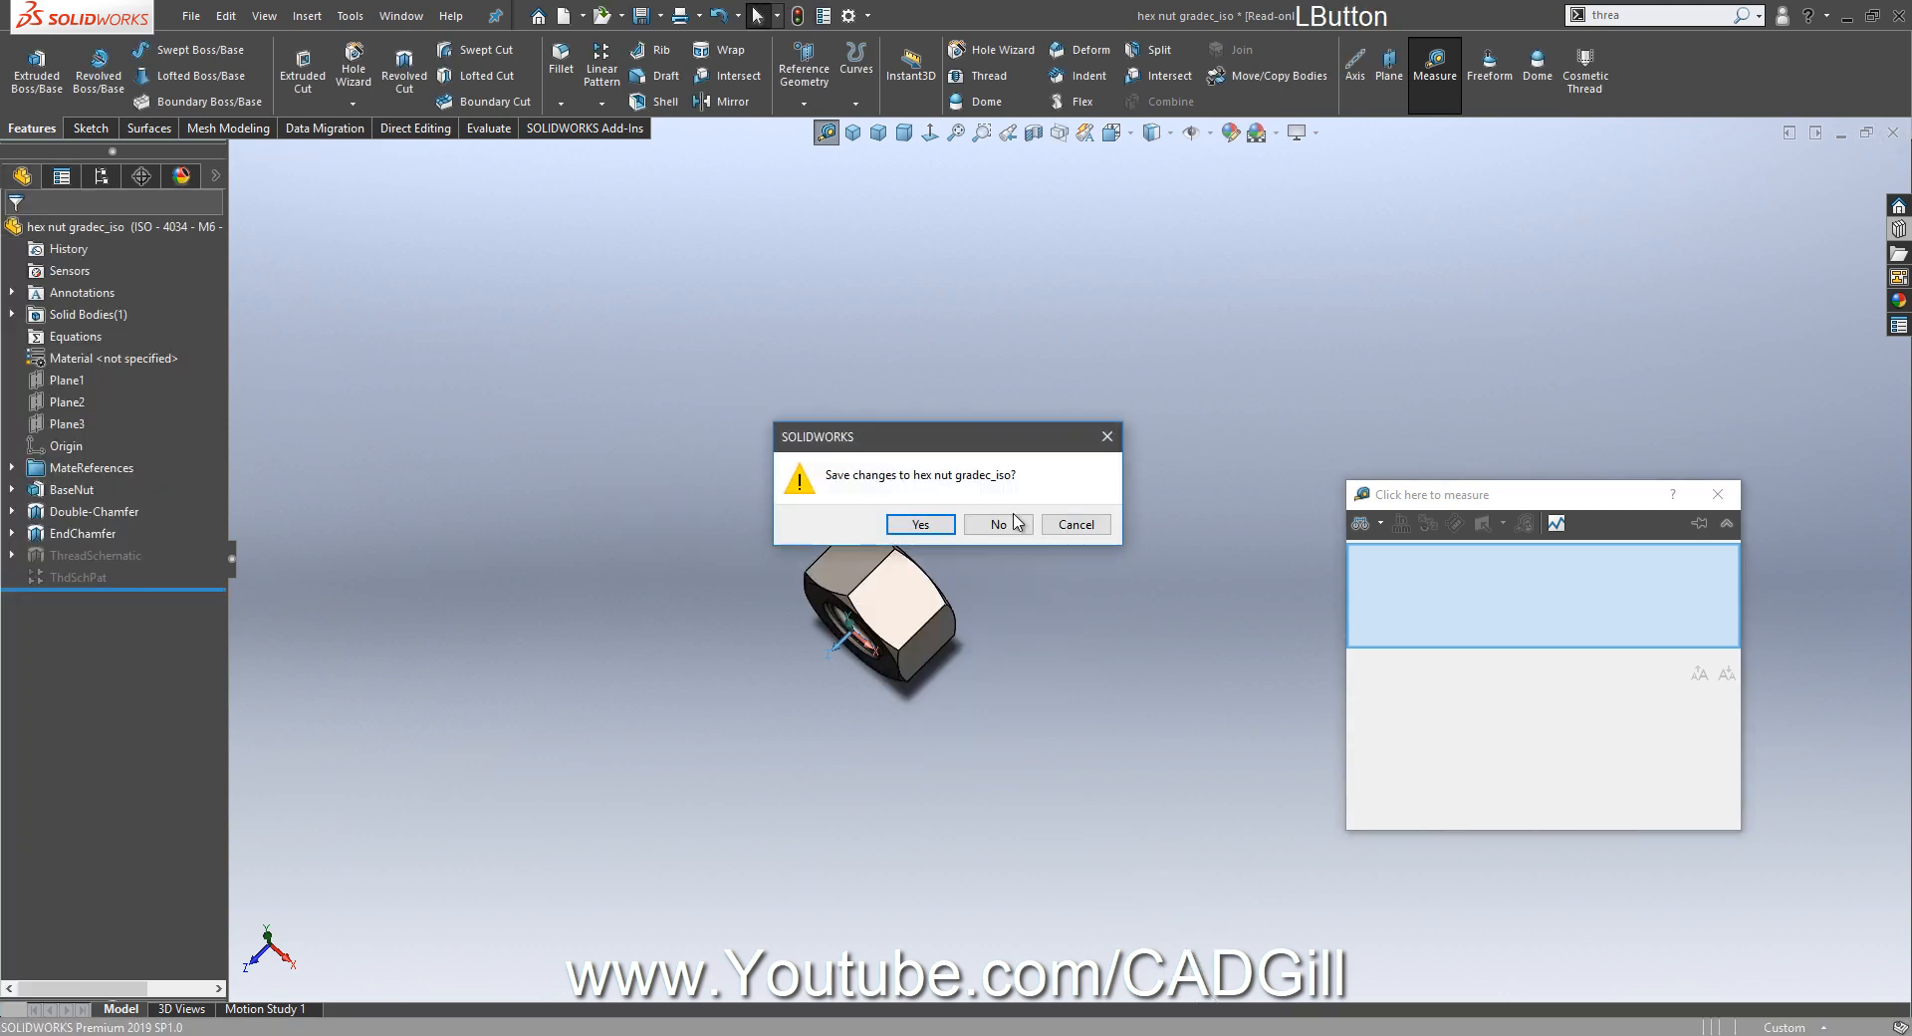
{"action": "left_click", "coordinate": [998, 524]}
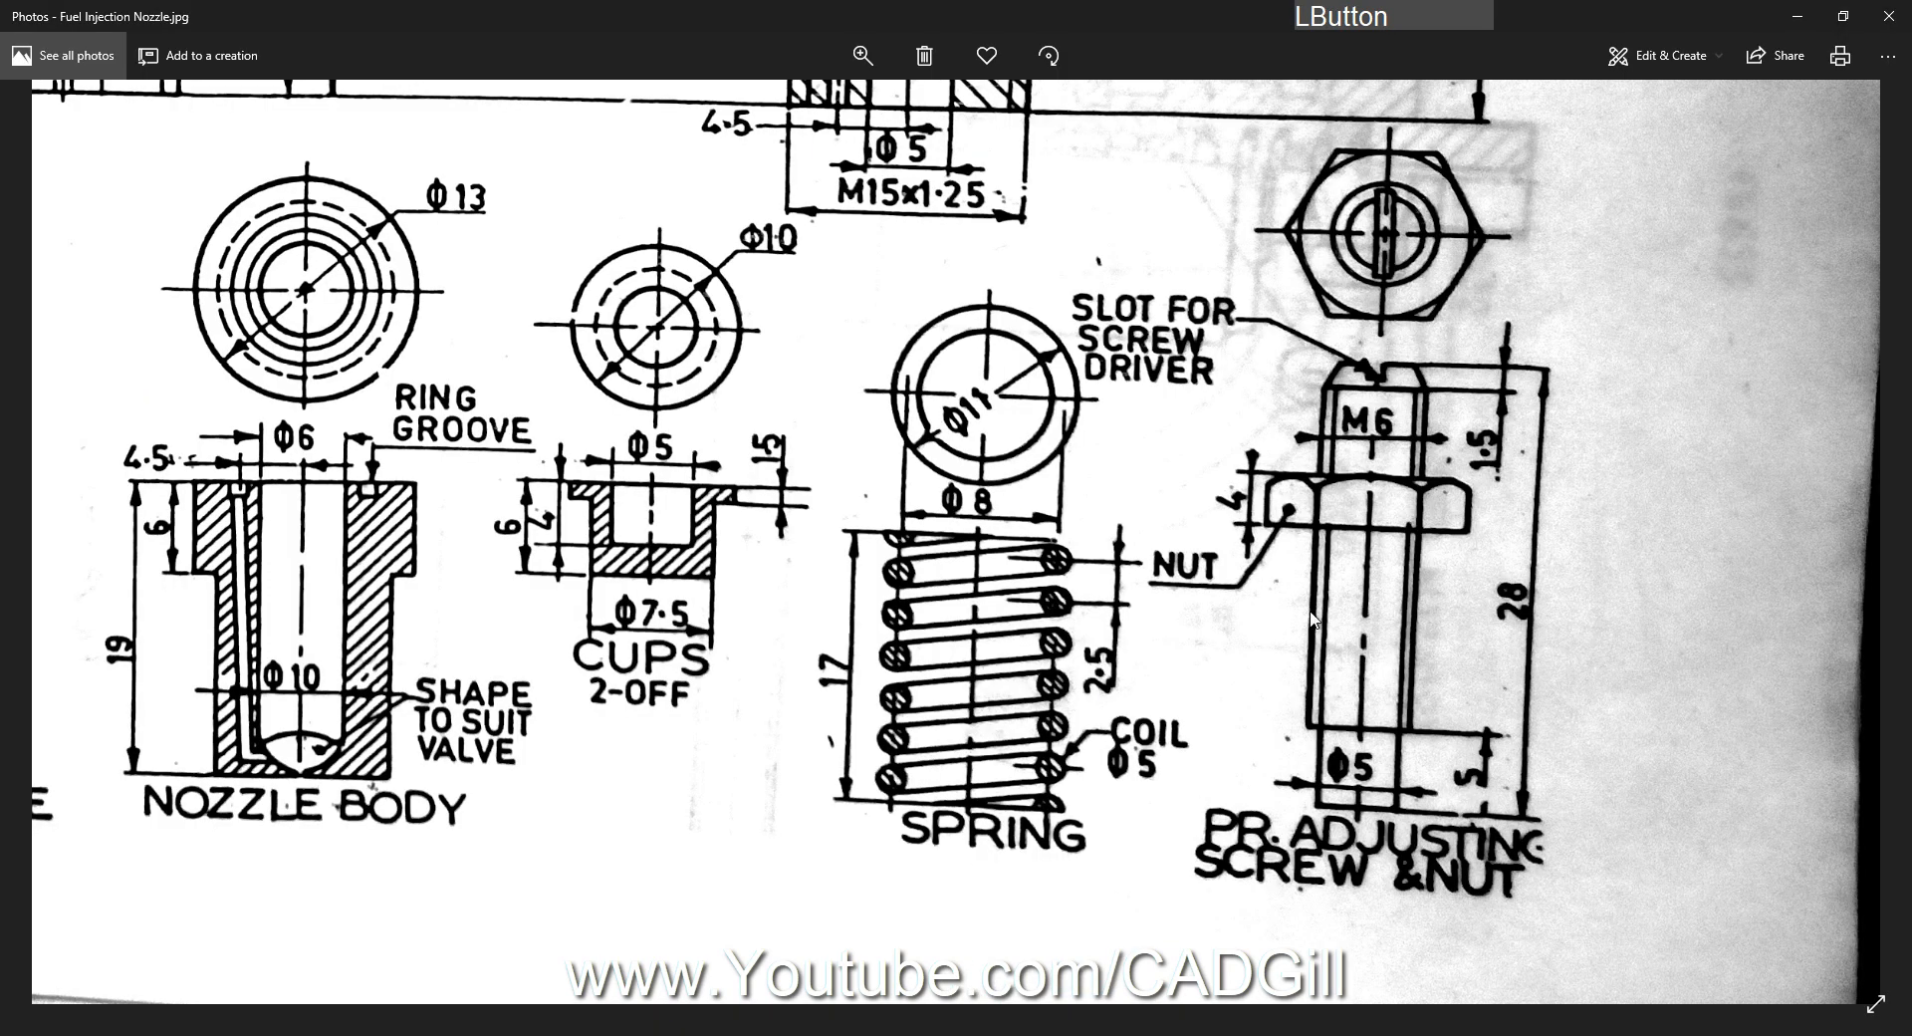
{"action": "mouse_move", "coordinate": [418, 937]}
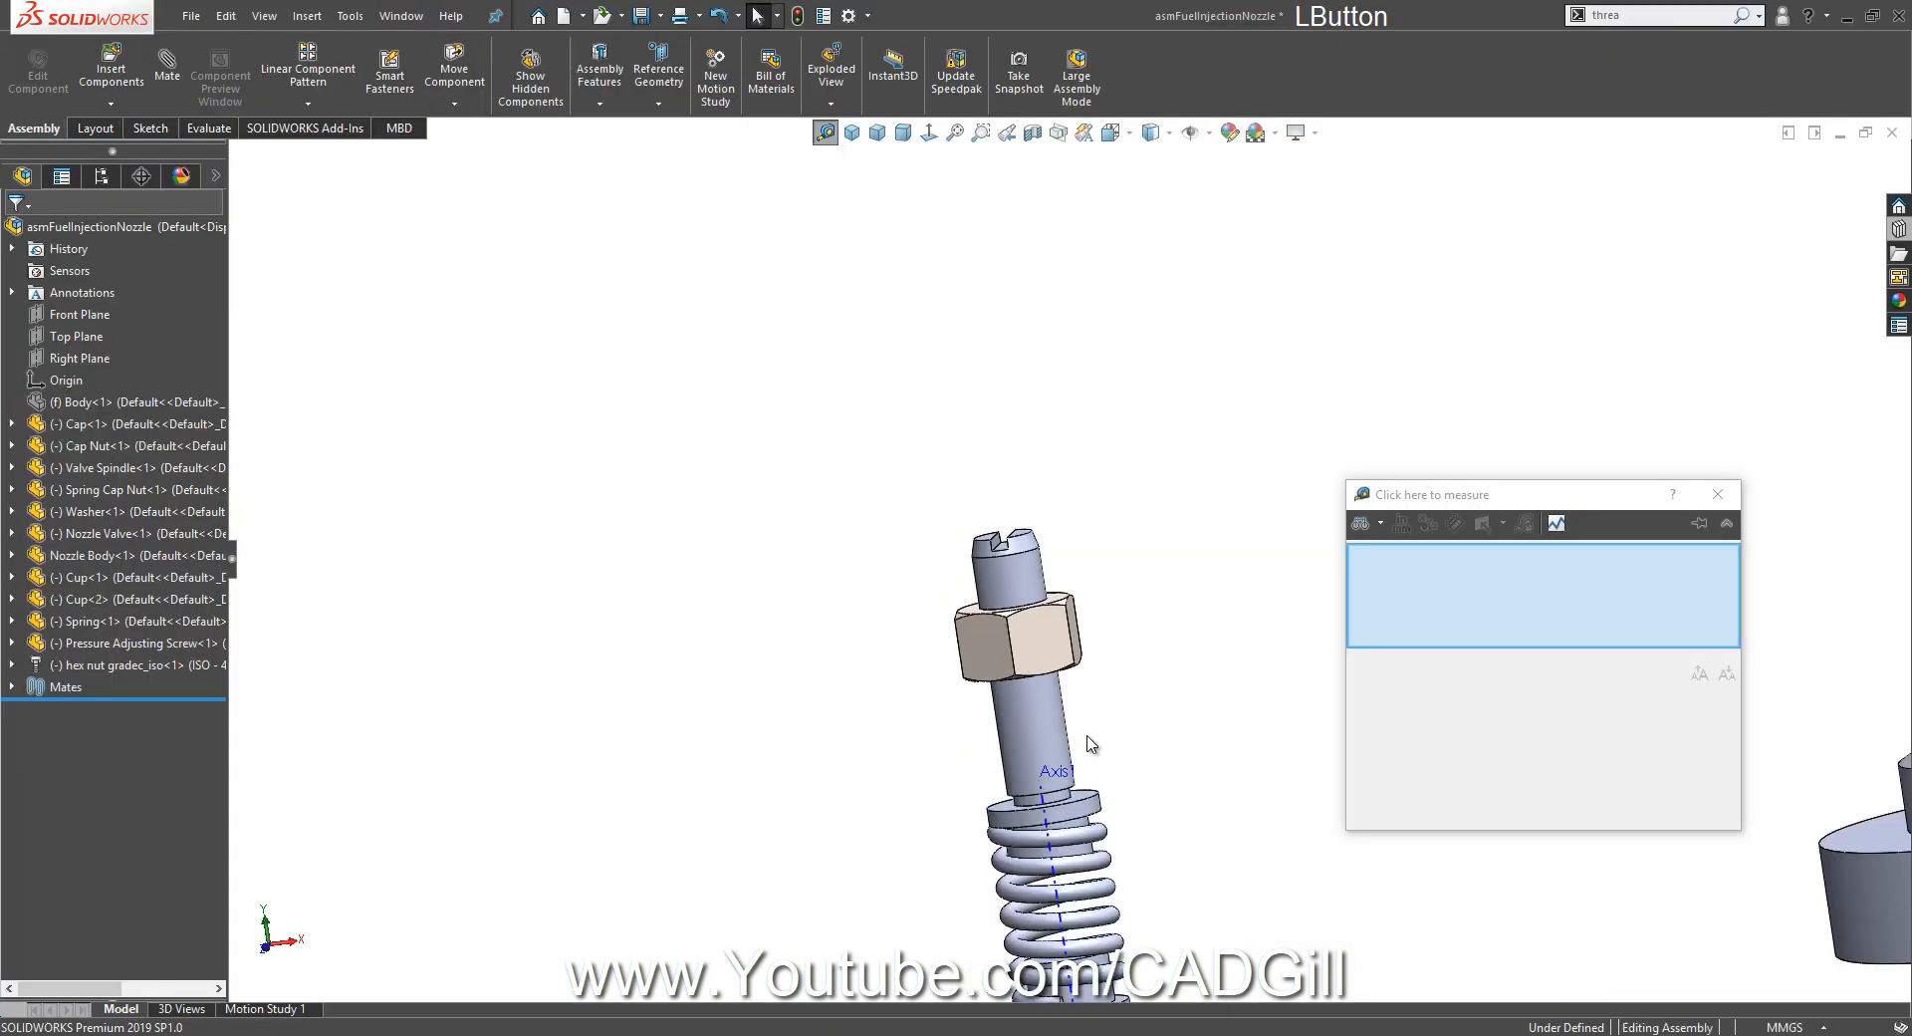
Bring up the context menu on the pressure adjusting screw part in the tree.
{"action": "right_click", "coordinate": [77, 402]}
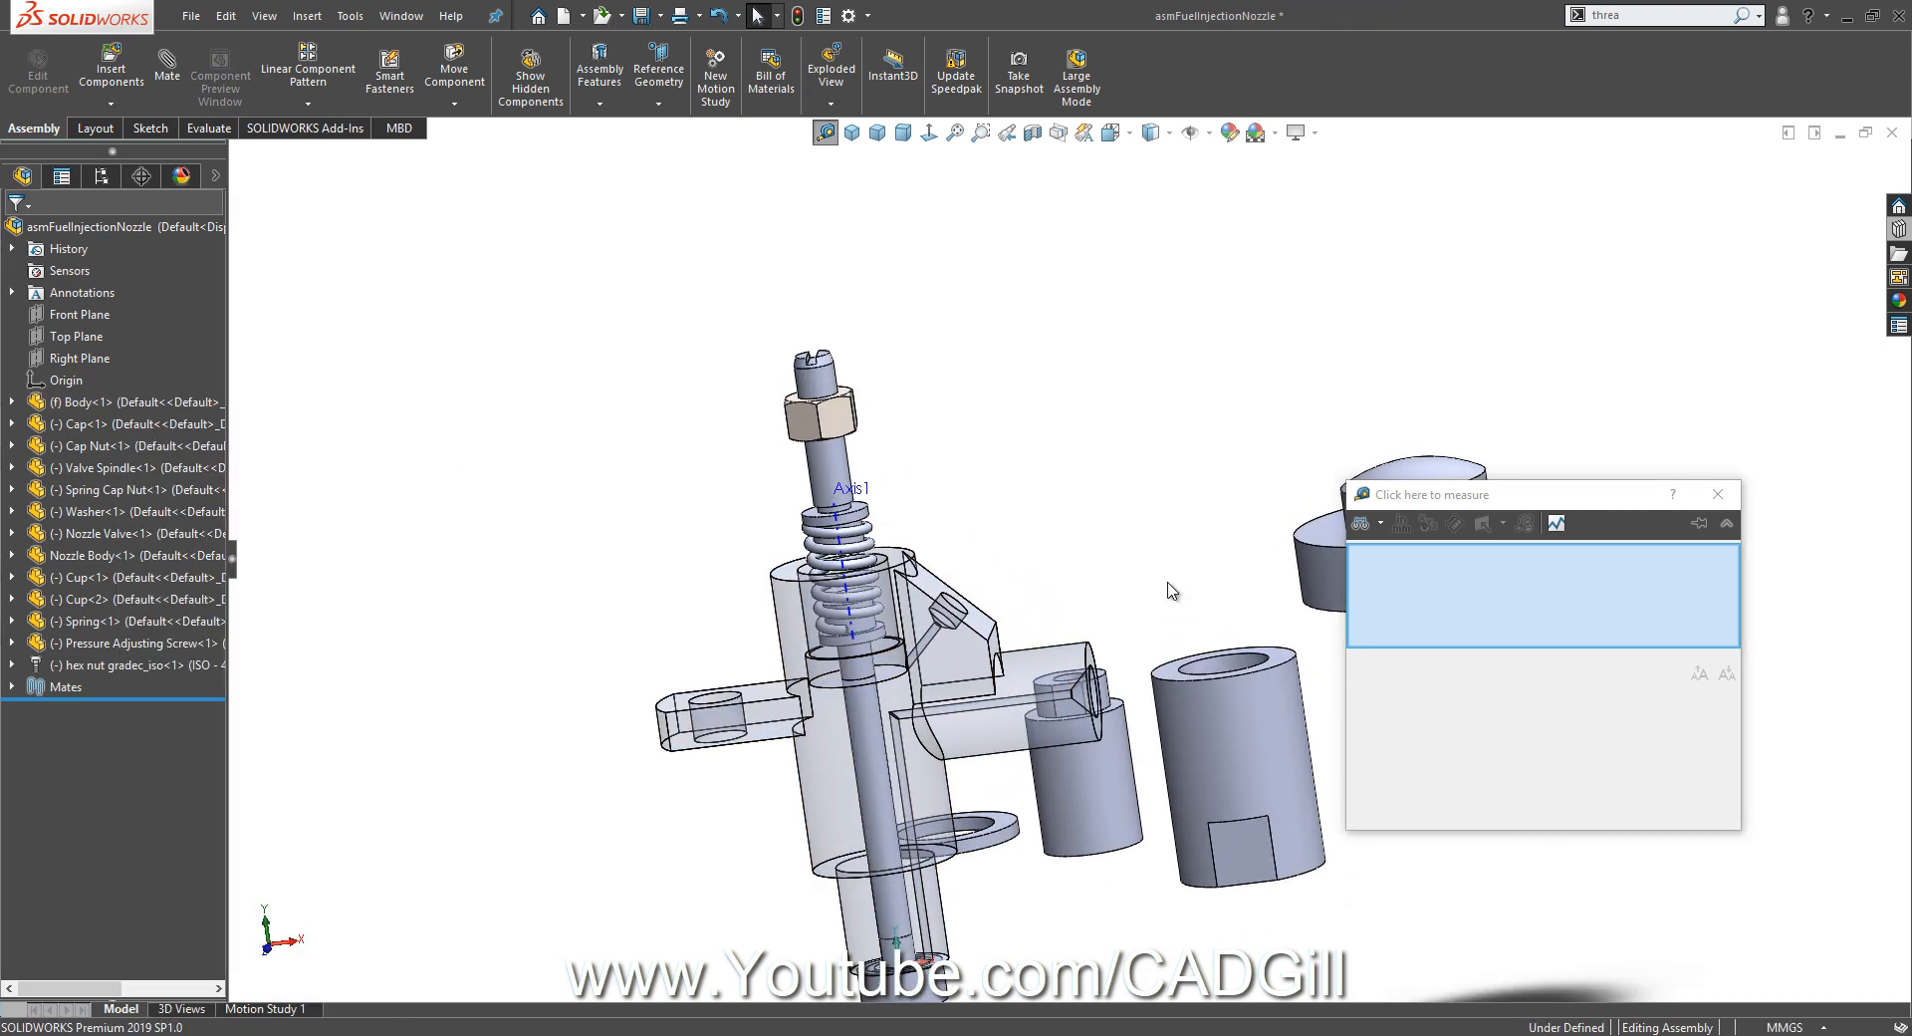
{"action": "mouse_move", "coordinate": [1171, 709]}
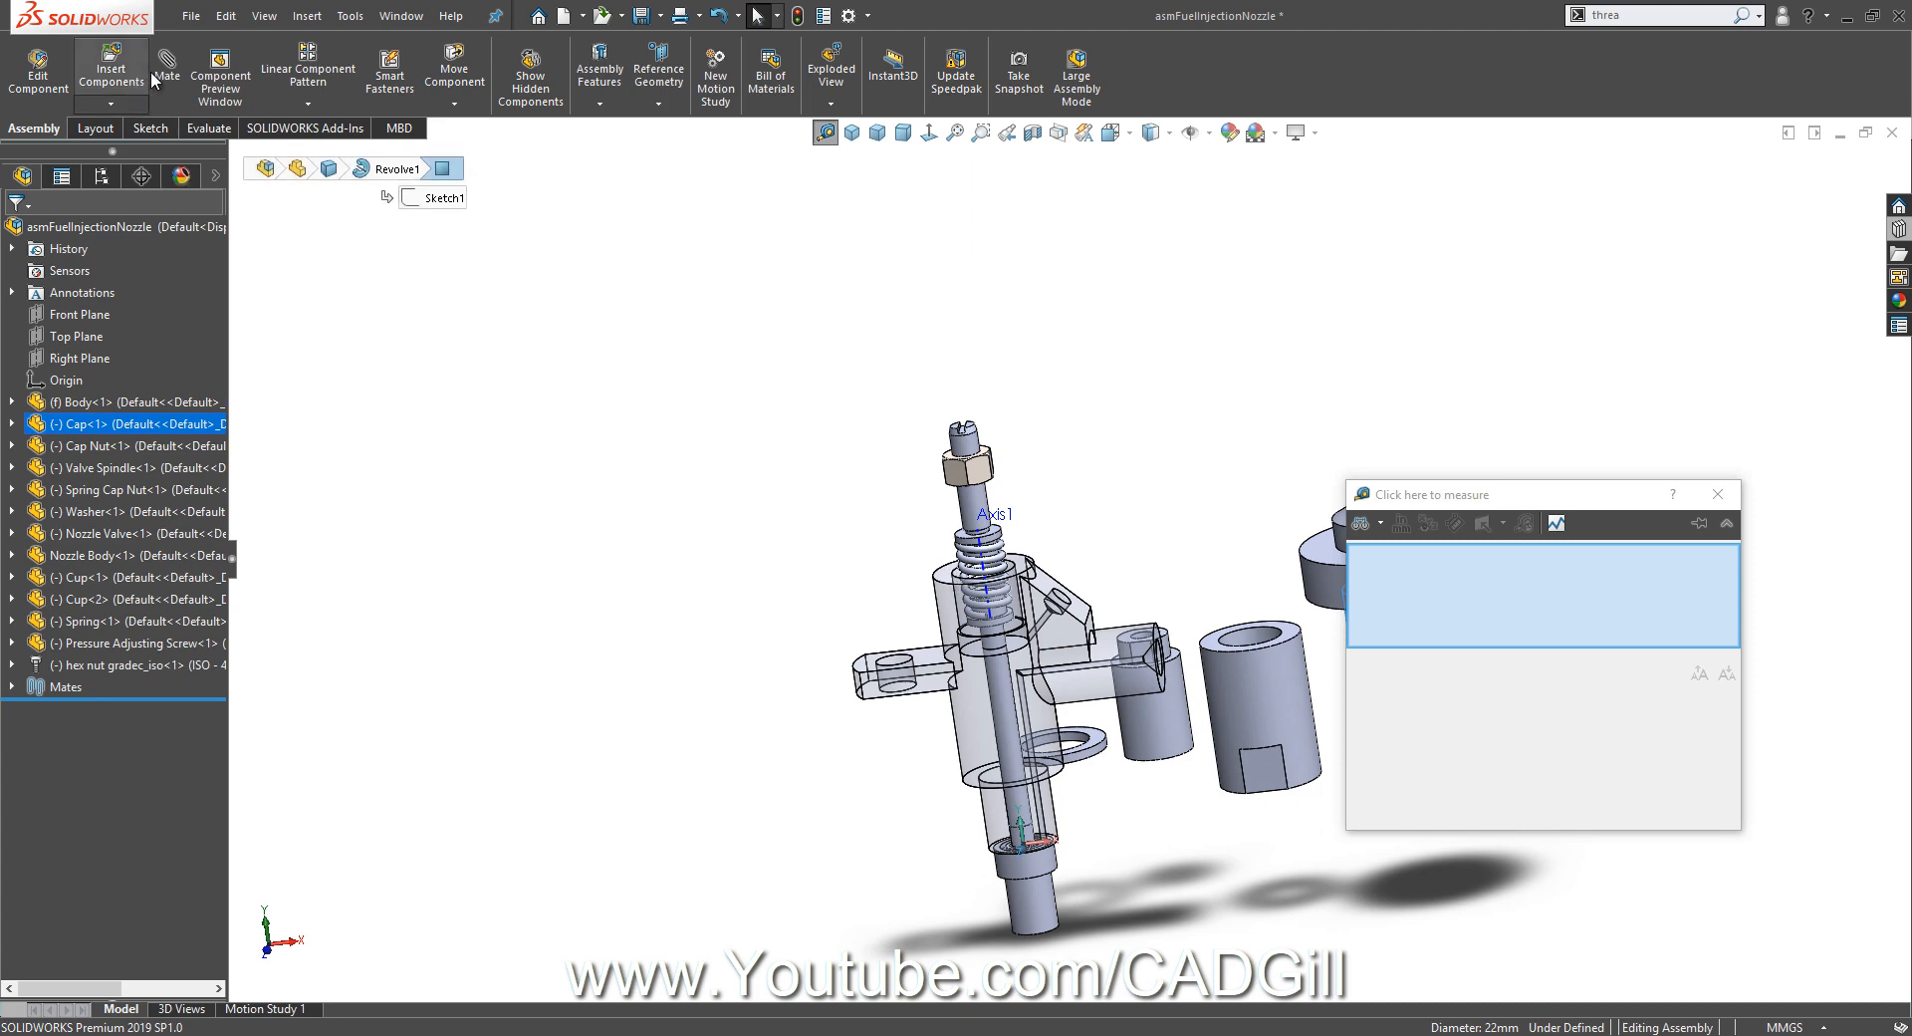
Mate the cap concentric and coincident onto the top of the nozzle body.
{"action": "left_click", "coordinate": [165, 58]}
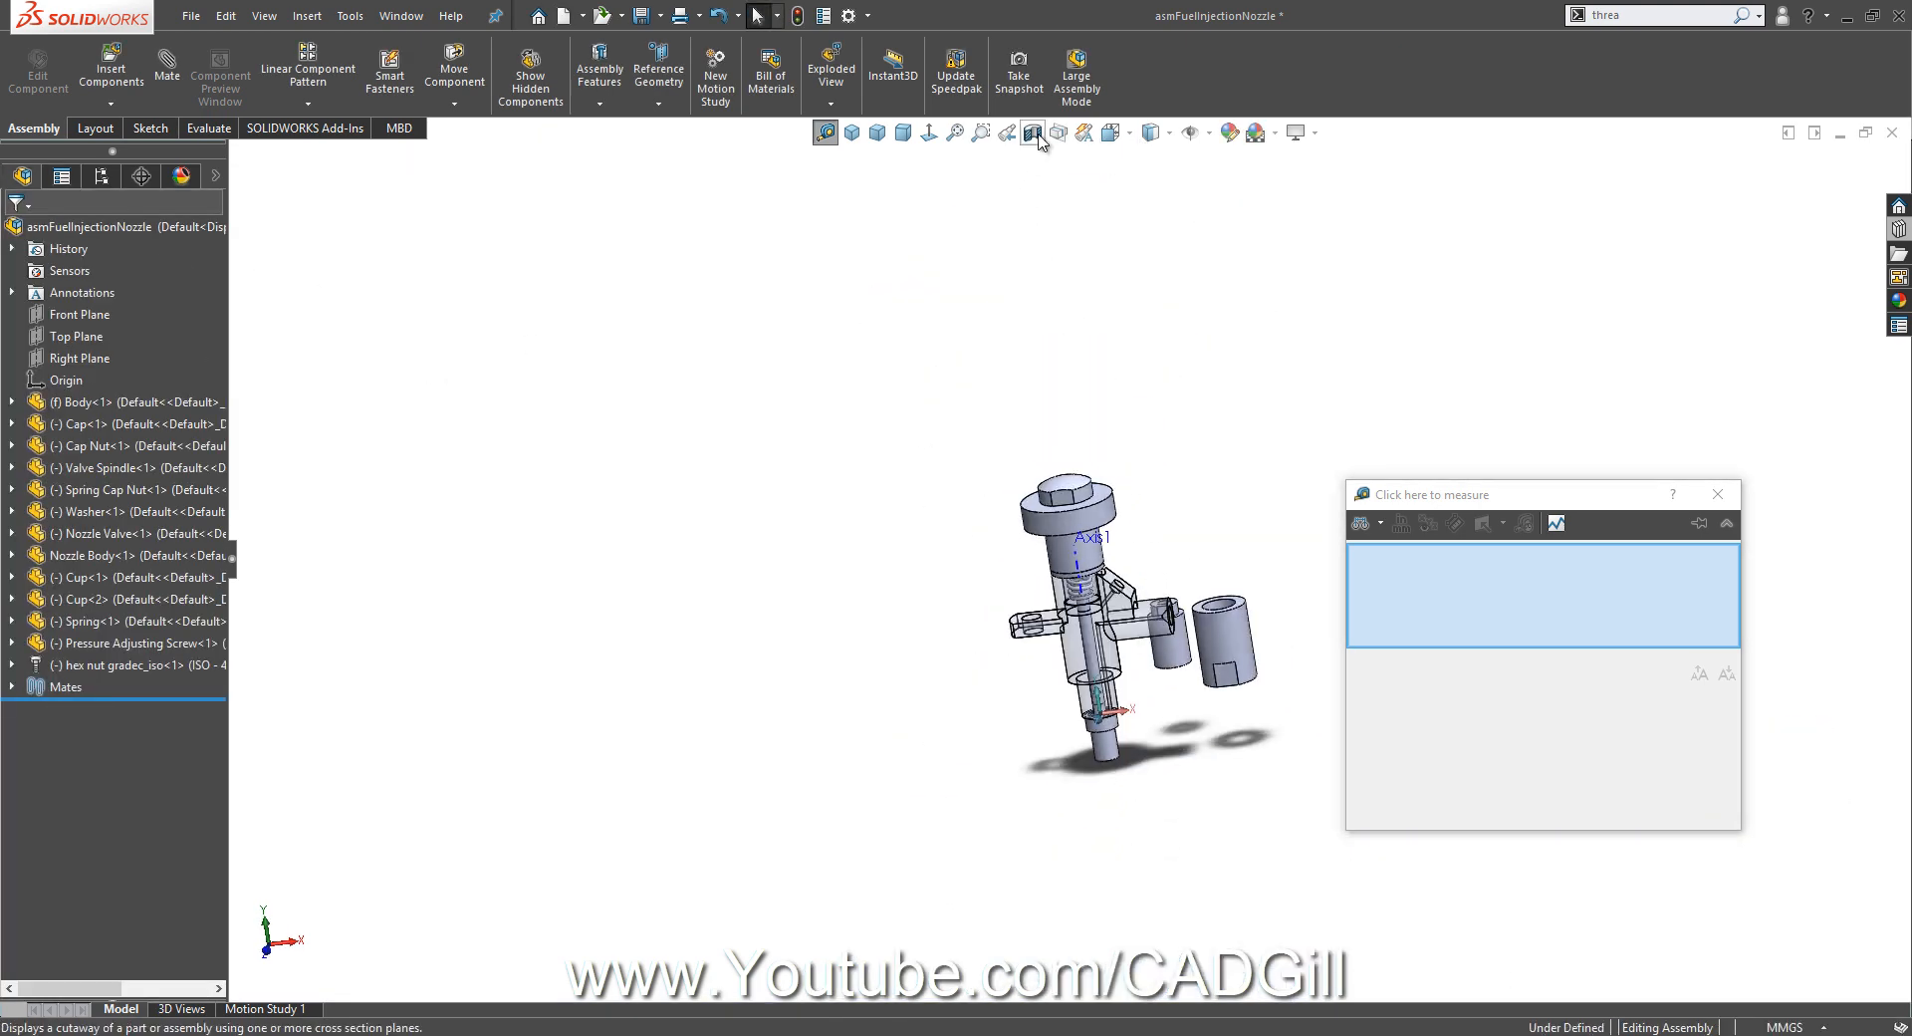
Apply a Section View on the Front Plane to expose the spring and spindle inside.
{"action": "left_click", "coordinate": [1032, 134]}
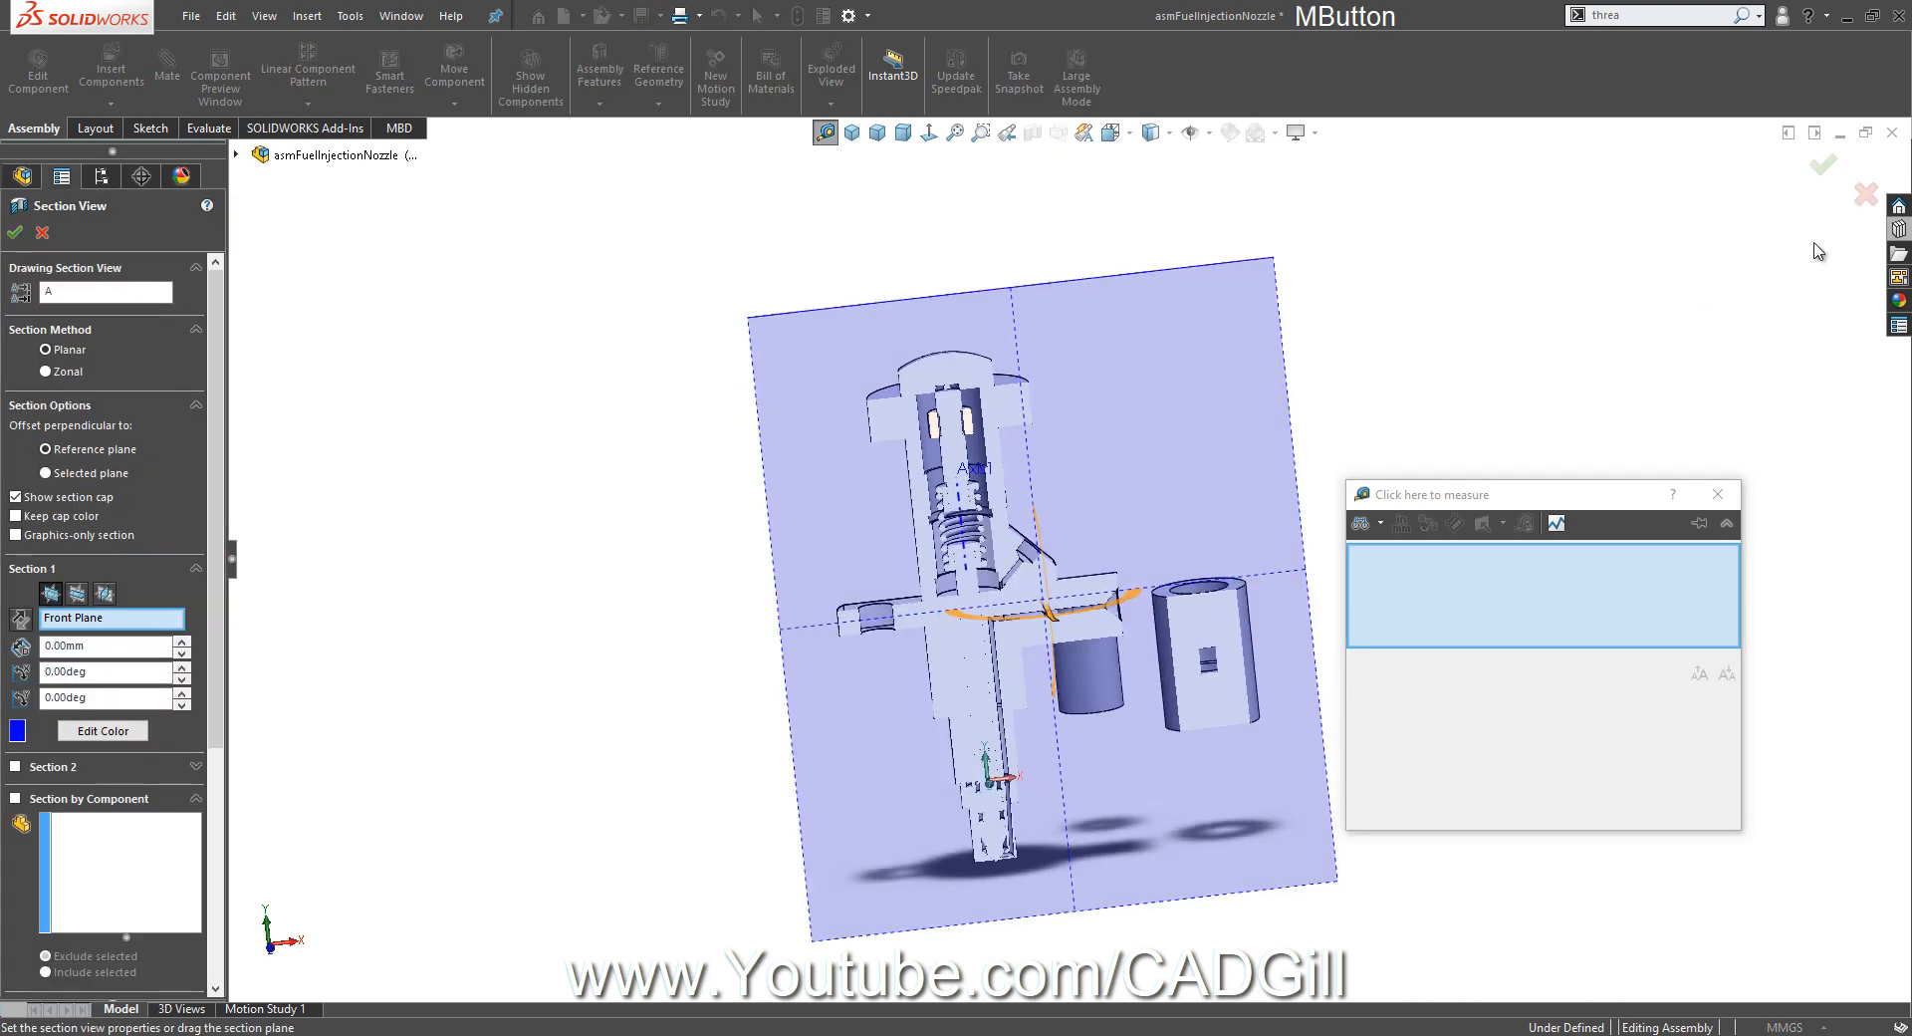
{"action": "left_click", "coordinate": [14, 234]}
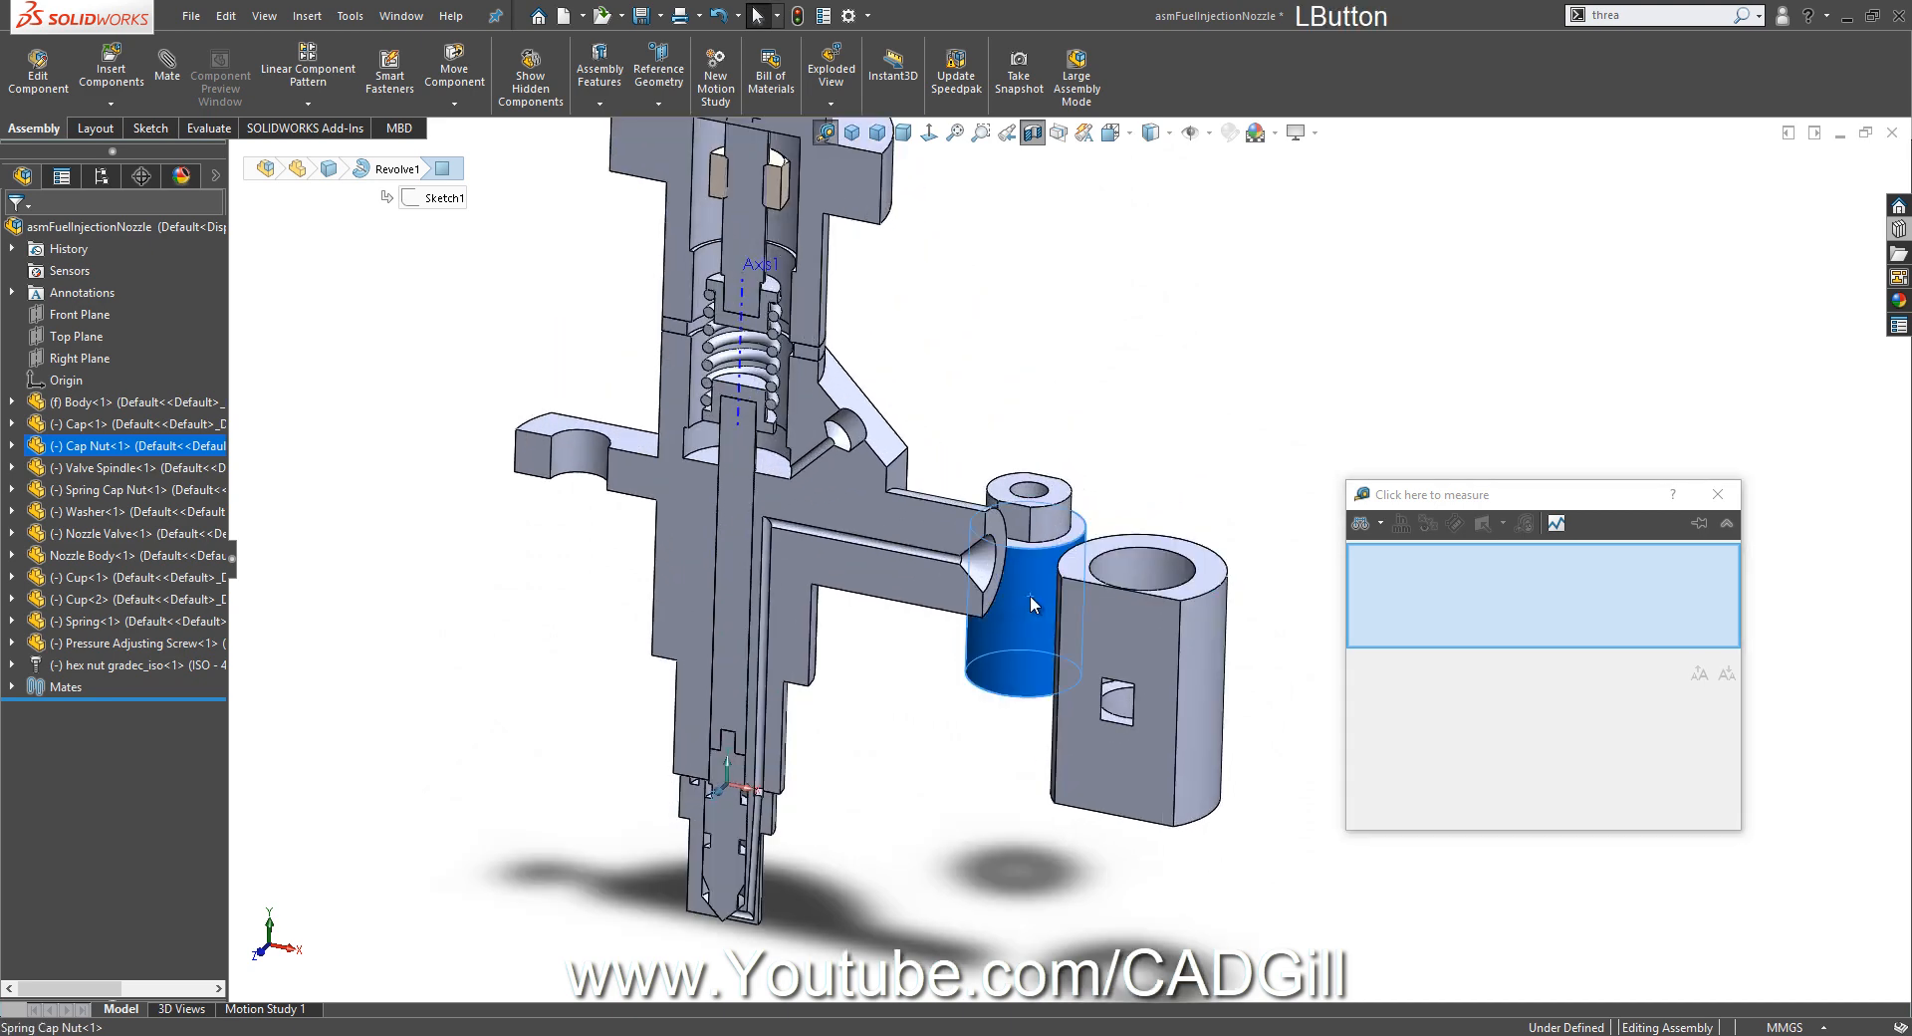
Mate the spring cap nut concentric and measure its cut face at 13.75 mm diameter.
{"action": "left_click", "coordinate": [1032, 603]}
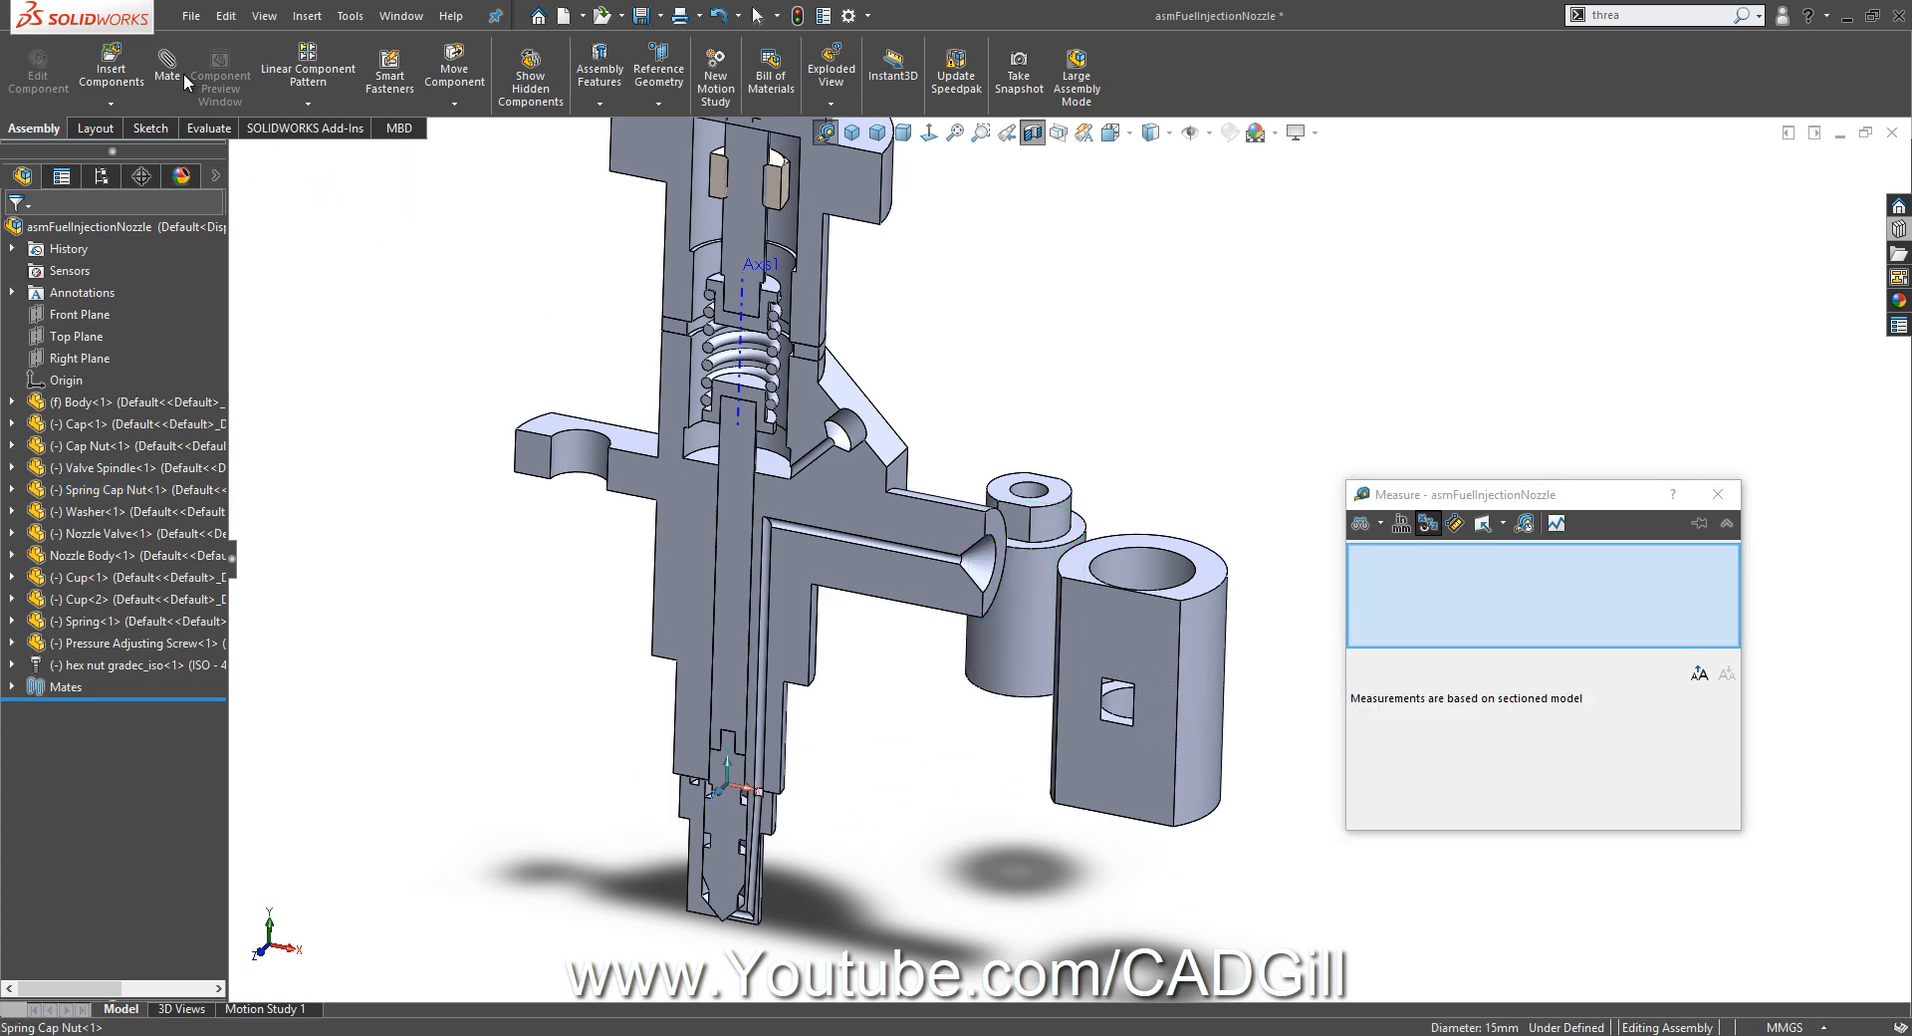
{"action": "left_click", "coordinate": [167, 60]}
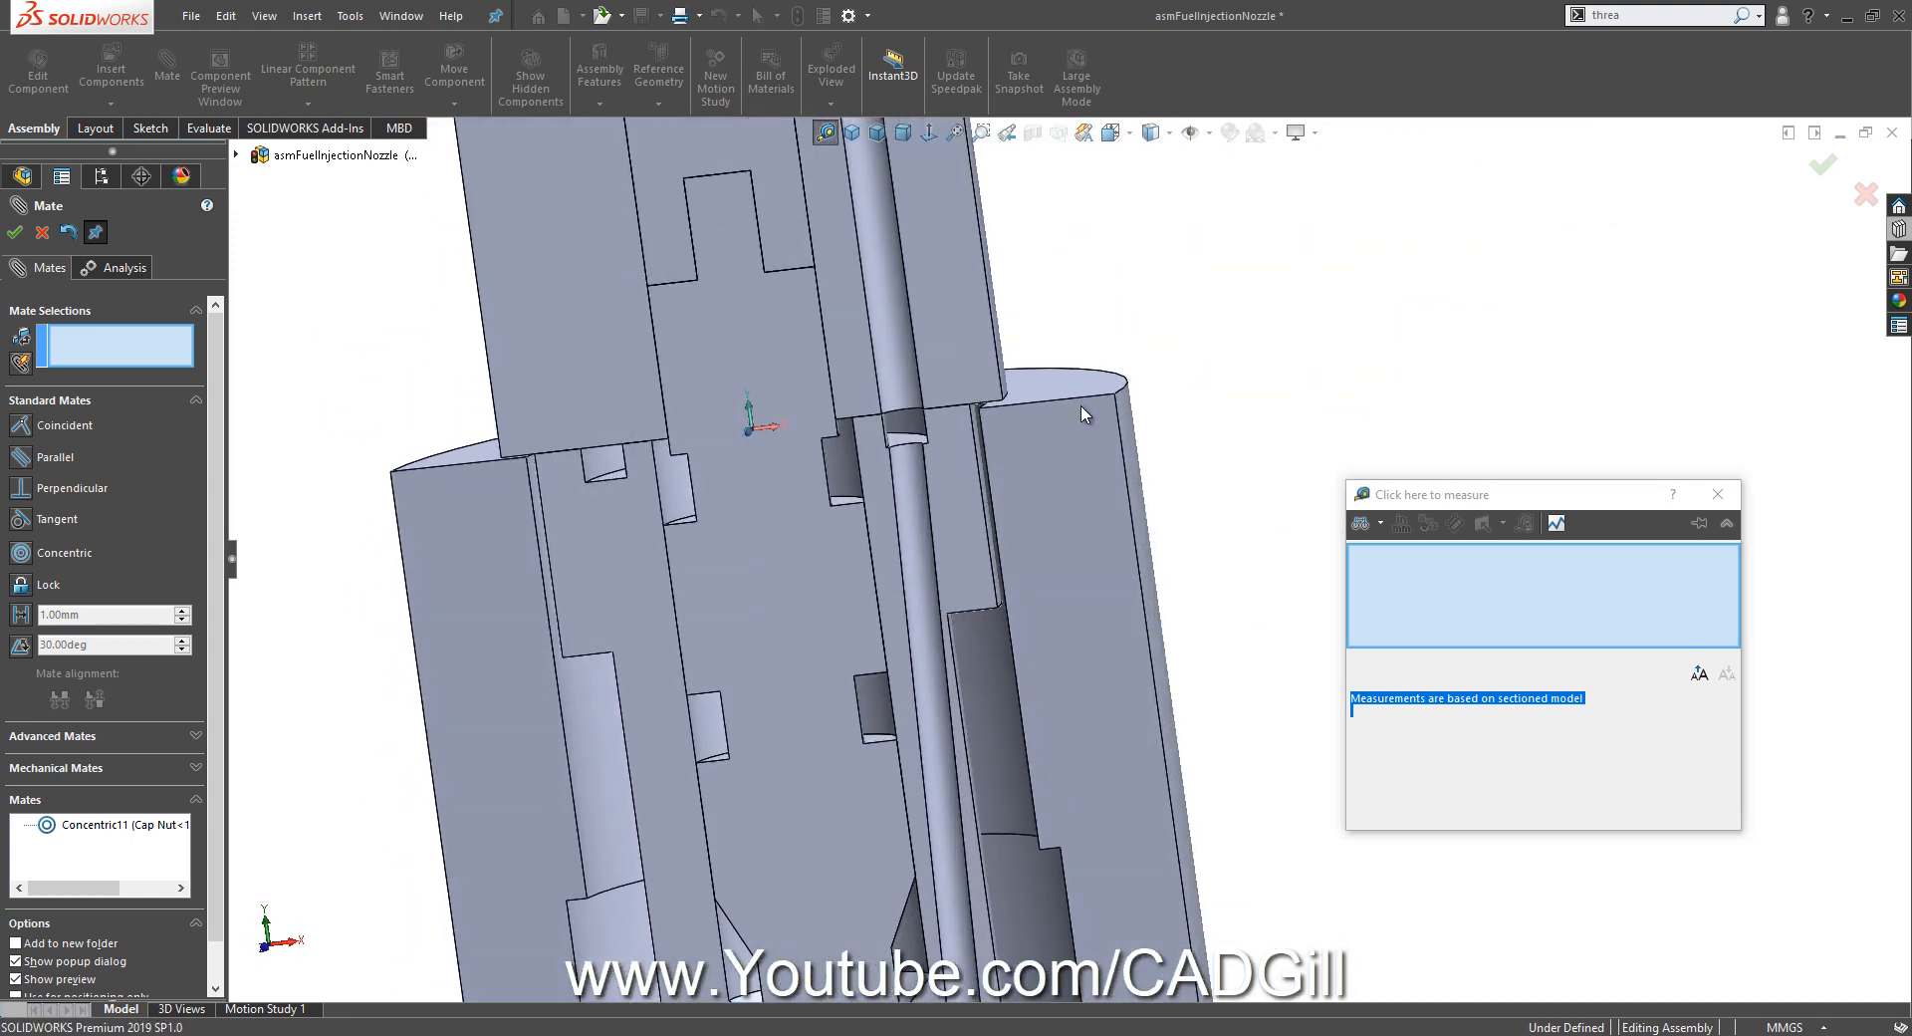
{"action": "left_click_drag", "start_coordinate": [1079, 415], "coordinate": [1109, 592]}
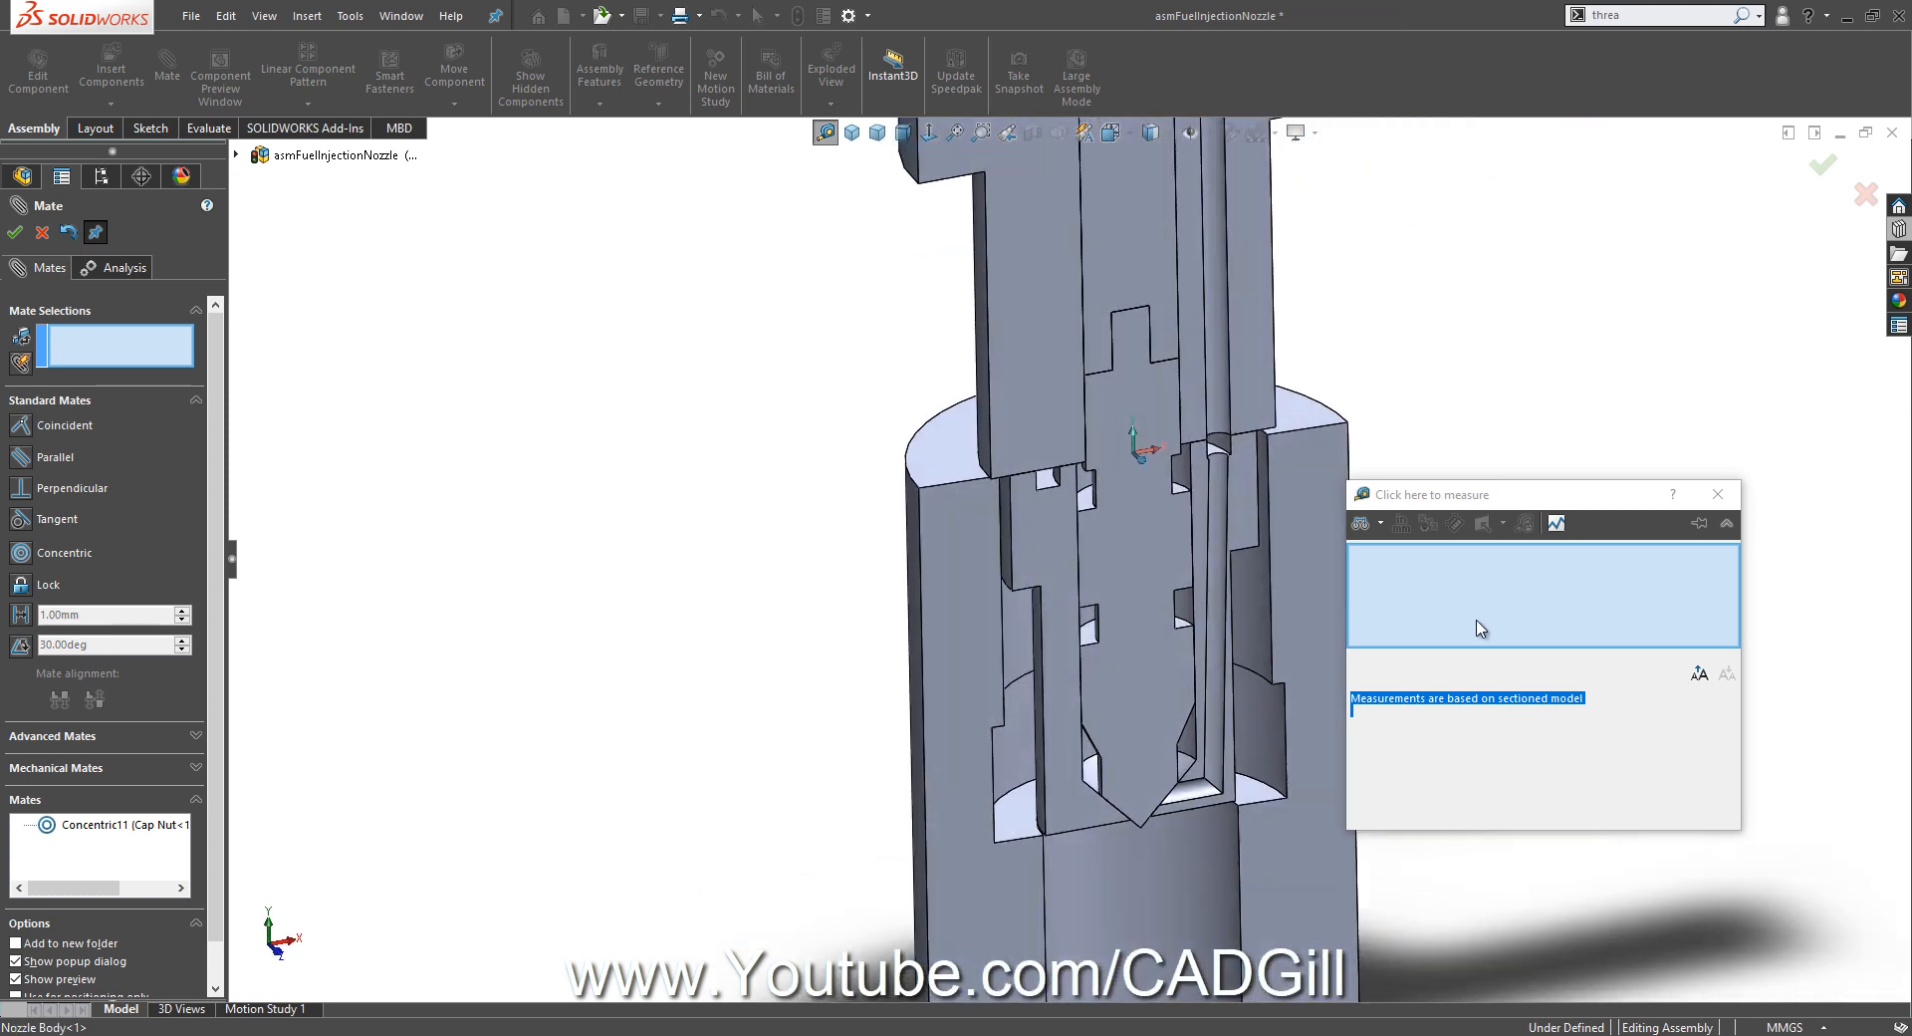
{"action": "left_click", "coordinate": [1016, 430]}
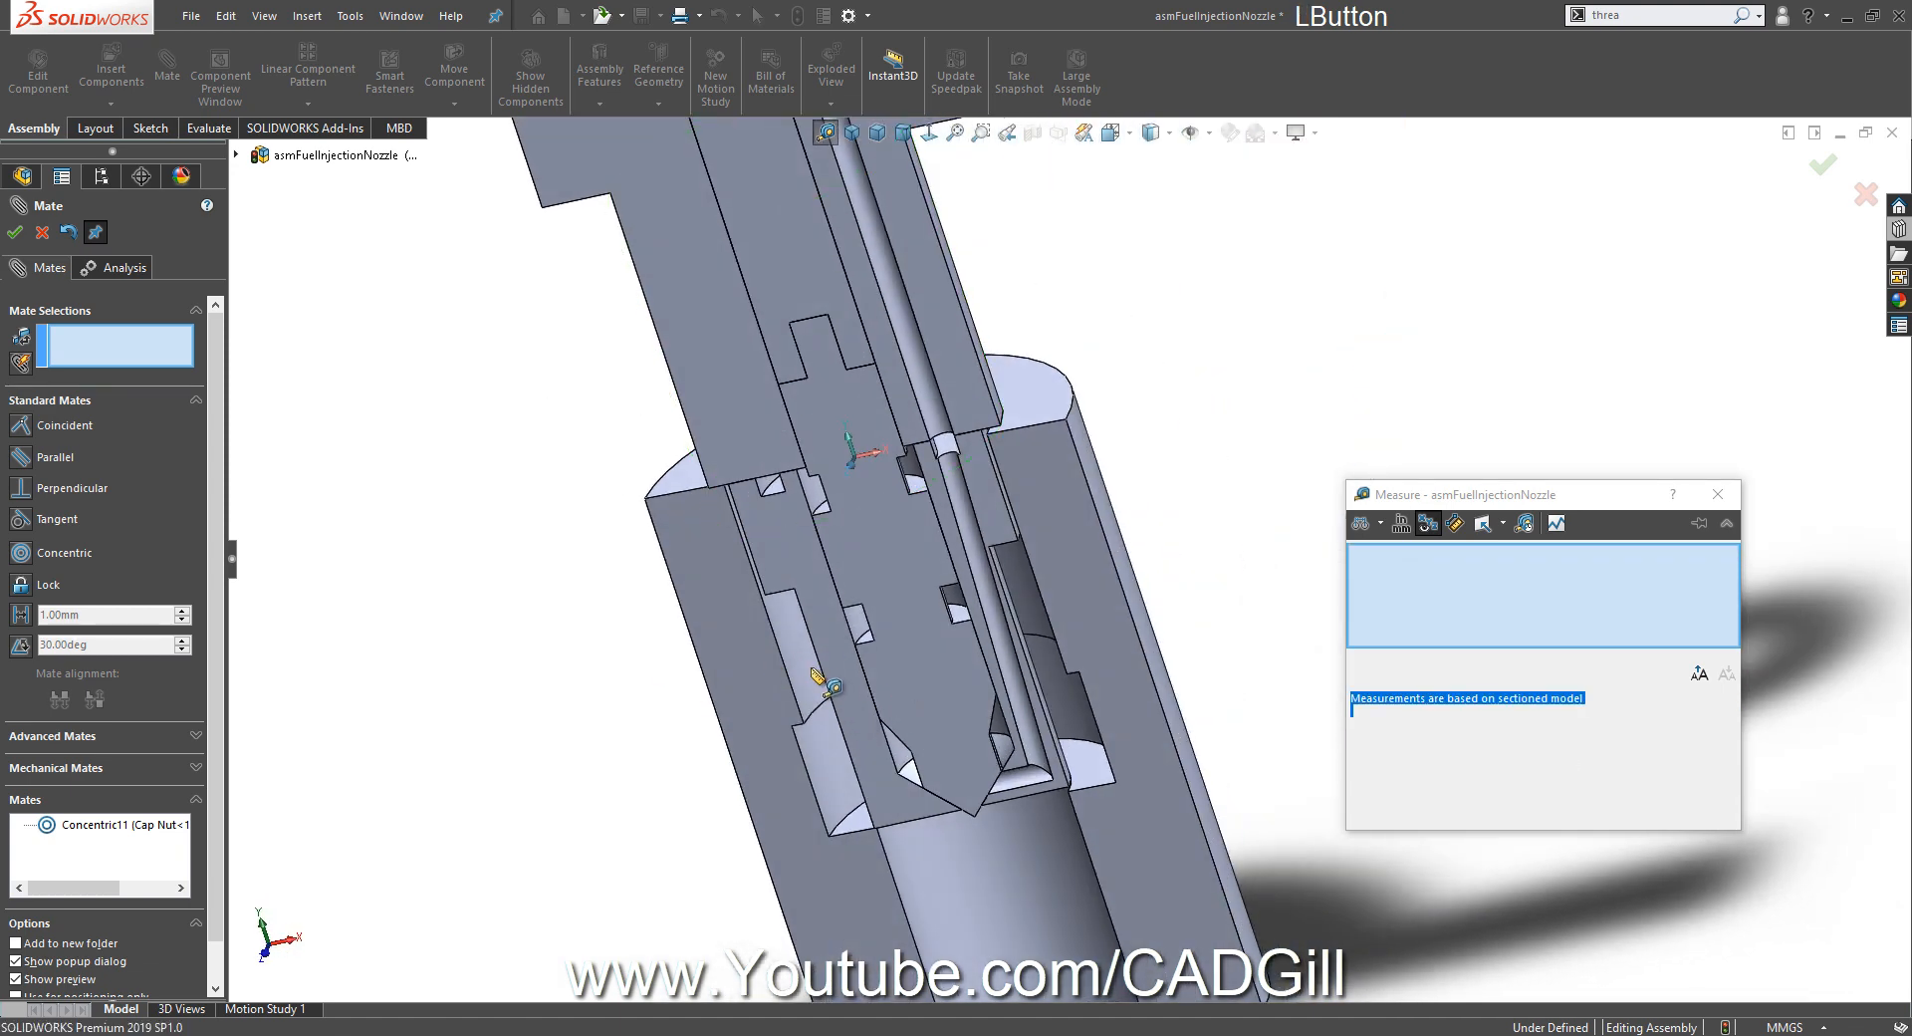
{"action": "right_click", "coordinate": [821, 689]}
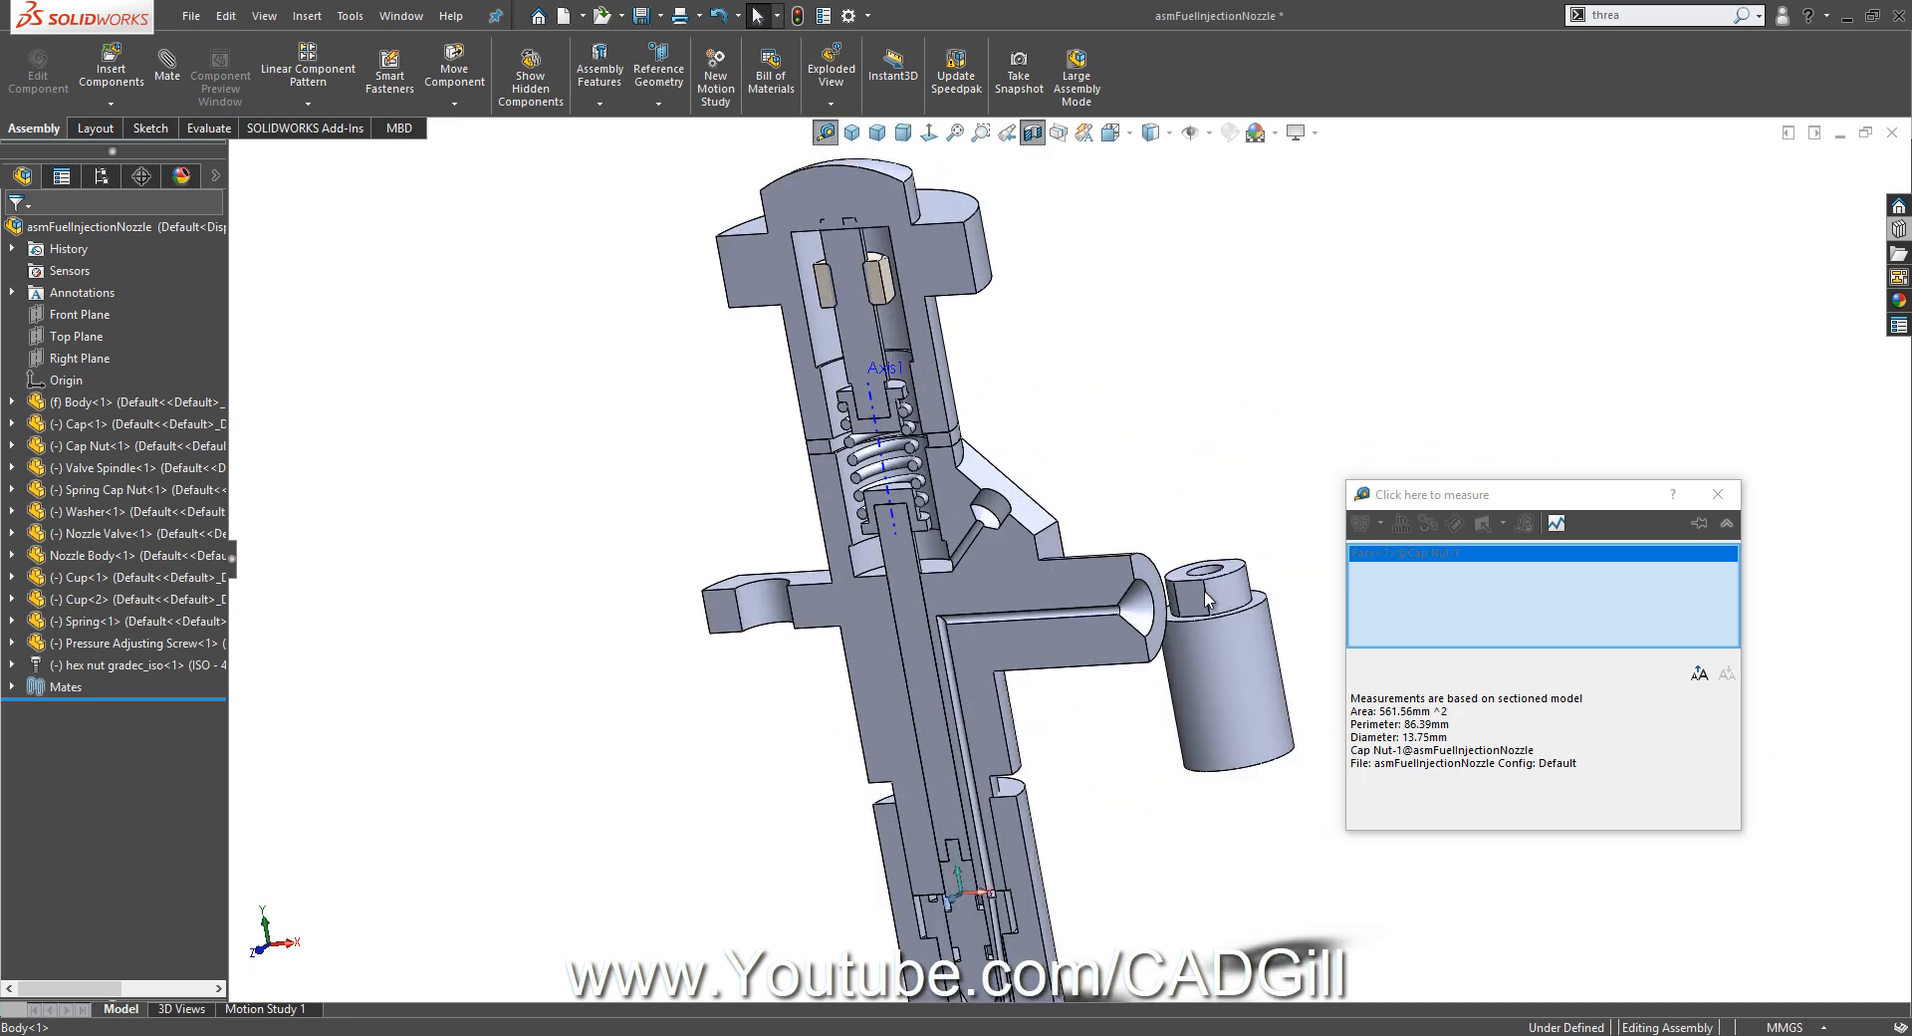
{"action": "mouse_move", "coordinate": [192, 92]}
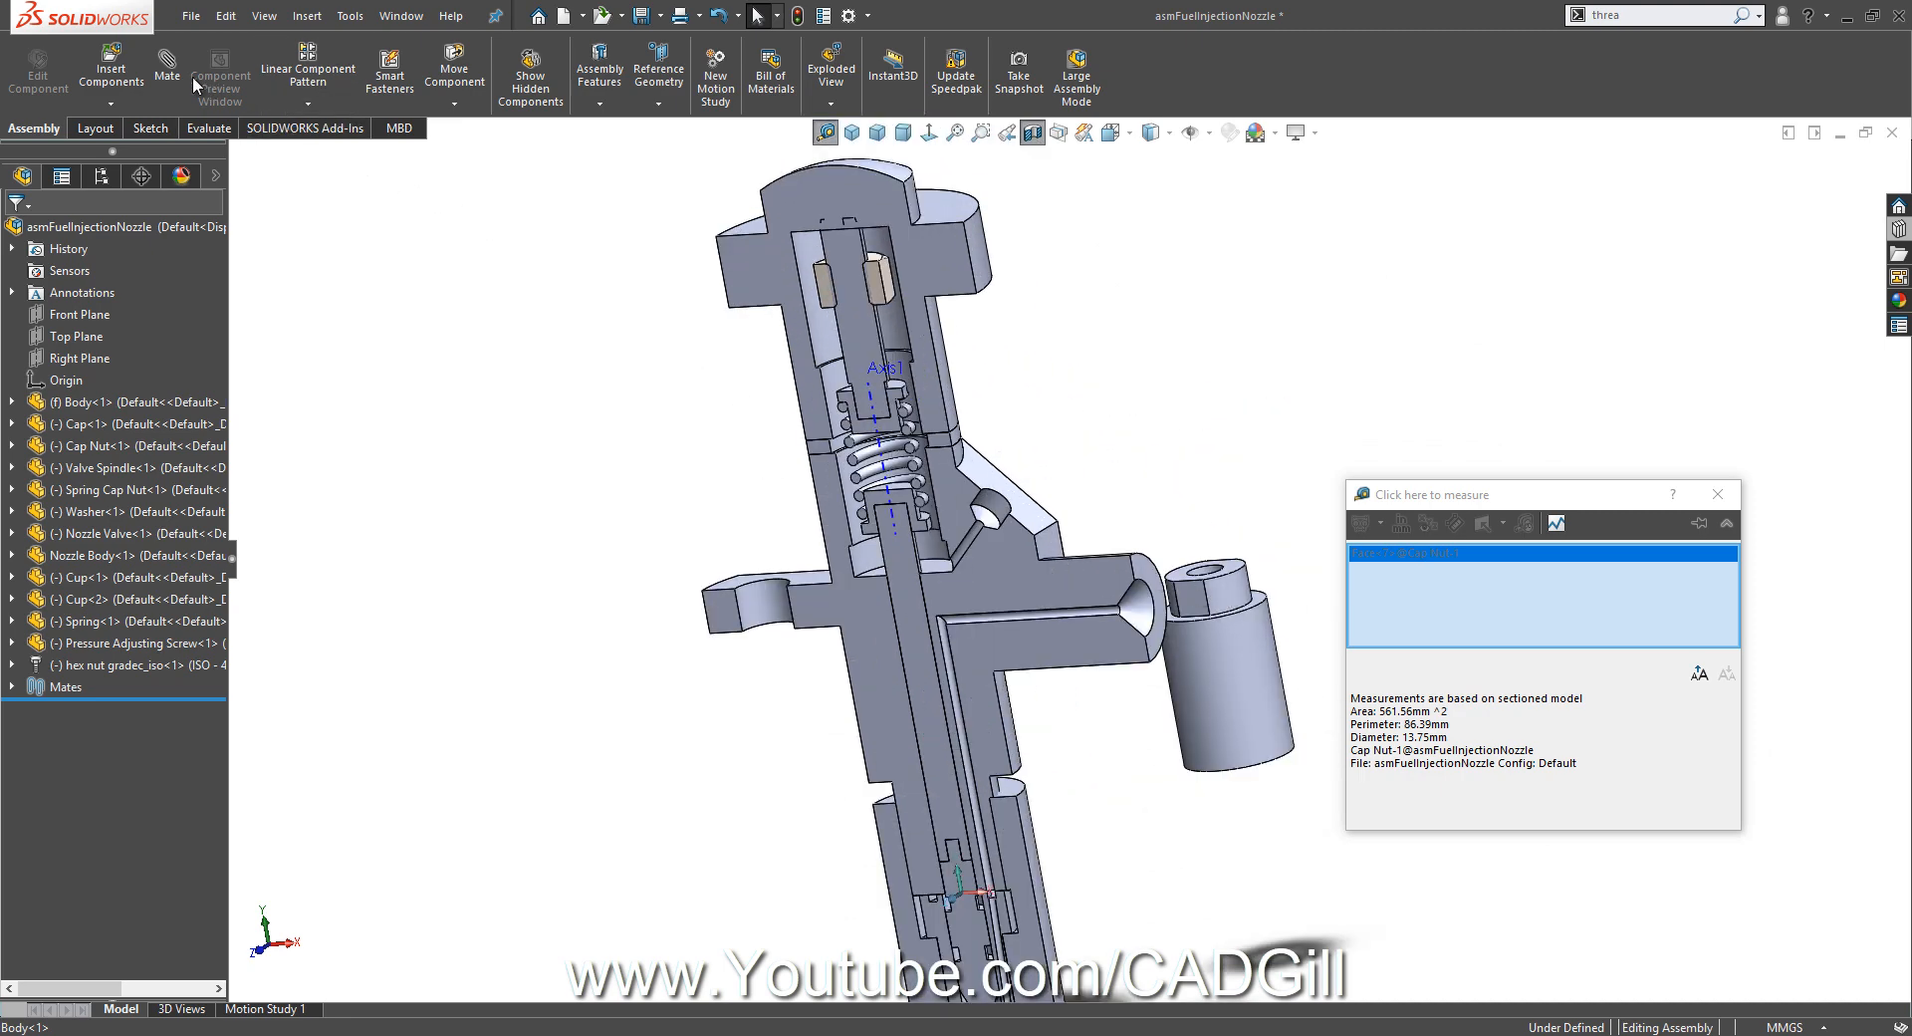
Open the Spring Cap Nut as a separate part and pick its bore face for measuring.
{"action": "left_click", "coordinate": [167, 62]}
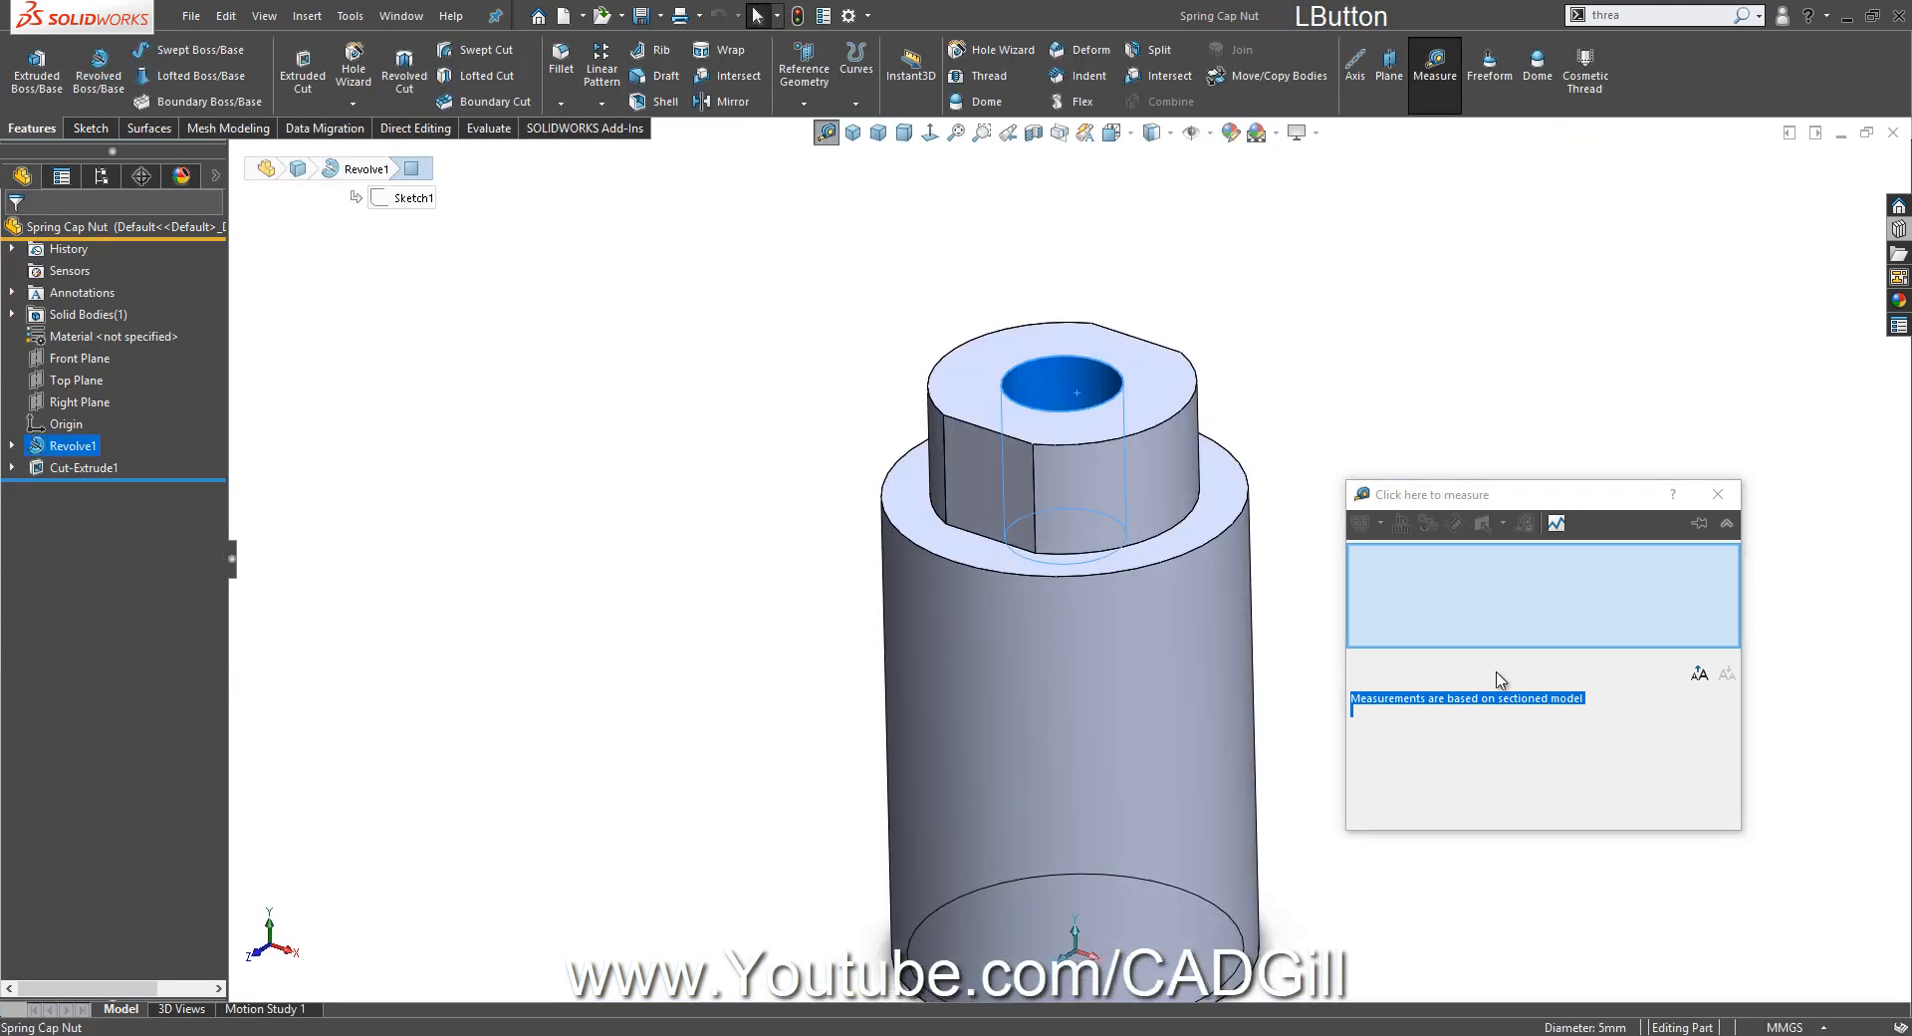
Clear the Measure selections on the Spring Cap Nut and list the open documents.
{"action": "right_click", "coordinate": [1542, 598]}
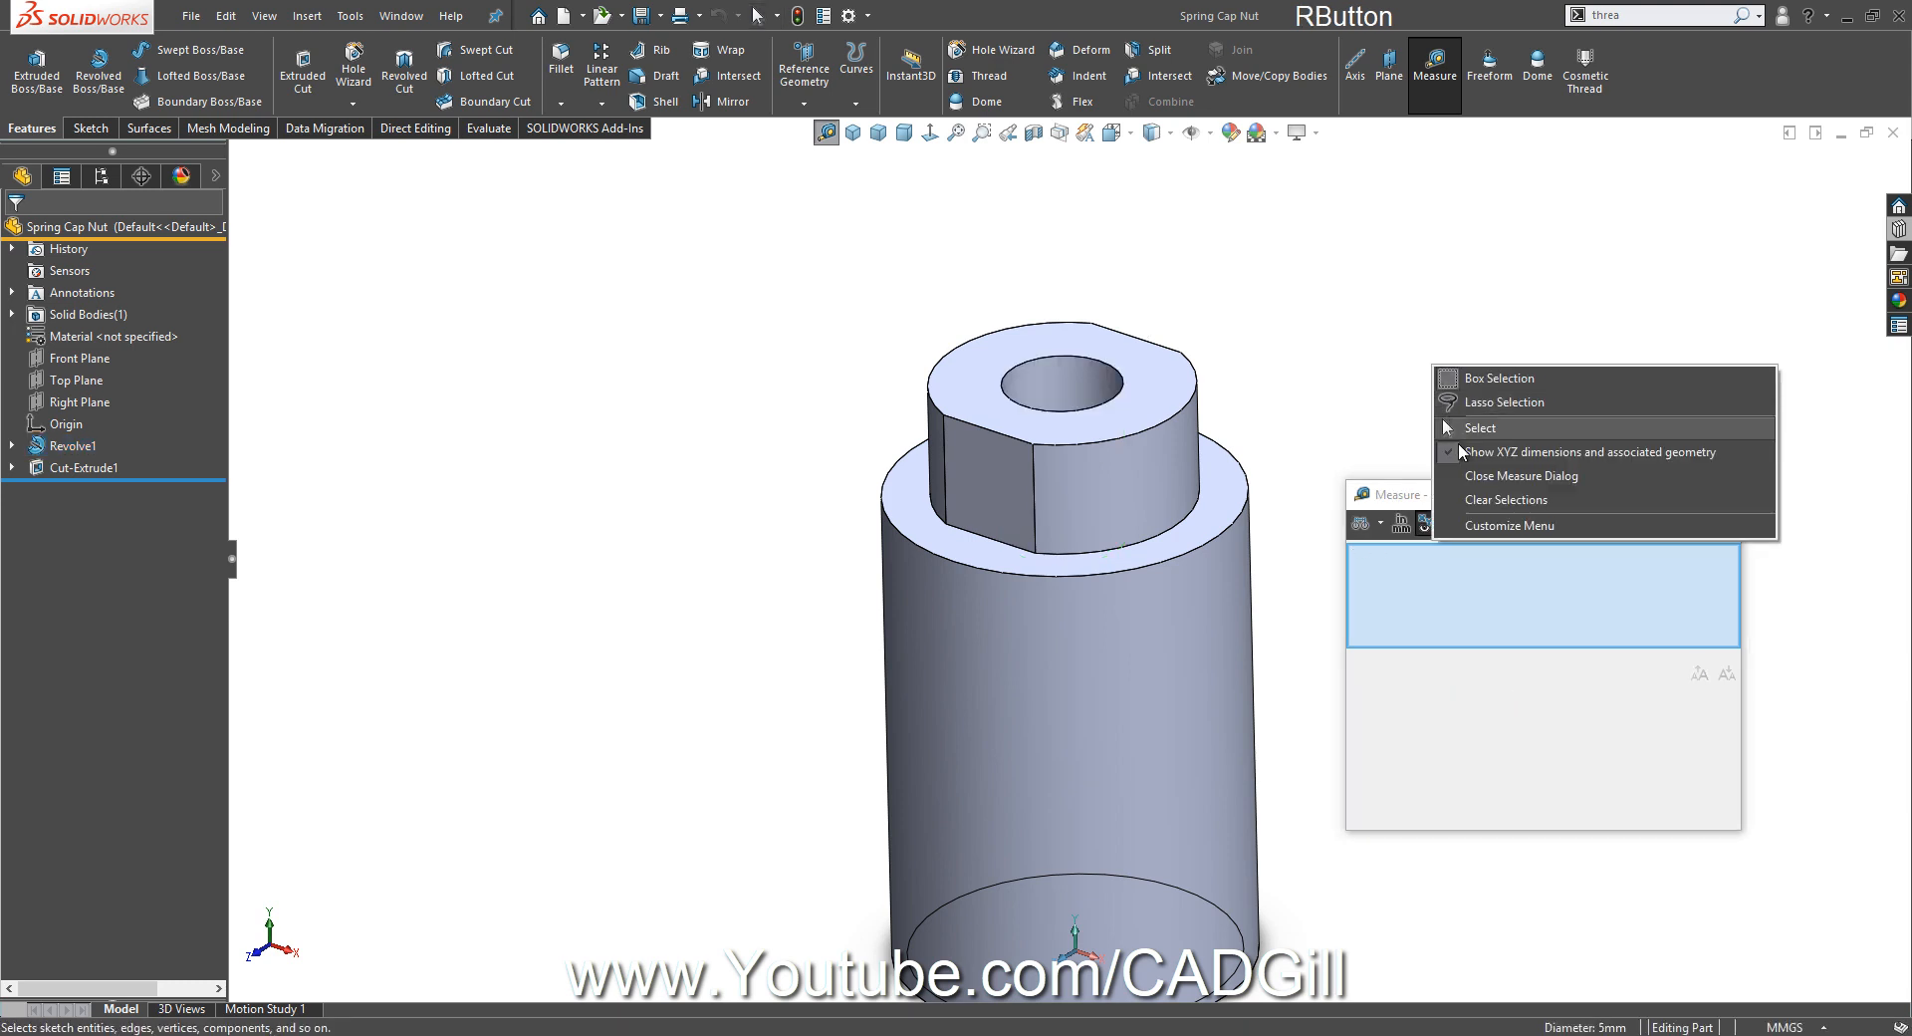
{"action": "left_click", "coordinate": [1480, 428]}
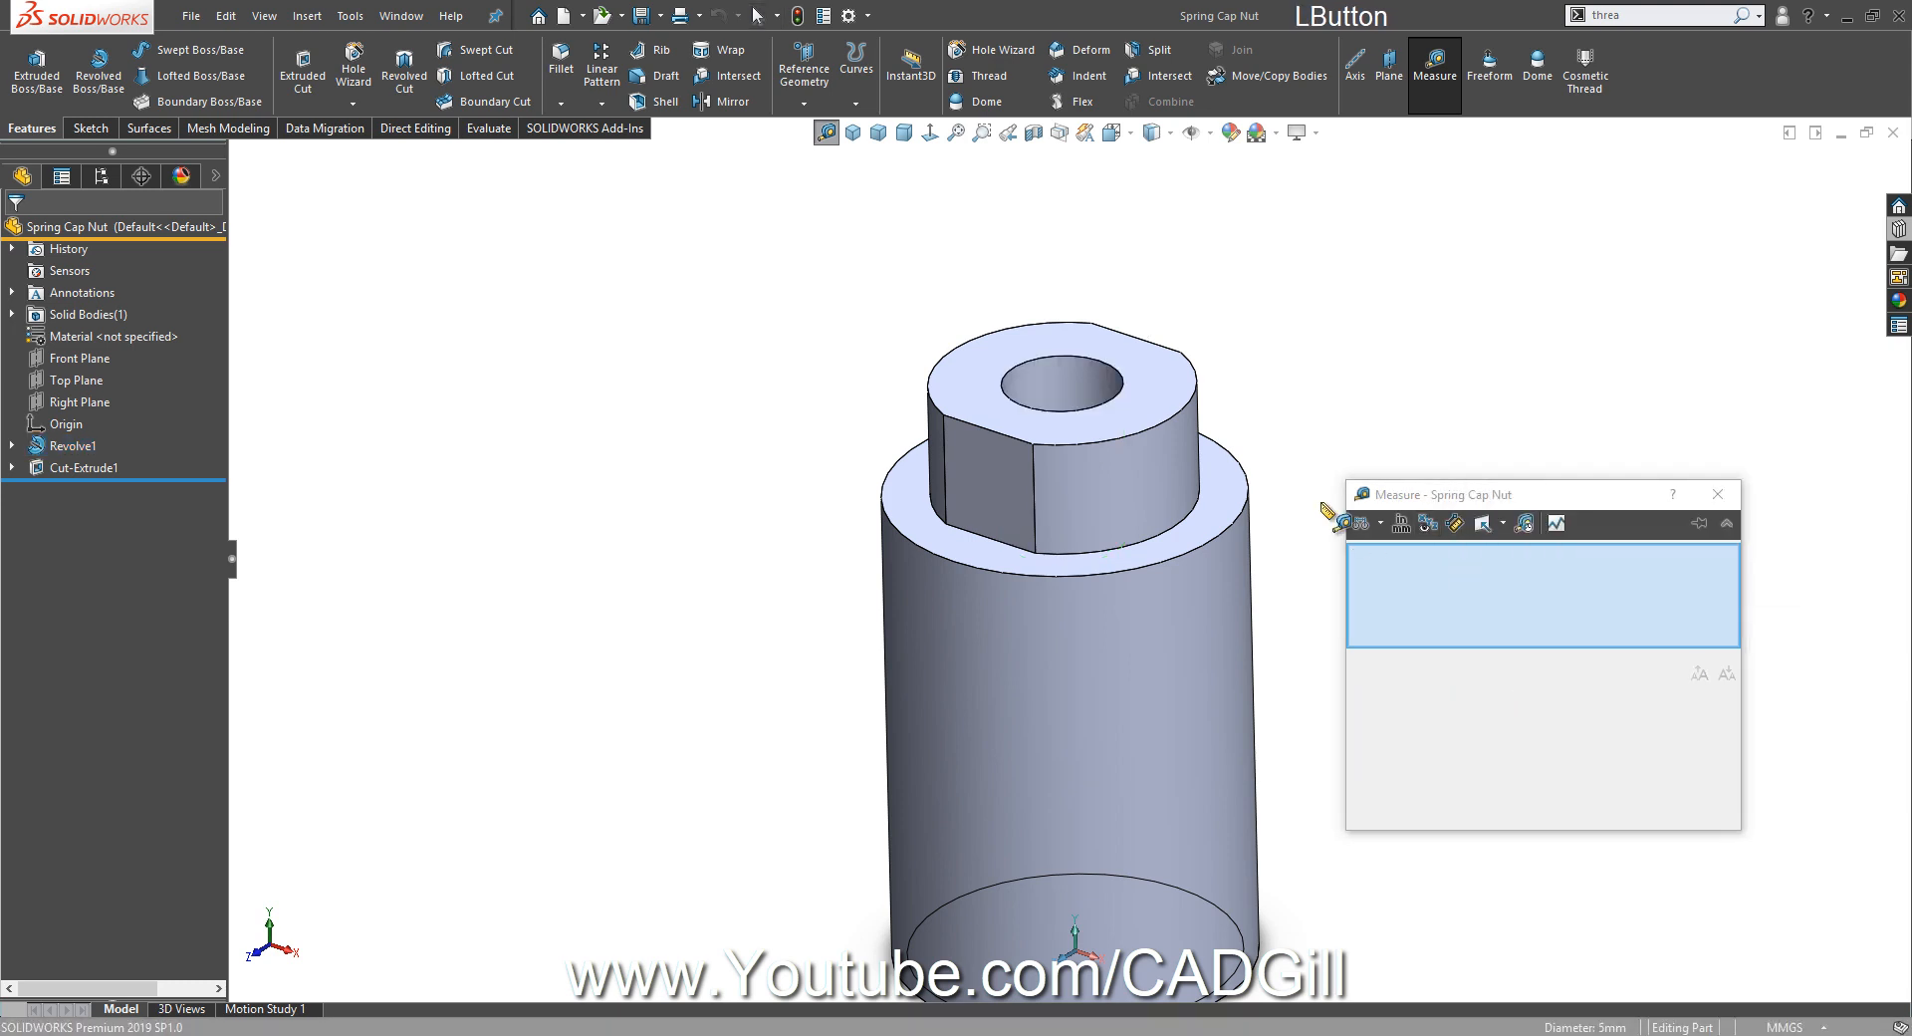
{"action": "left_click", "coordinate": [1060, 382]}
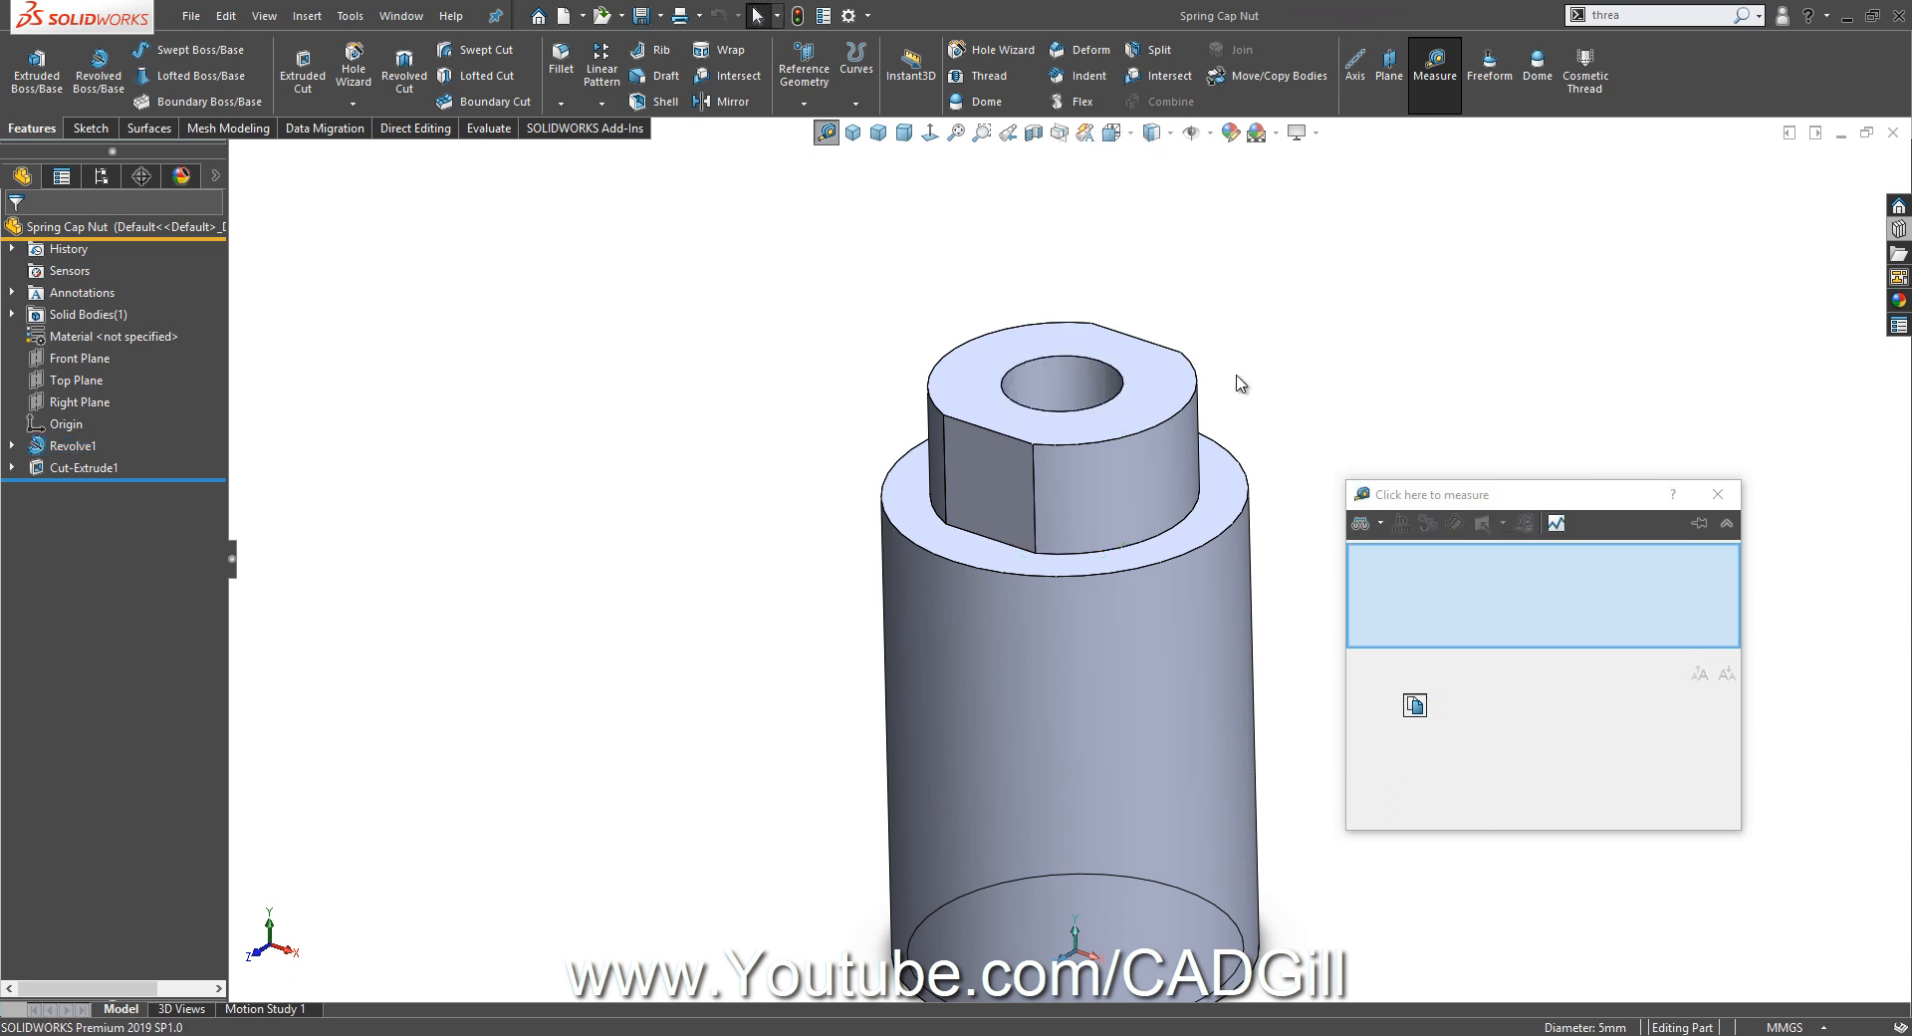
{"action": "mouse_move", "coordinate": [1052, 406]}
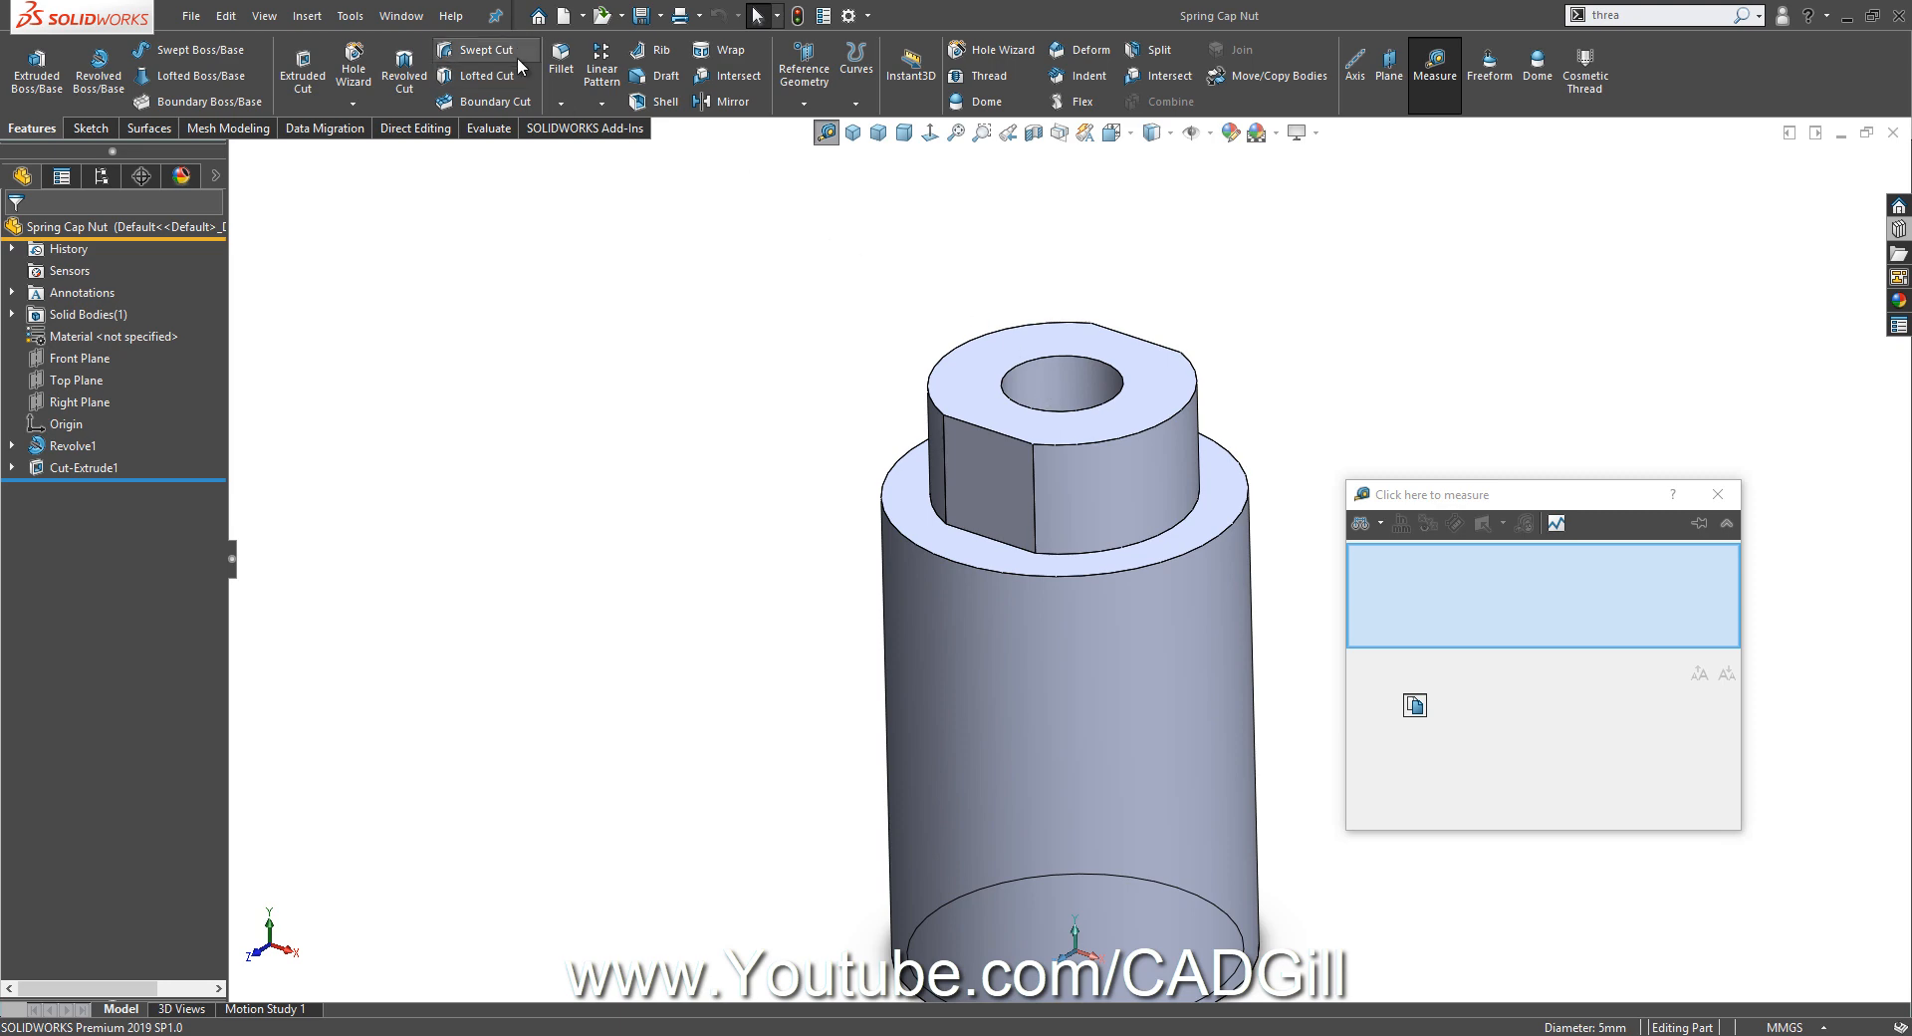
{"action": "left_click", "coordinate": [400, 16]}
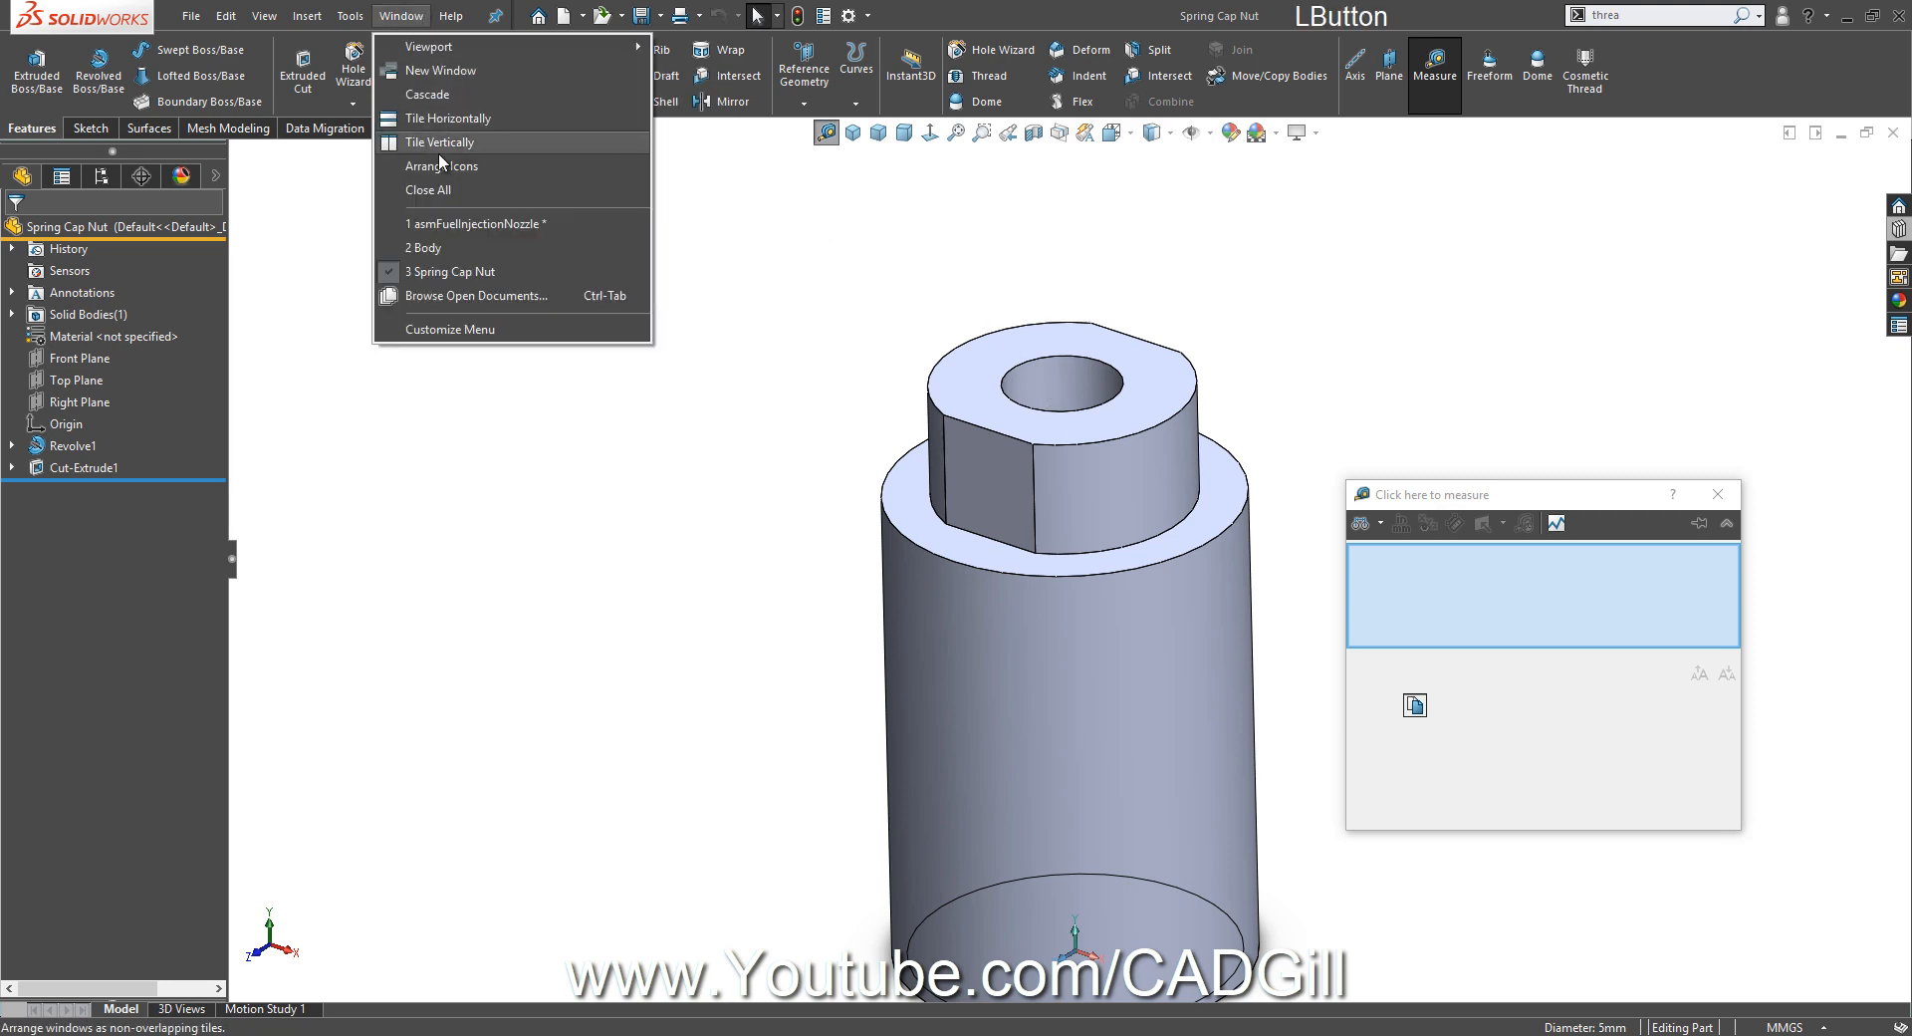
Switch to asmFuelInjectionNozzle and view the sectioned cap region at its top.
{"action": "left_click", "coordinate": [476, 223]}
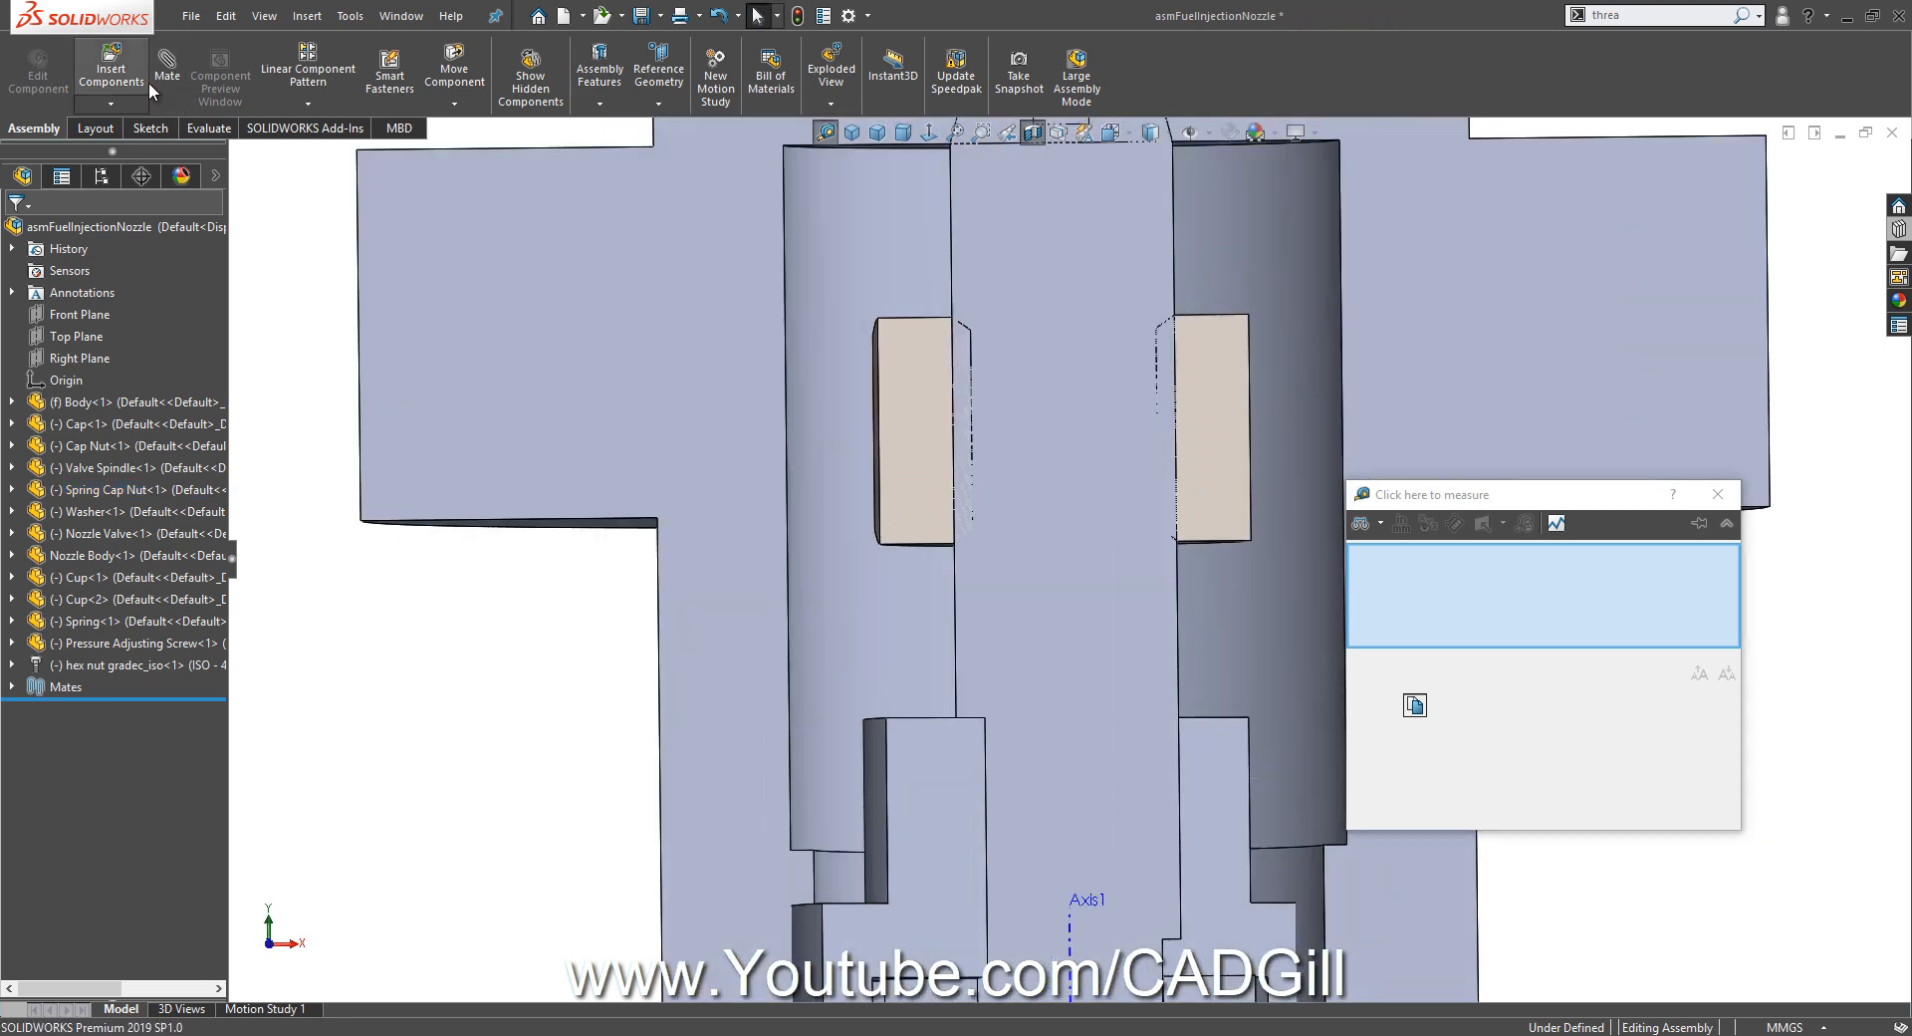
{"action": "left_click", "coordinate": [167, 68]}
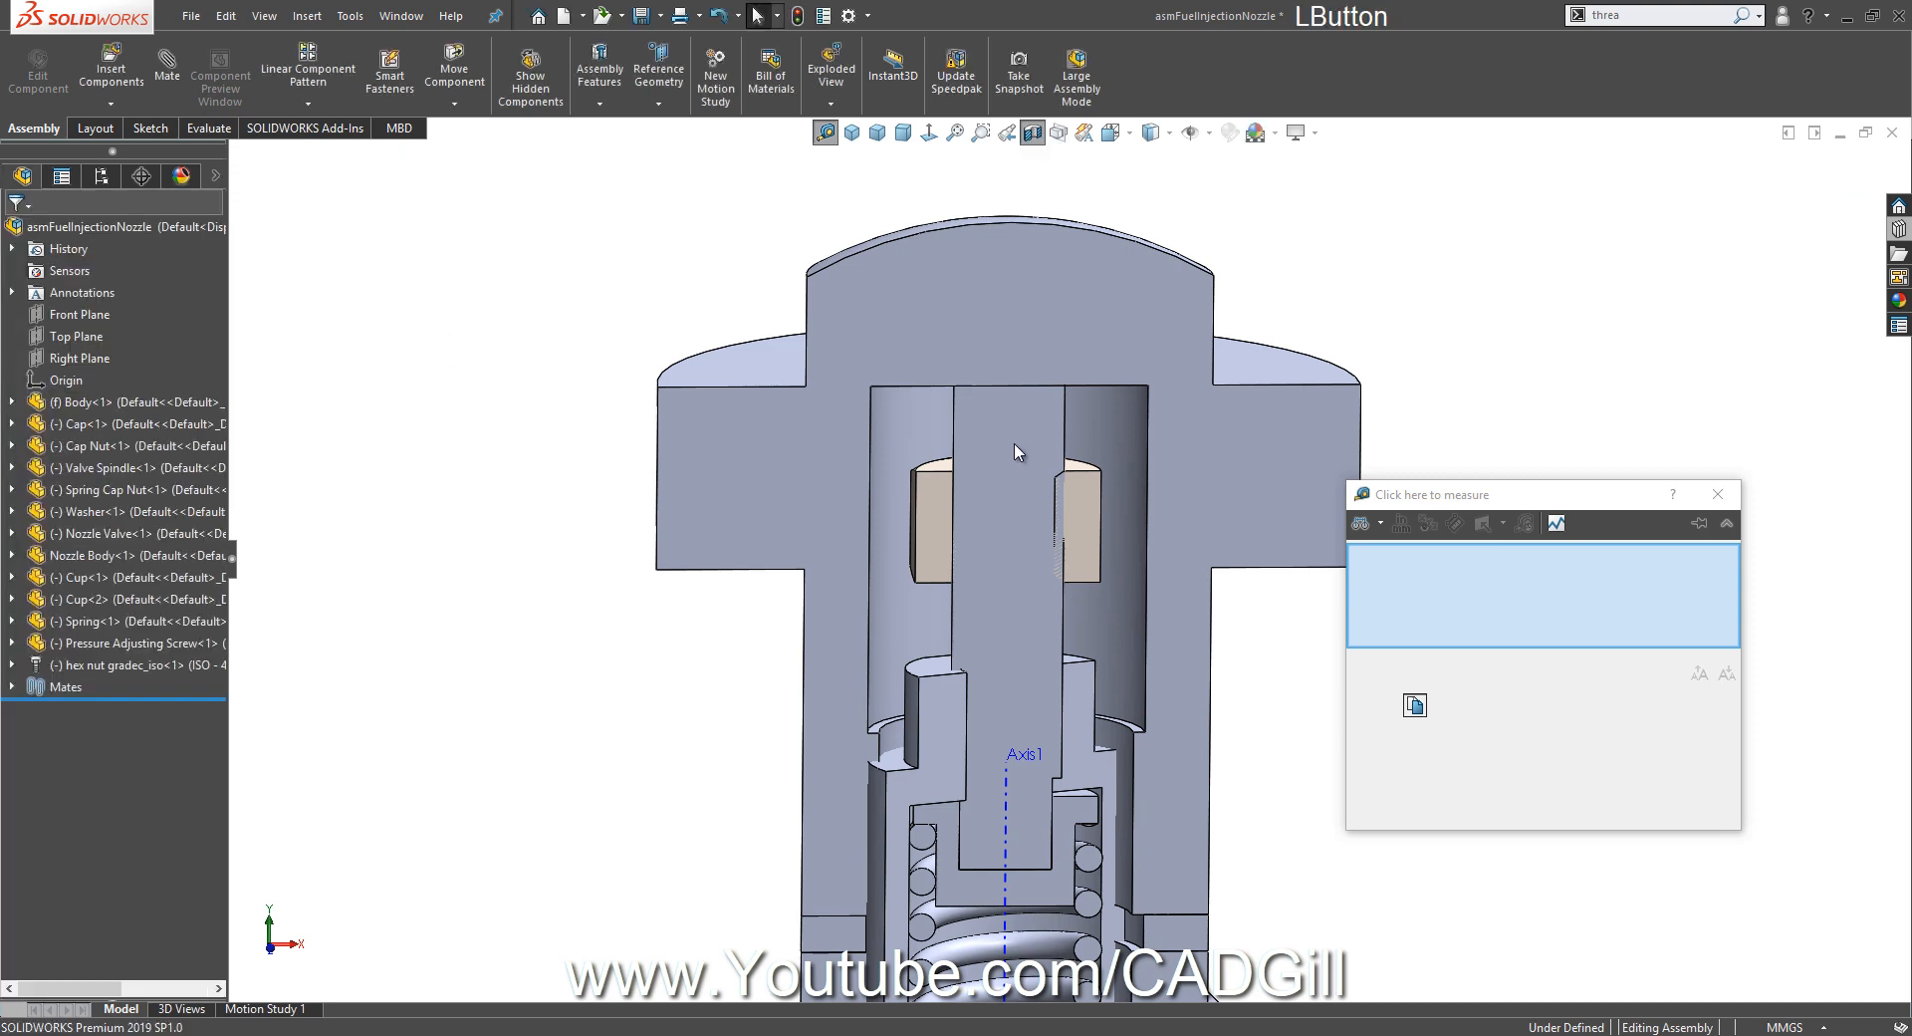
{"action": "left_click_drag", "start_coordinate": [1018, 452], "coordinate": [1074, 707]}
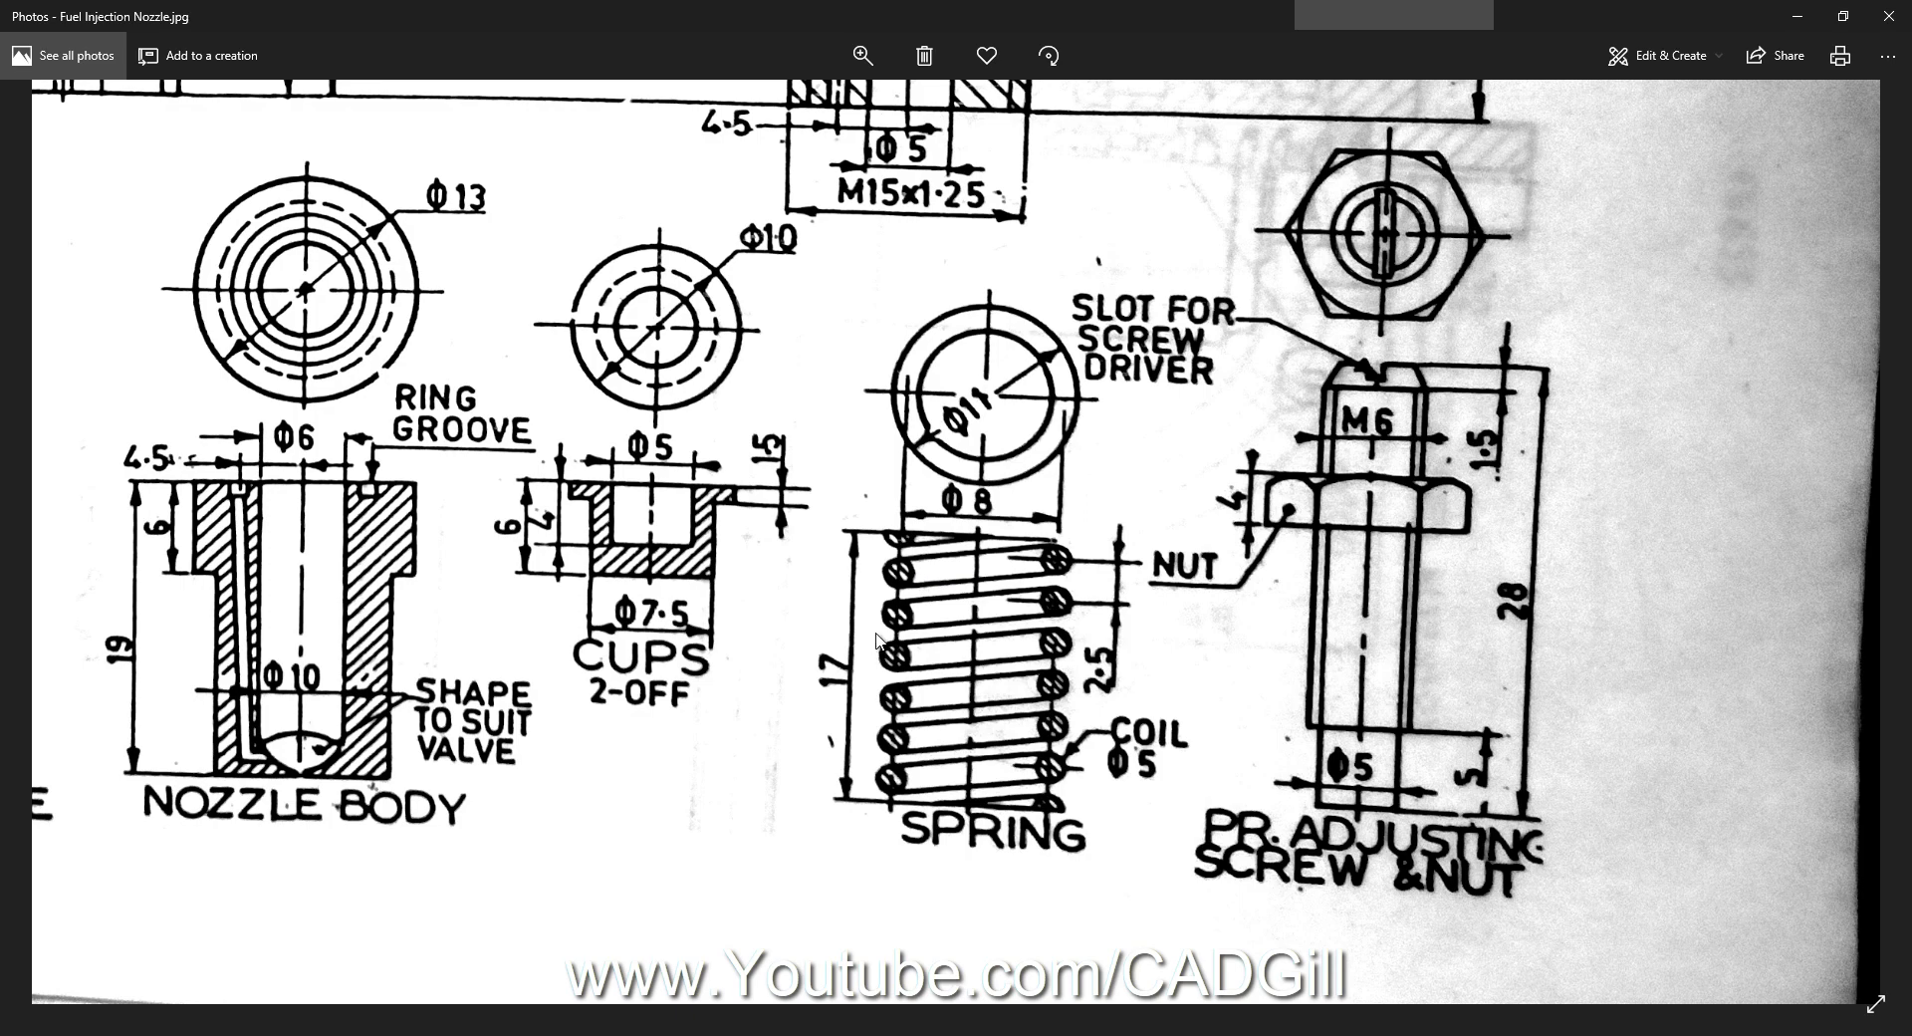
After checking the Fuel Injection Nozzle.jpg drawing, return to the Spring part model.
{"action": "left_click", "coordinate": [1435, 68]}
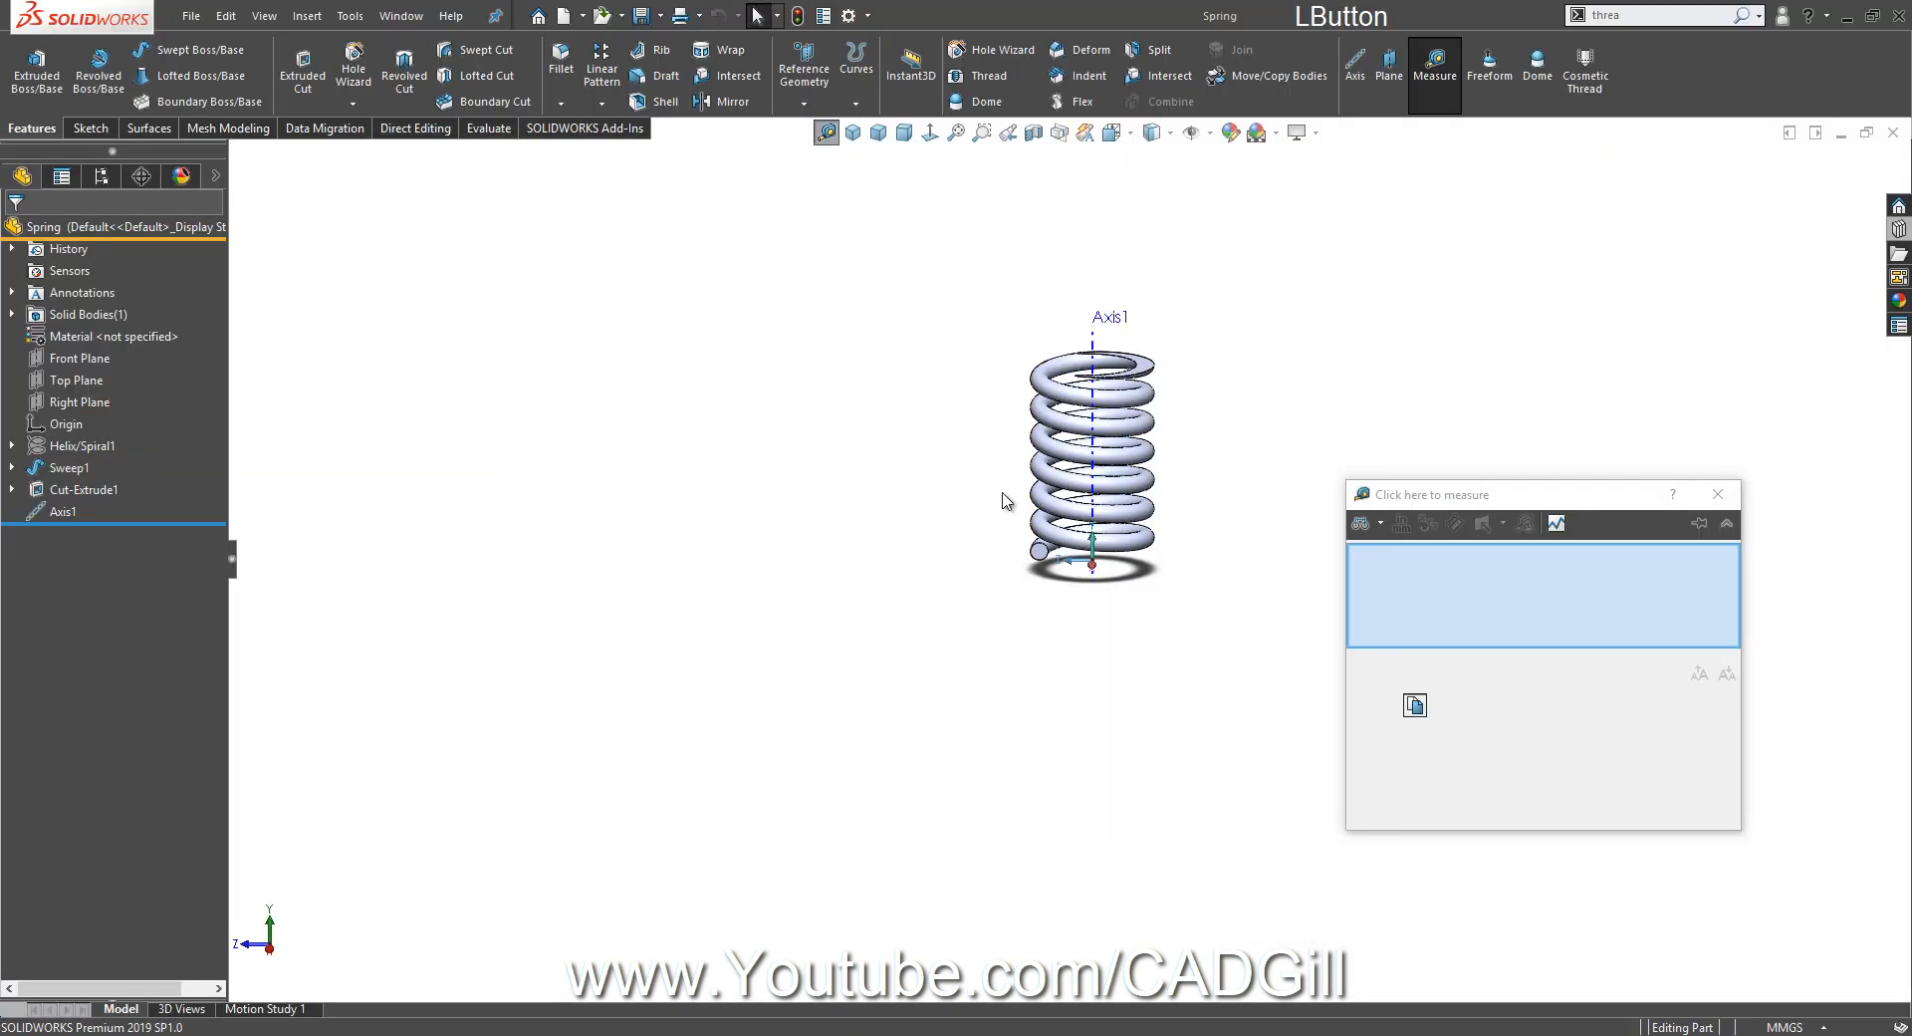
Return to the assembly and measure the screw's slot edge at about 1.85 mm.
{"action": "left_click", "coordinate": [83, 490]}
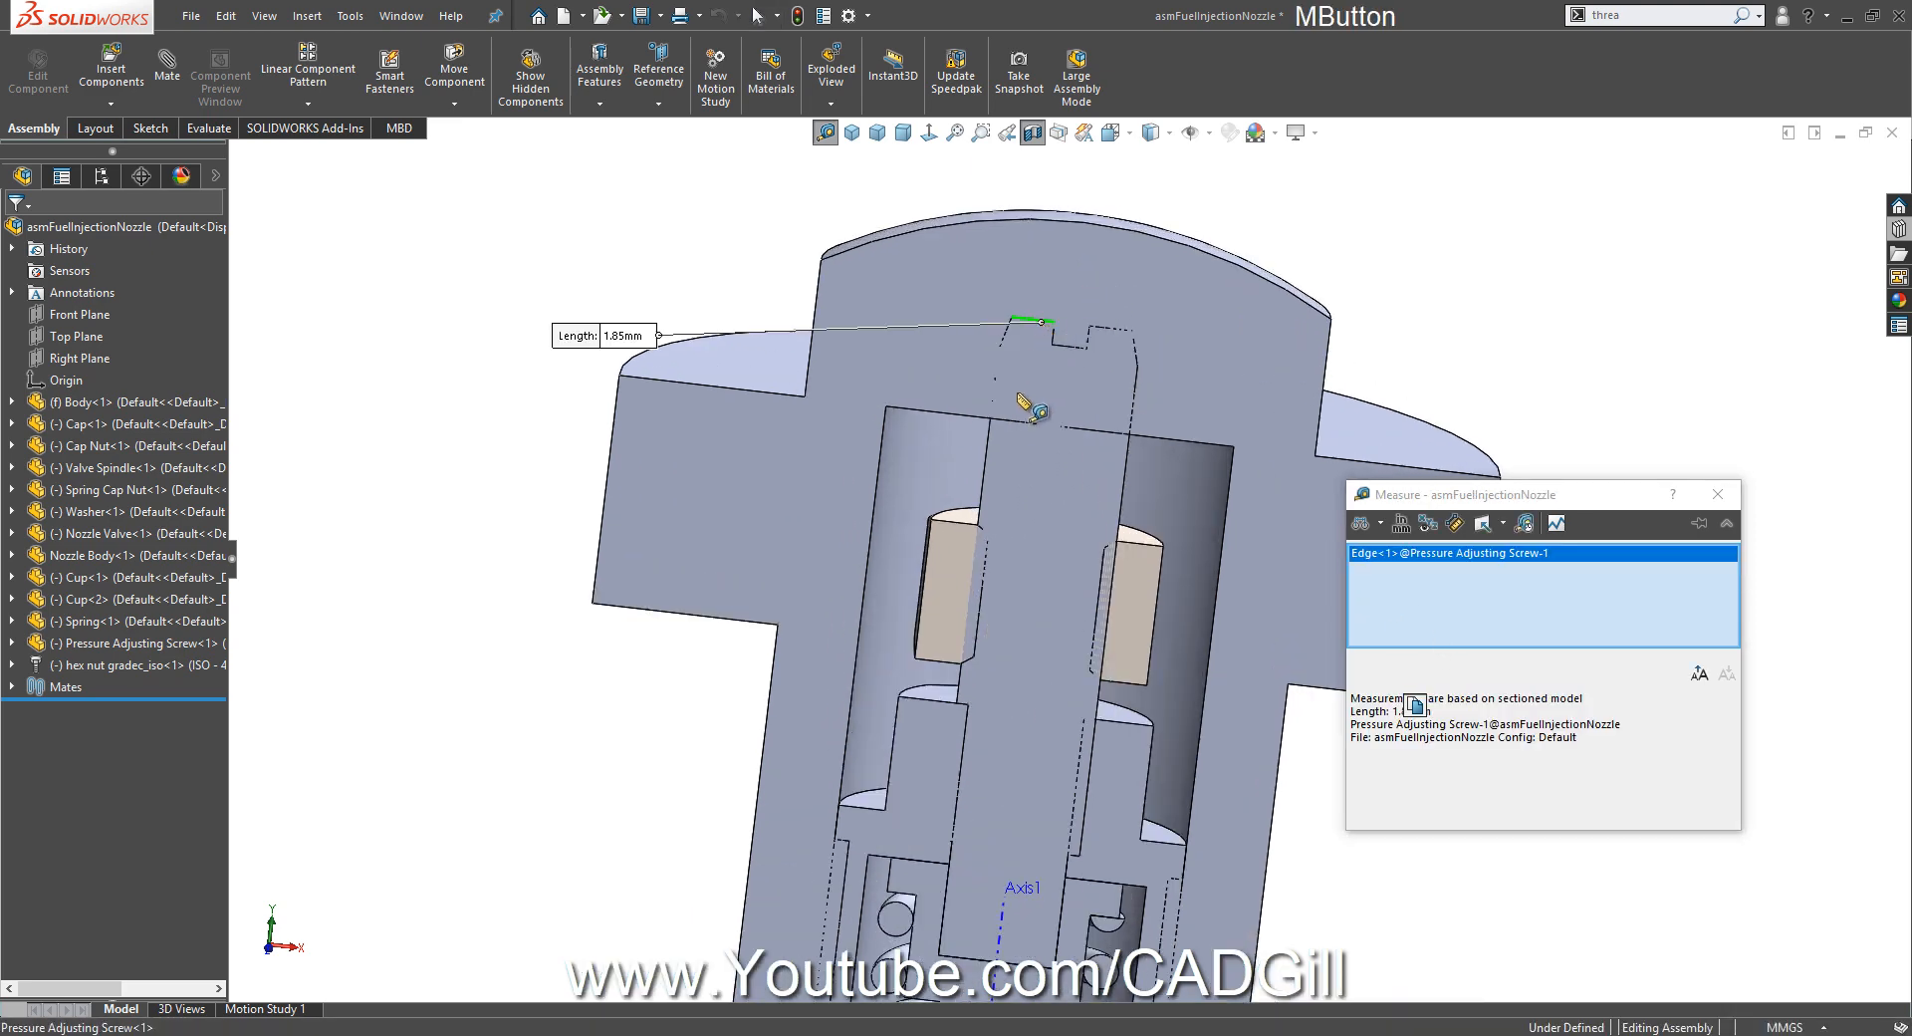
Open the Spring part and show the Cut-Extrude1 sketch with its 20.00 mm length.
{"action": "left_click", "coordinate": [1043, 415]}
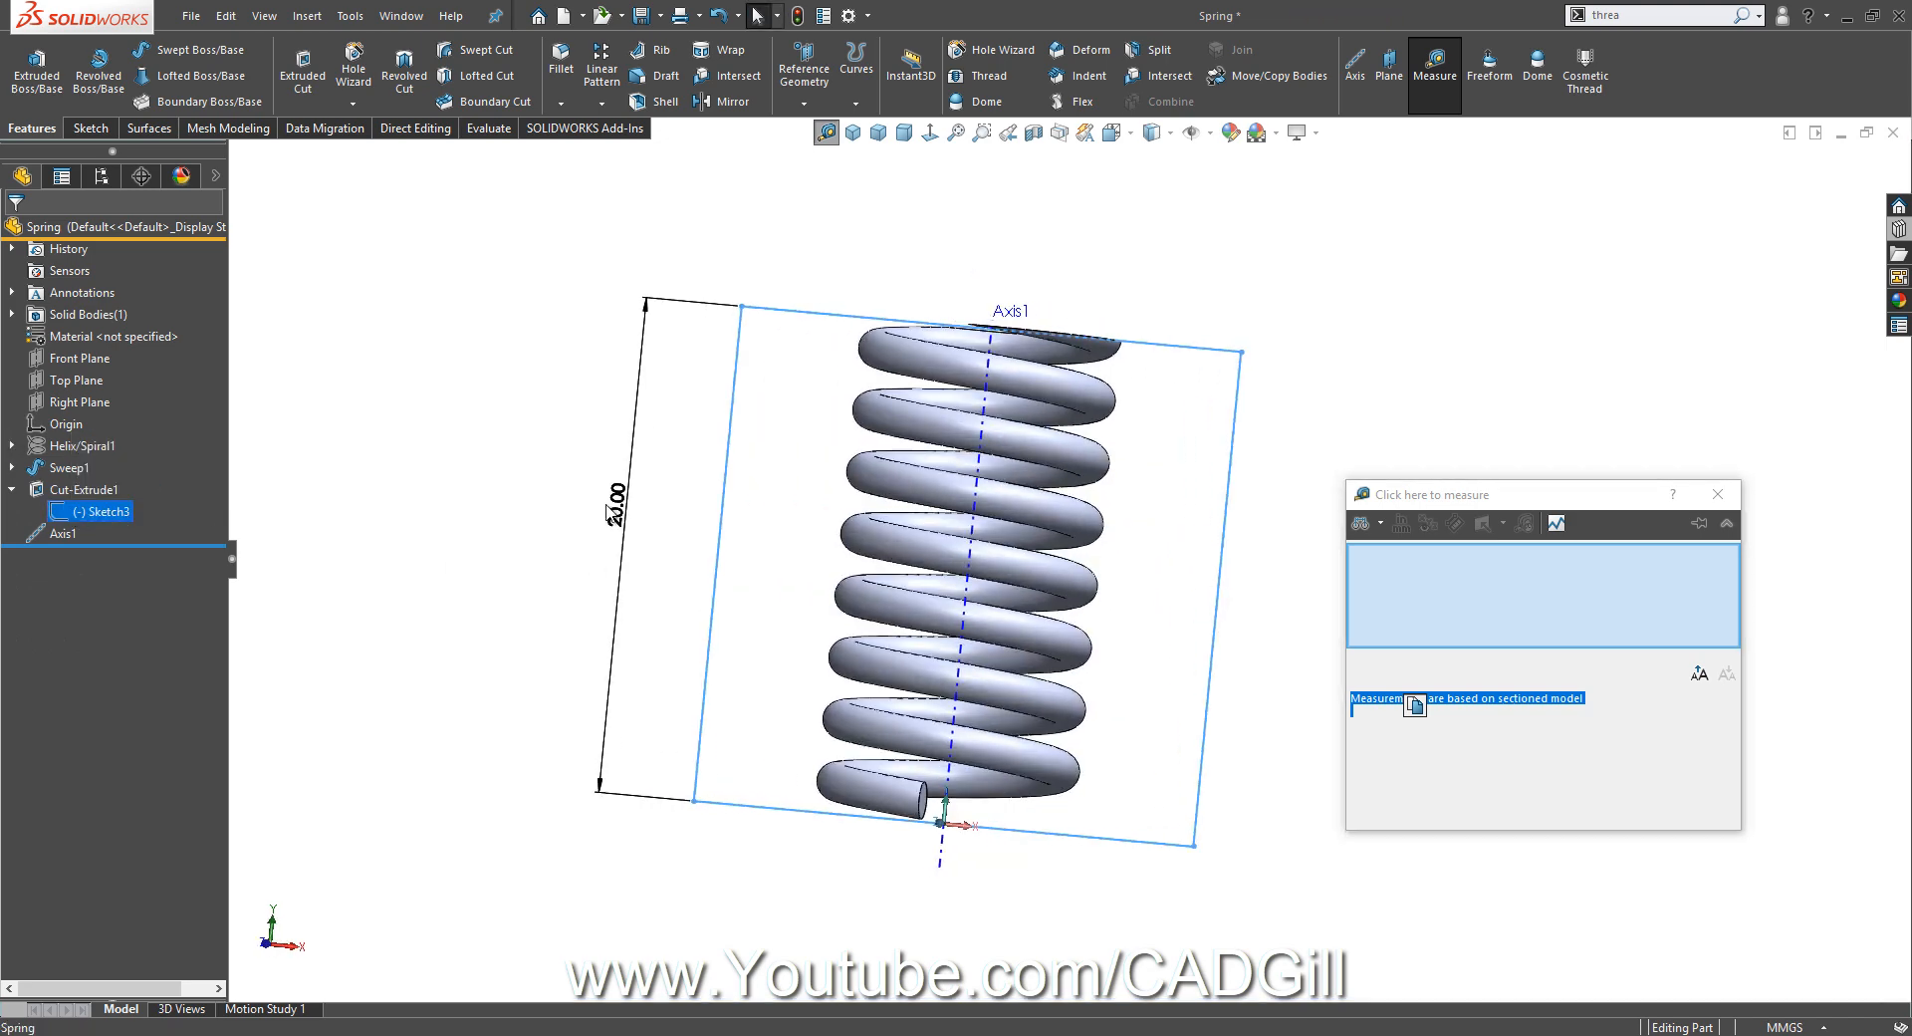
Shorten the spring's trim length, rebuild the assembly, and mate the hex nut coincident to the spring cap nut.
{"action": "double_click", "coordinate": [611, 522]}
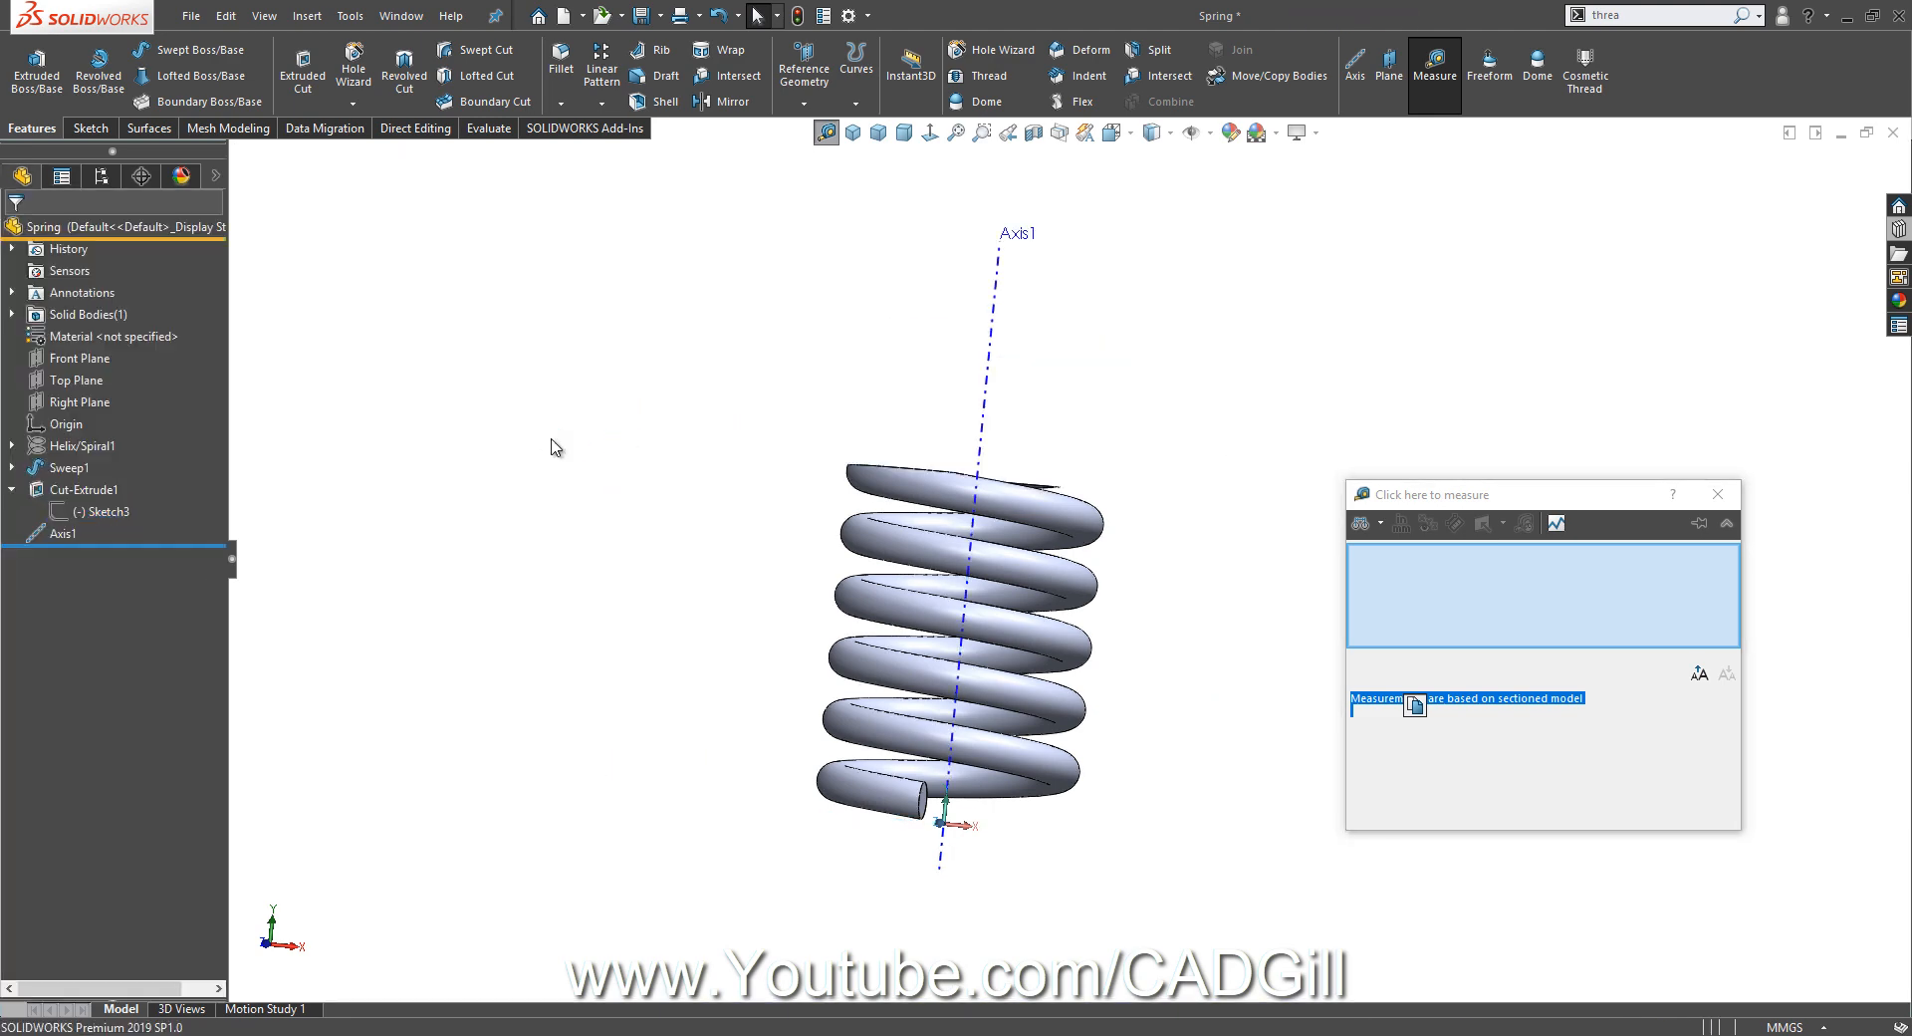
{"action": "left_click", "coordinate": [400, 15]}
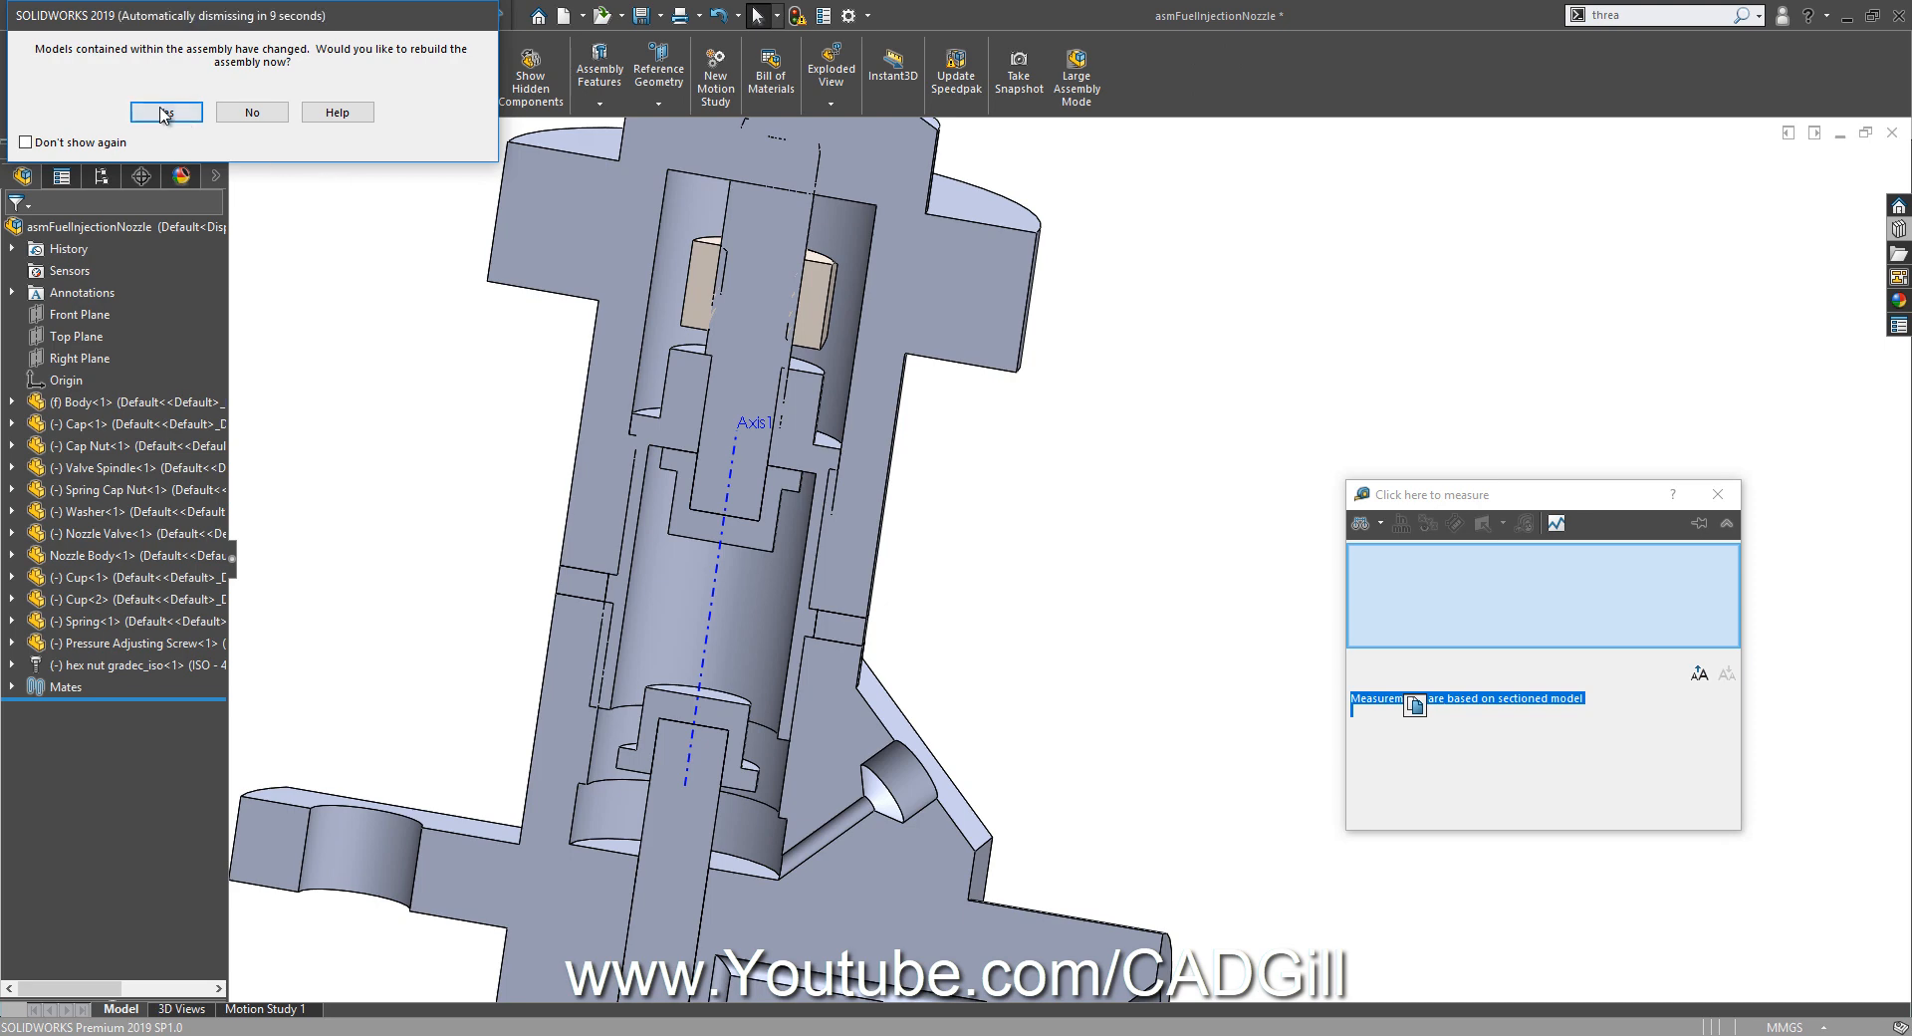
{"action": "left_click", "coordinate": [164, 112]}
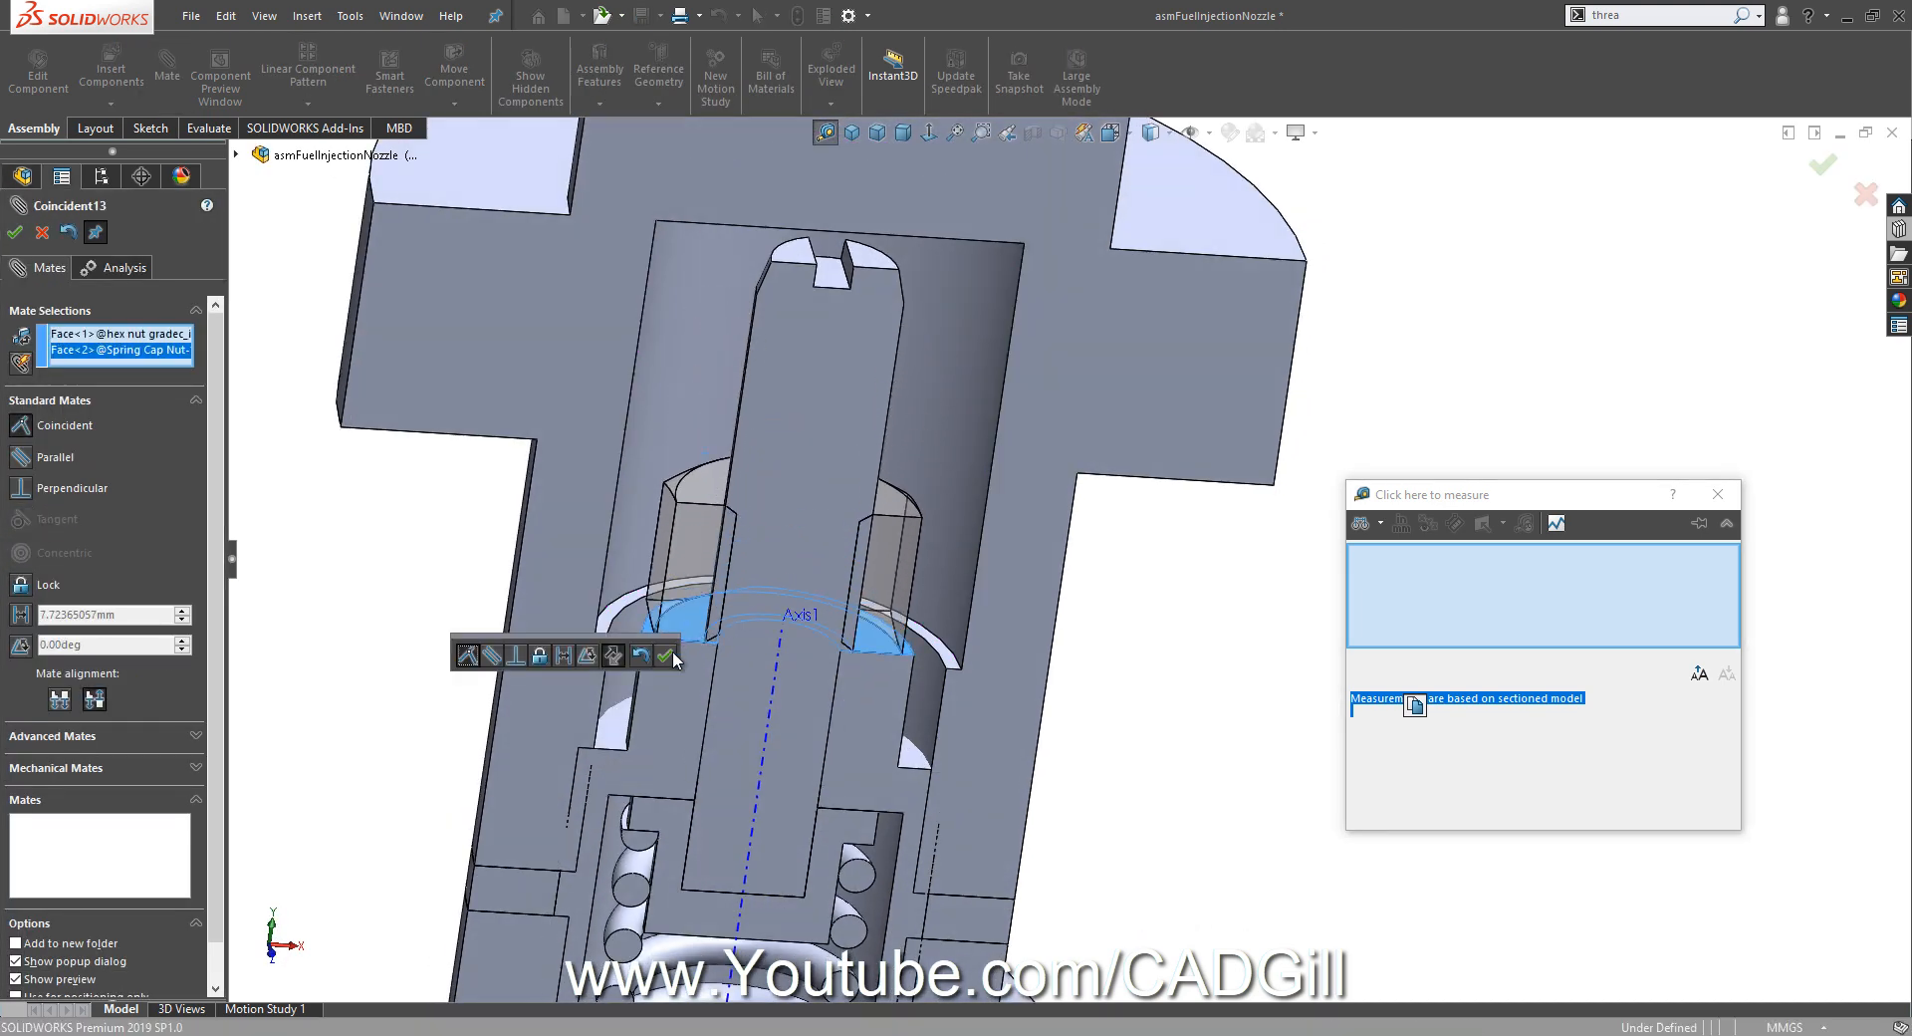
{"action": "left_click", "coordinate": [665, 658]}
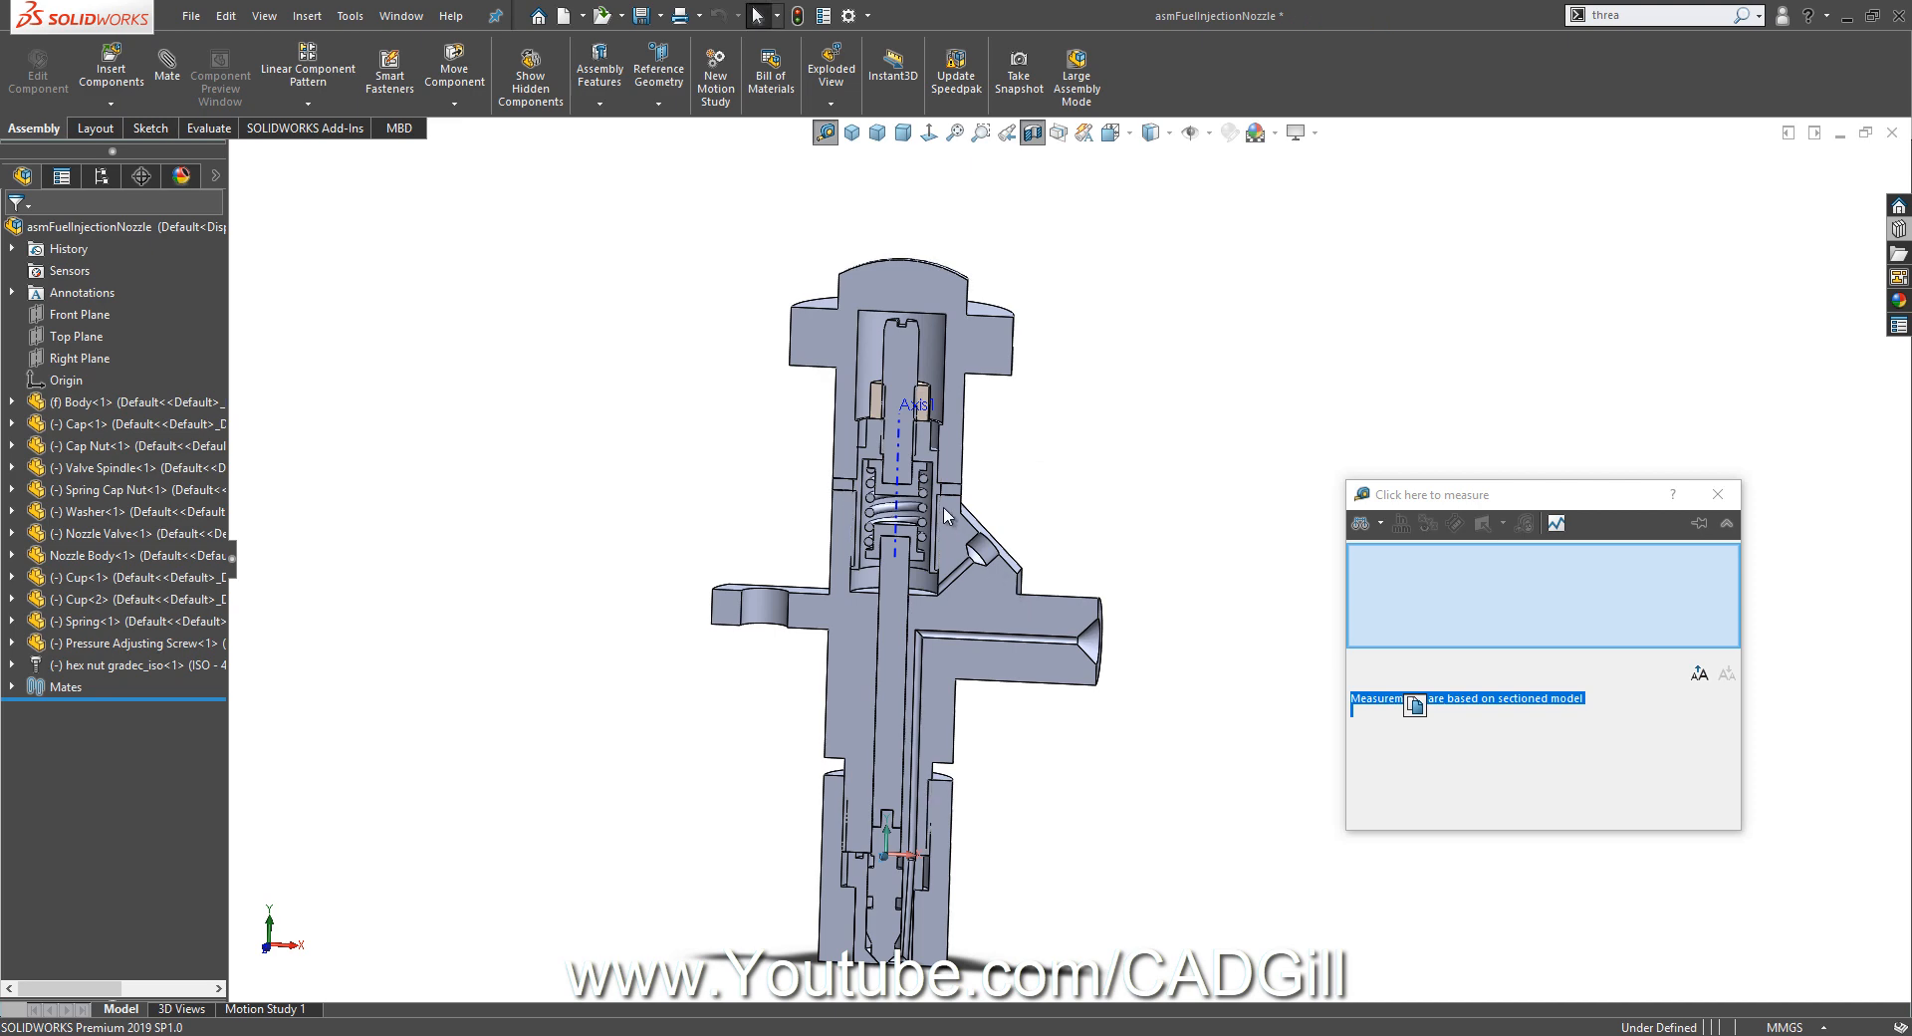
{"action": "mouse_move", "coordinate": [905, 715]}
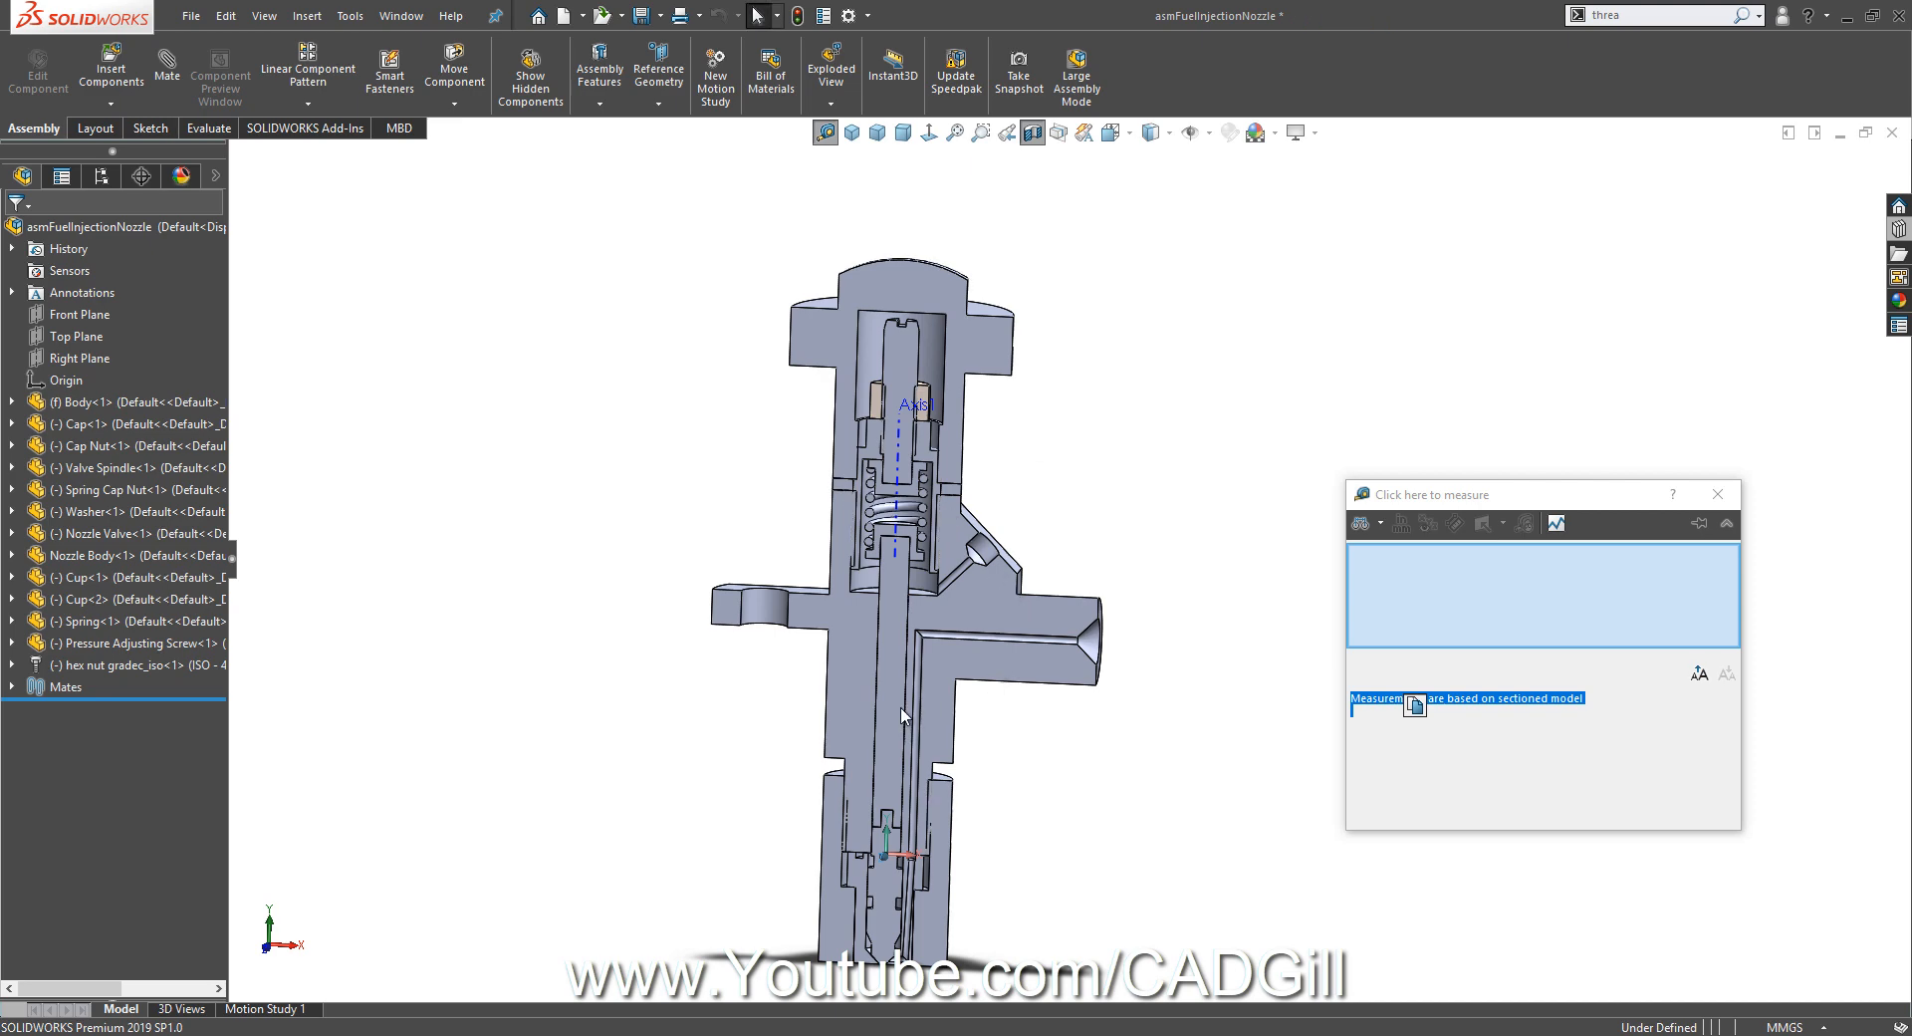
{"action": "left_click_drag", "start_coordinate": [902, 550], "coordinate": [1134, 711]}
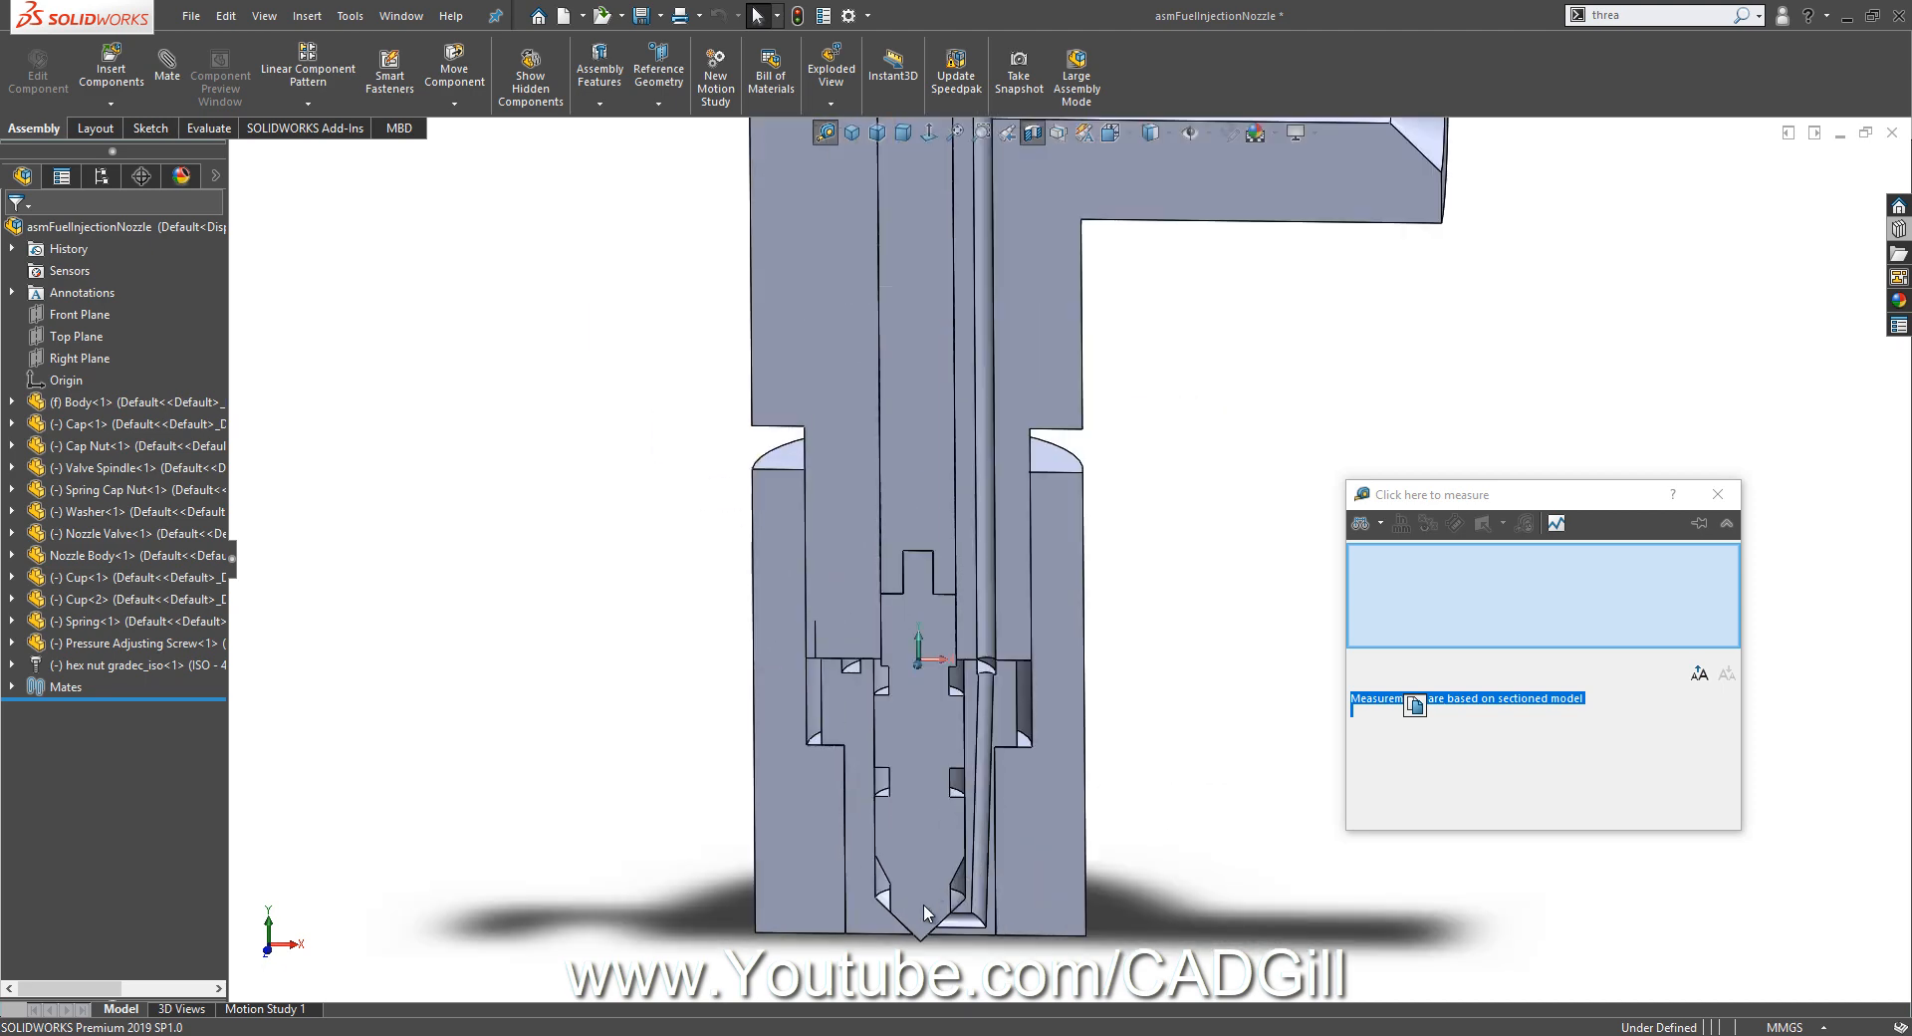
{"action": "mouse_move", "coordinate": [992, 710]}
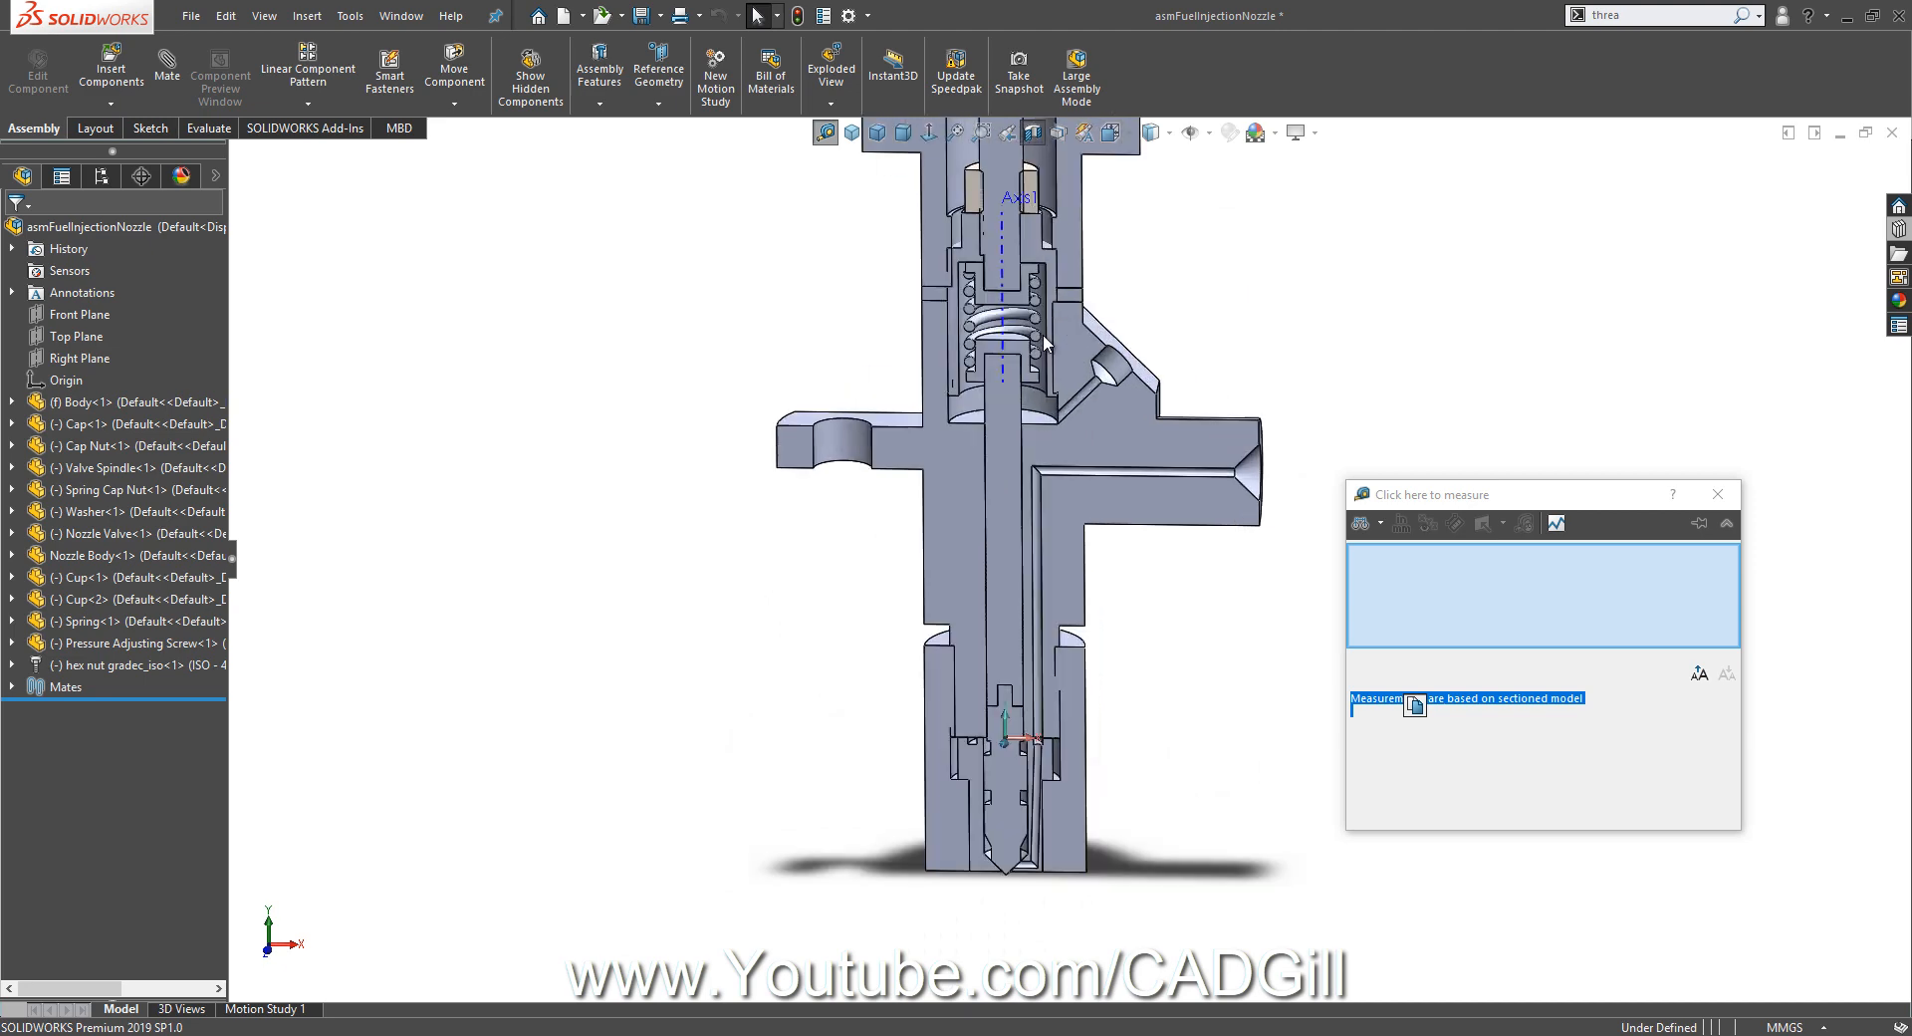
{"action": "mouse_move", "coordinate": [1309, 504]}
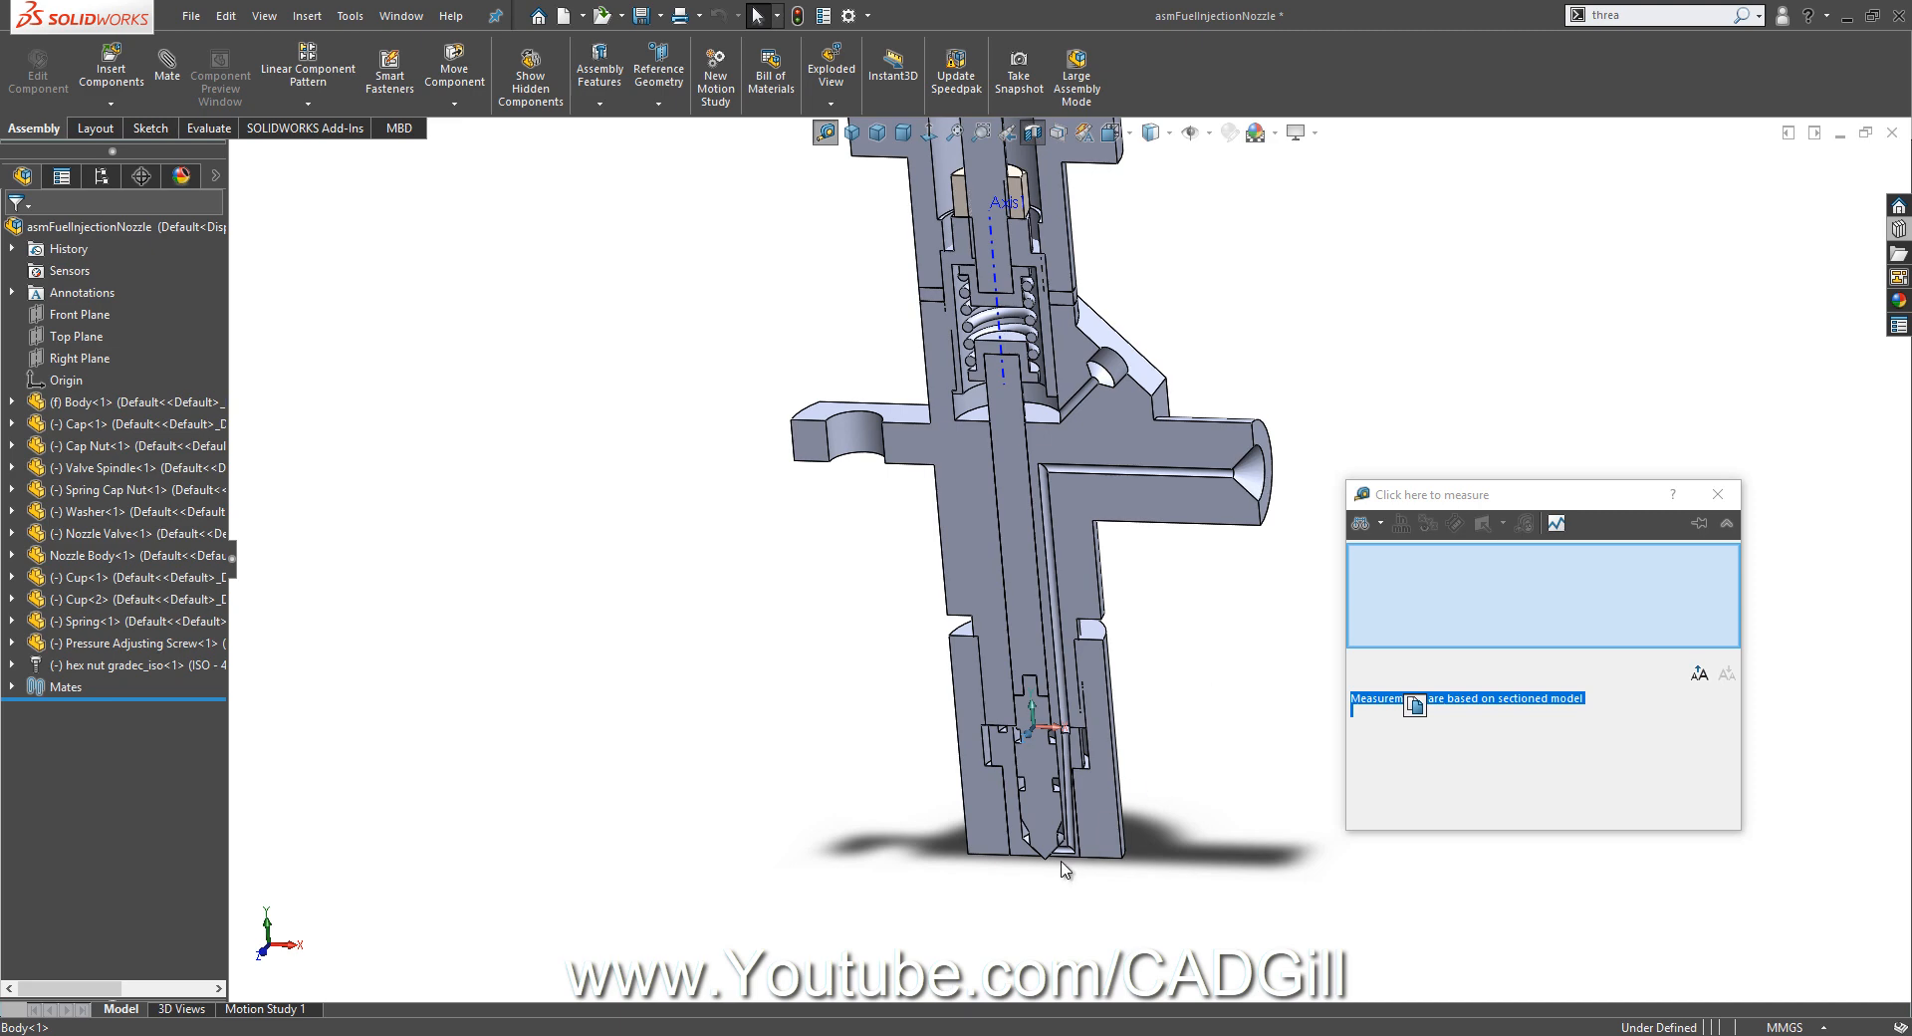
{"action": "mouse_move", "coordinate": [1096, 777]}
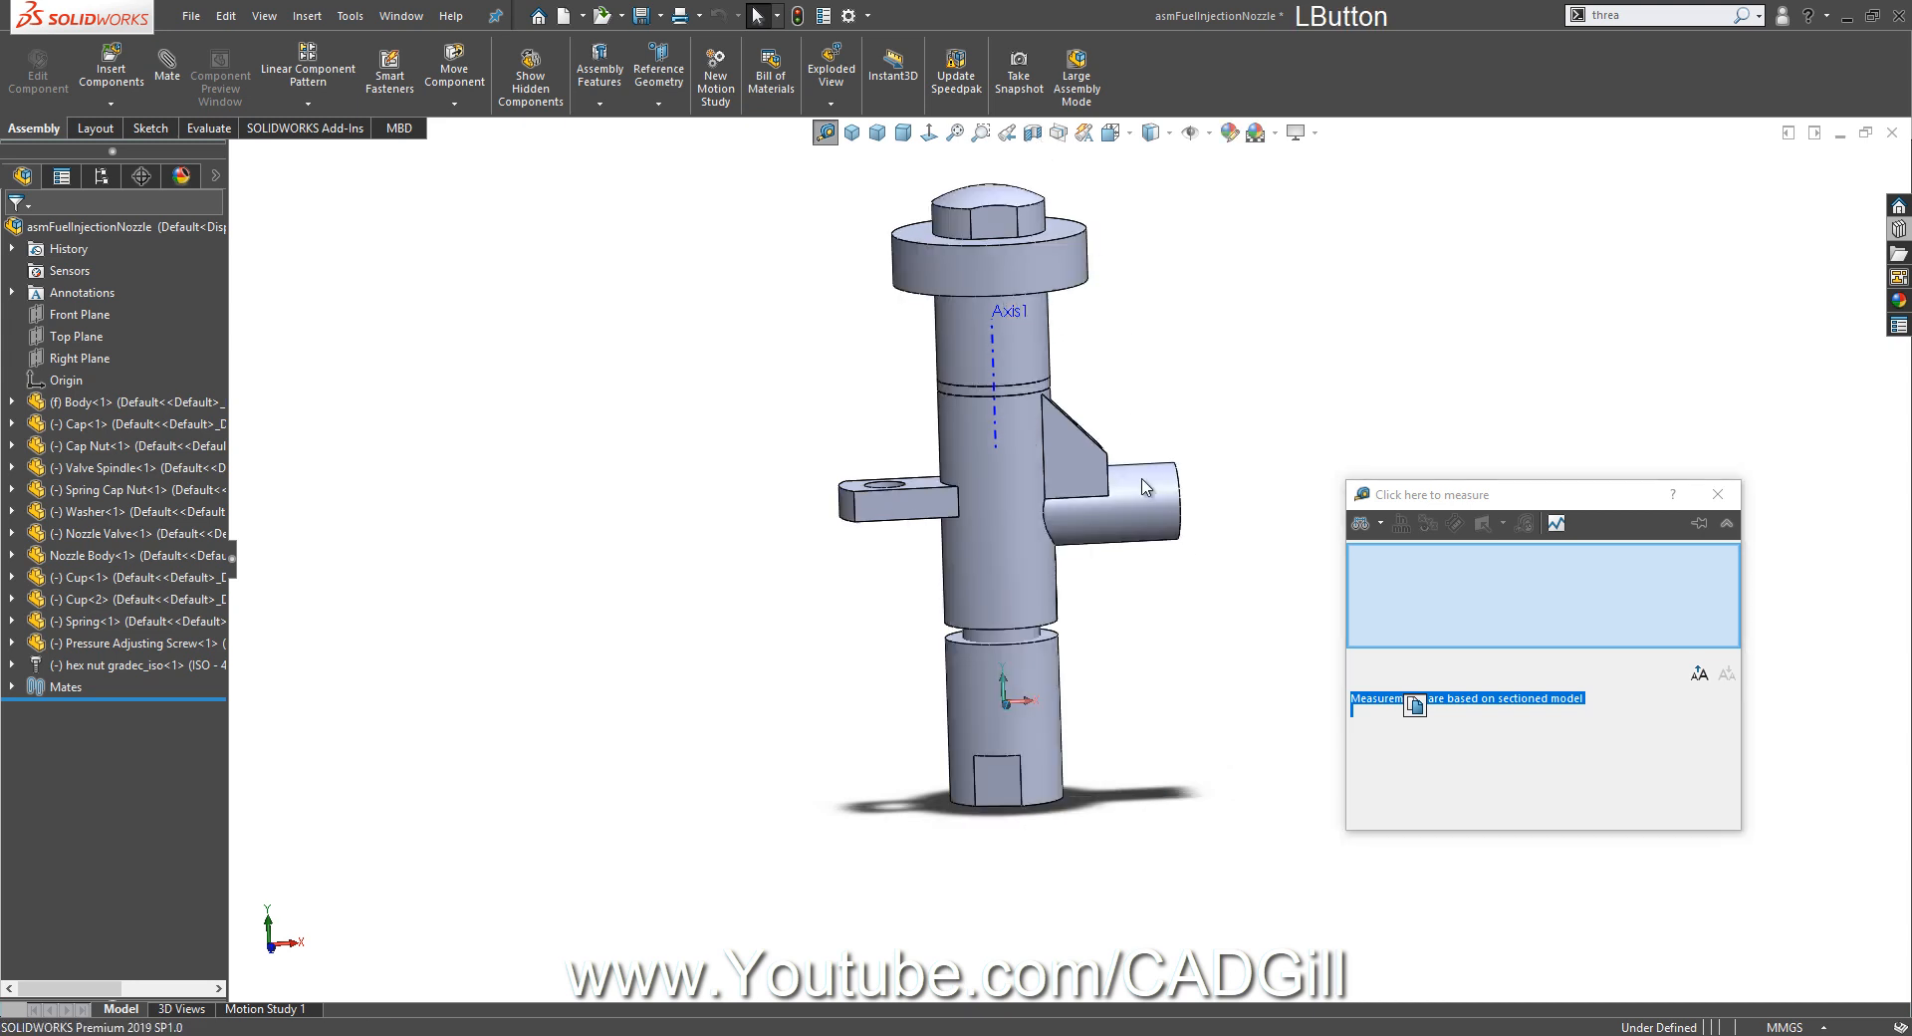
Orbit the whole unsectioned nozzle assembly and close the Measure readout.
{"action": "left_click_drag", "start_coordinate": [1147, 486], "coordinate": [1056, 486]}
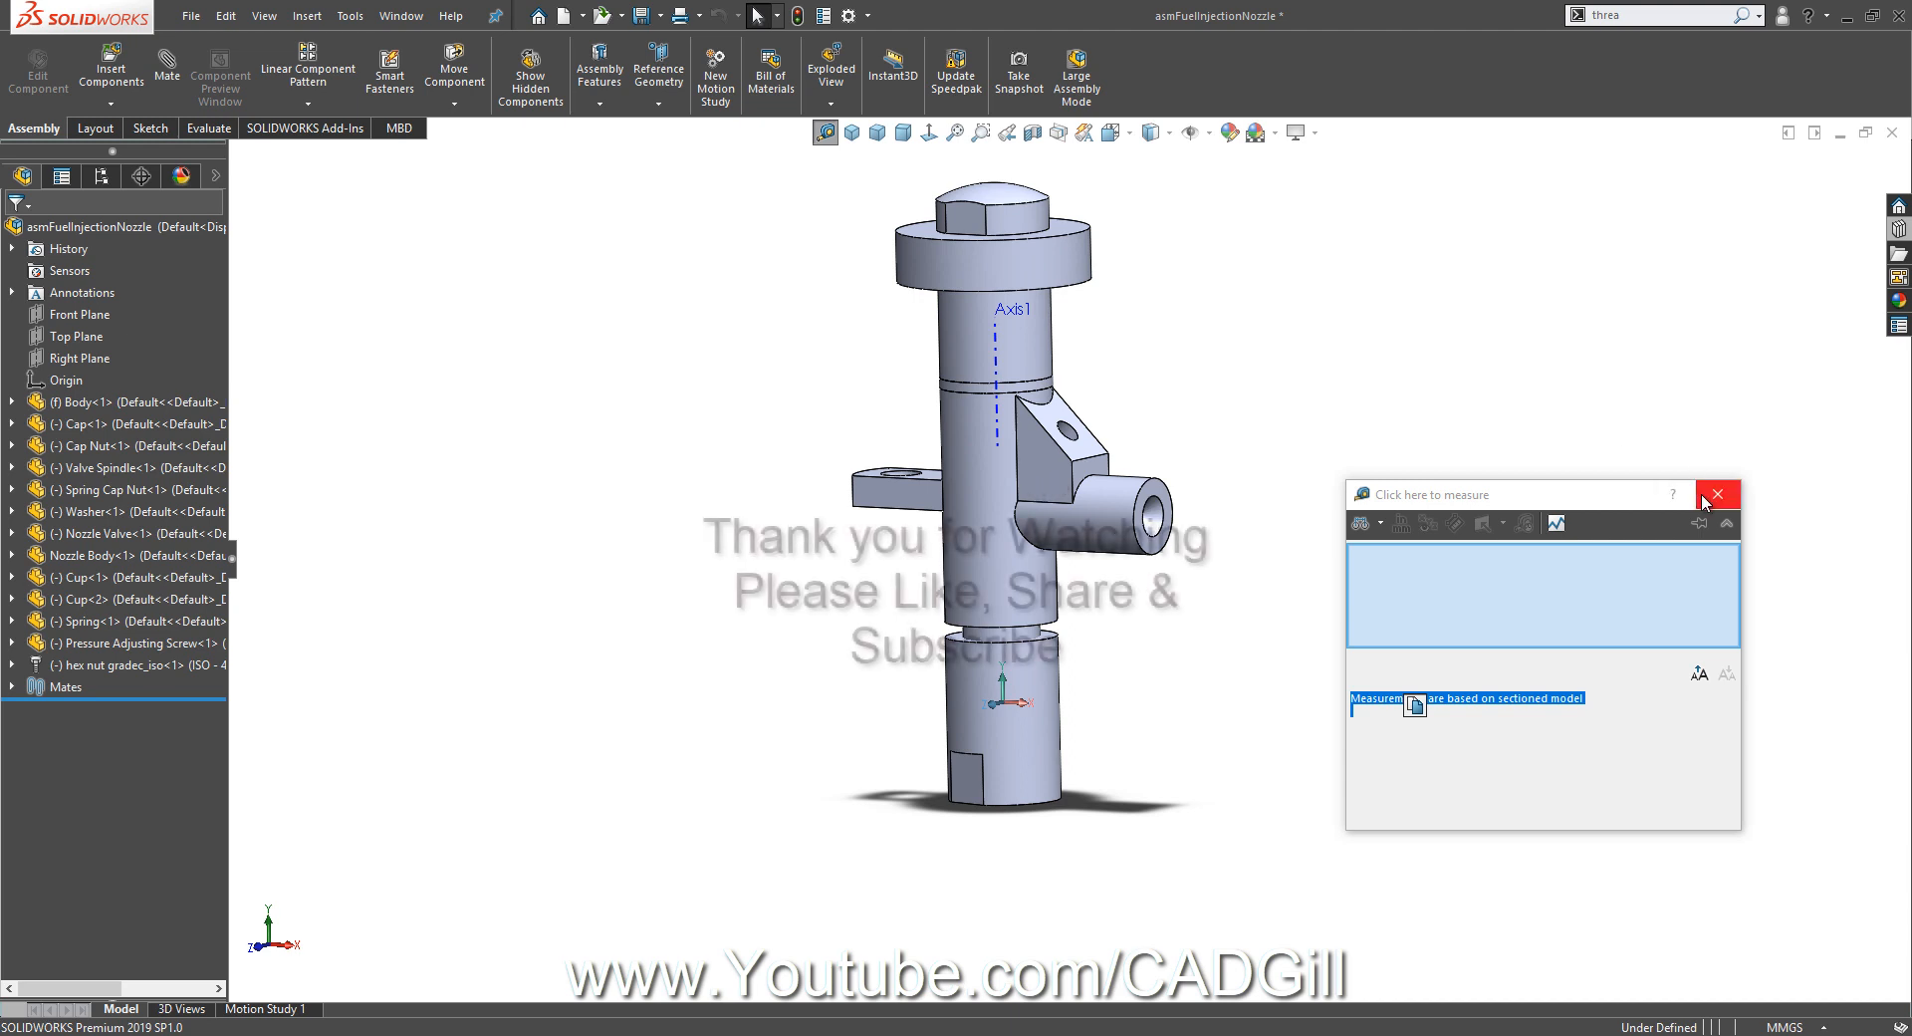
{"action": "left_click", "coordinate": [1717, 494]}
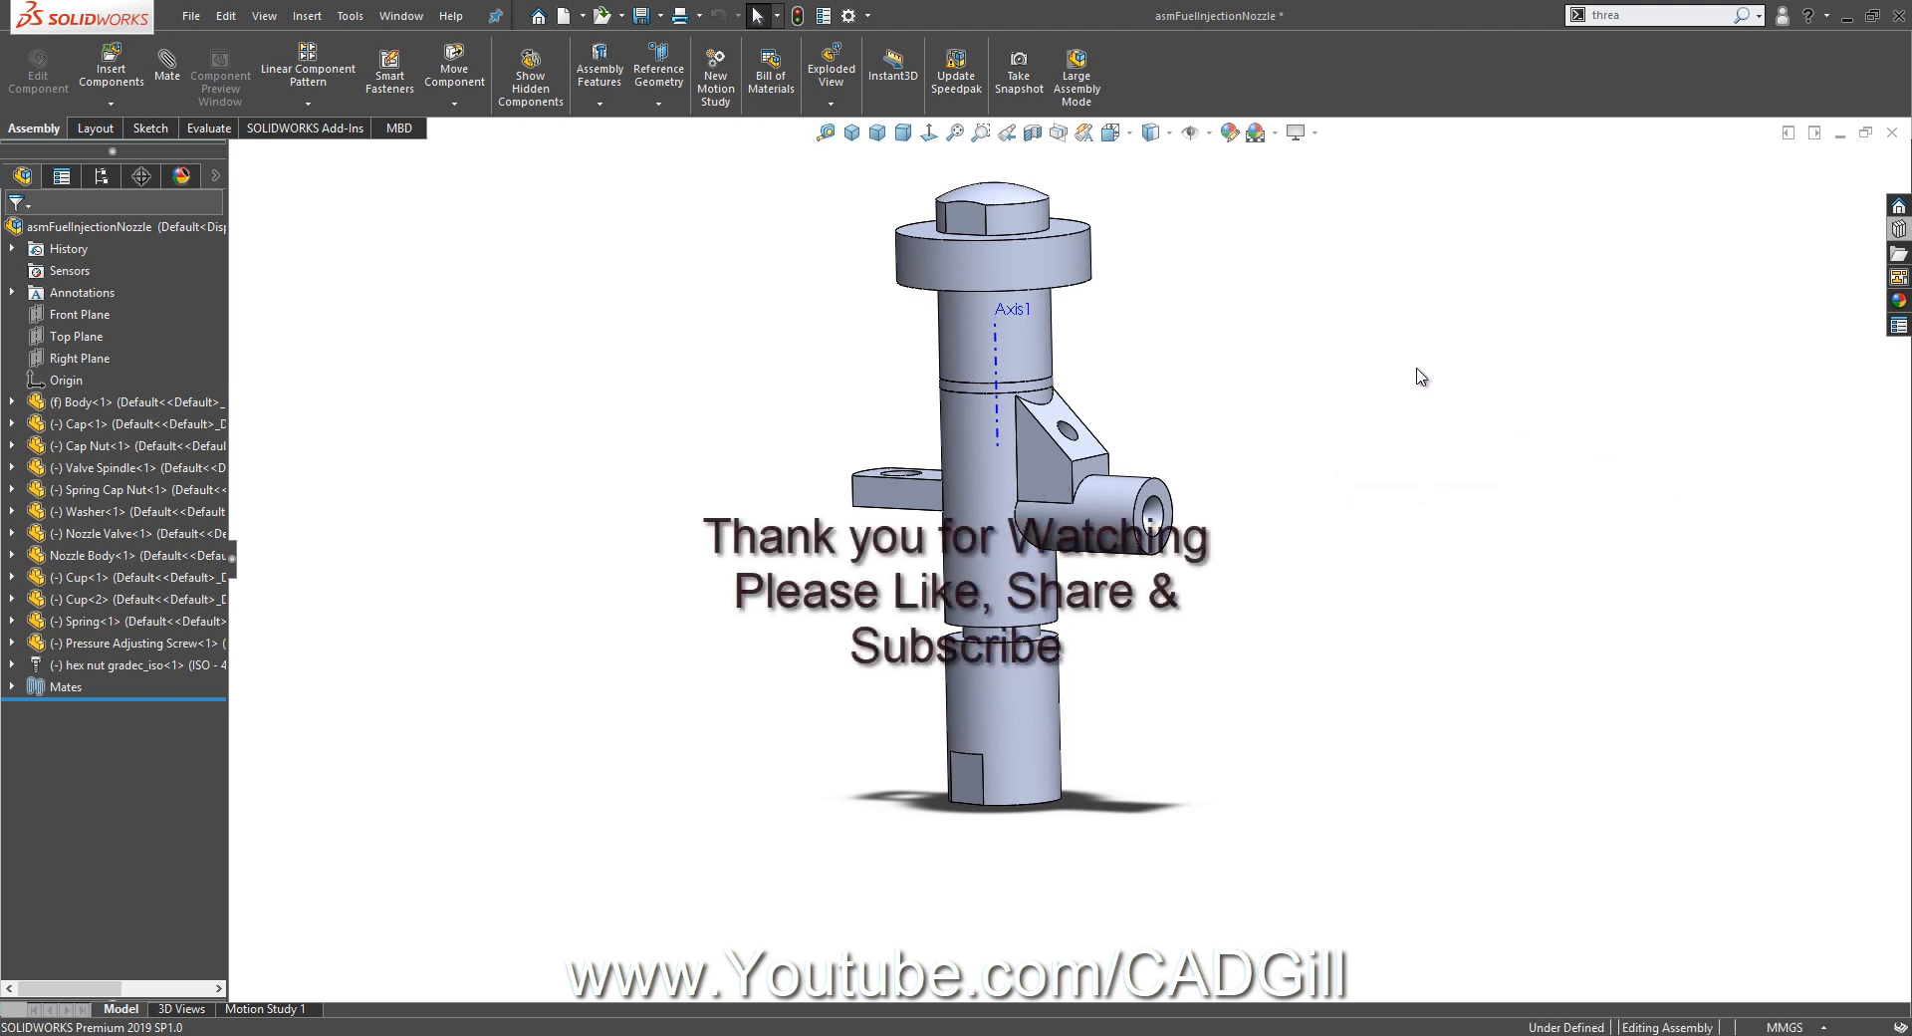